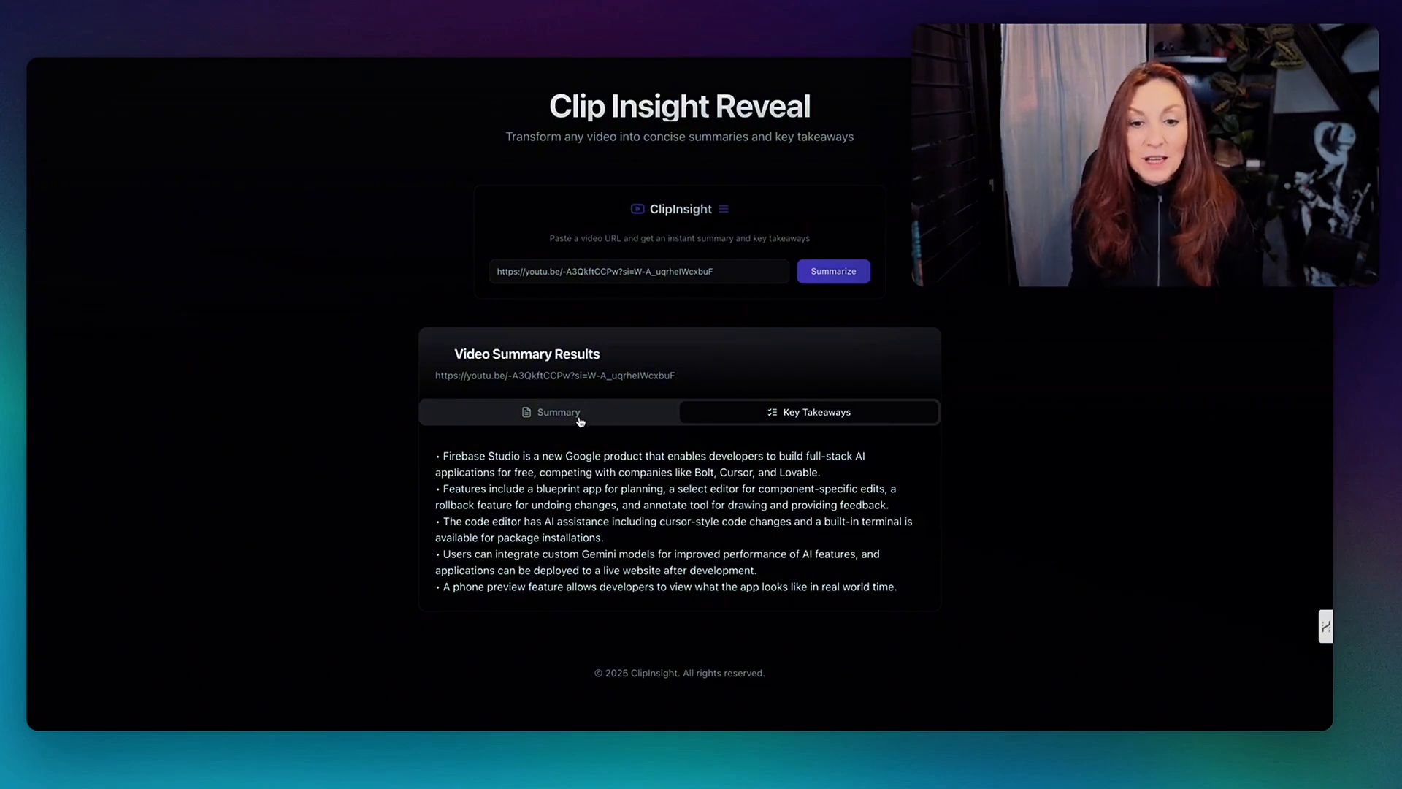
Step: Refresh the Video Insights preview and scroll through the empty form
click(549, 412)
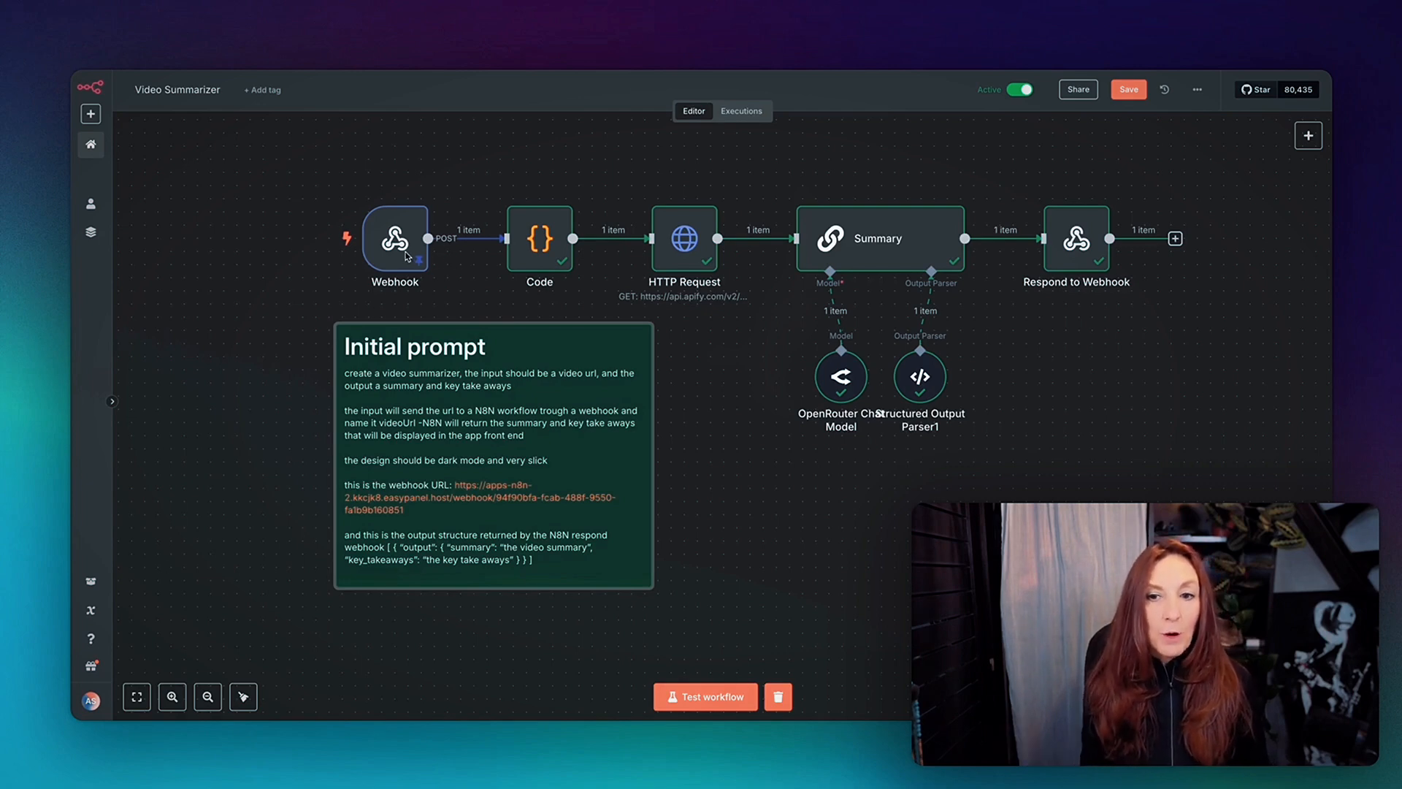
mouse_move(1089, 309)
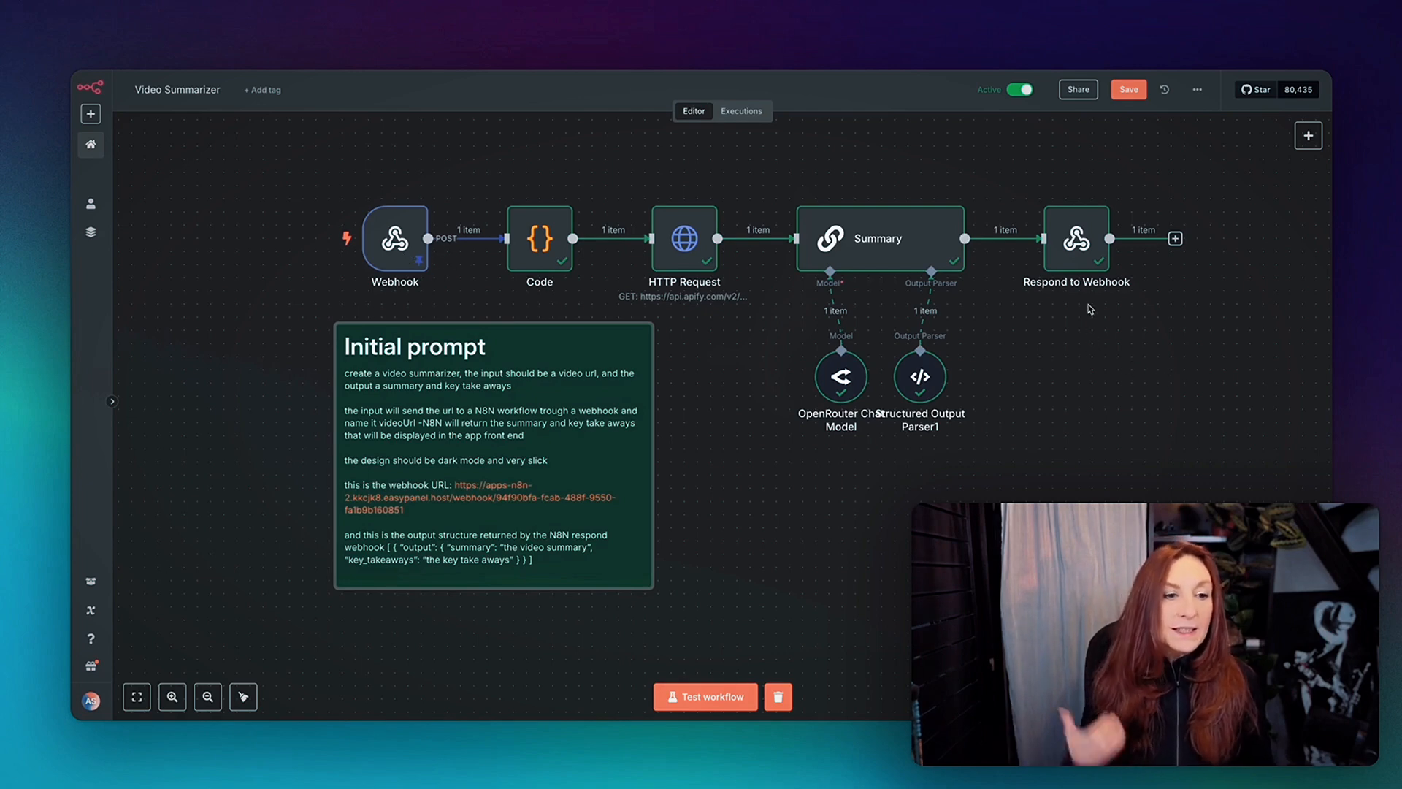
mouse_move(1083, 314)
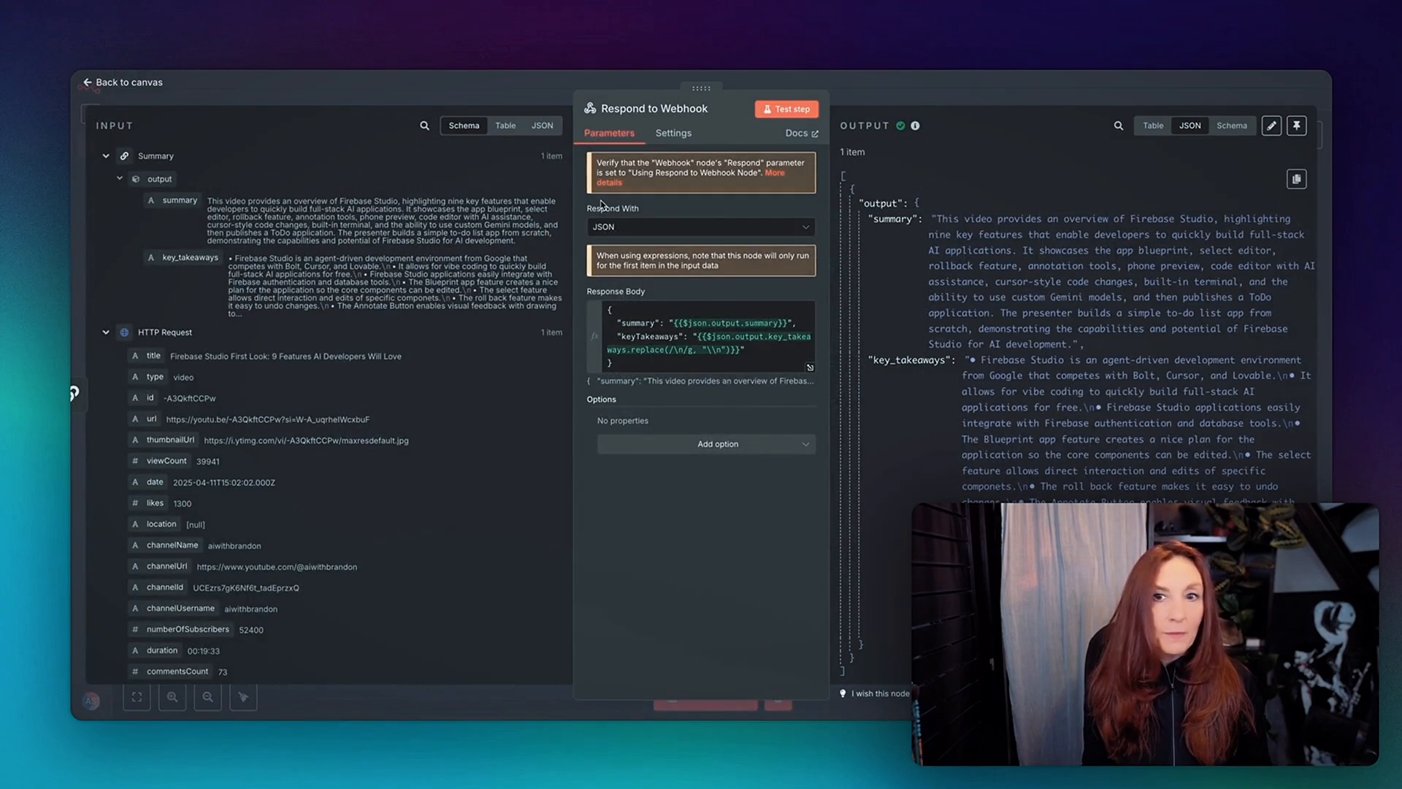
click(121, 81)
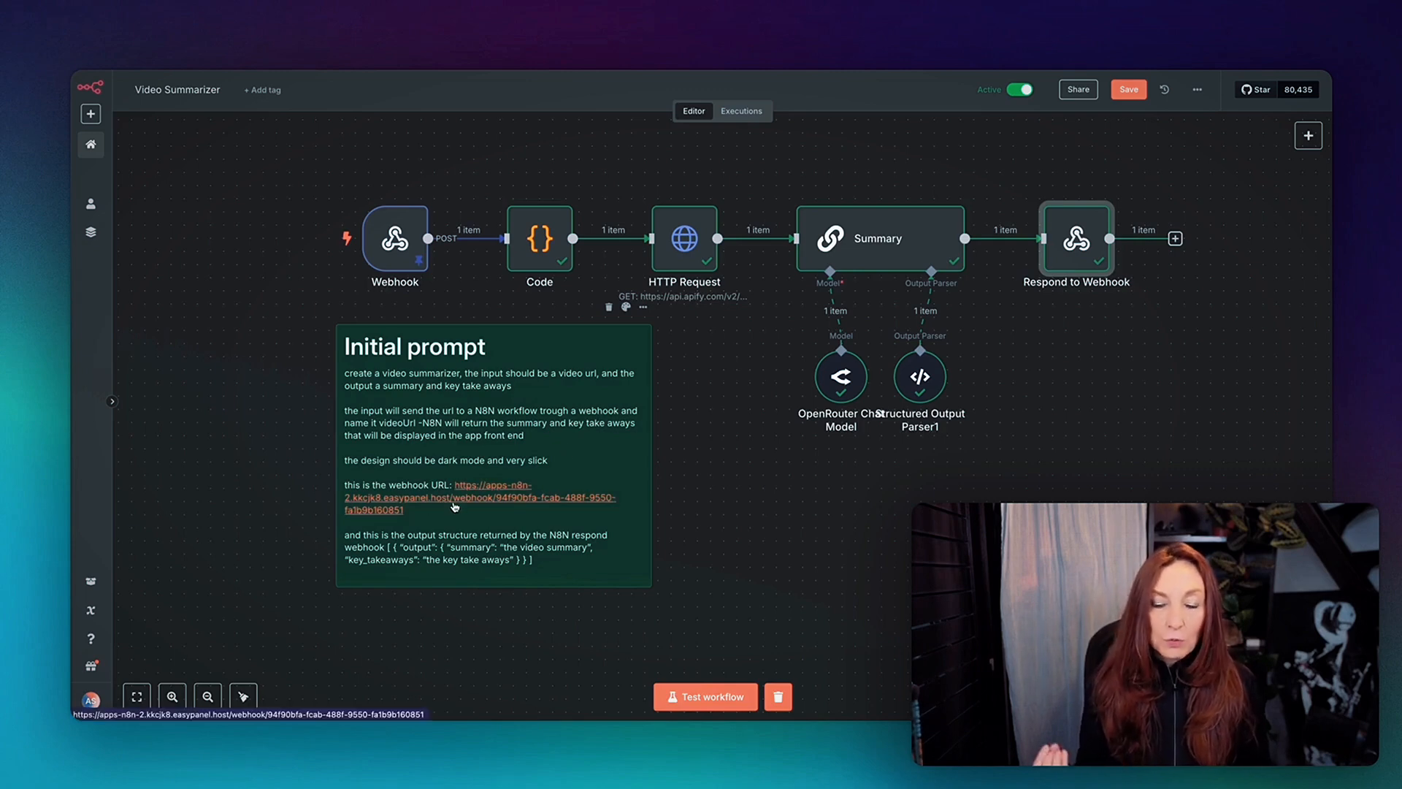
mouse_move(463, 510)
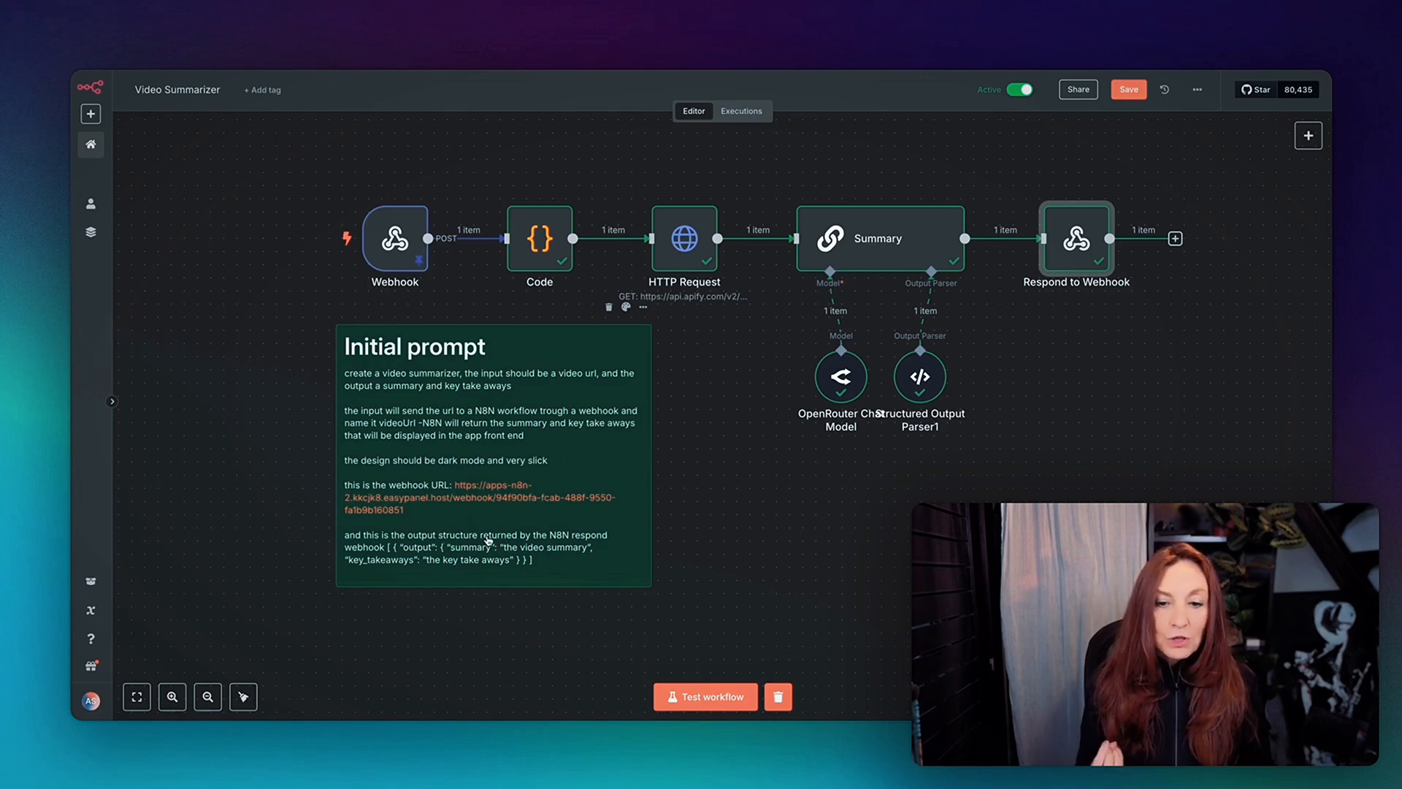
mouse_move(577, 544)
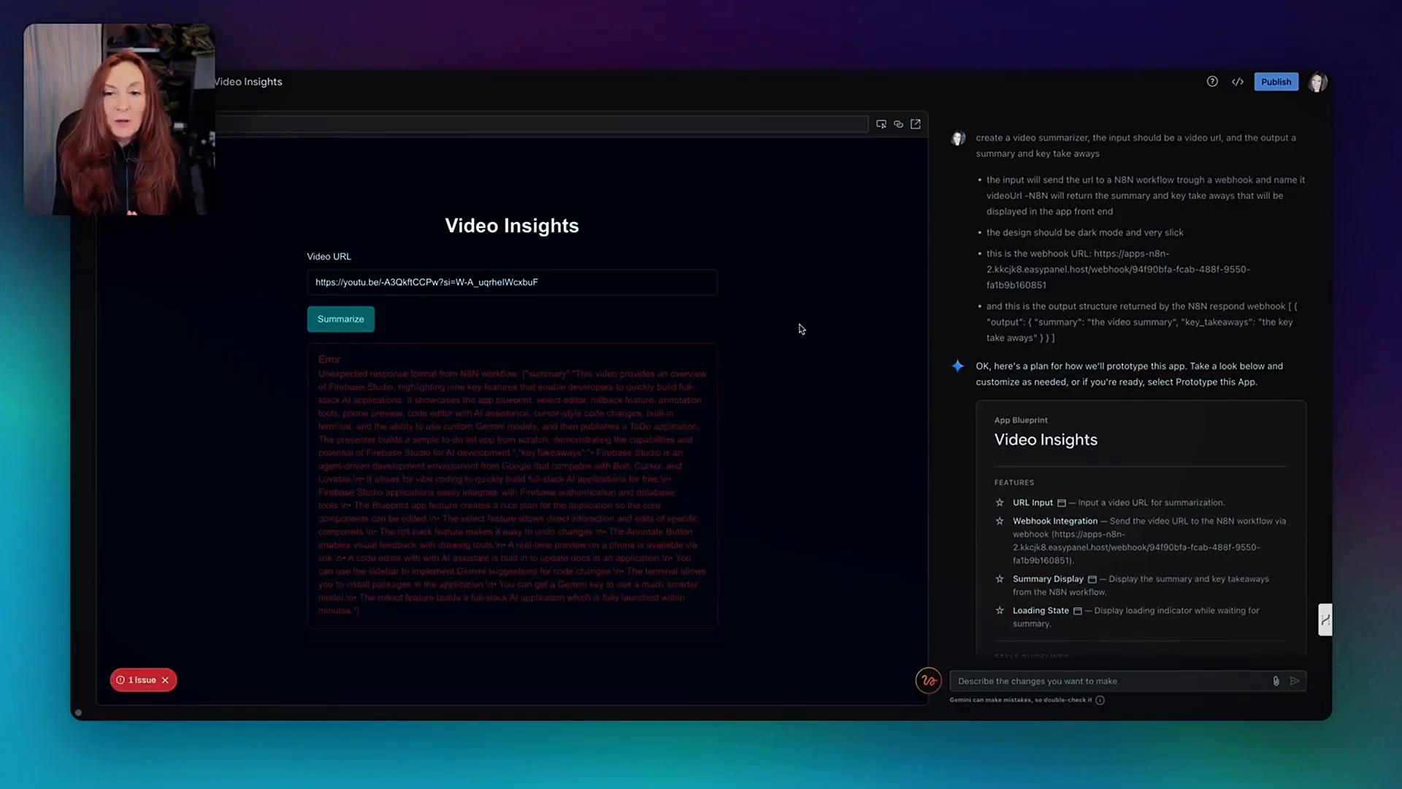
mouse_move(765, 363)
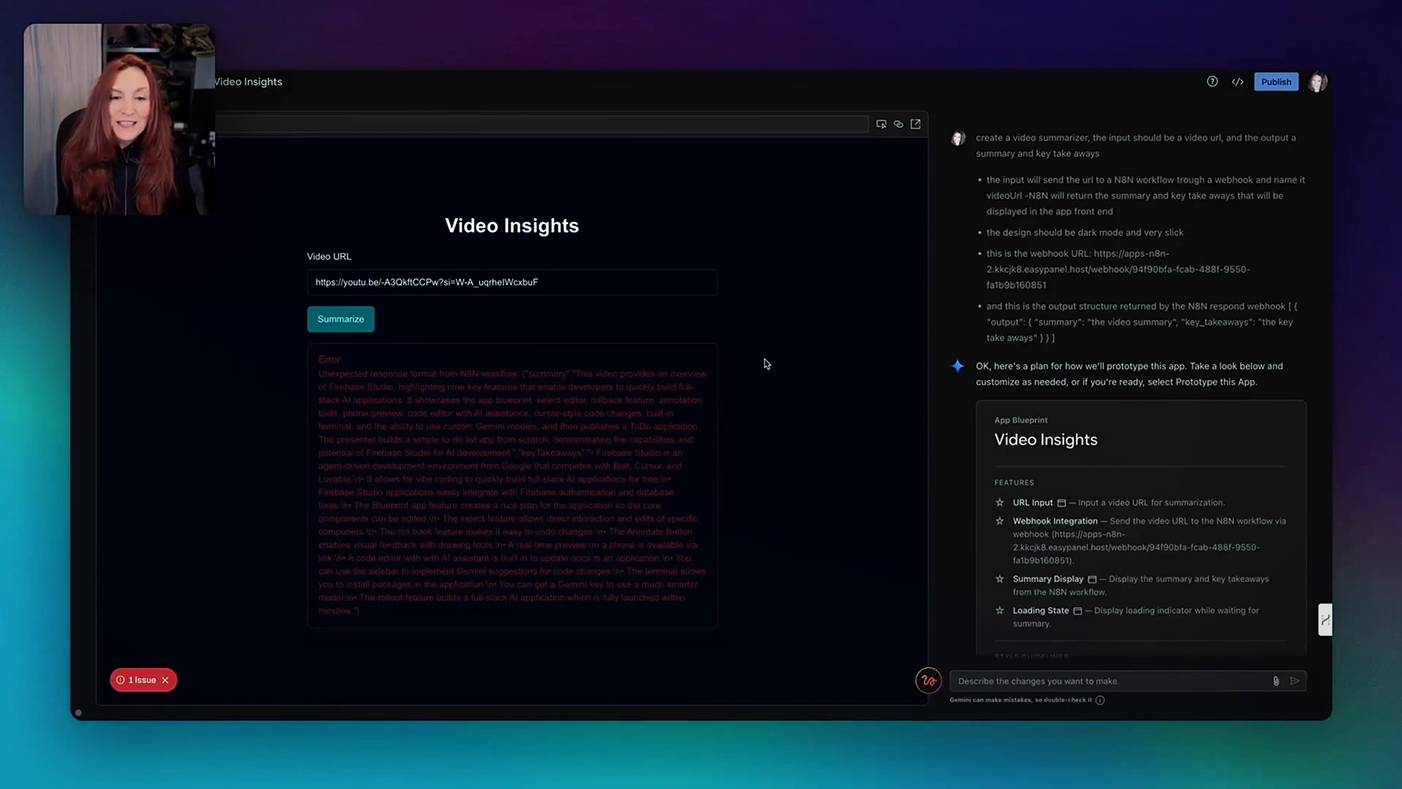
mouse_move(1139, 113)
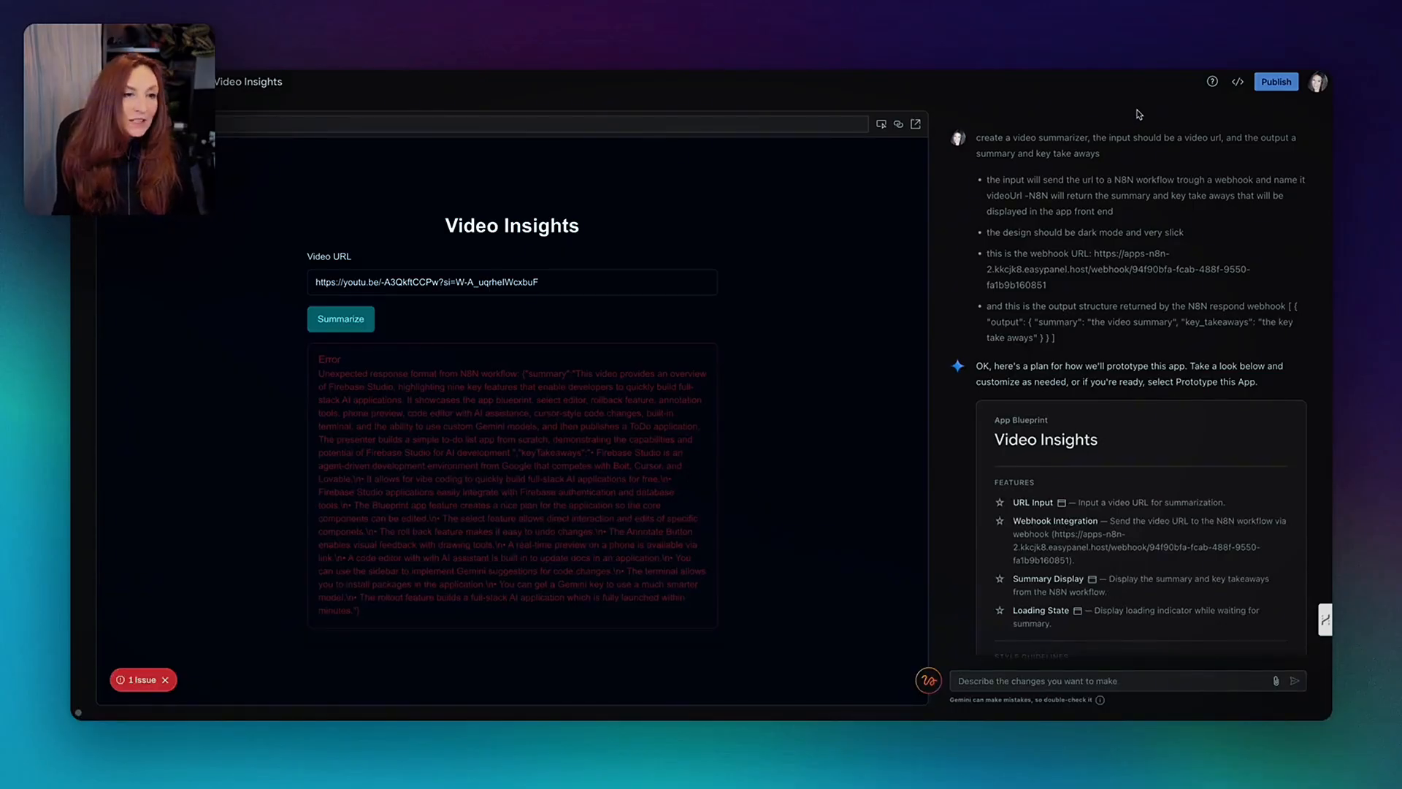
scroll(down, 3)
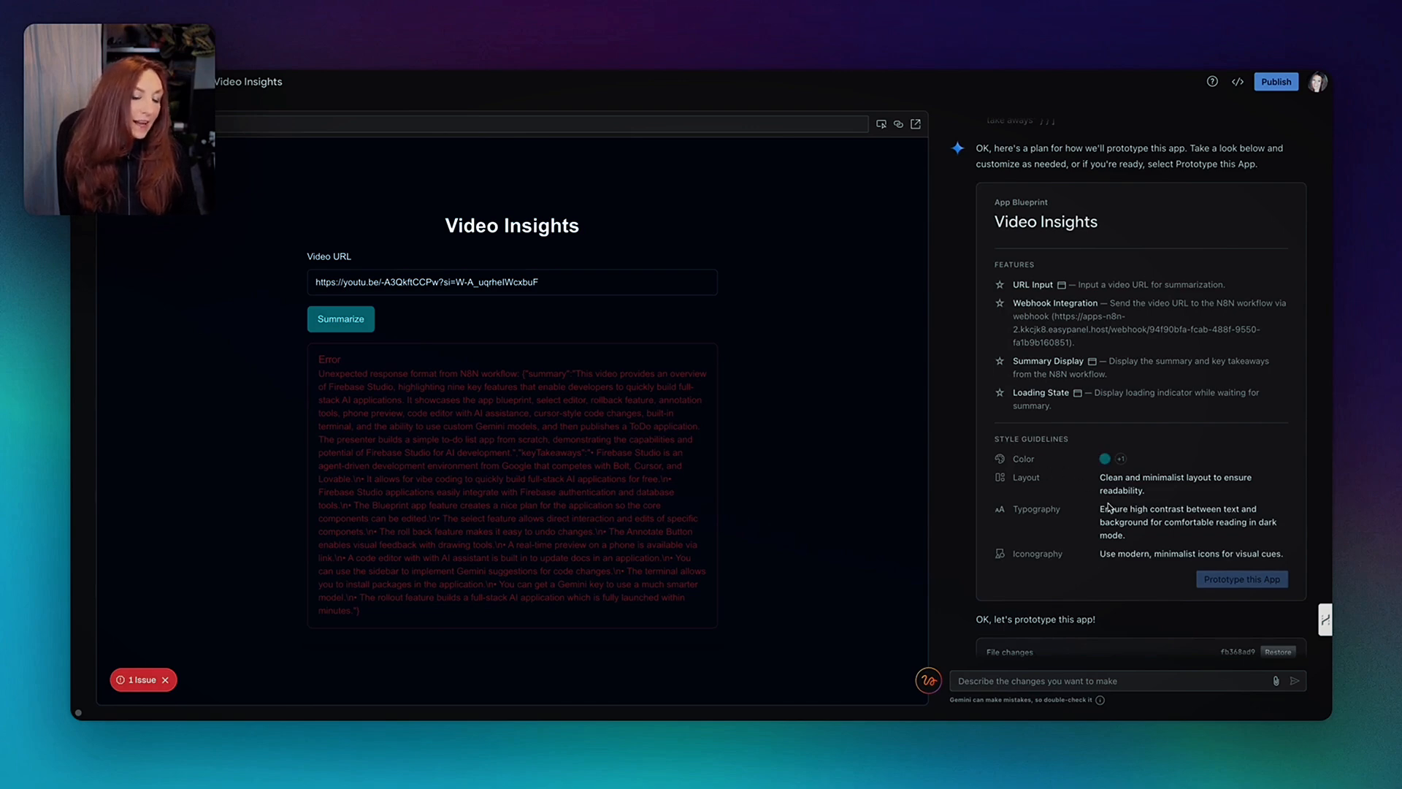
mouse_move(1171, 439)
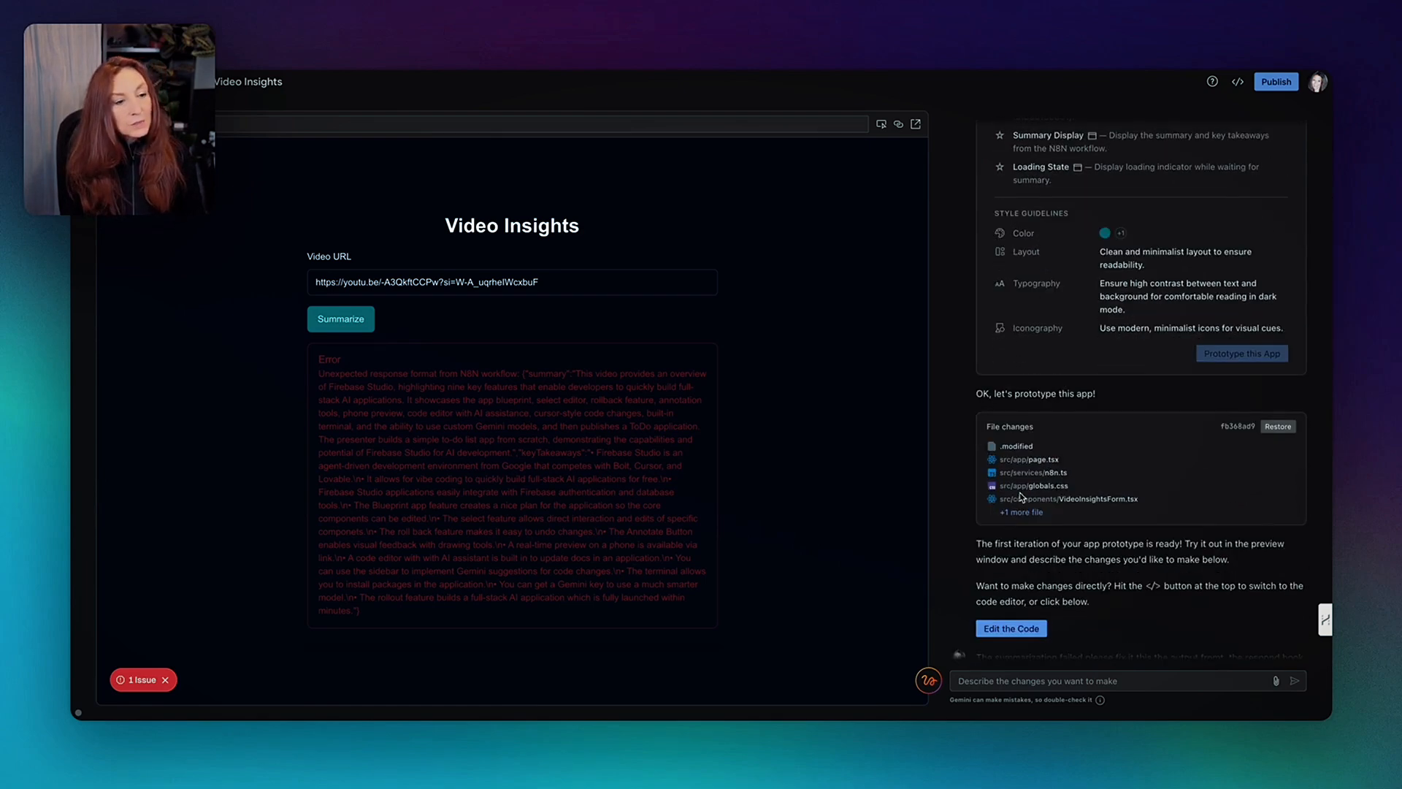
mouse_move(1122, 474)
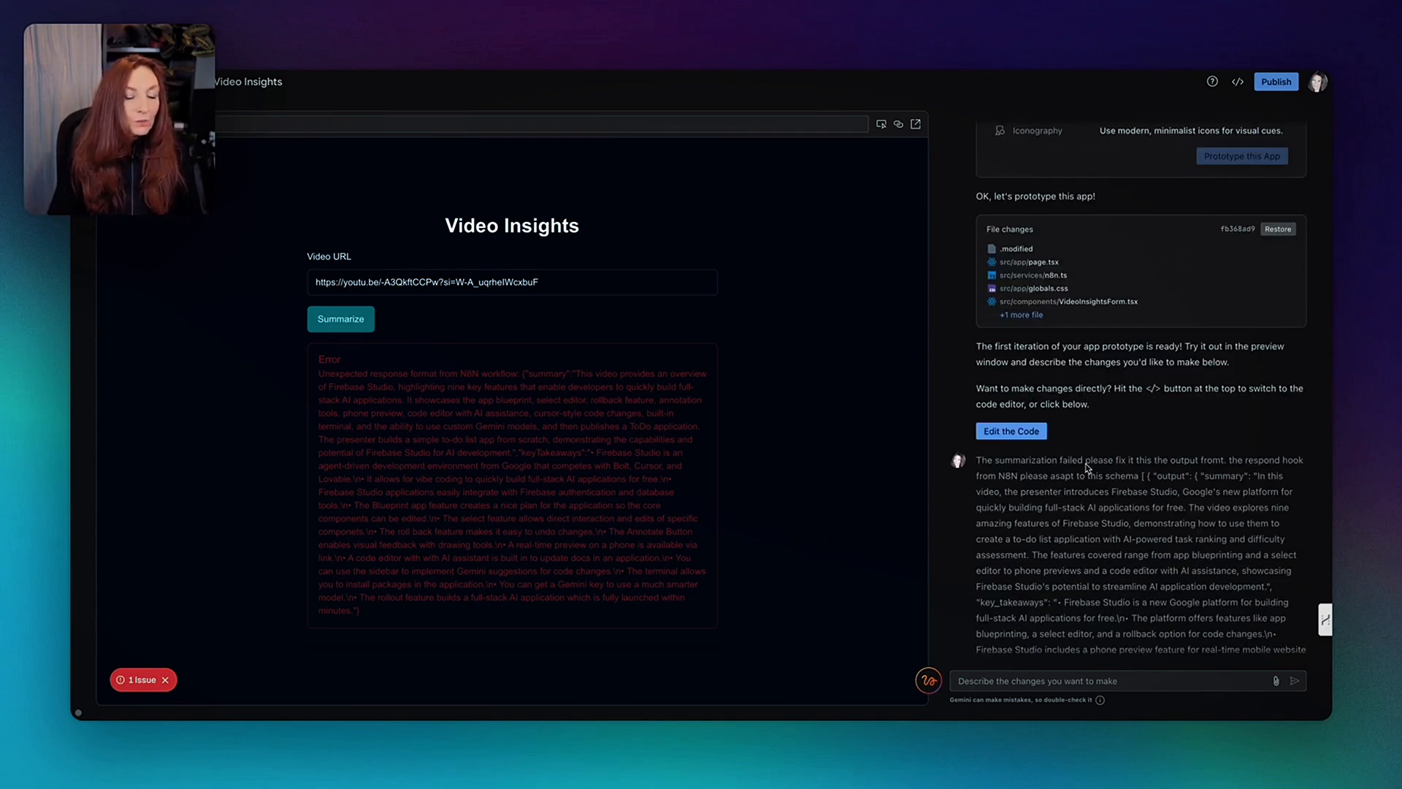
scroll(down, 3)
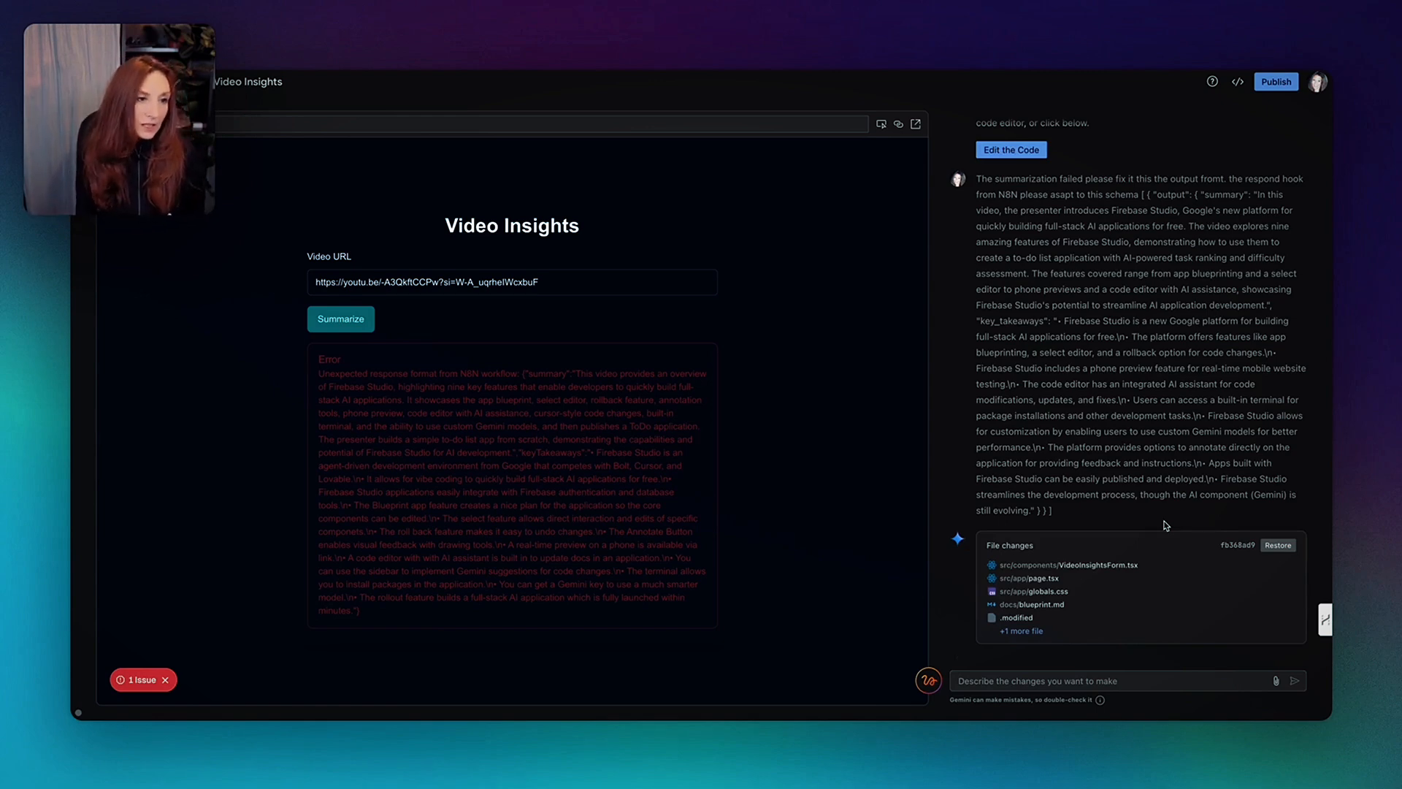
mouse_move(1172, 192)
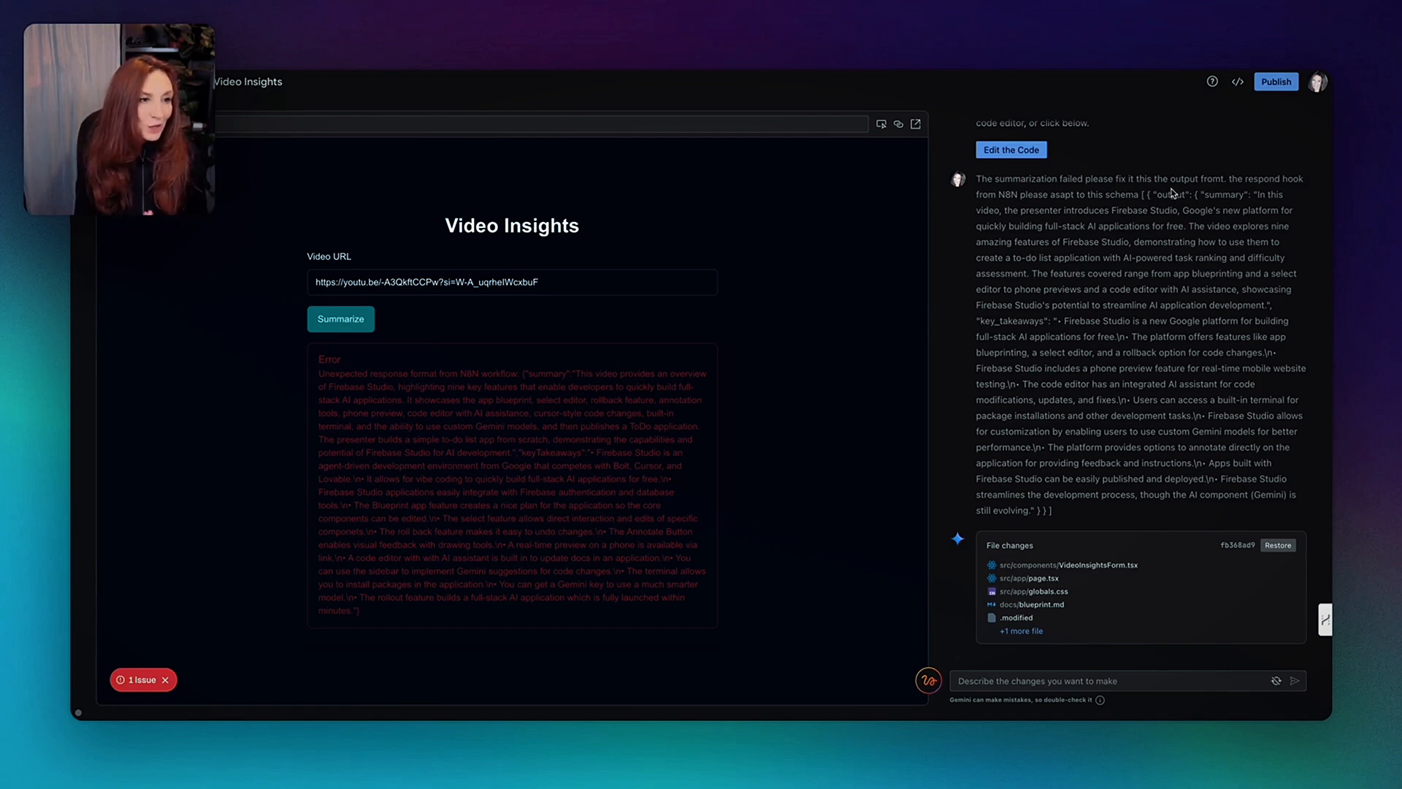
scroll(down, 3)
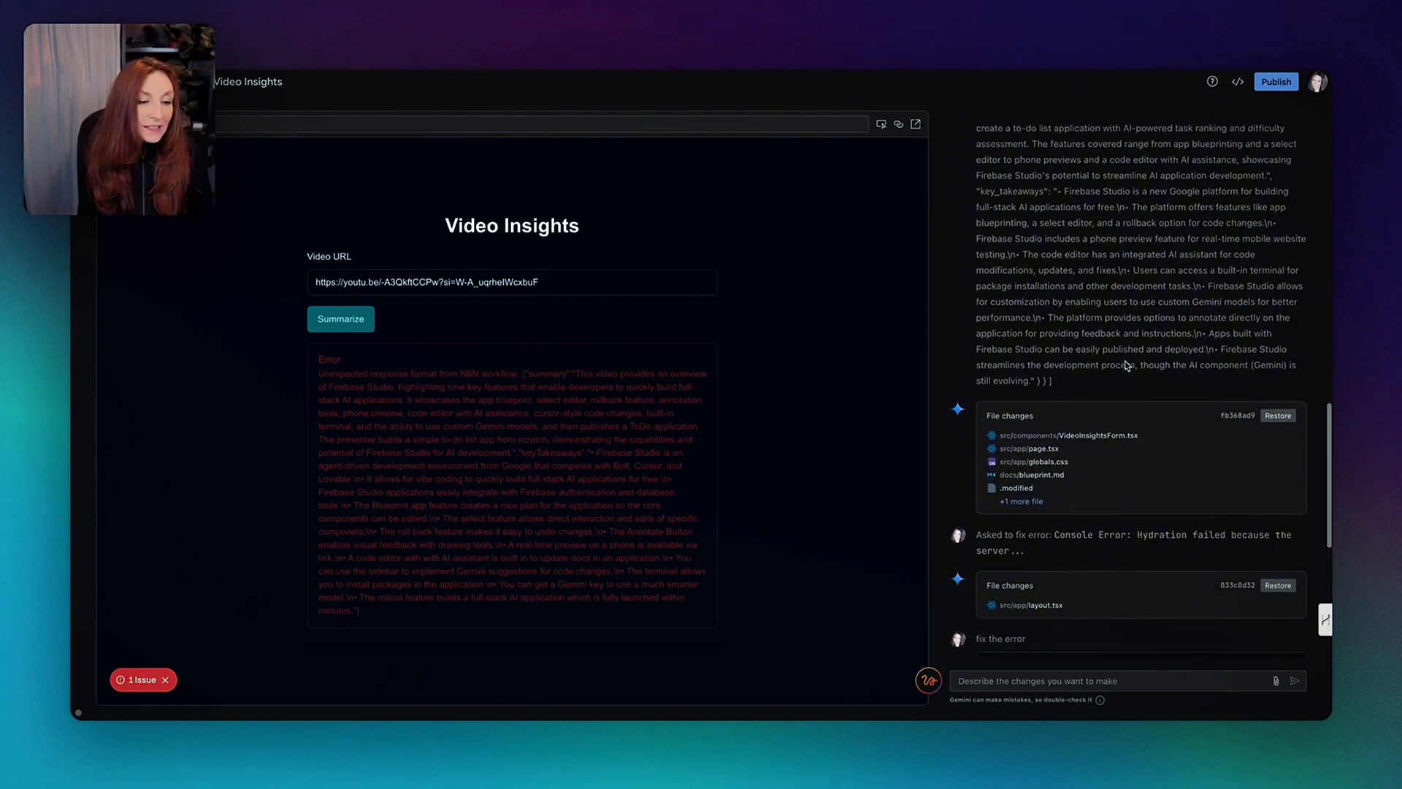
scroll(down, 3)
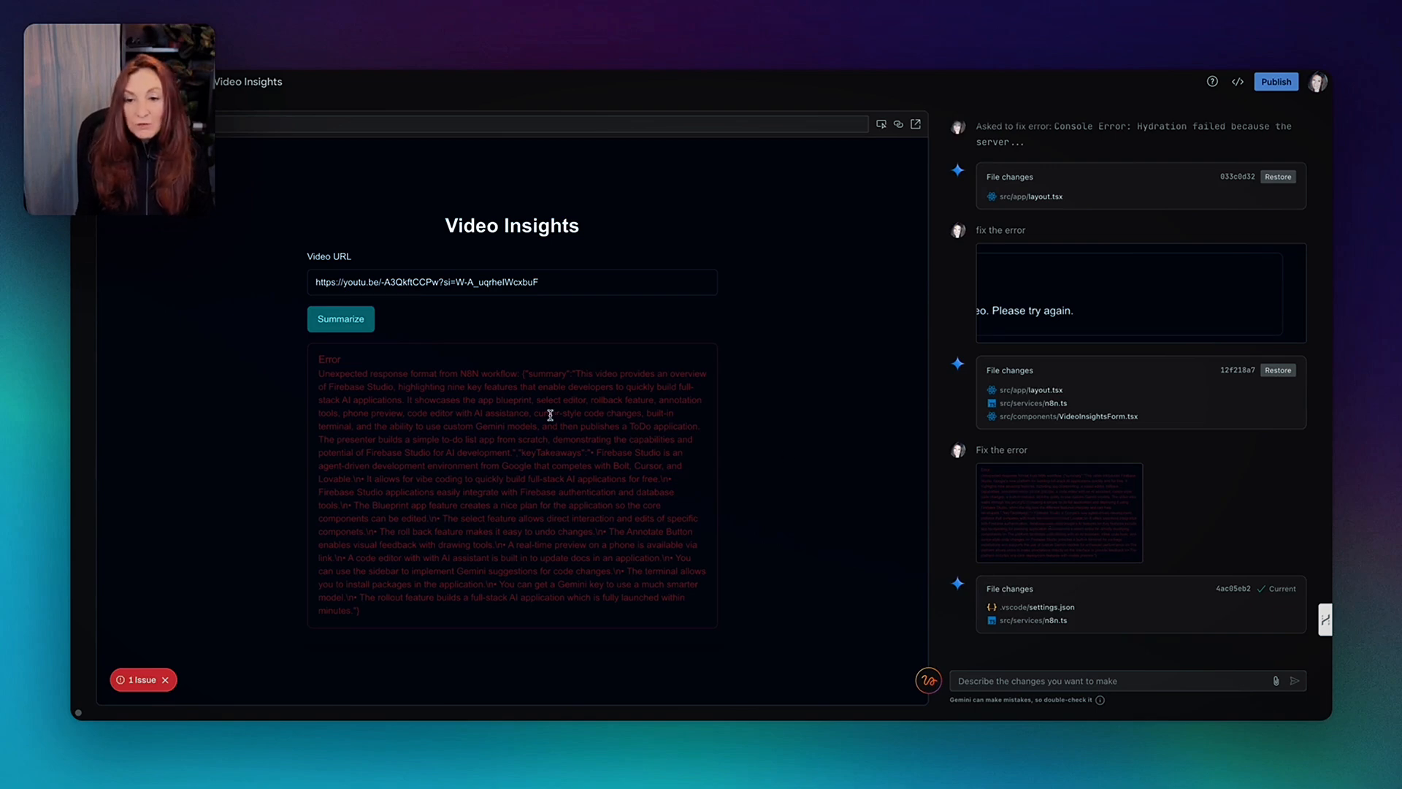
mouse_move(342, 454)
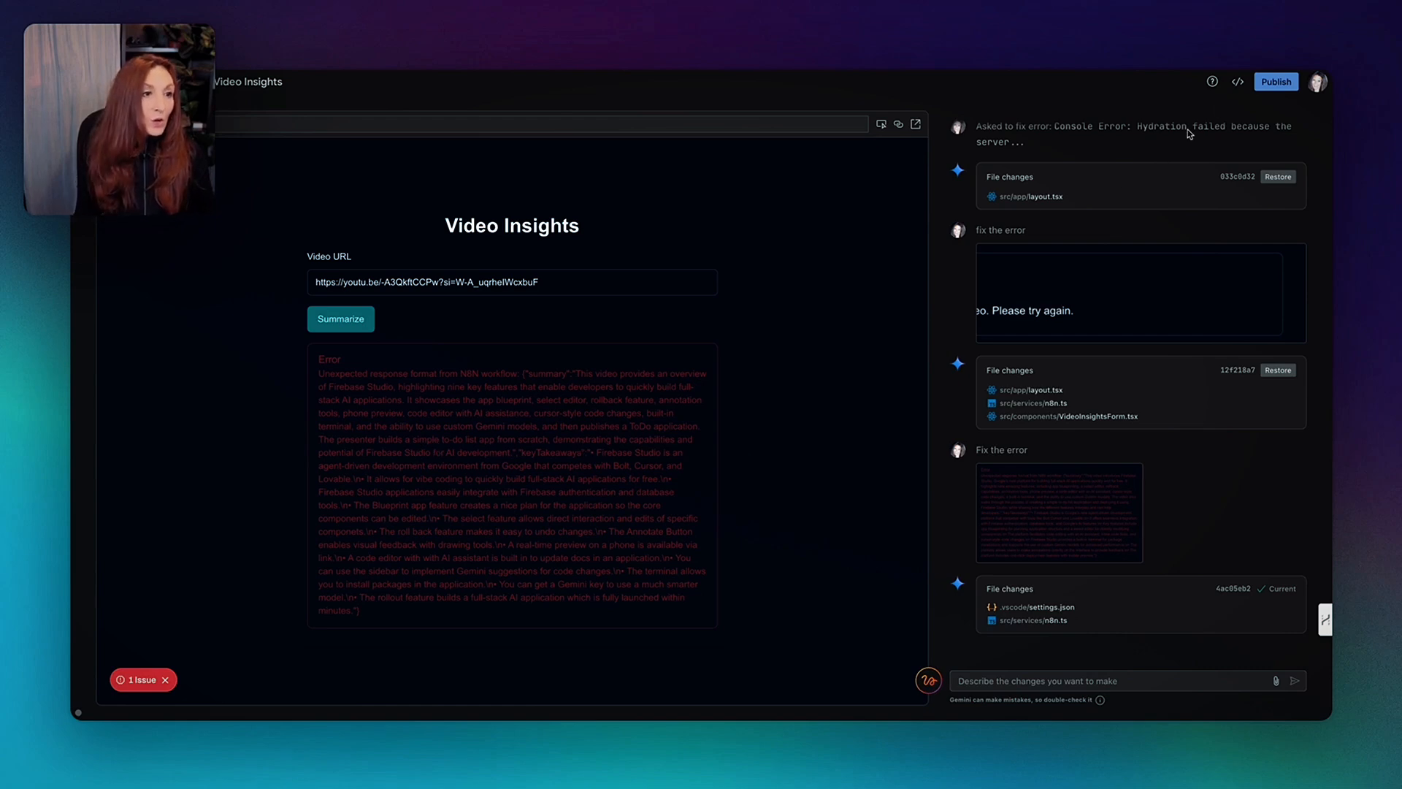
mouse_move(1238, 81)
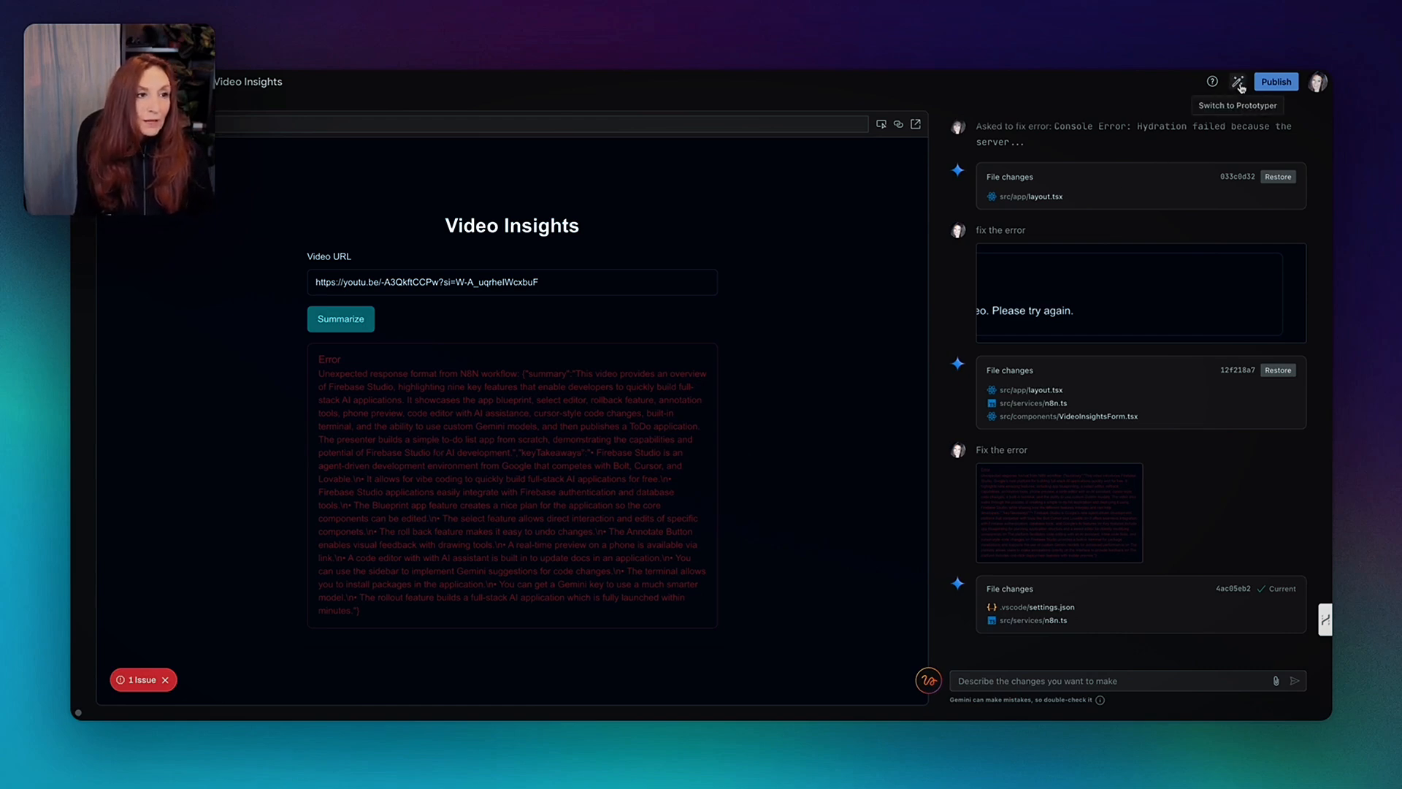
Step: Try Annotate over the preview, then select the Summarize button for an element edit
click(1238, 81)
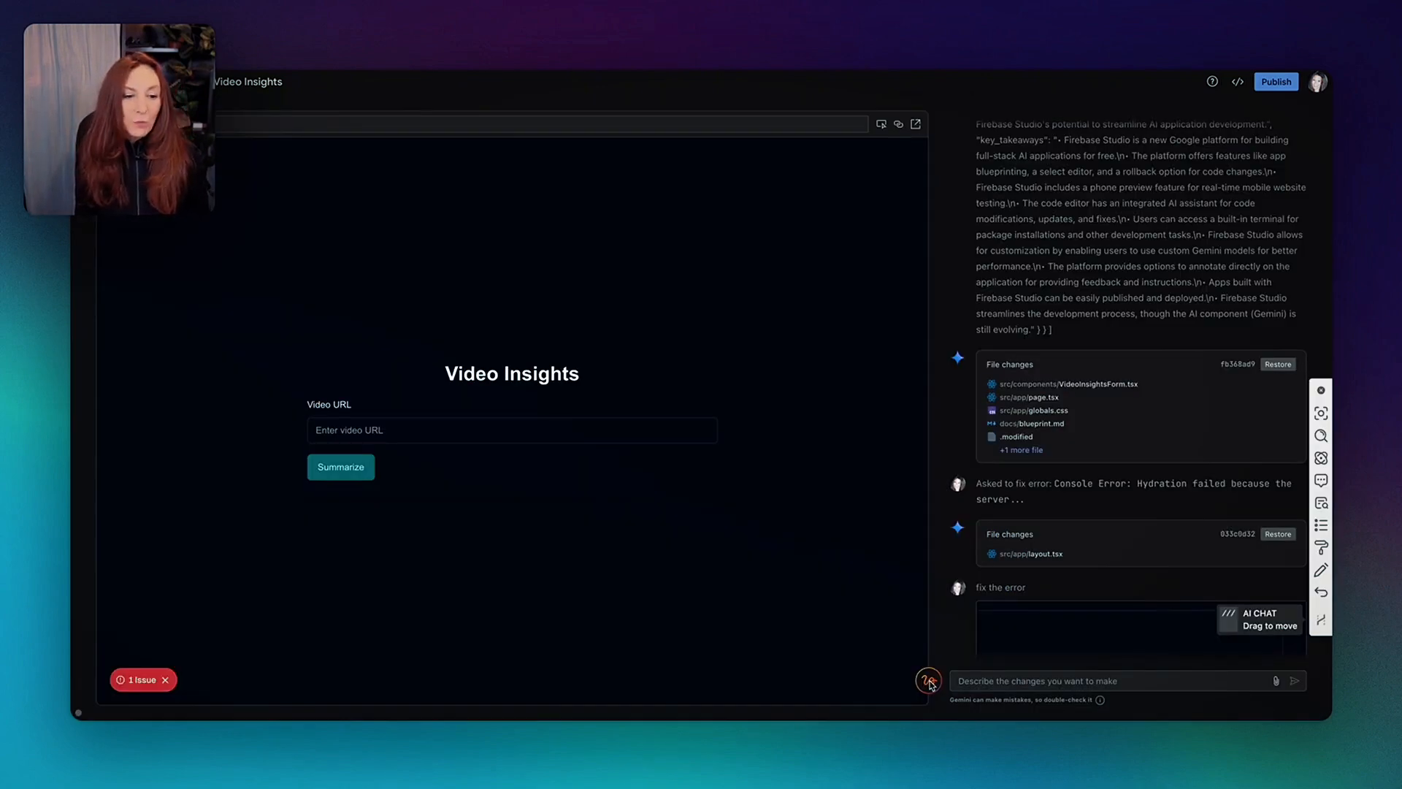
click(928, 681)
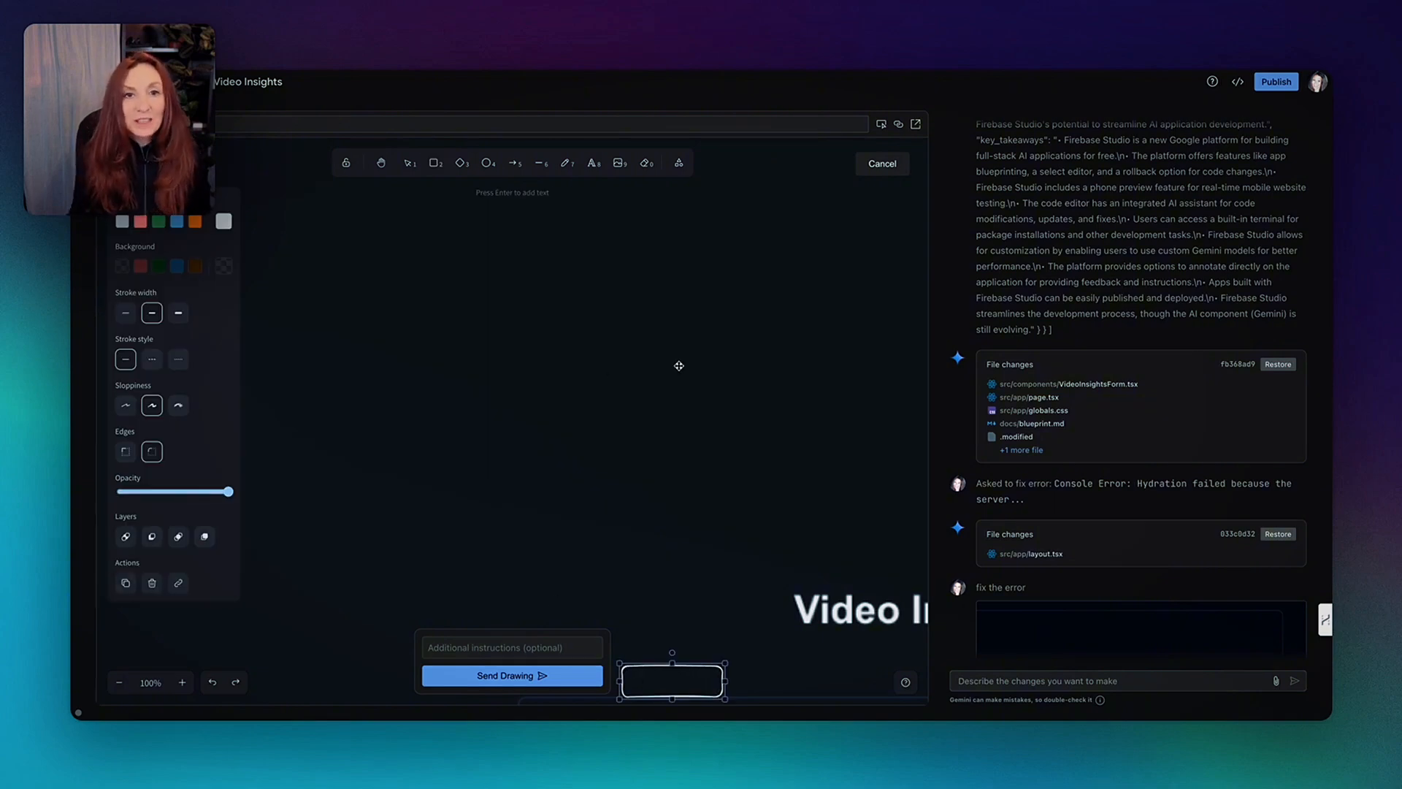
mouse_move(692, 360)
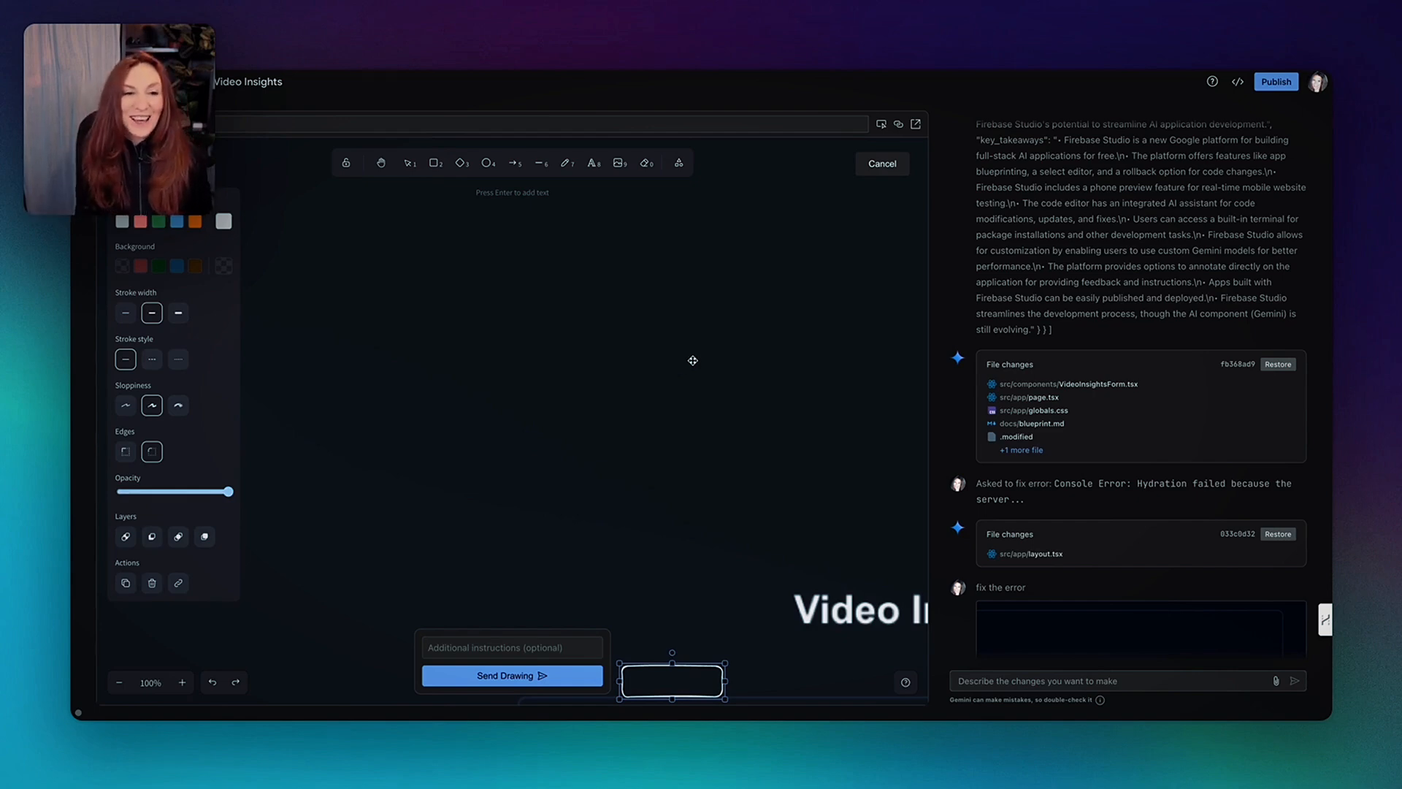
click(881, 164)
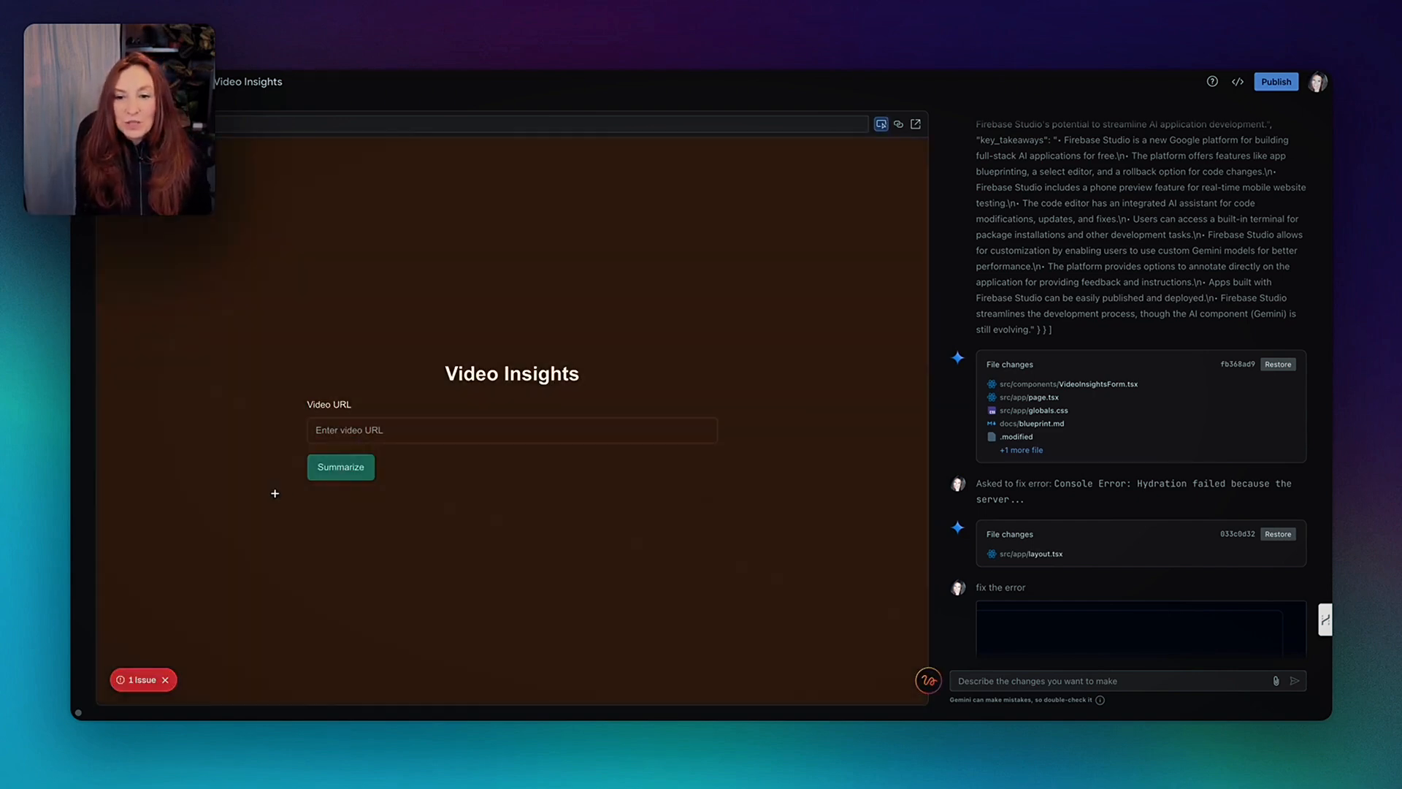
click(339, 467)
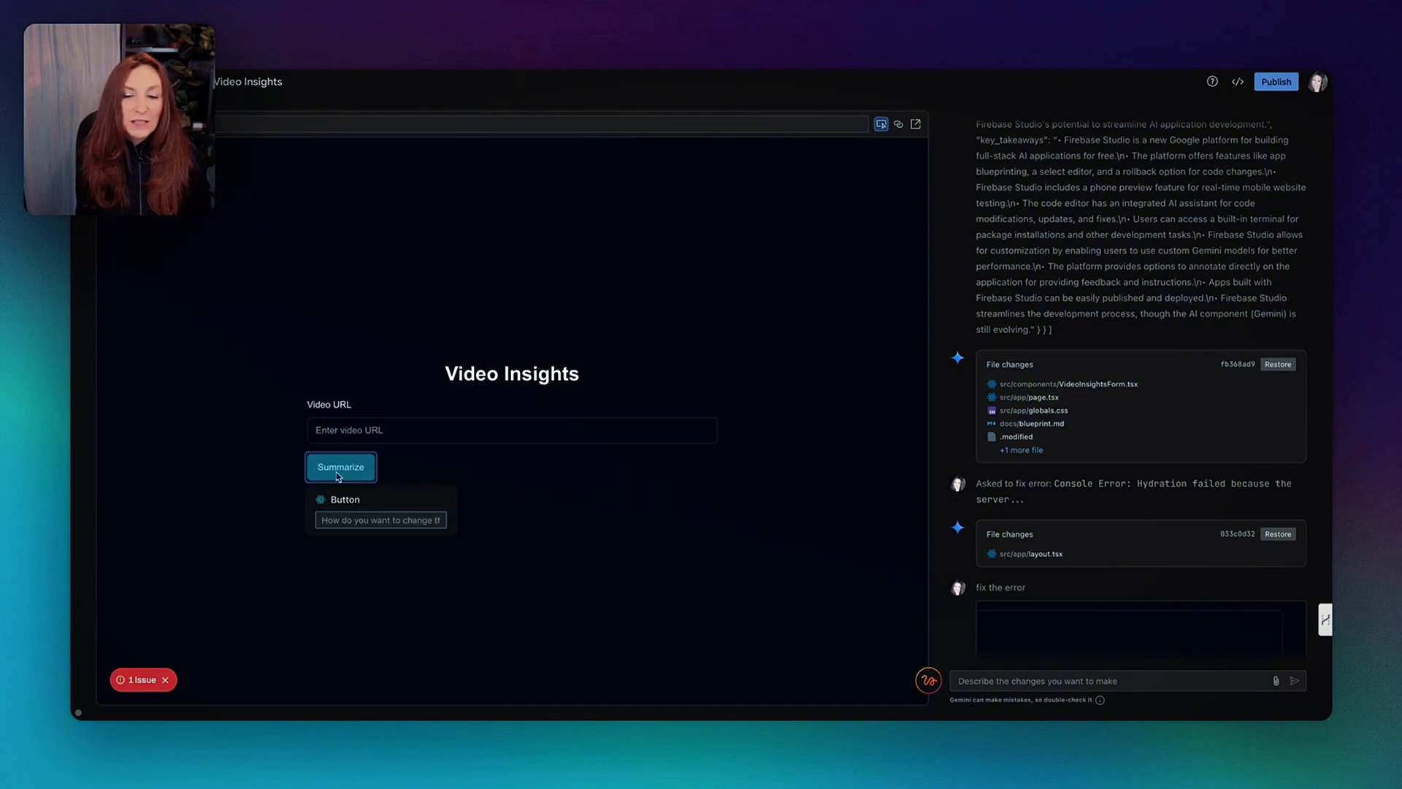
mouse_move(557, 507)
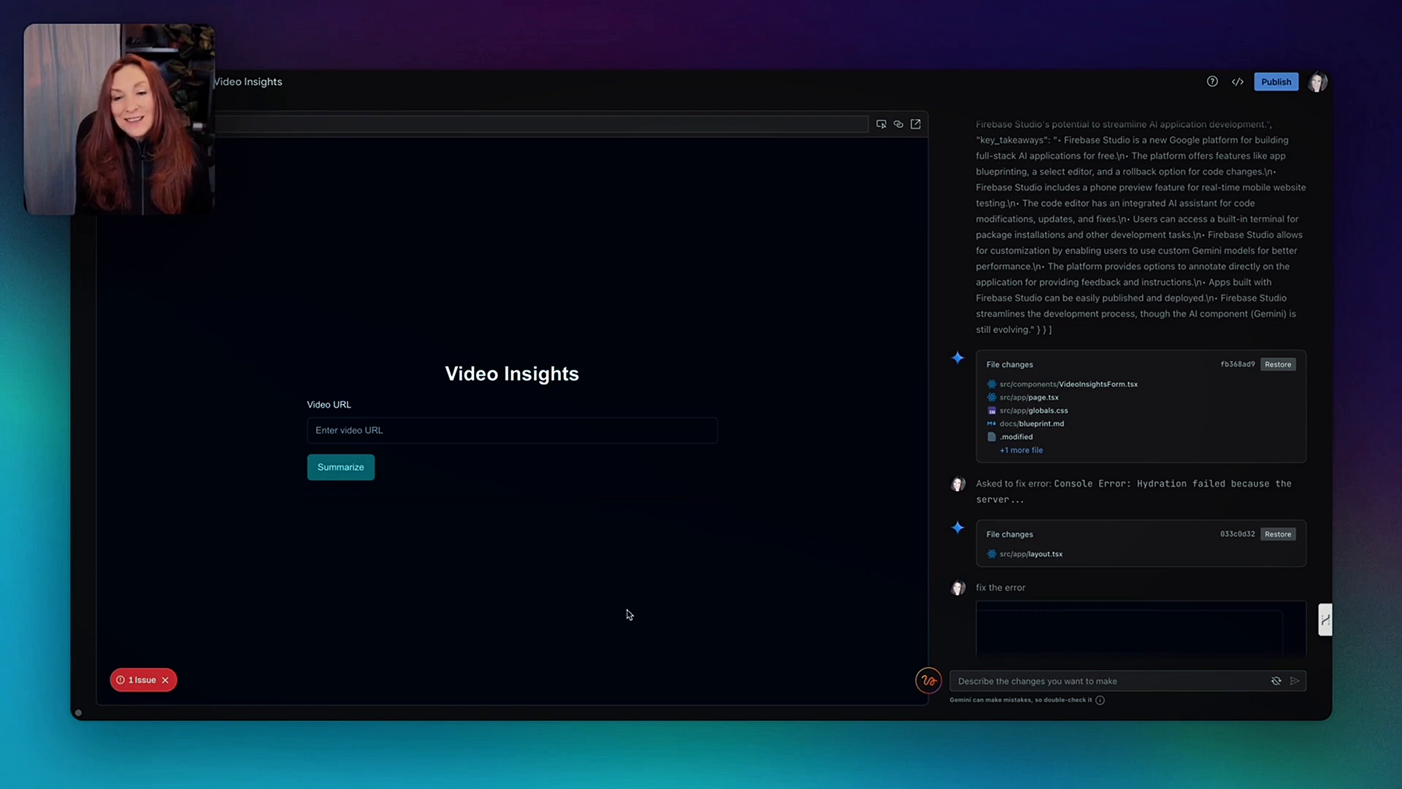
mouse_move(691, 534)
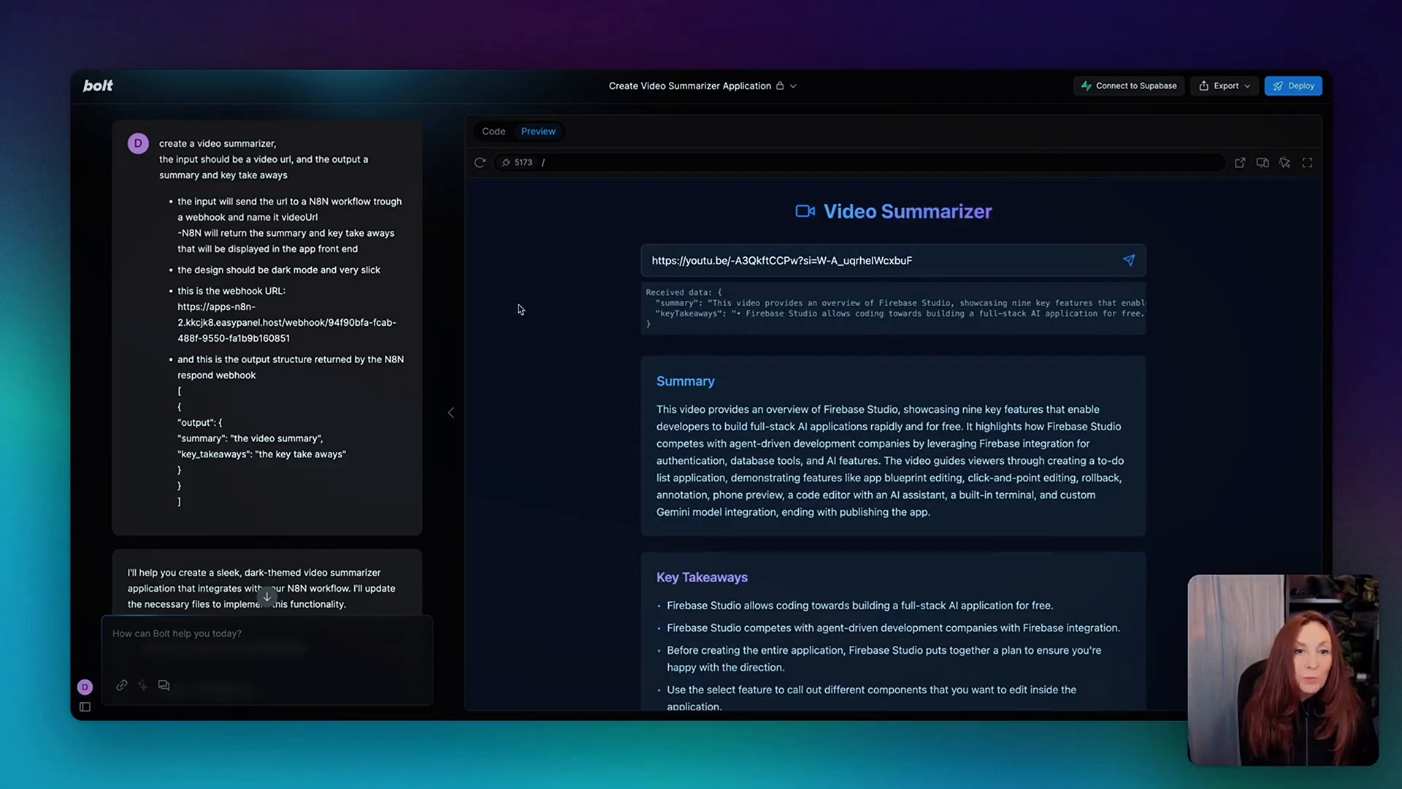
scroll(down, 3)
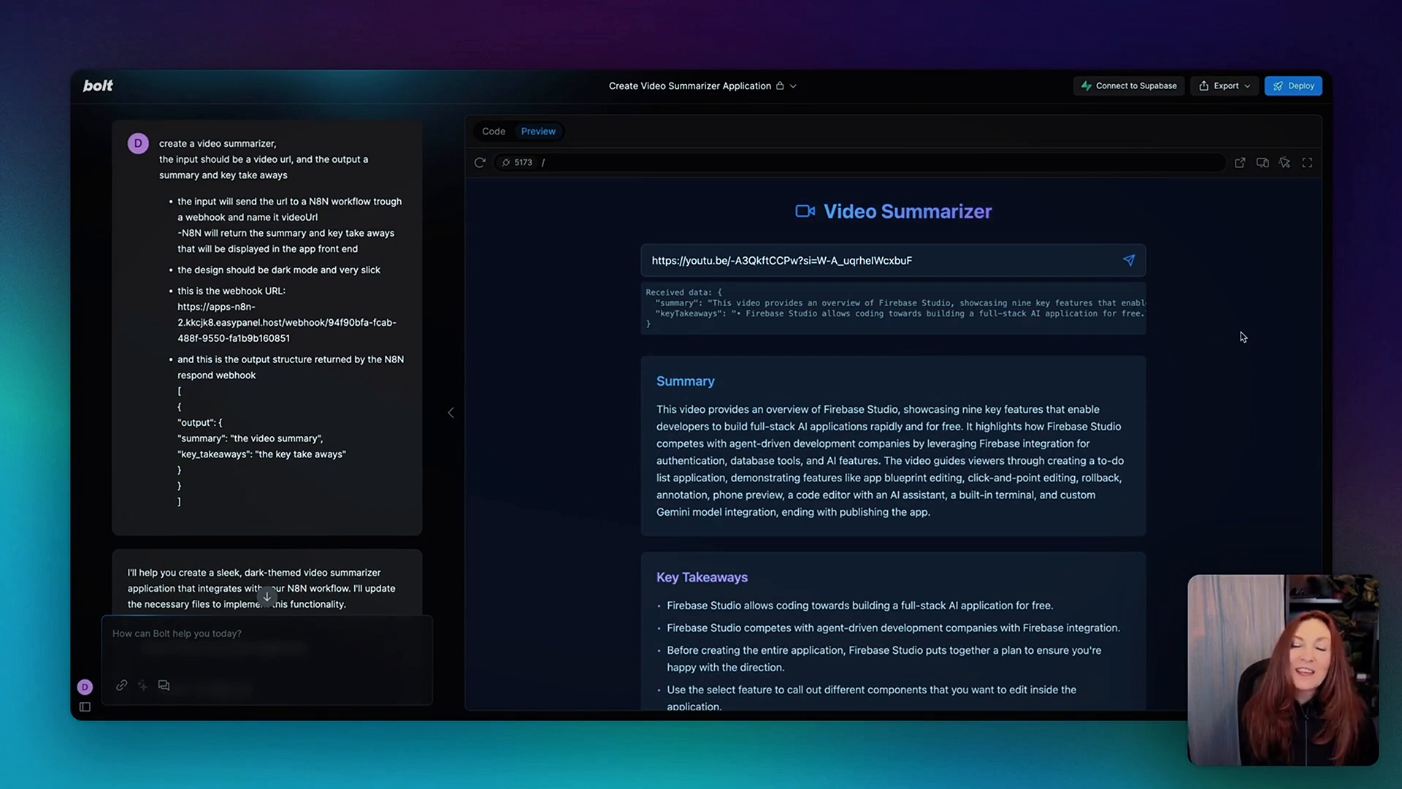
scroll(down, 3)
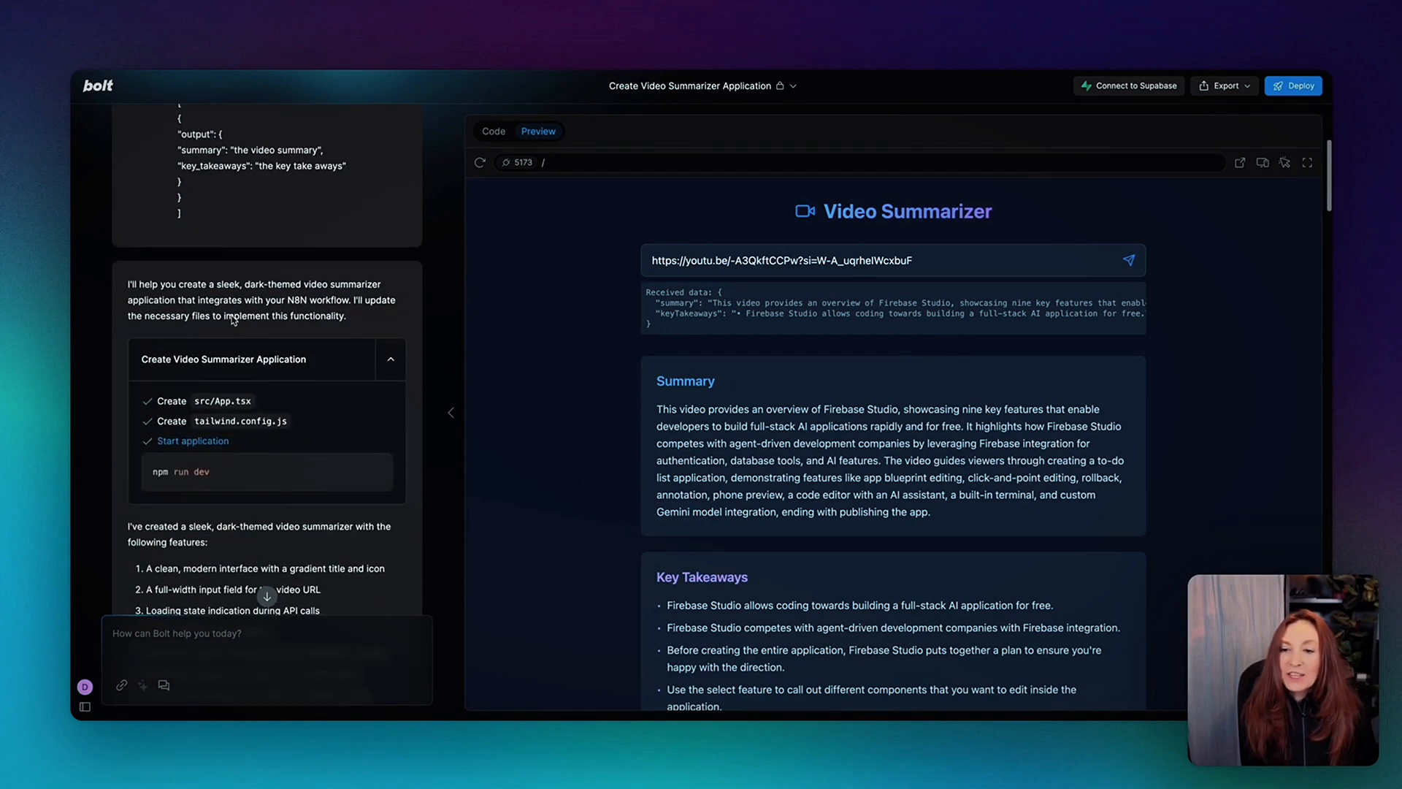
scroll(down, 3)
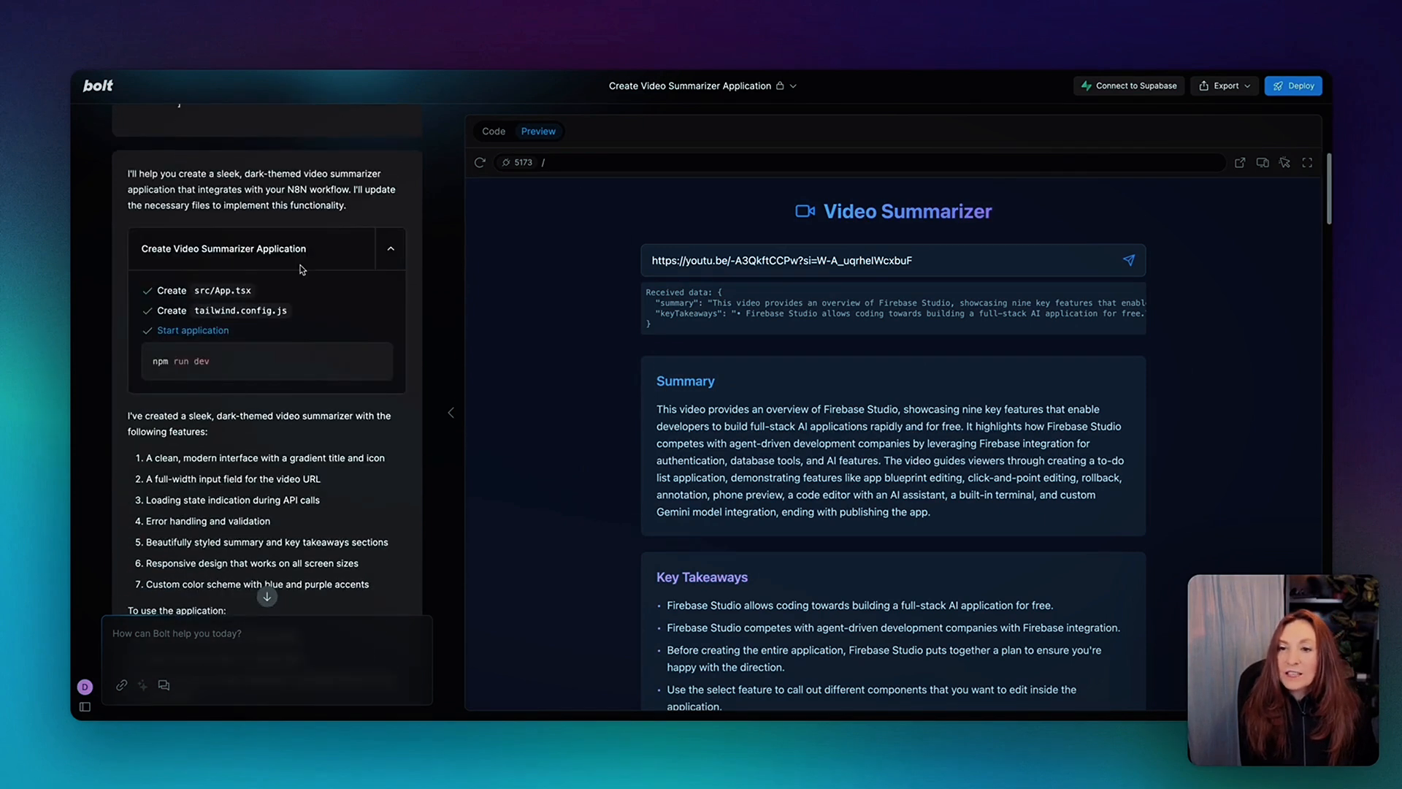
scroll(down, 3)
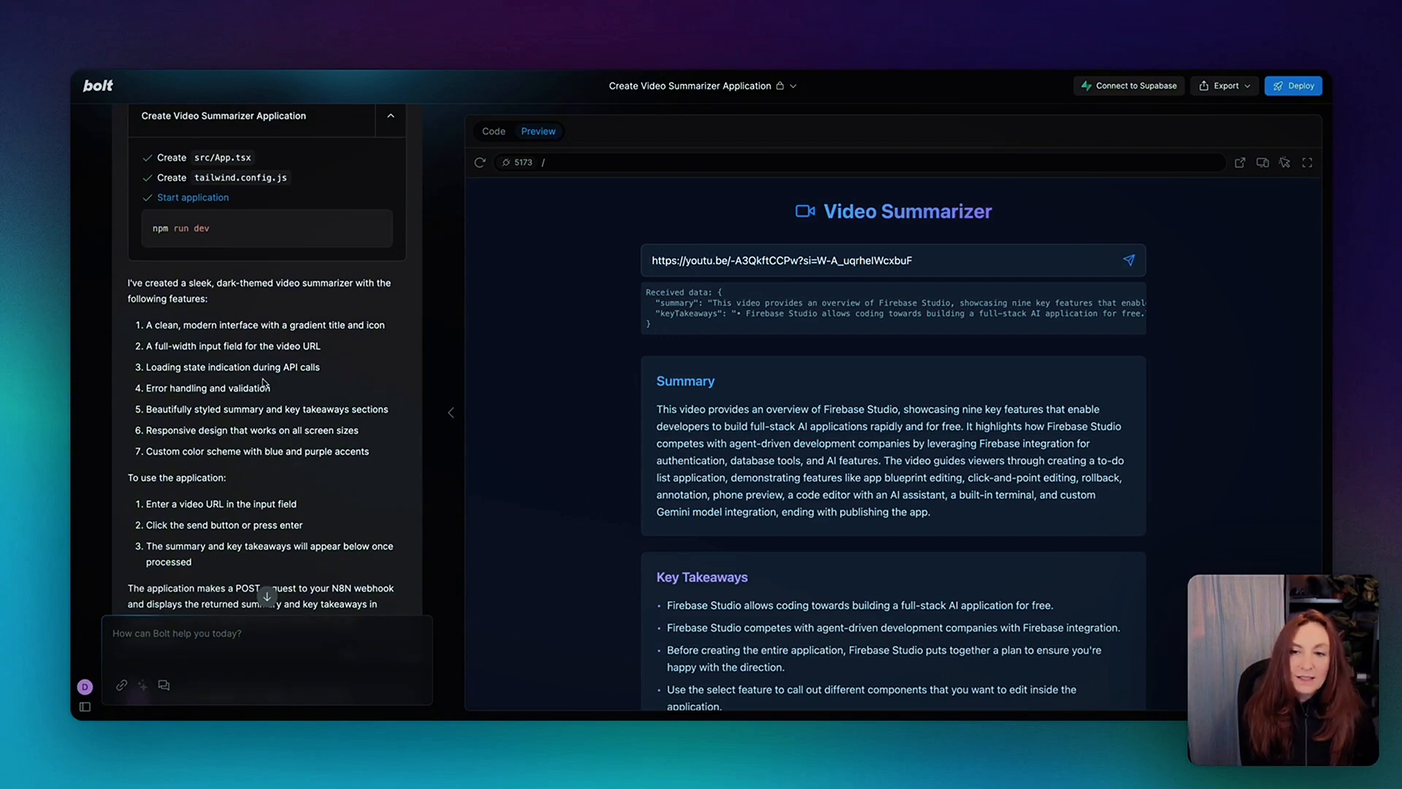
scroll(down, 3)
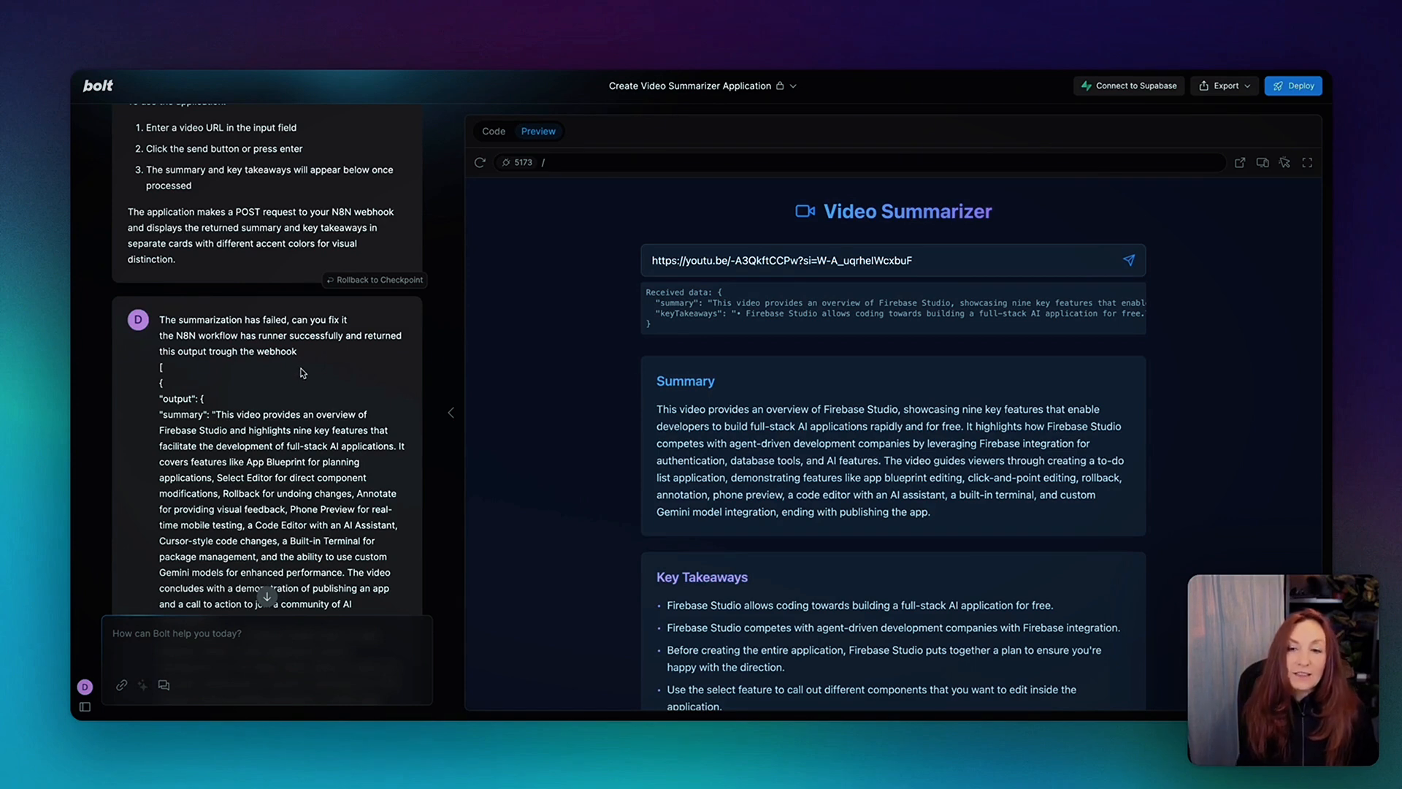
scroll(down, 3)
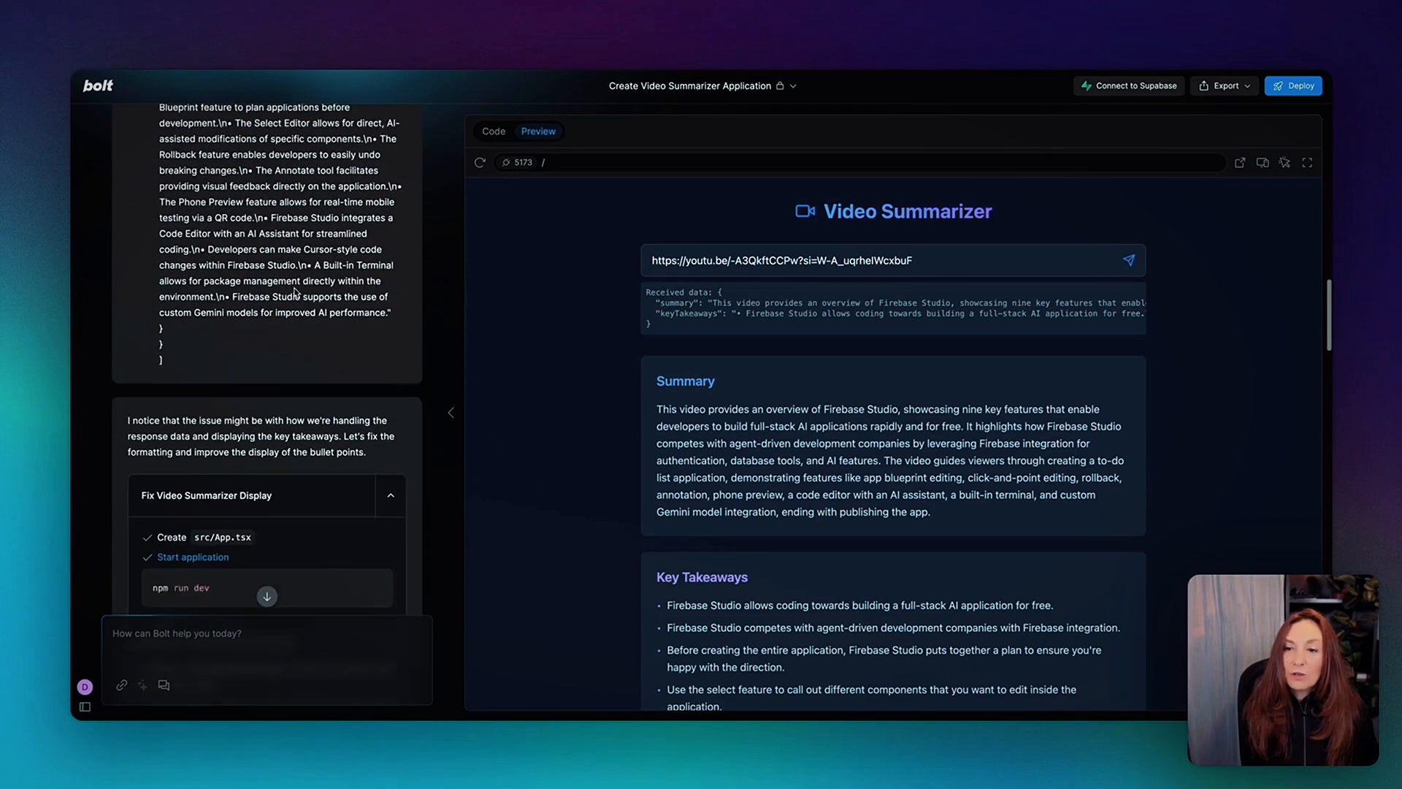
scroll(down, 3)
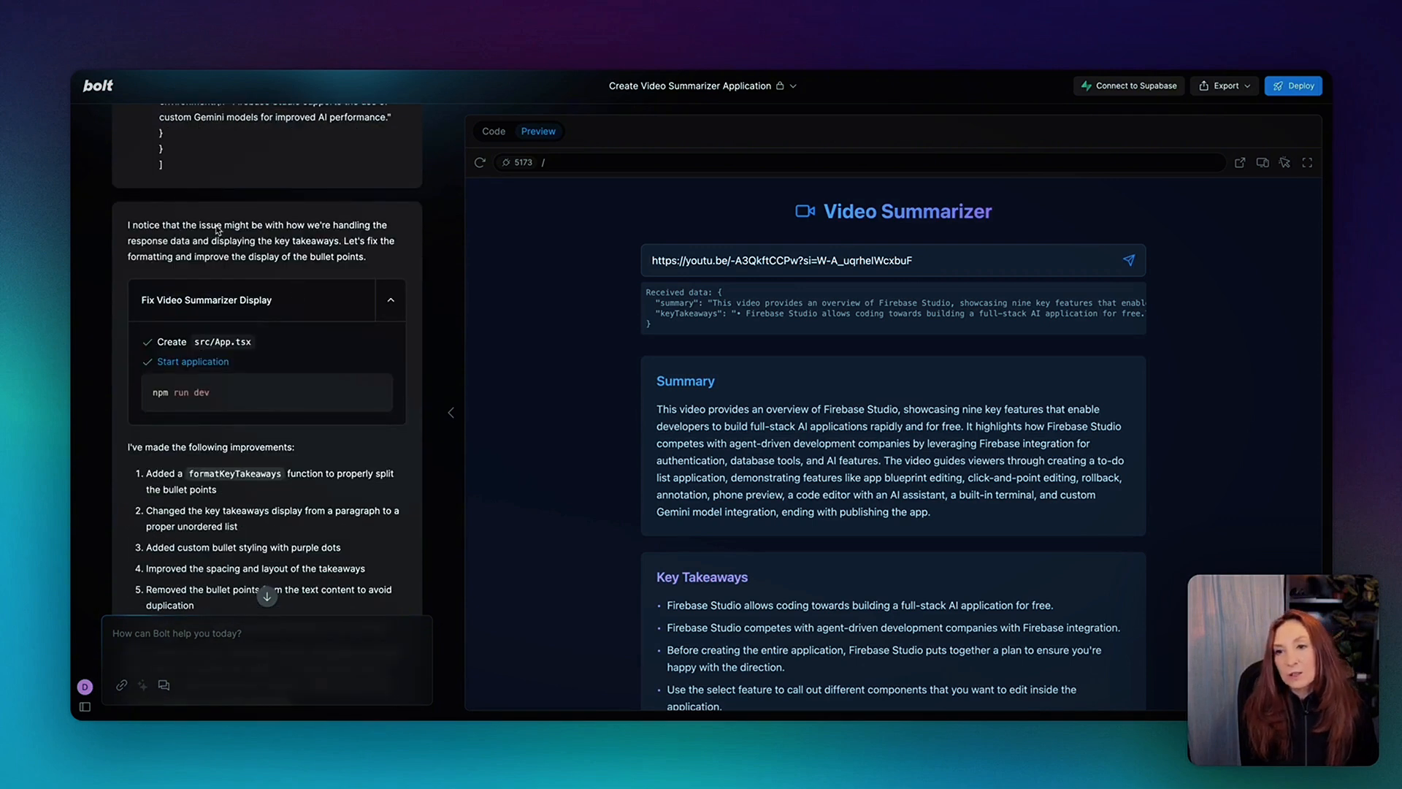
mouse_move(342, 239)
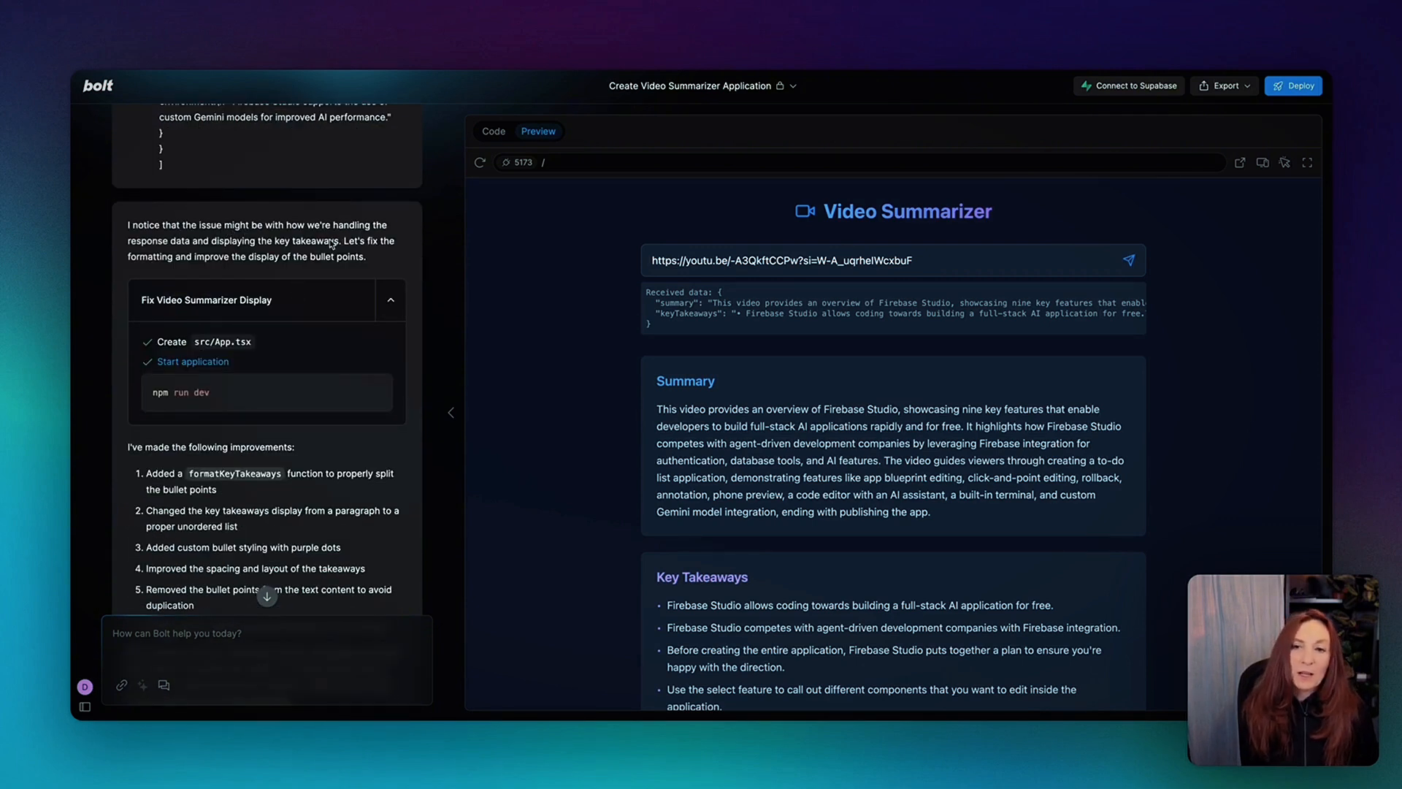
scroll(down, 3)
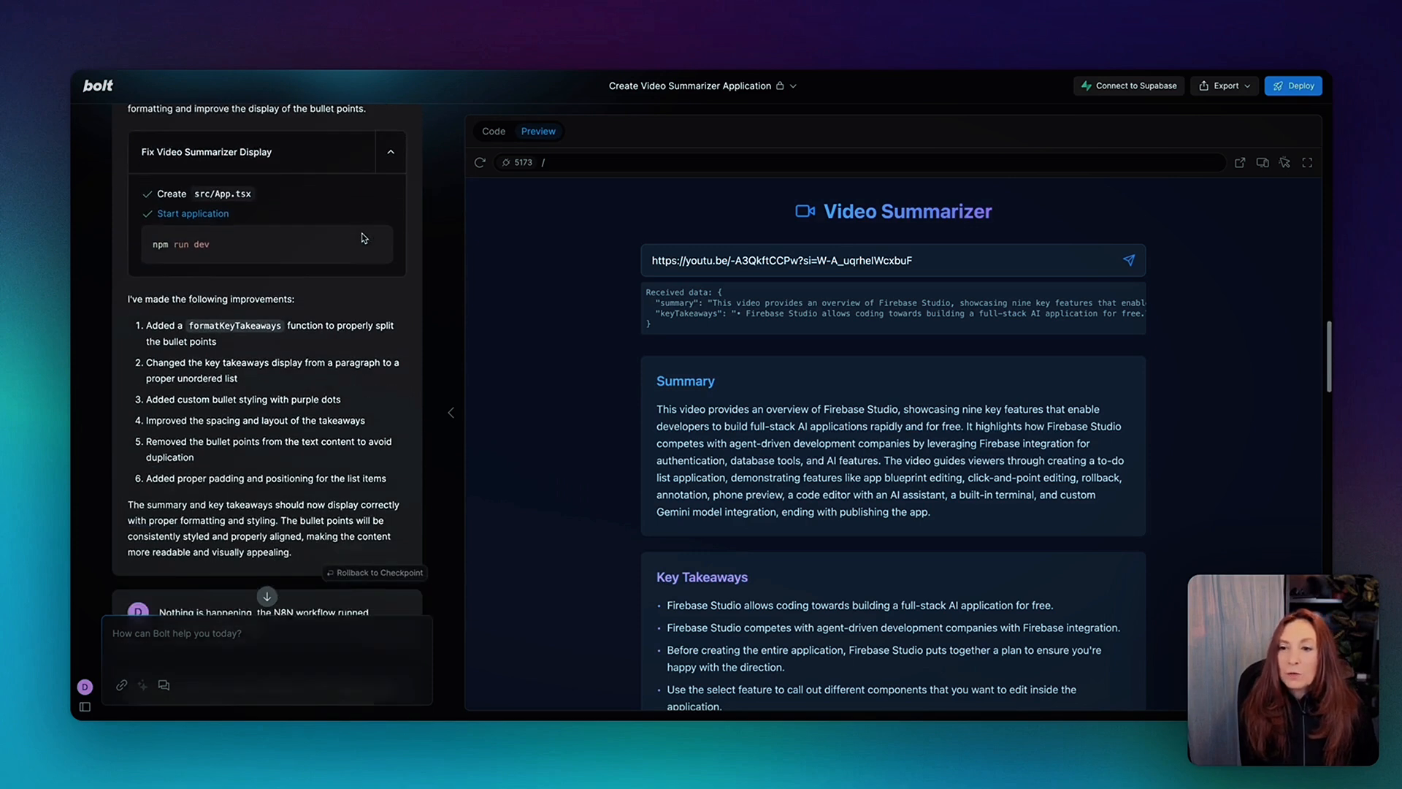
scroll(down, 3)
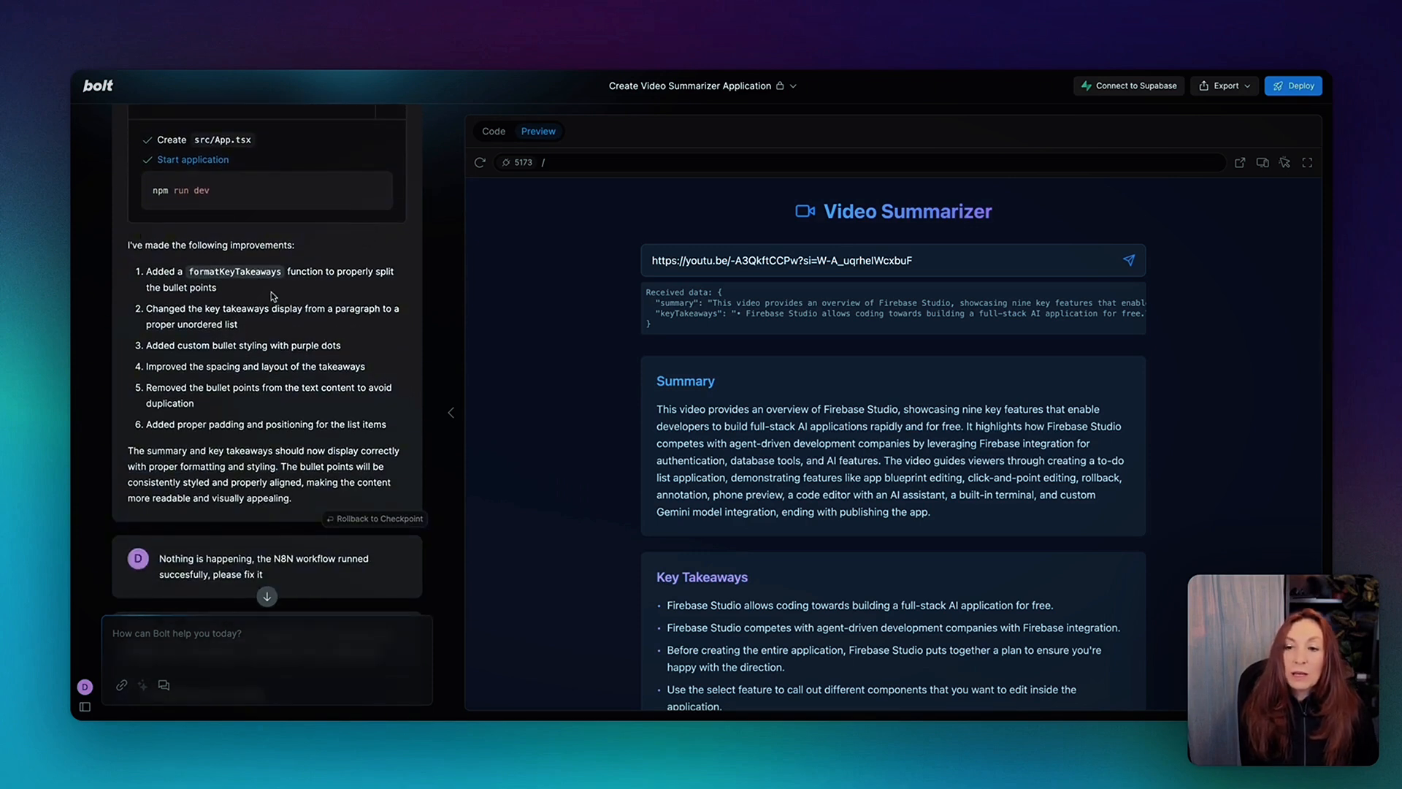
mouse_move(254, 321)
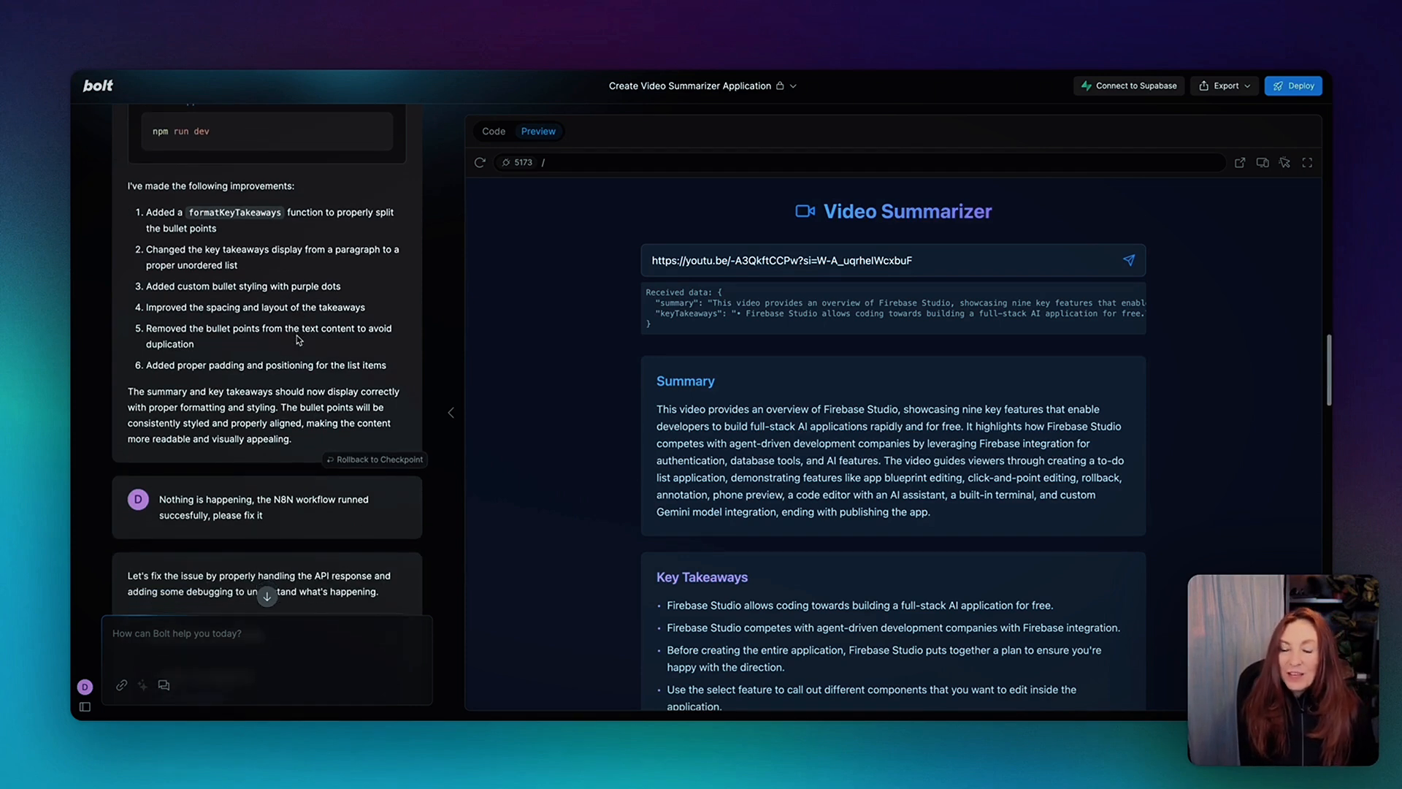
scroll(down, 3)
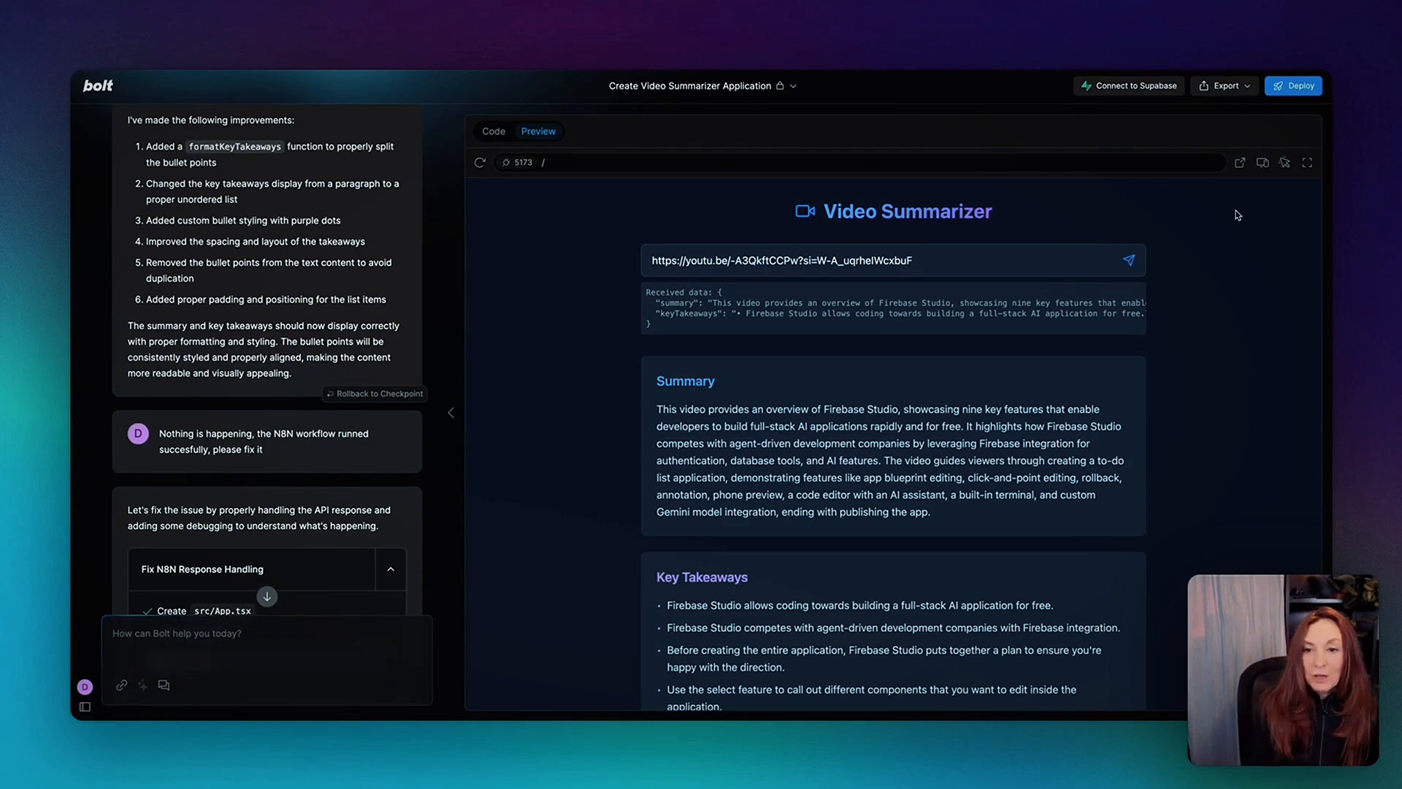
scroll(down, 3)
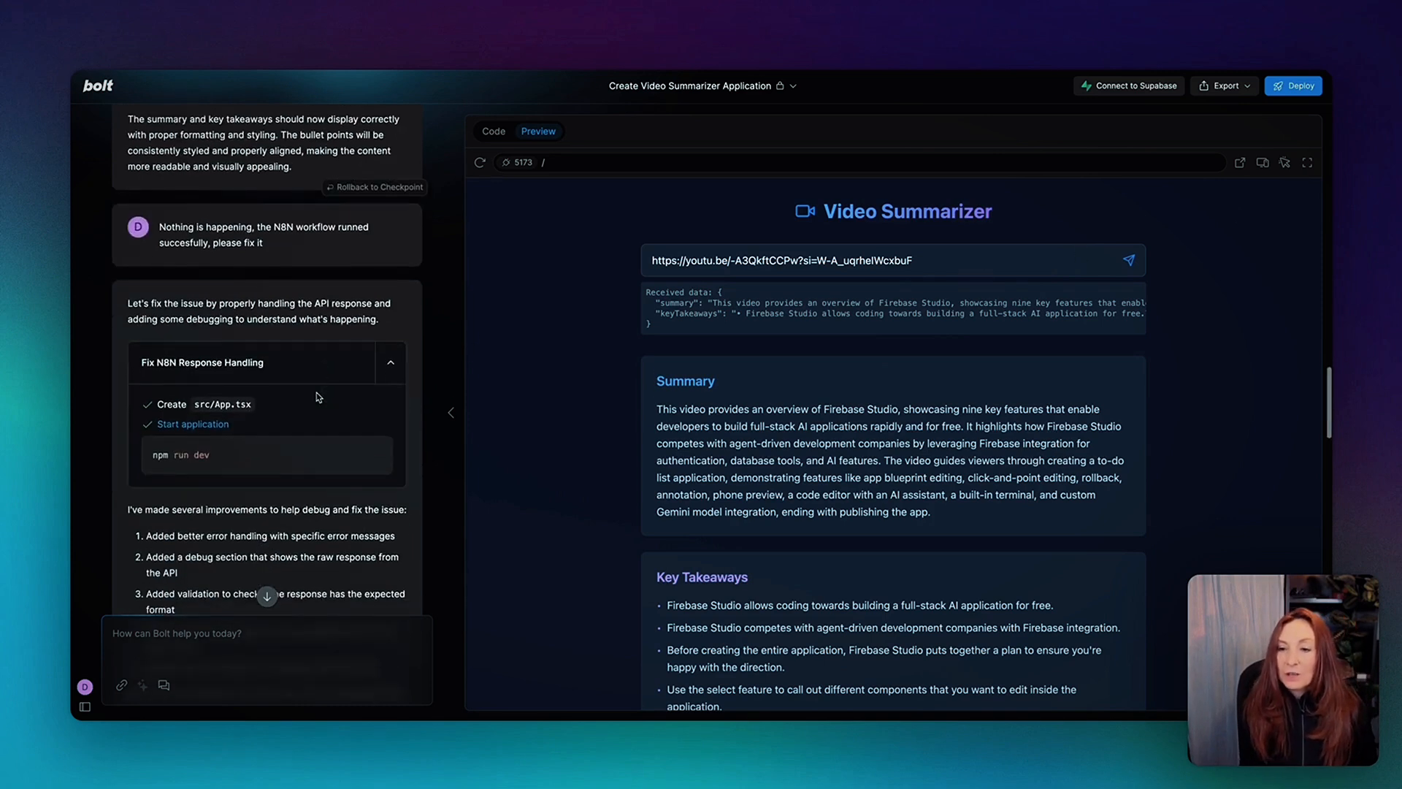
scroll(down, 3)
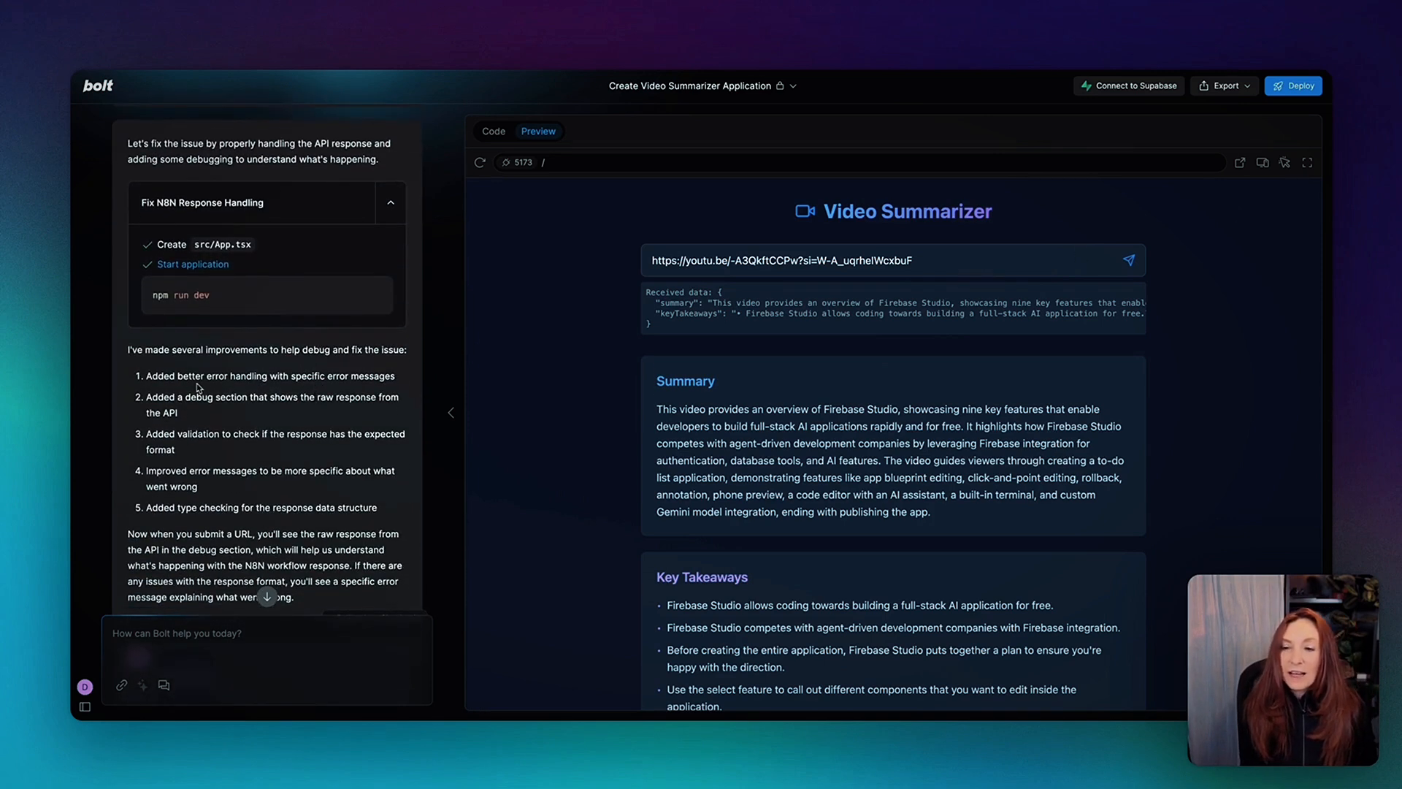
mouse_move(294, 409)
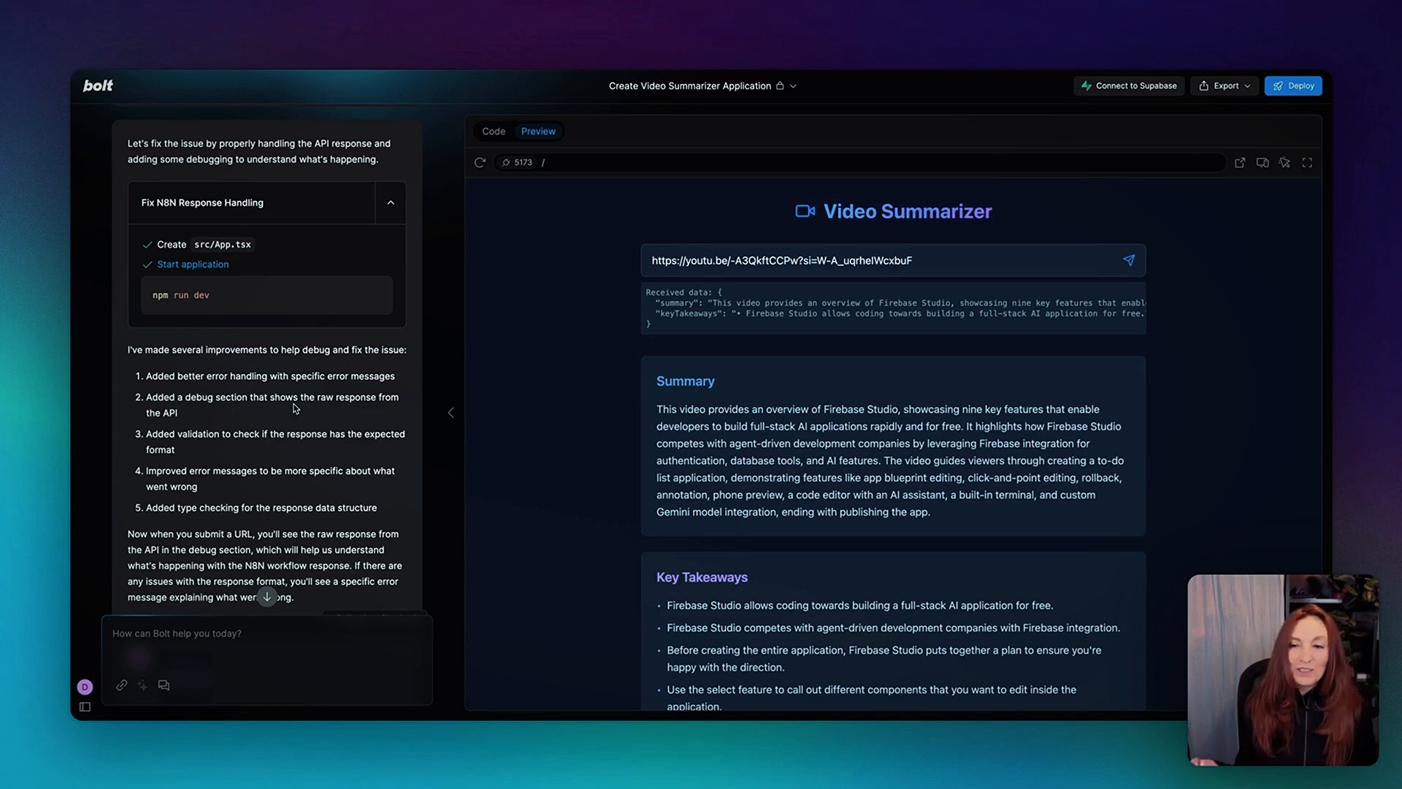
mouse_move(238, 358)
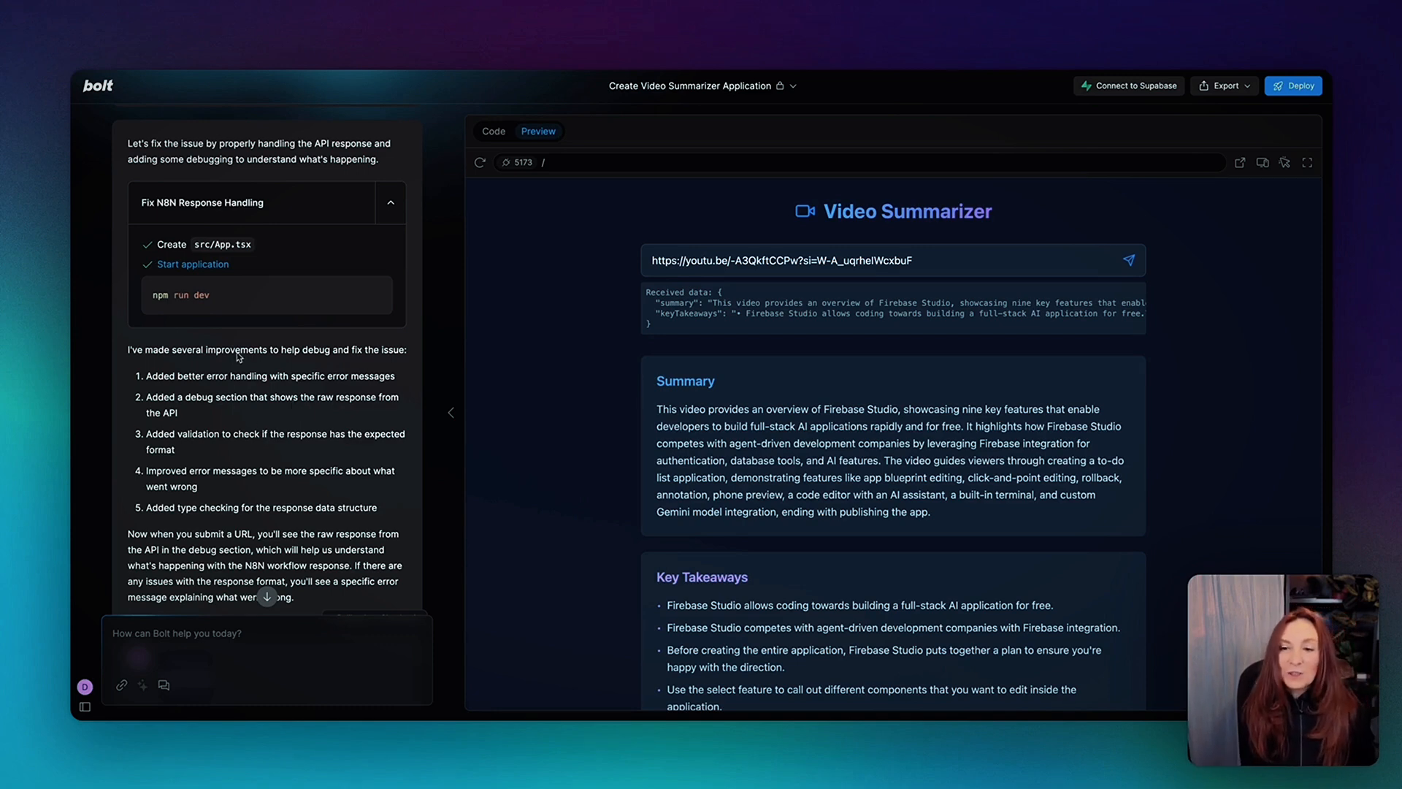
mouse_move(227, 412)
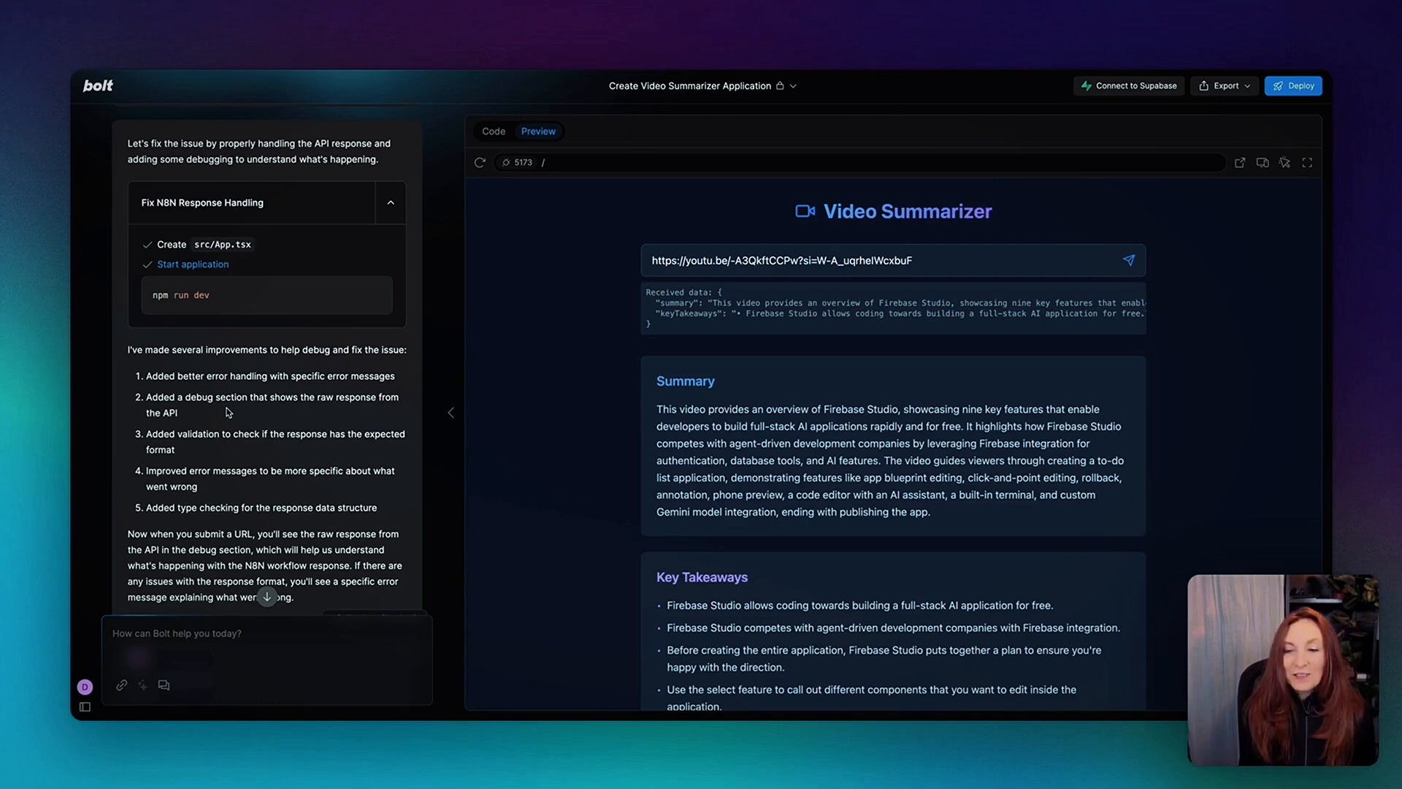
scroll(down, 3)
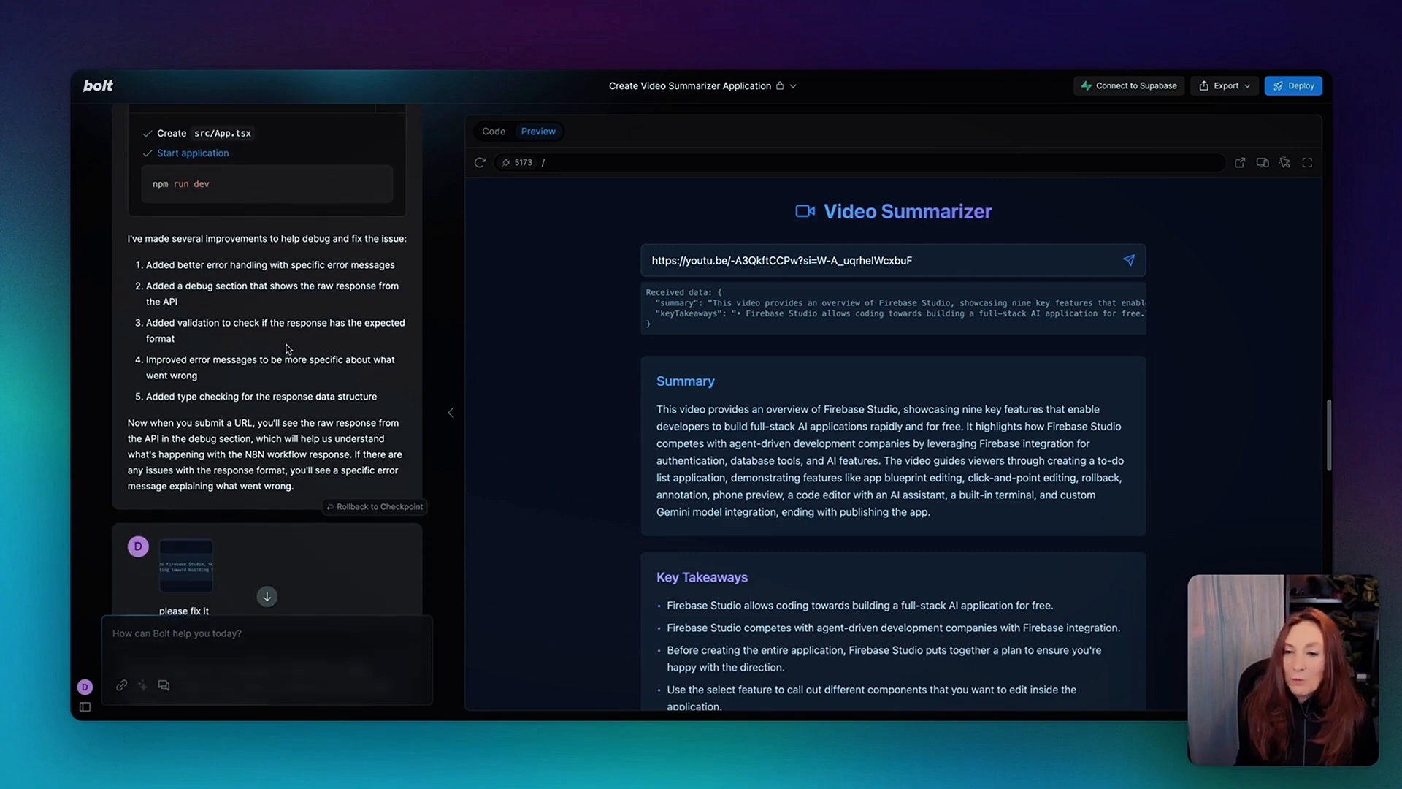
scroll(down, 3)
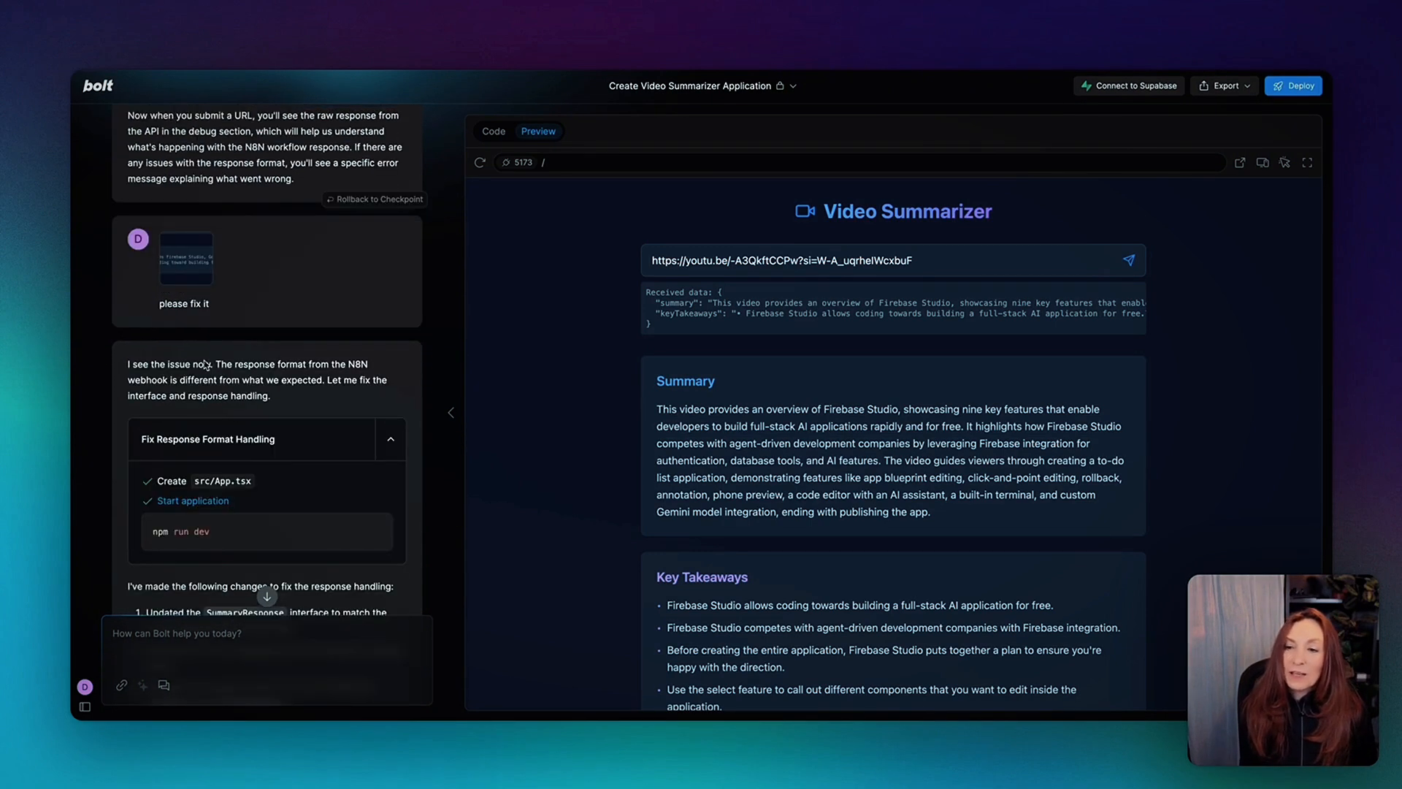
scroll(down, 3)
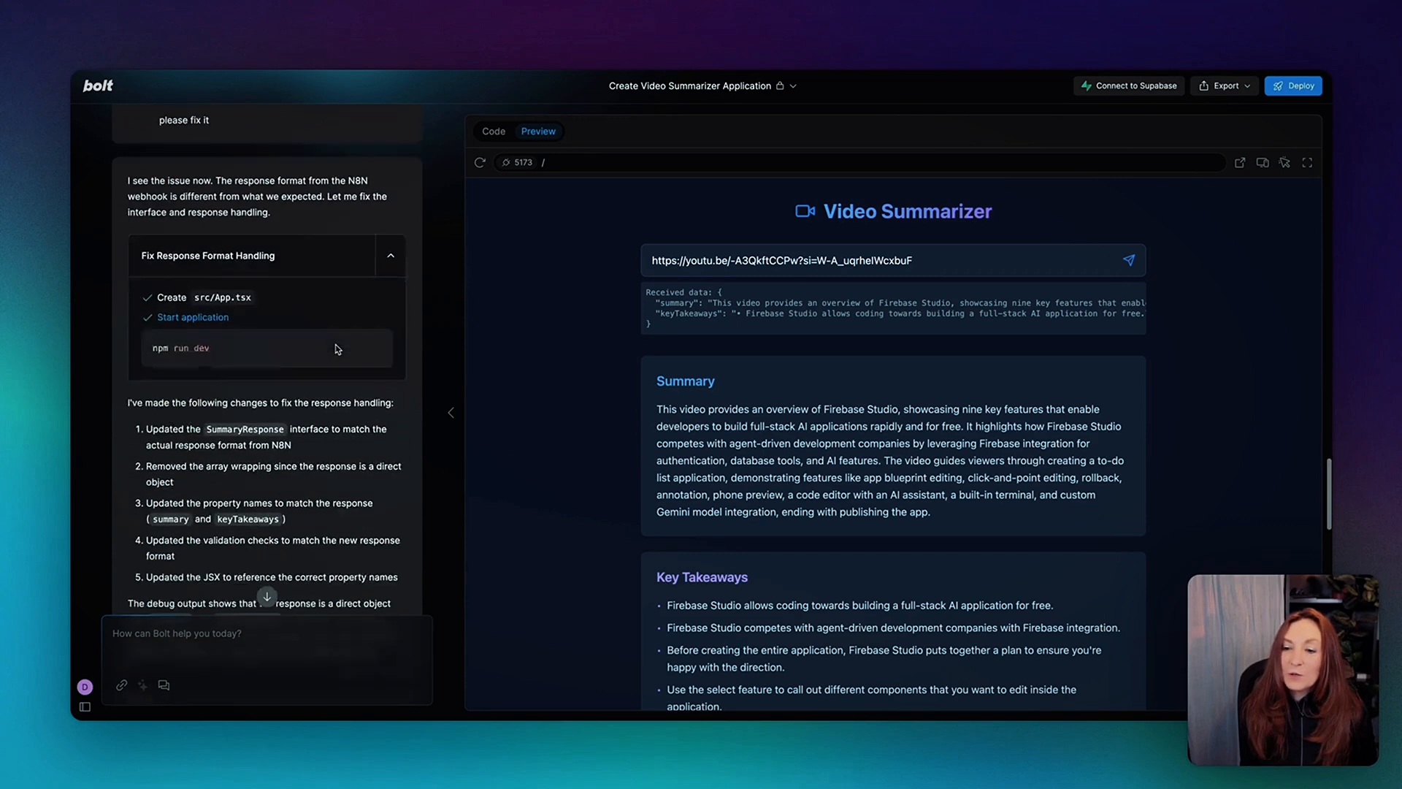
scroll(down, 3)
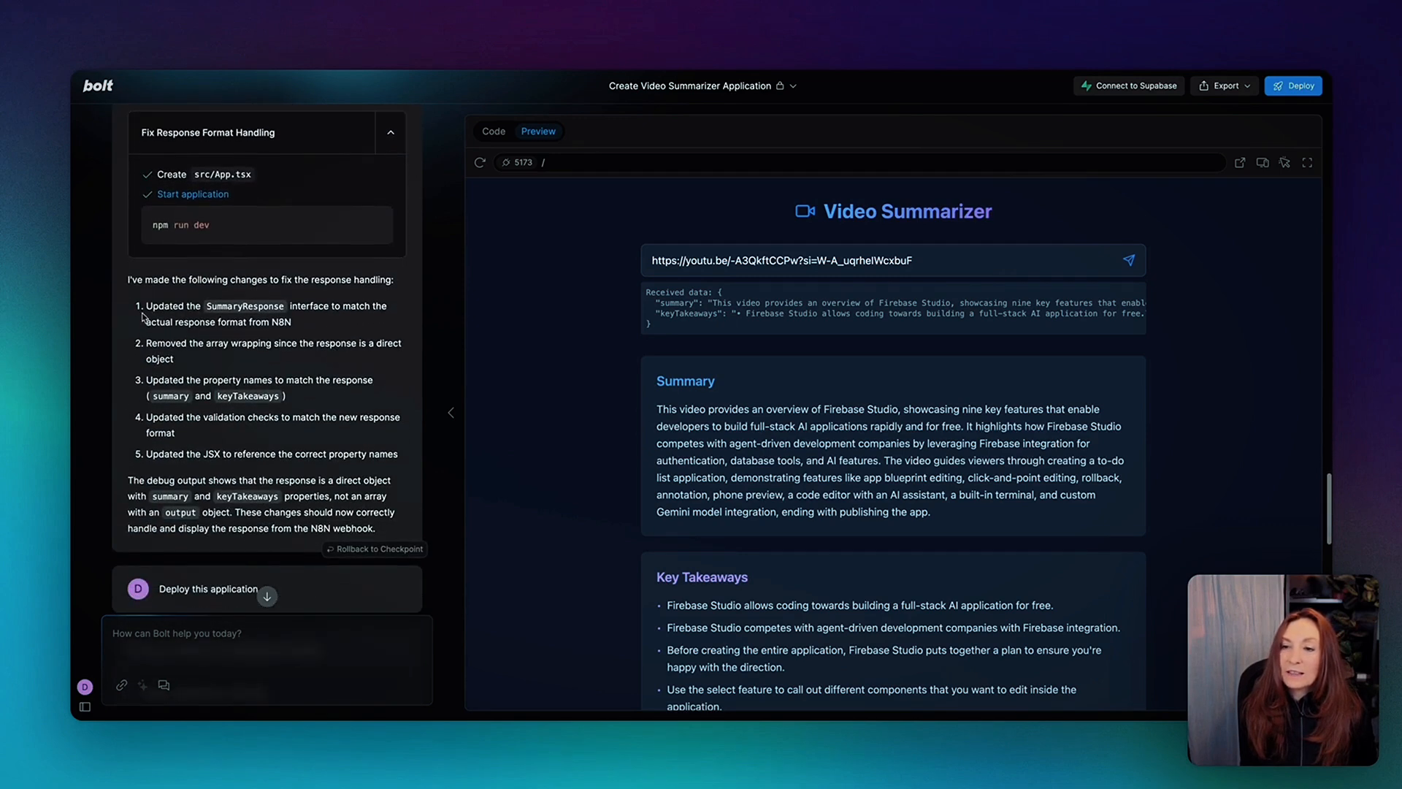
mouse_move(344, 334)
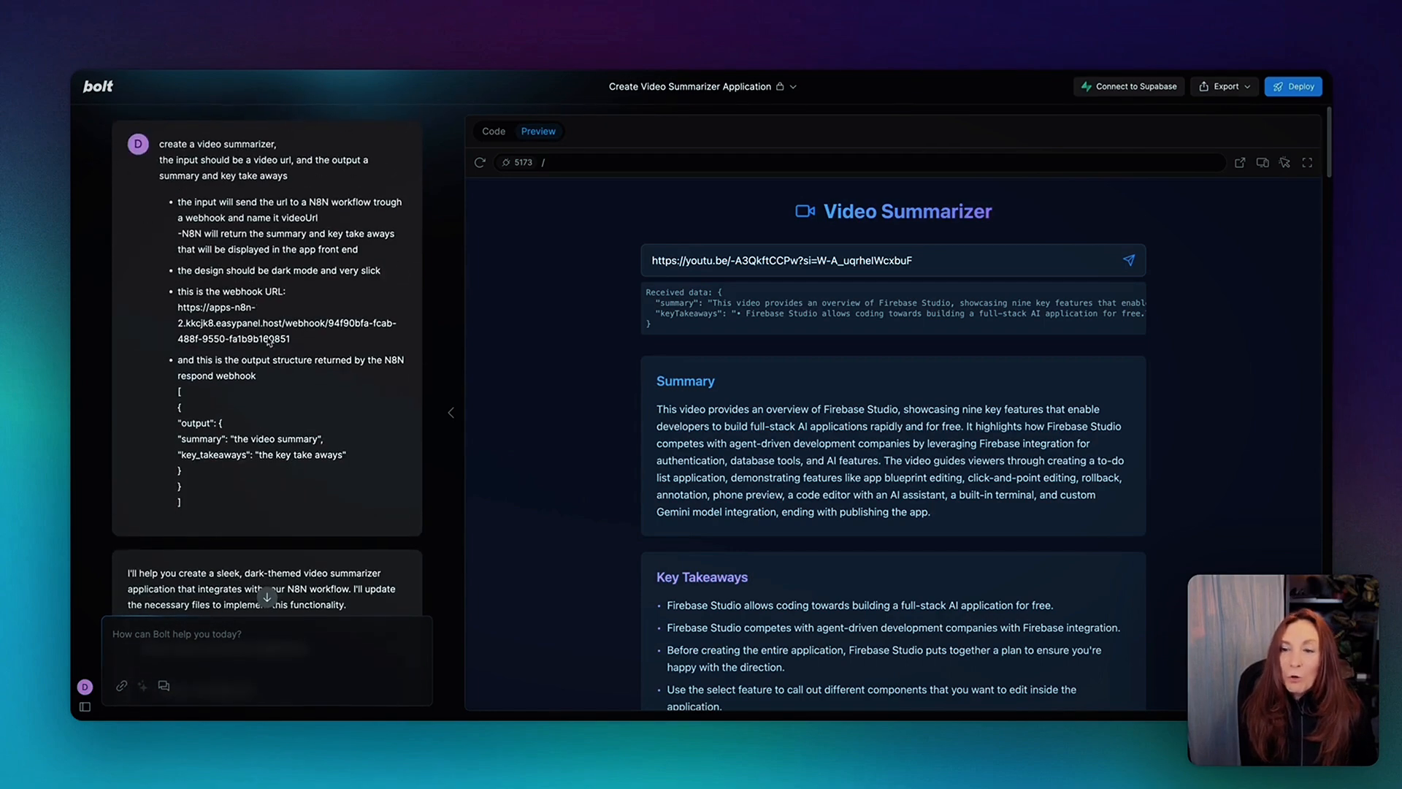
scroll(down, 3)
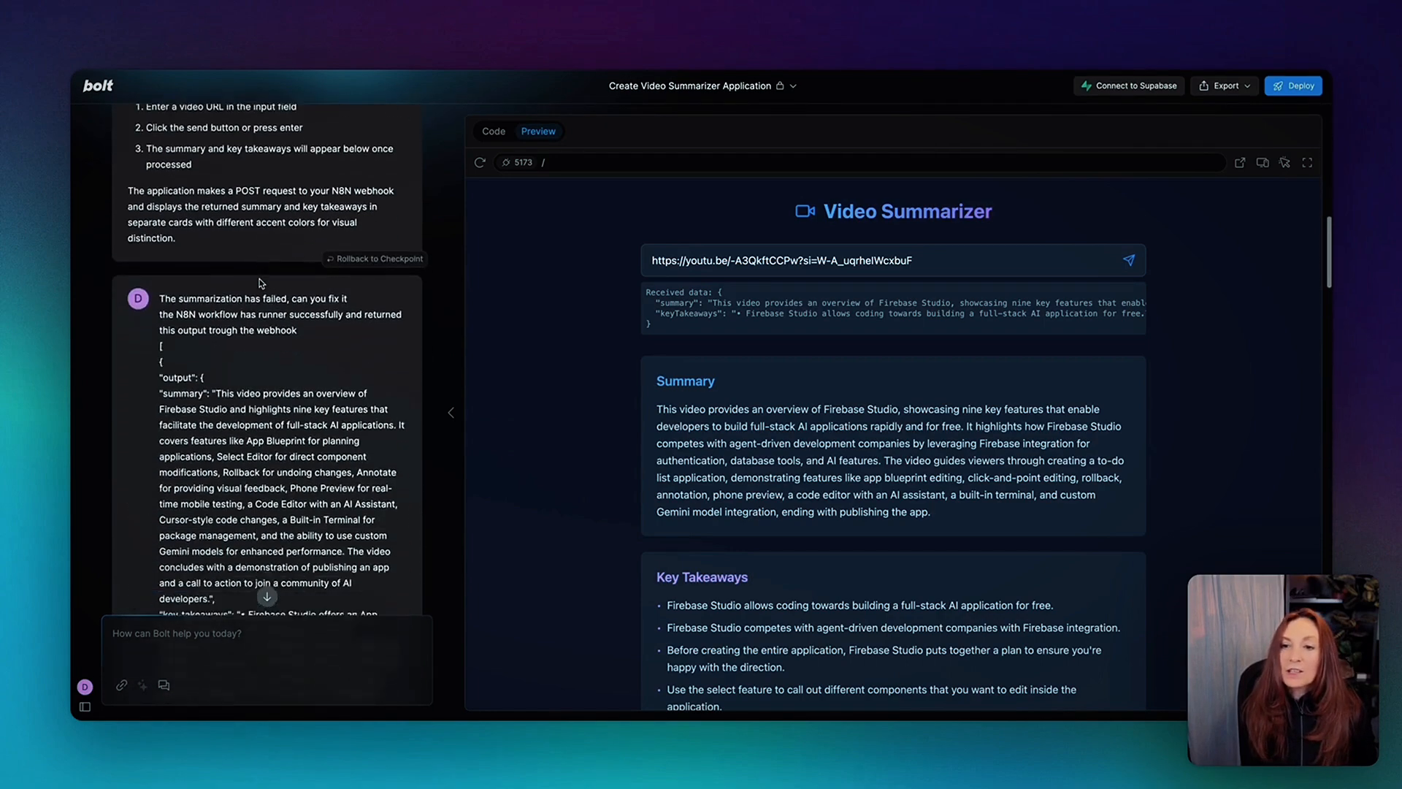
scroll(down, 3)
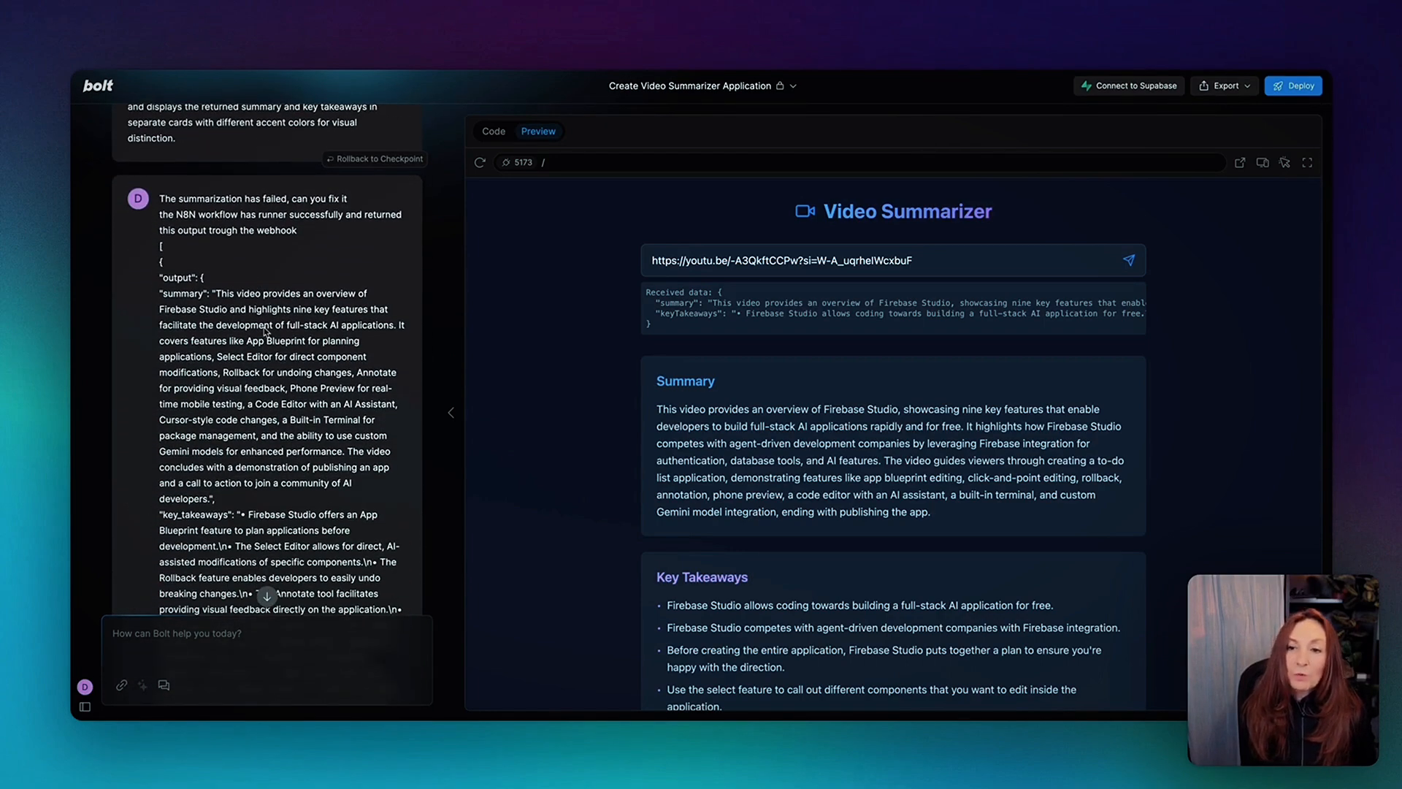
mouse_move(280, 336)
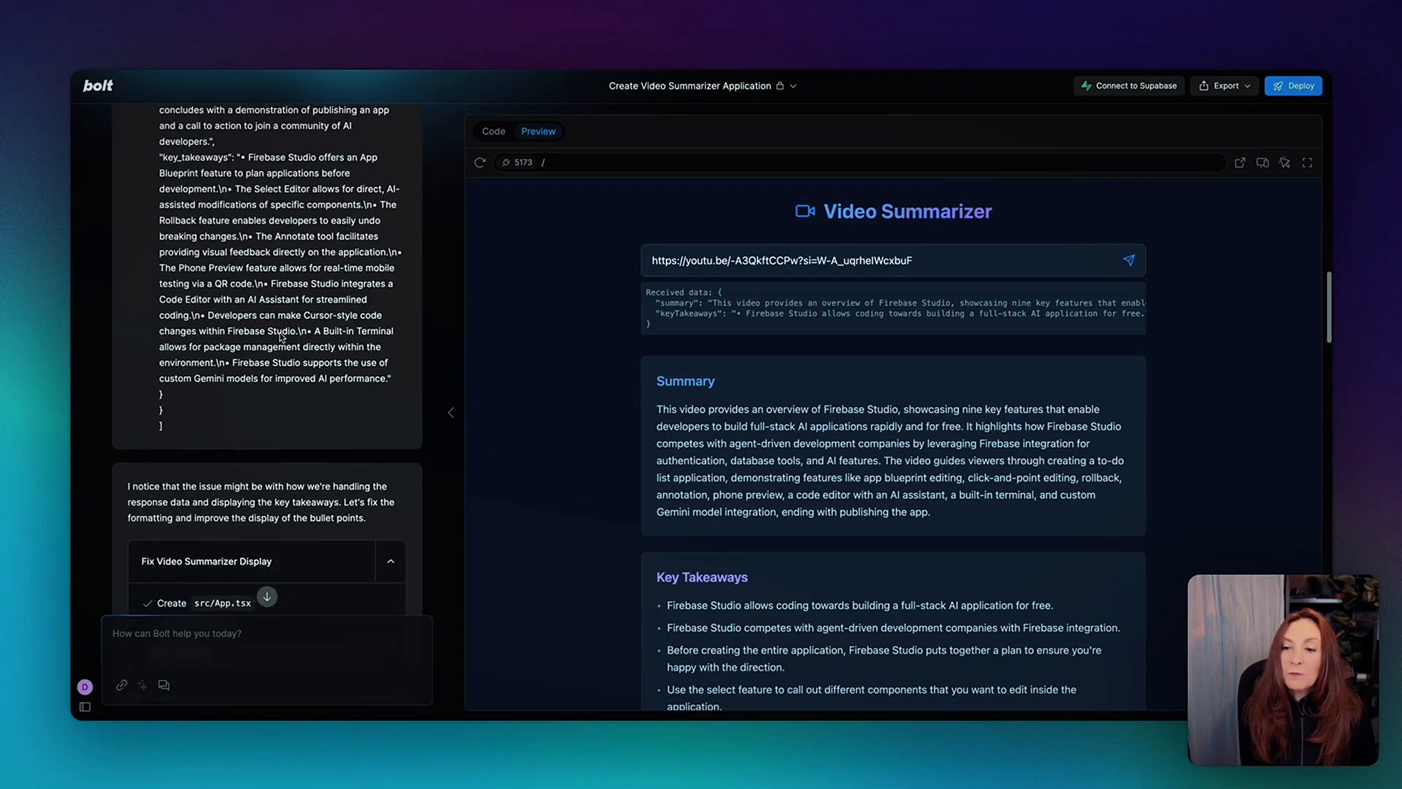
scroll(down, 3)
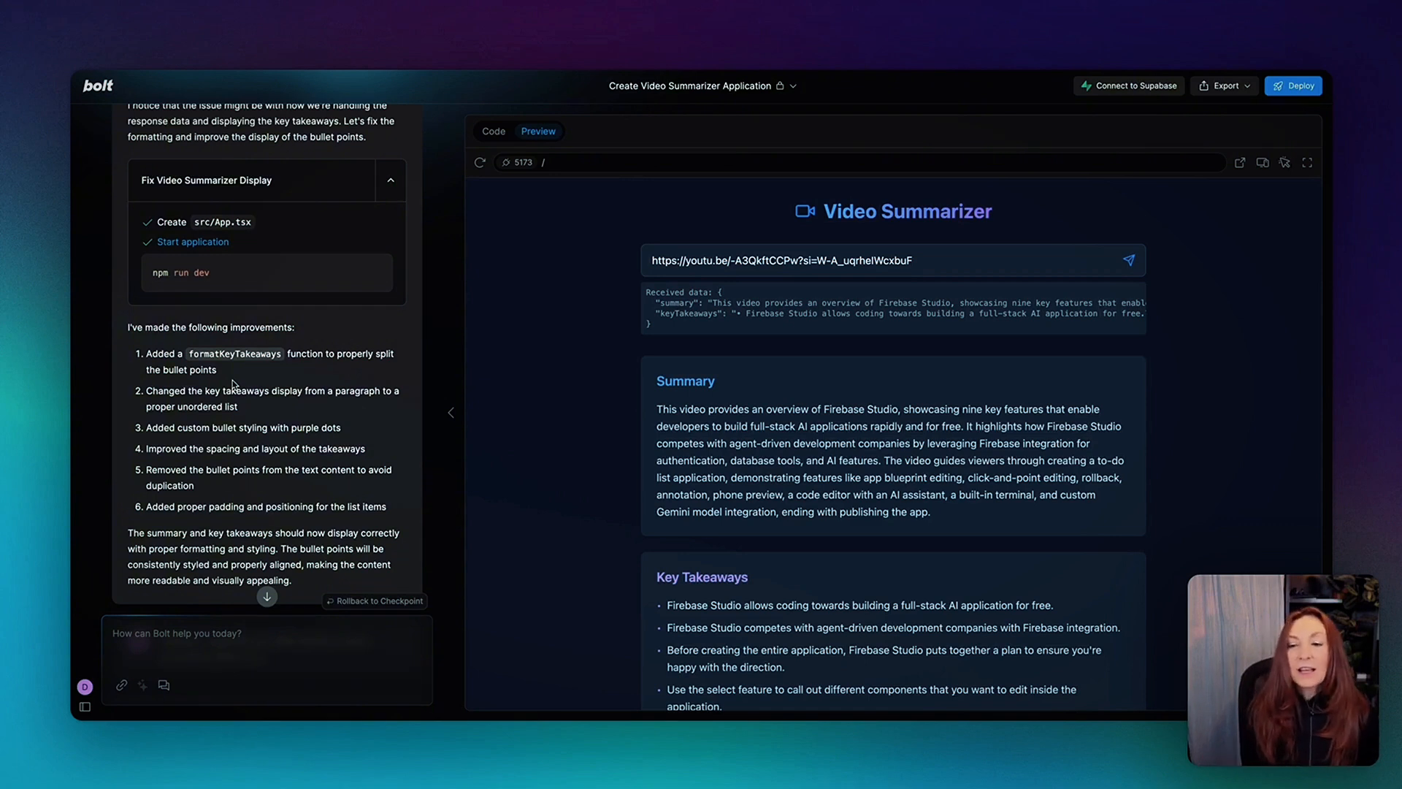
scroll(down, 3)
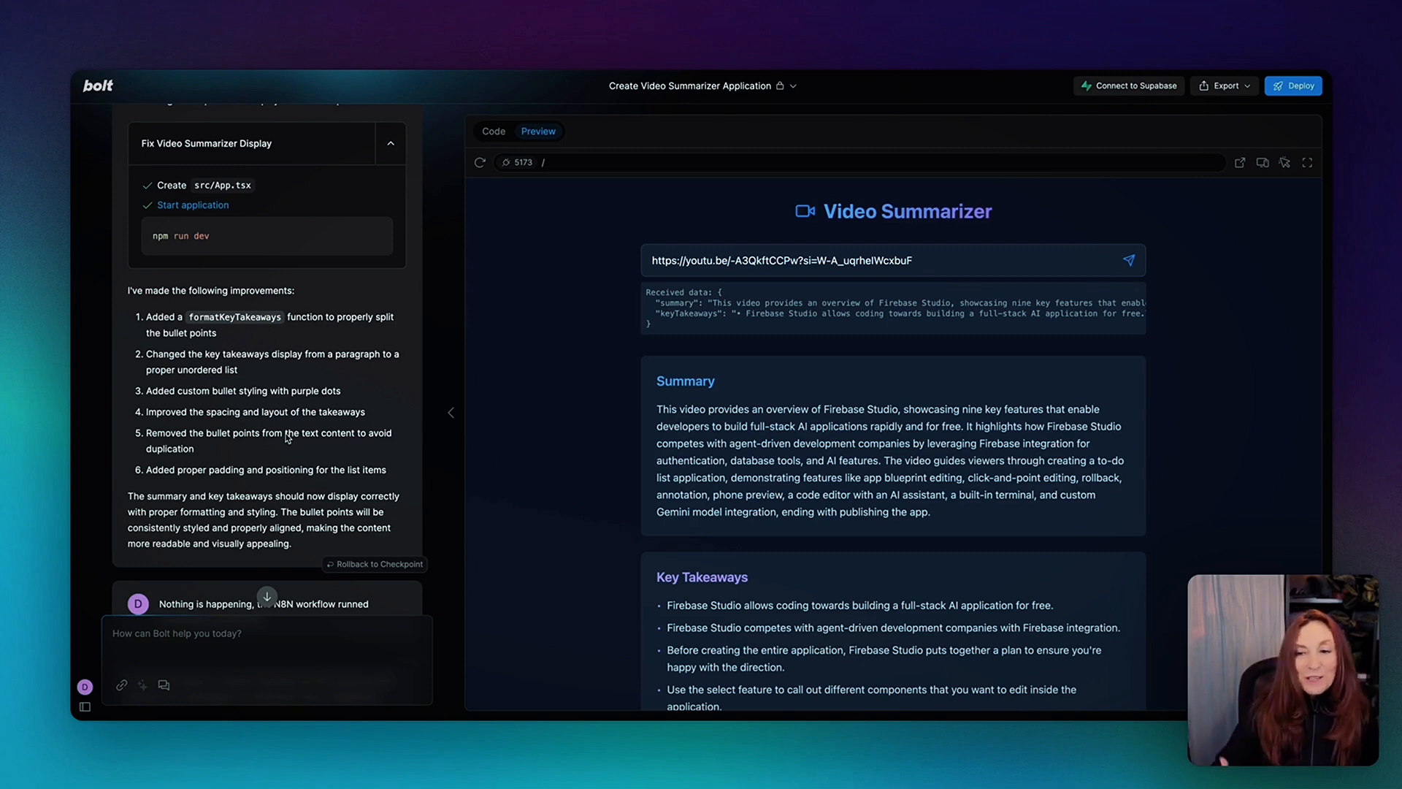
scroll(down, 3)
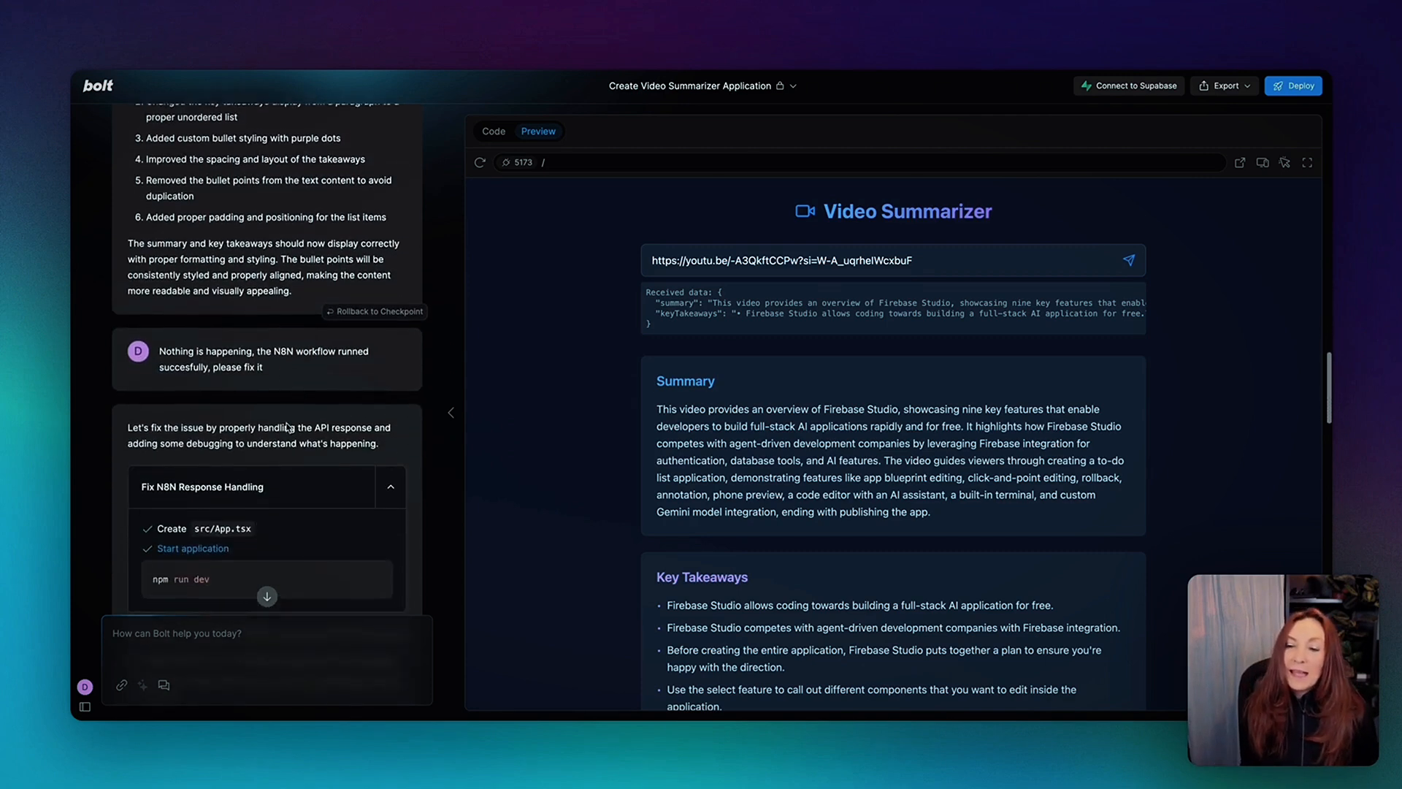
scroll(down, 3)
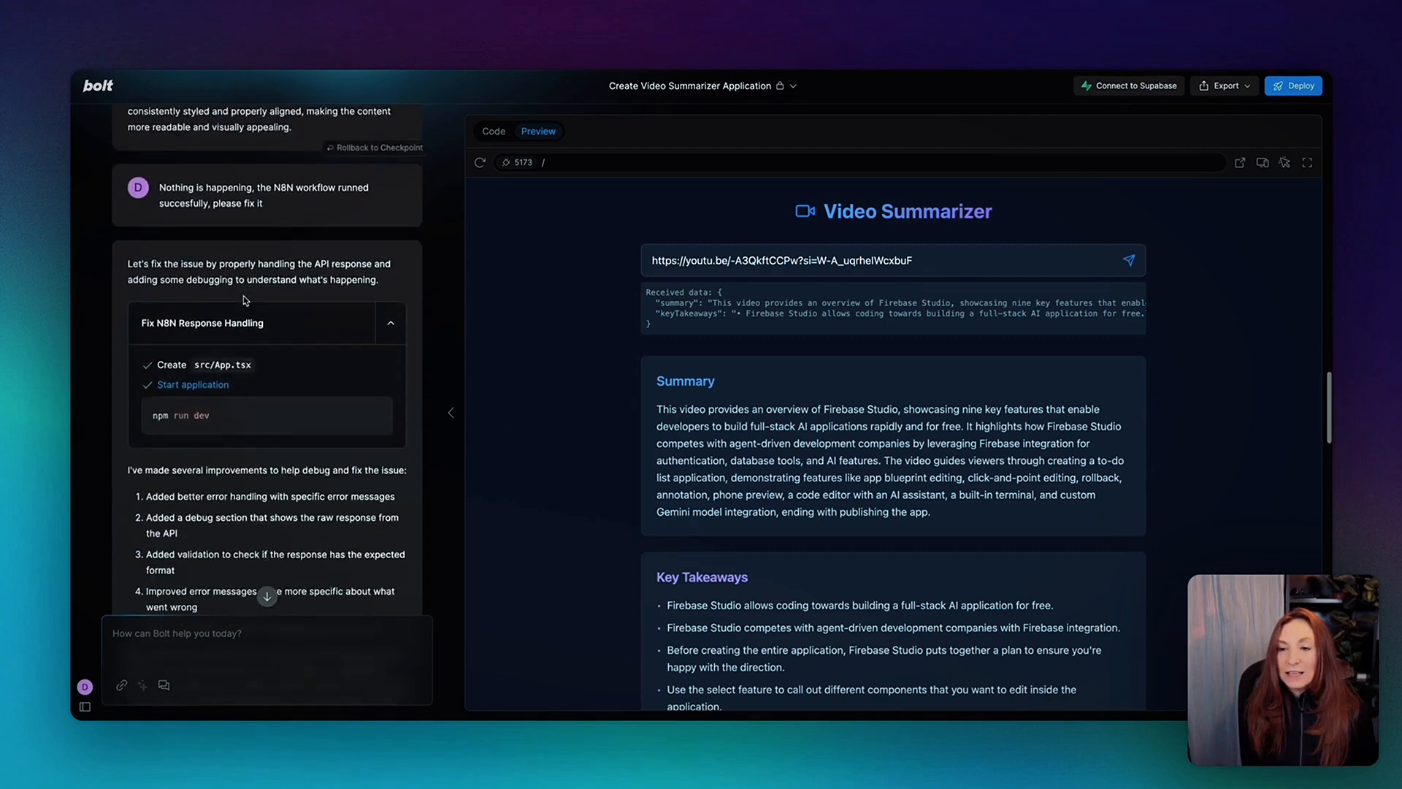
scroll(down, 3)
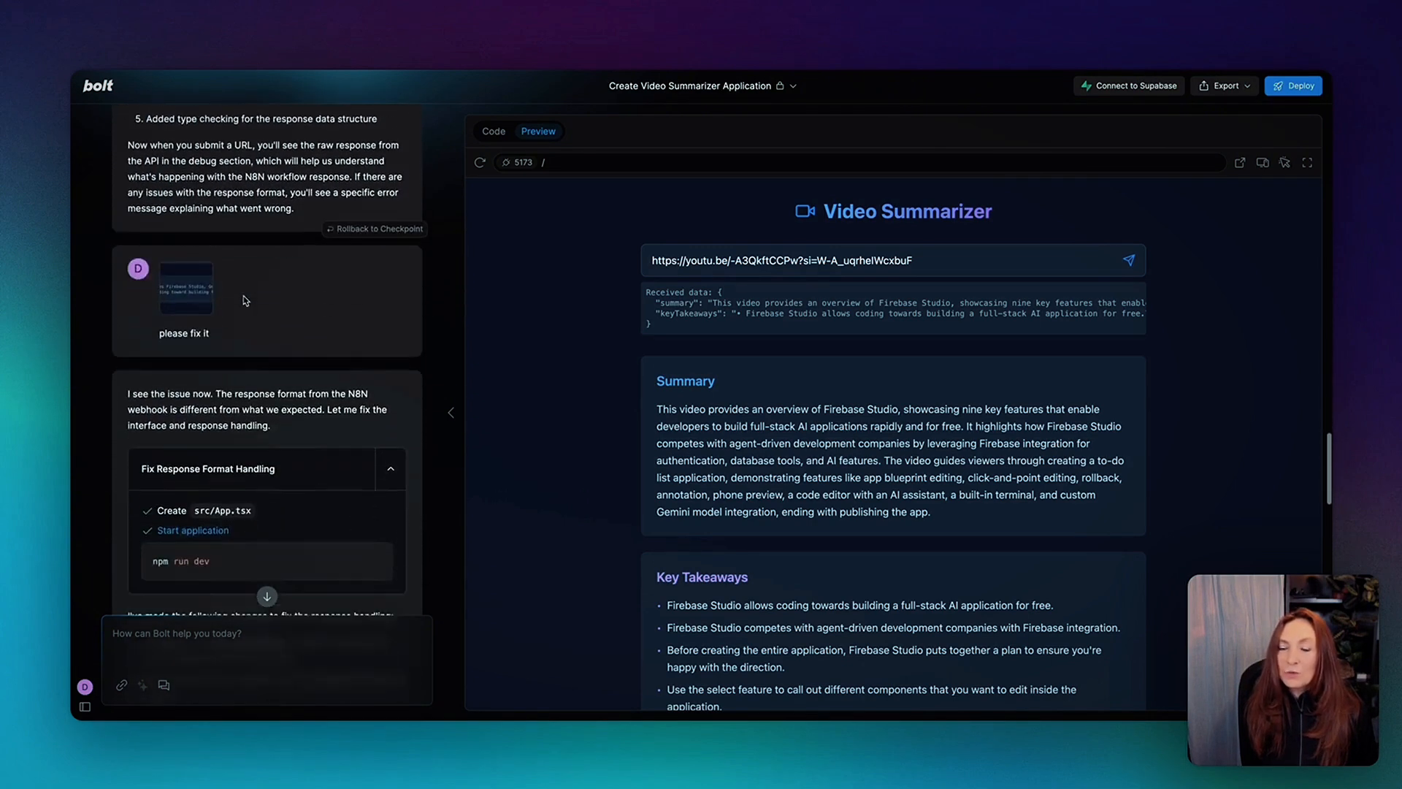
scroll(down, 3)
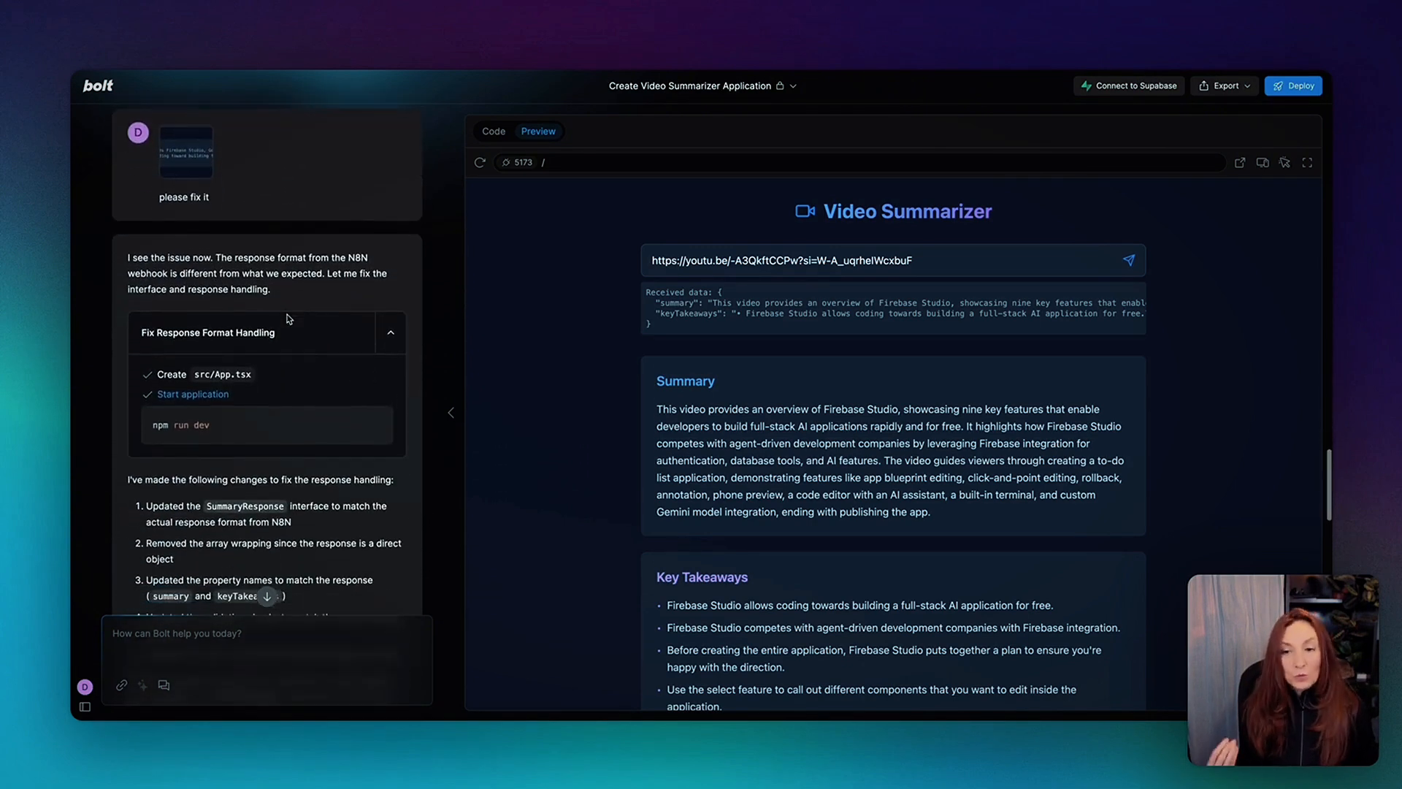
mouse_move(122, 685)
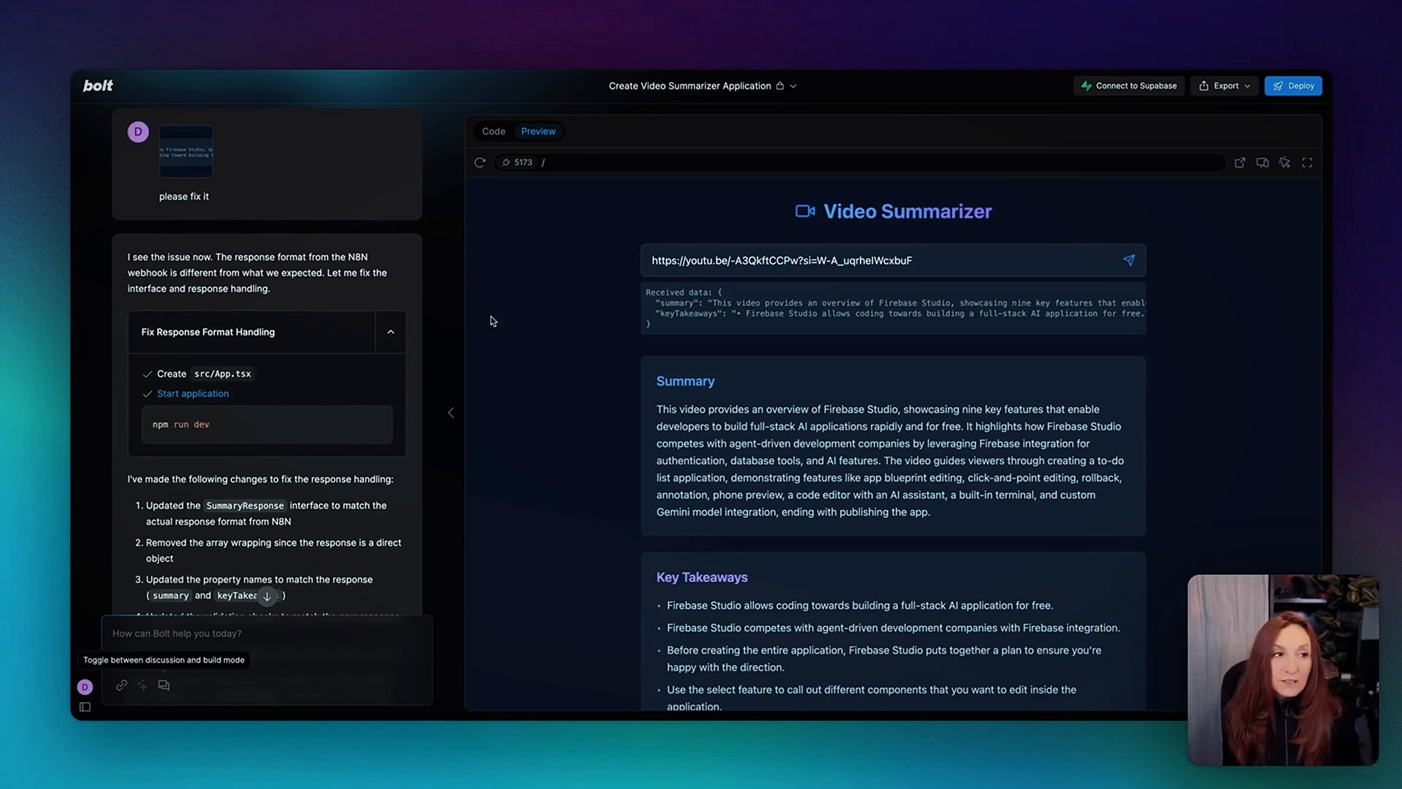
mouse_move(1104, 108)
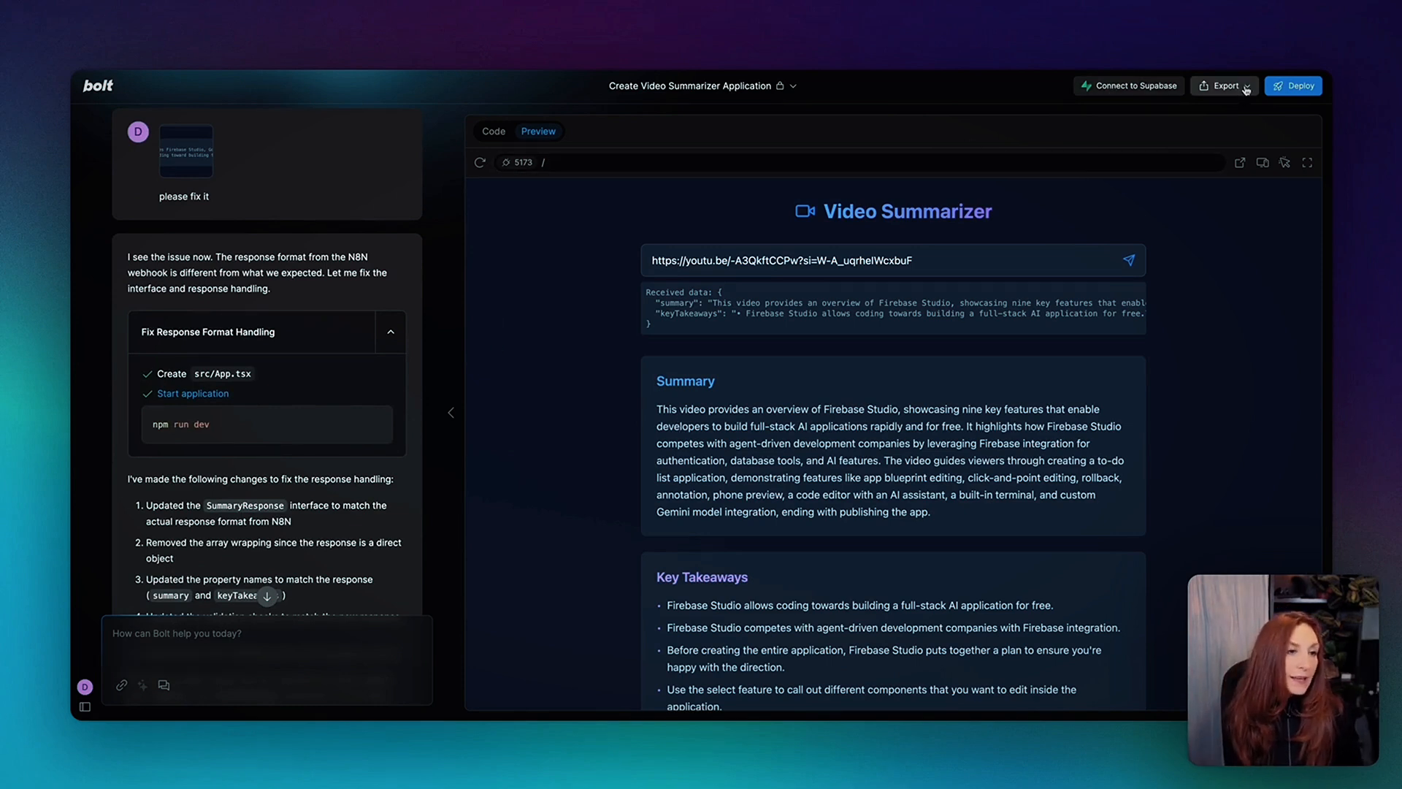
Step: Check Bolt's Export options, switch the chat to Discuss mode, and open the account sidebar
click(1224, 85)
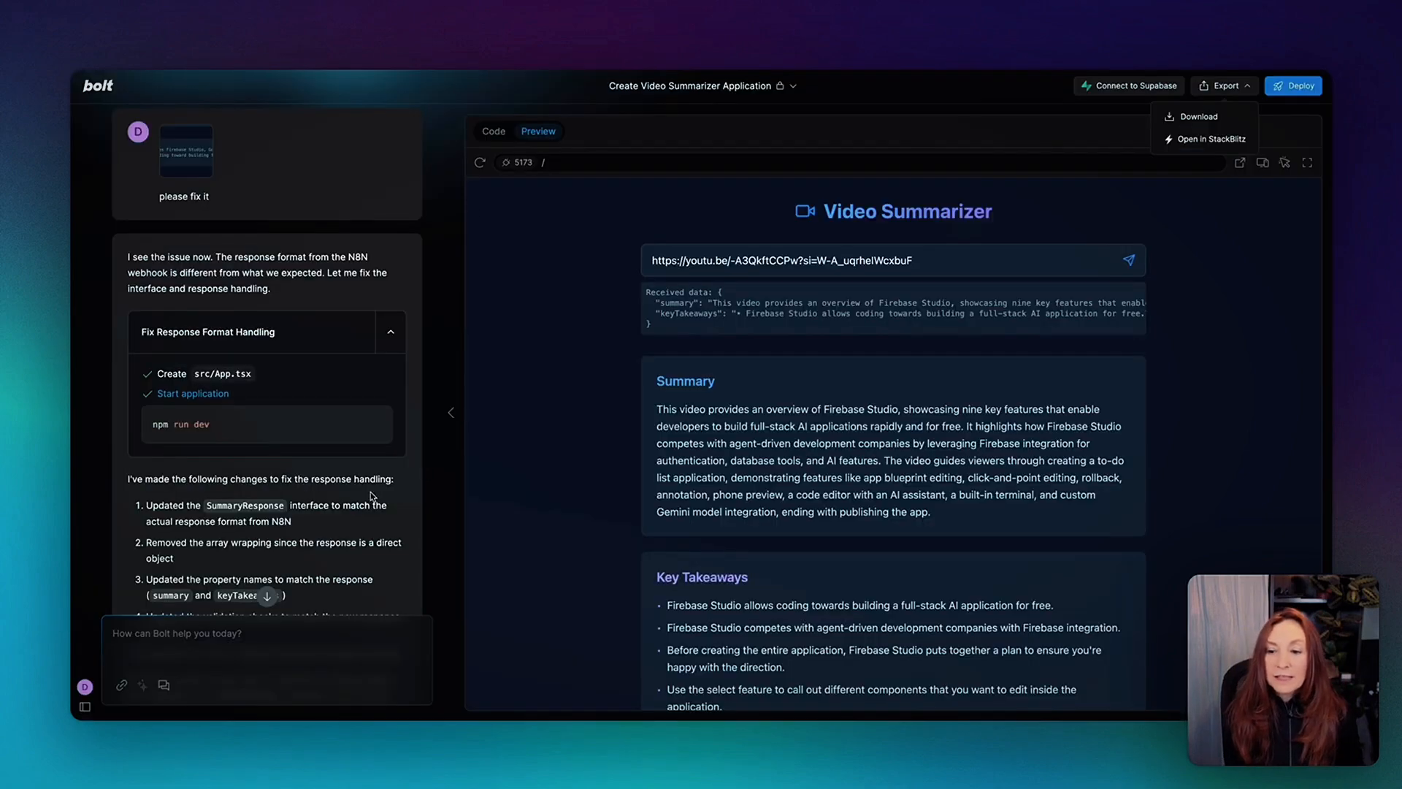
mouse_move(141, 685)
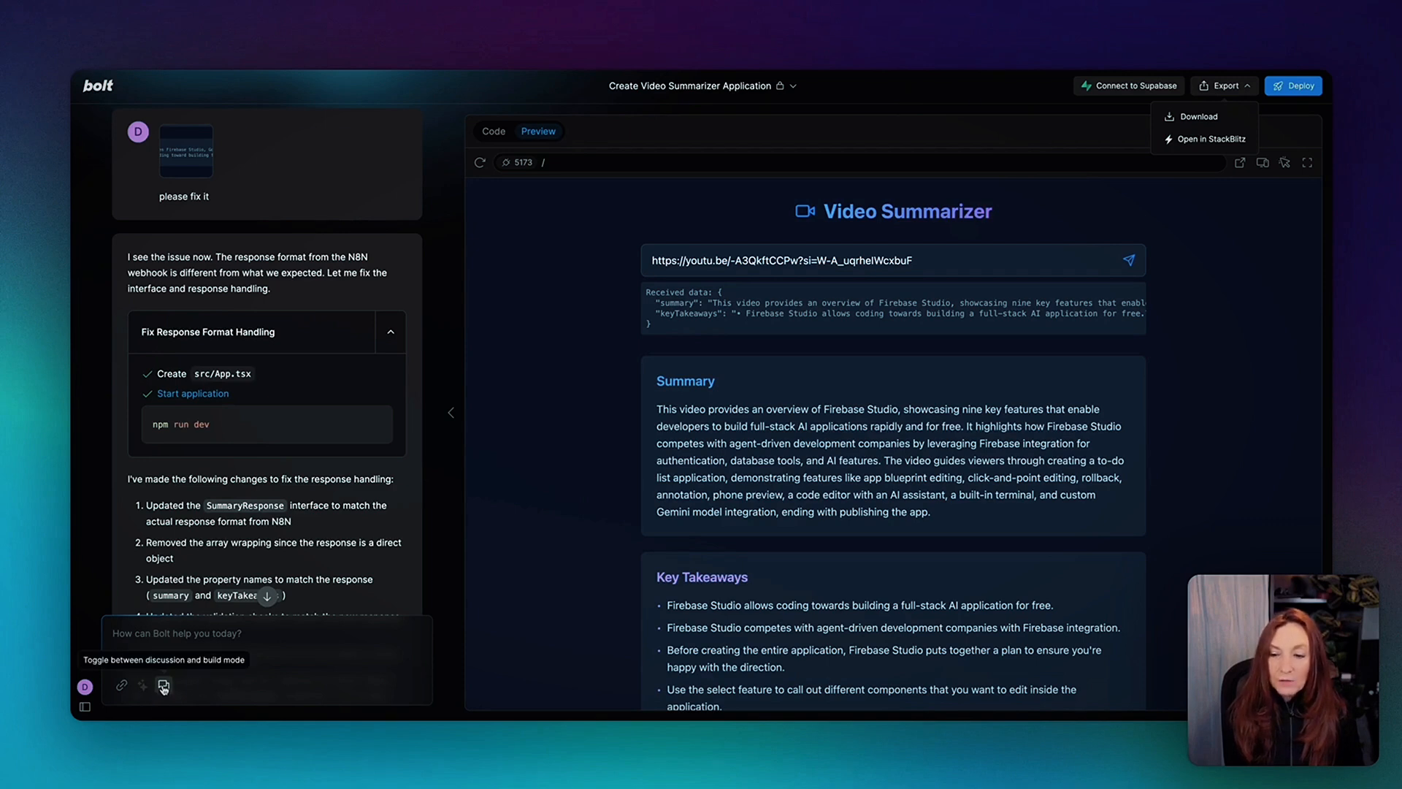
click(163, 686)
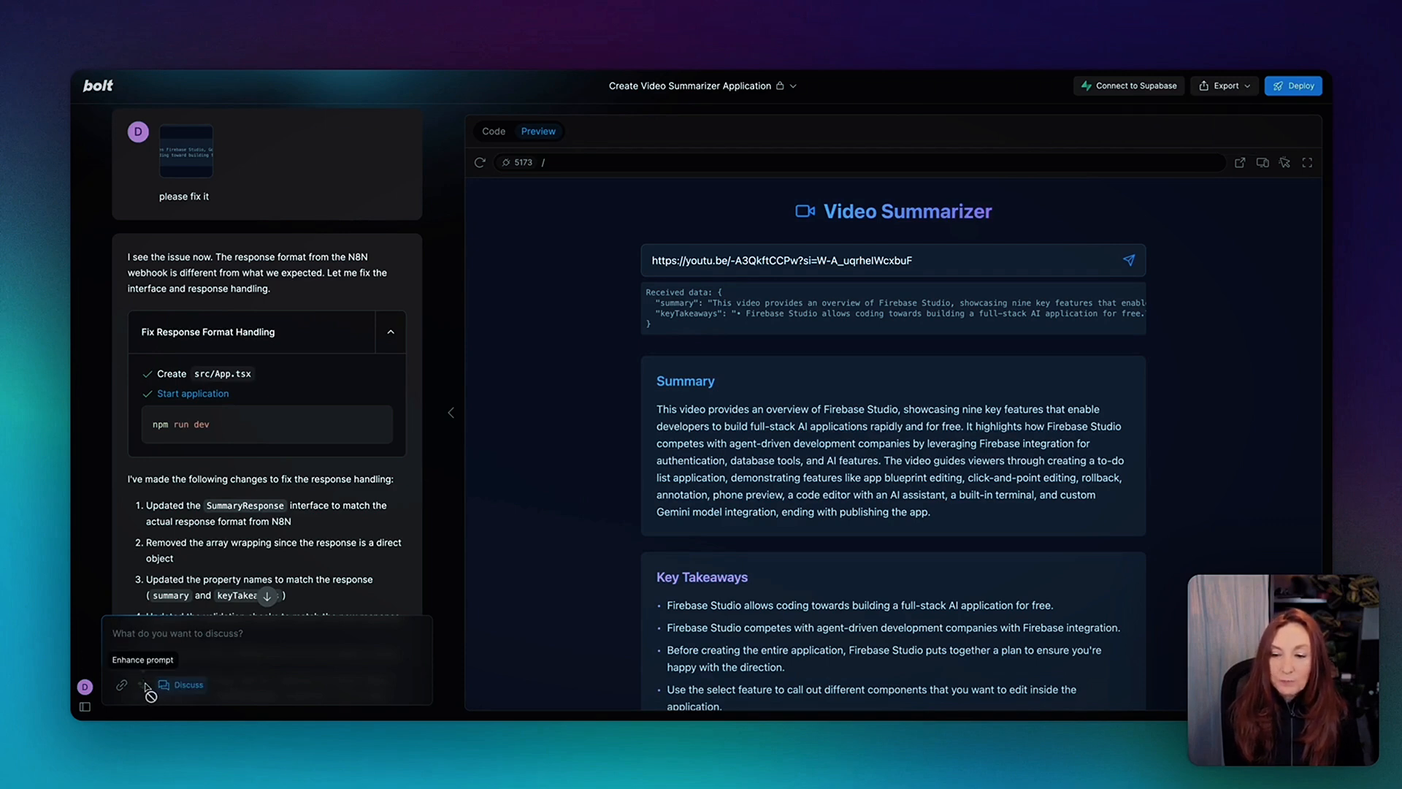
click(84, 697)
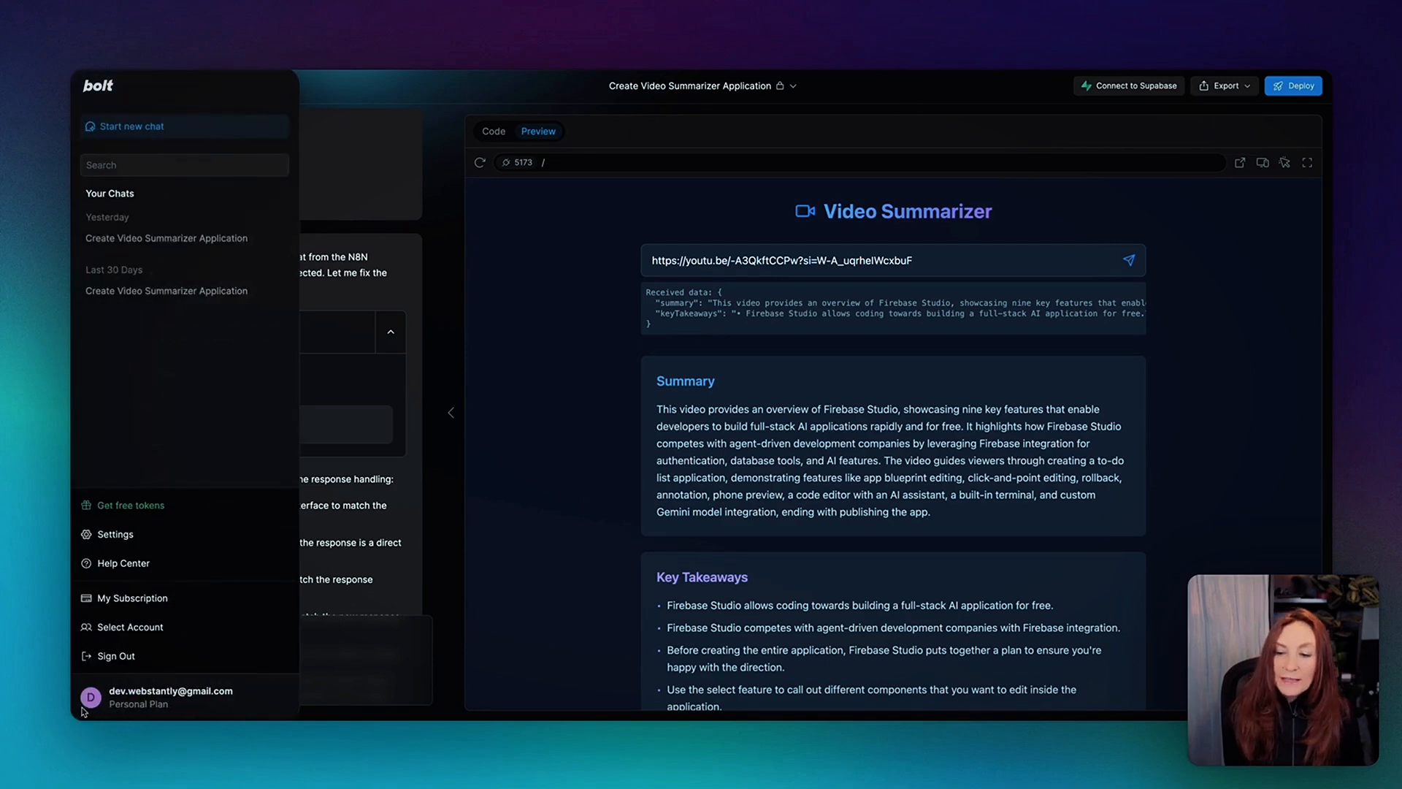
Step: Review Bolt's Pricing: 756K tokens left, Pro plans from $20 to $200 per month
click(130, 506)
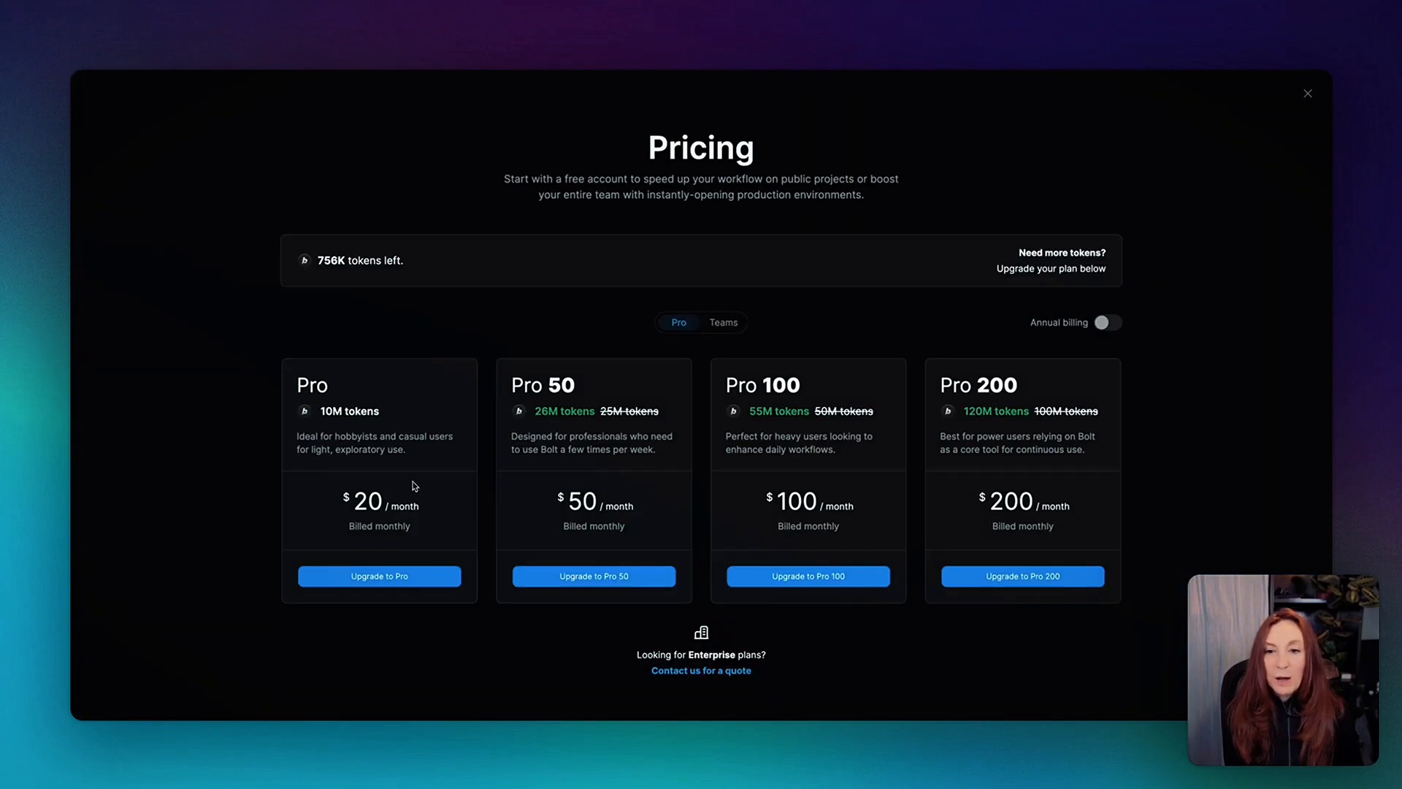
mouse_move(334, 264)
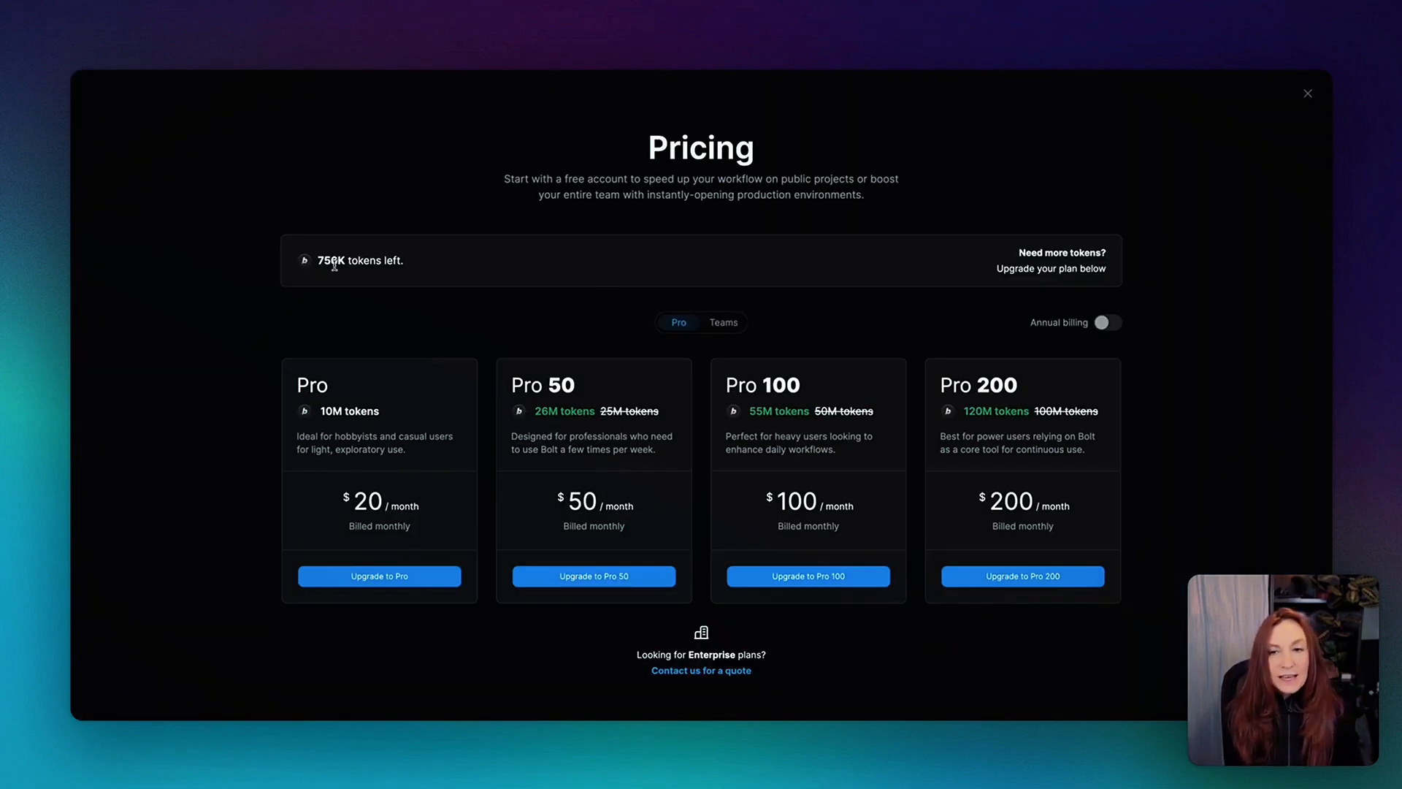
mouse_move(489, 274)
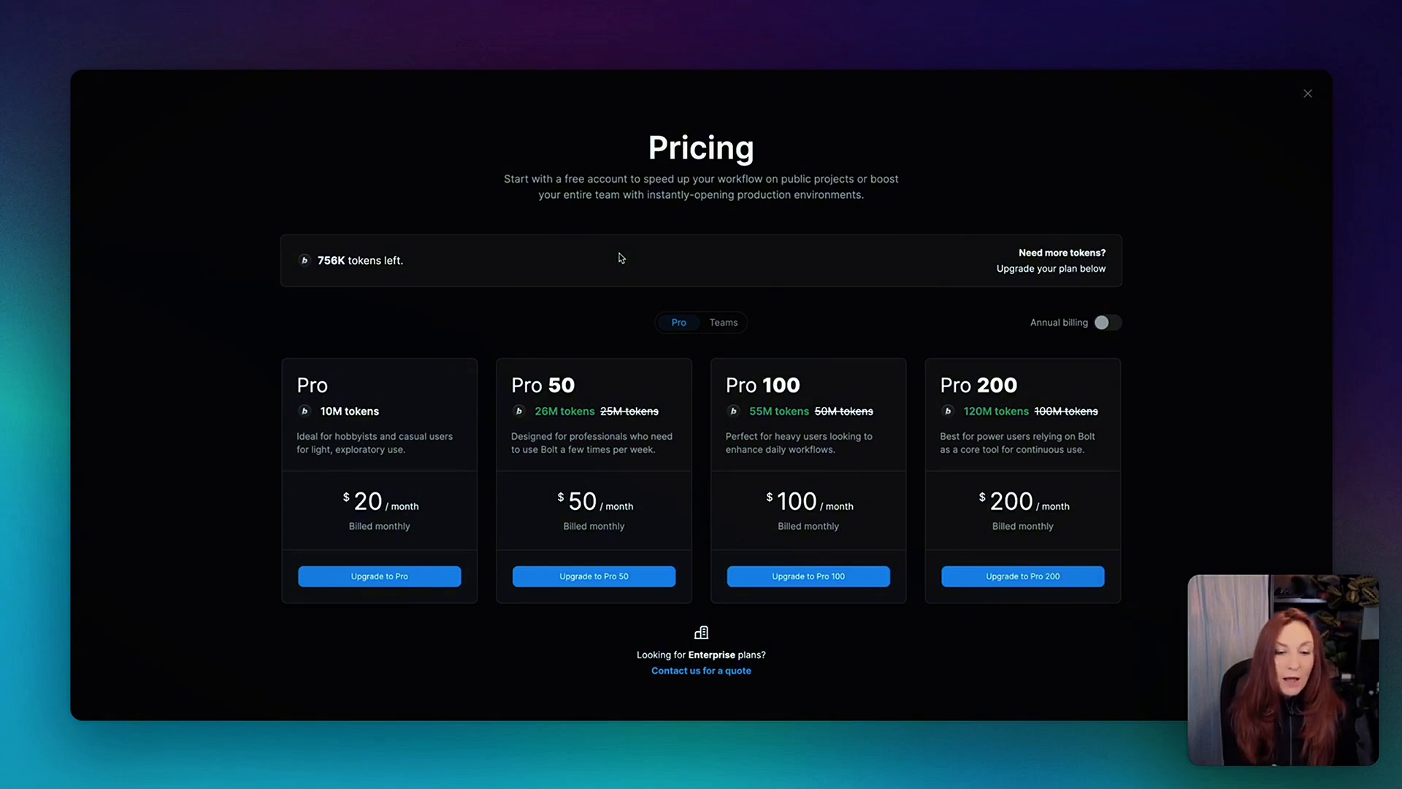
mouse_move(355, 439)
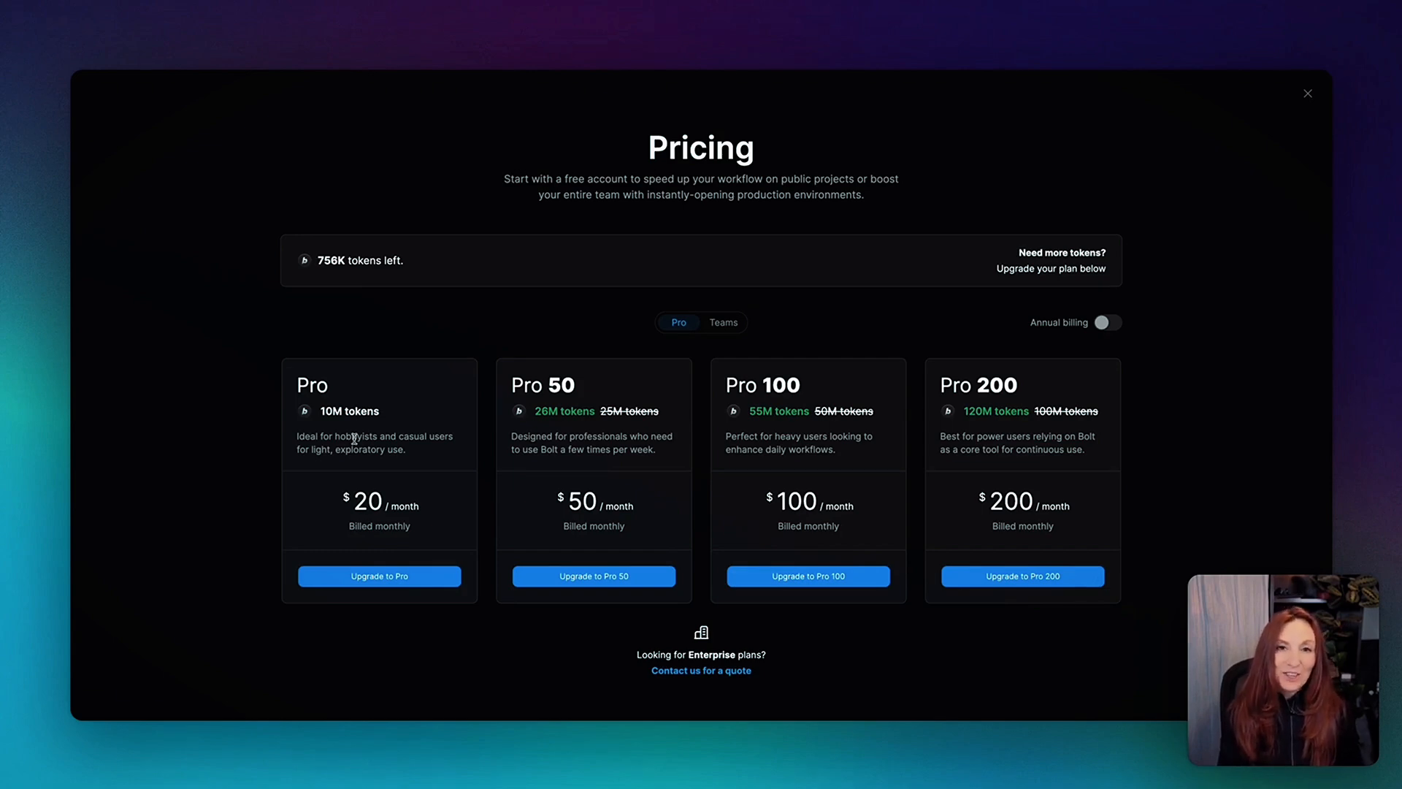
click(1307, 93)
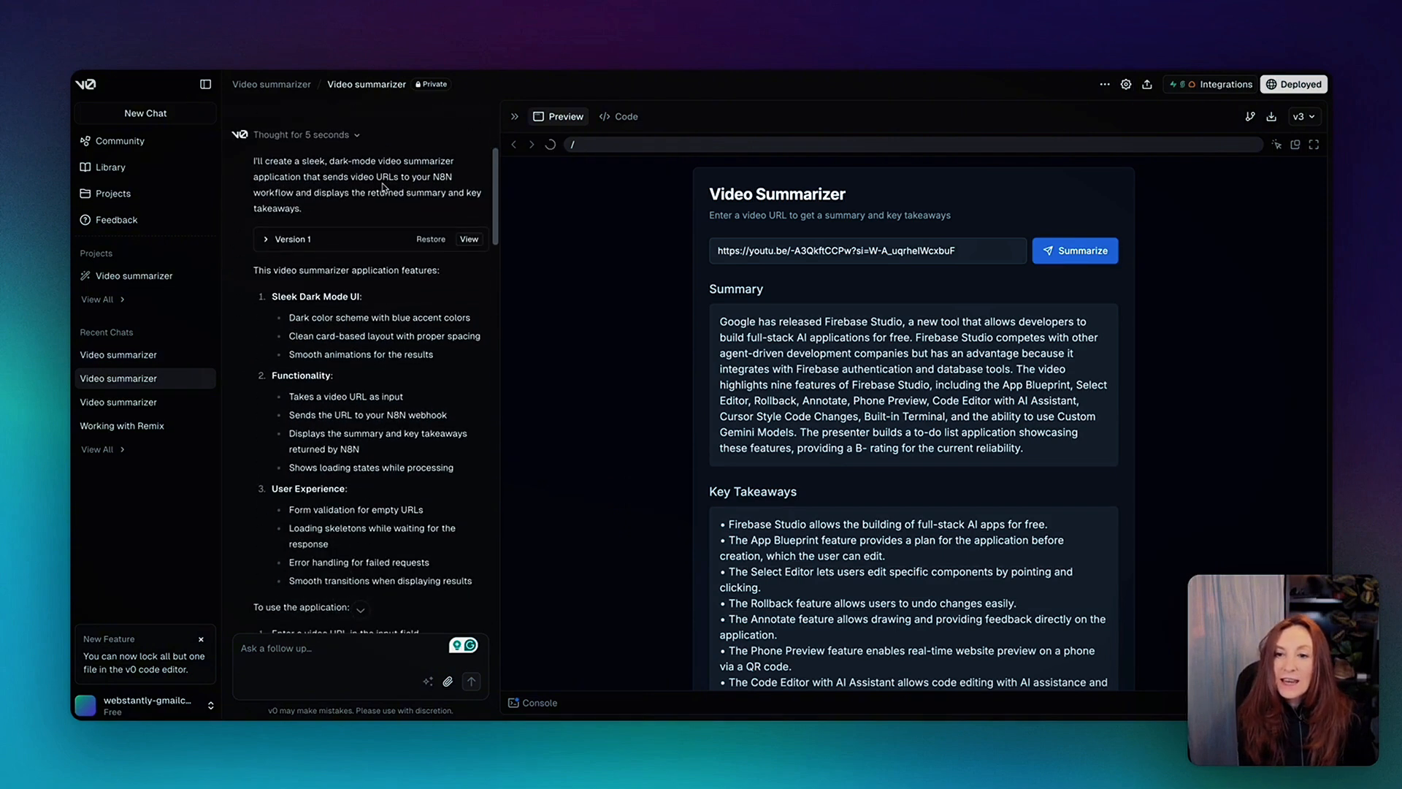
scroll(down, 3)
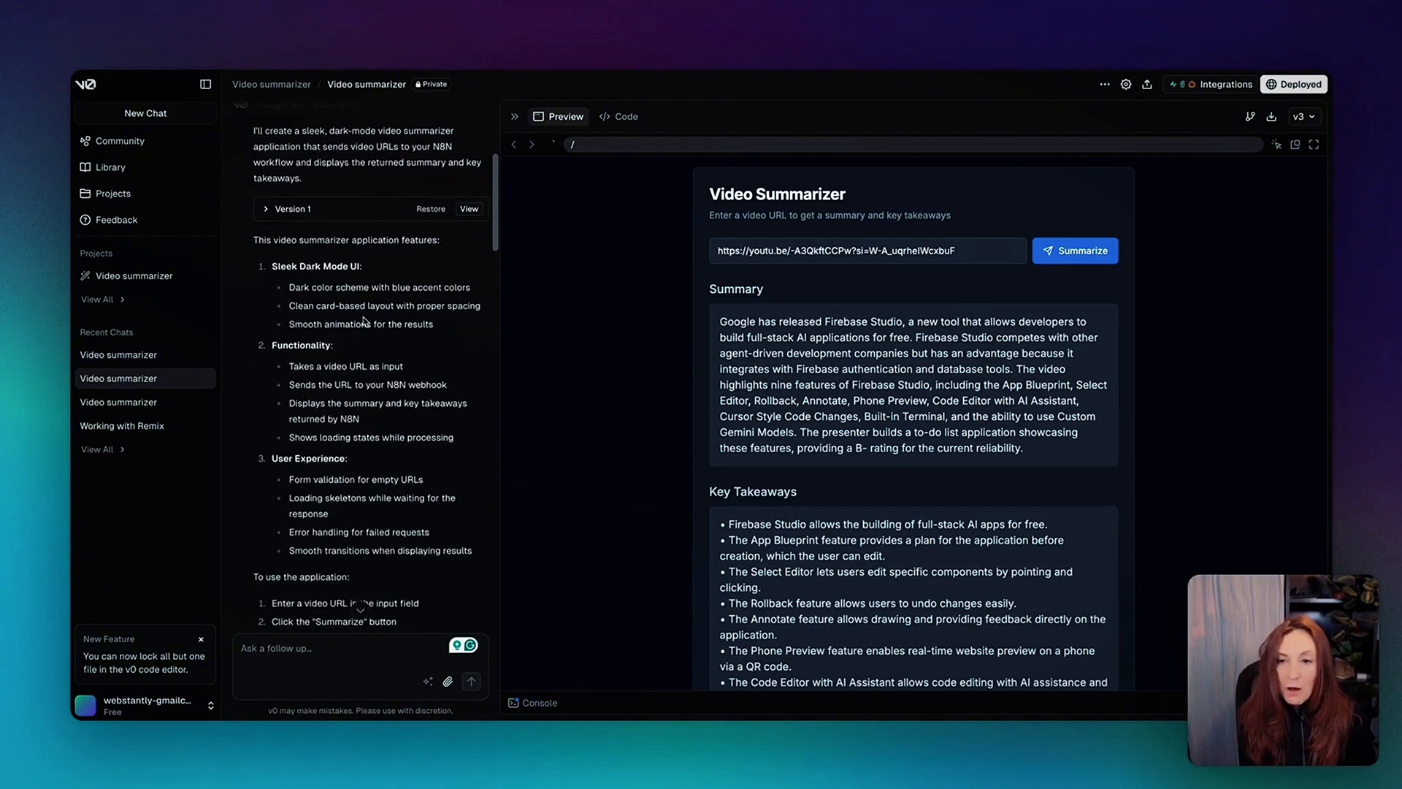
scroll(down, 3)
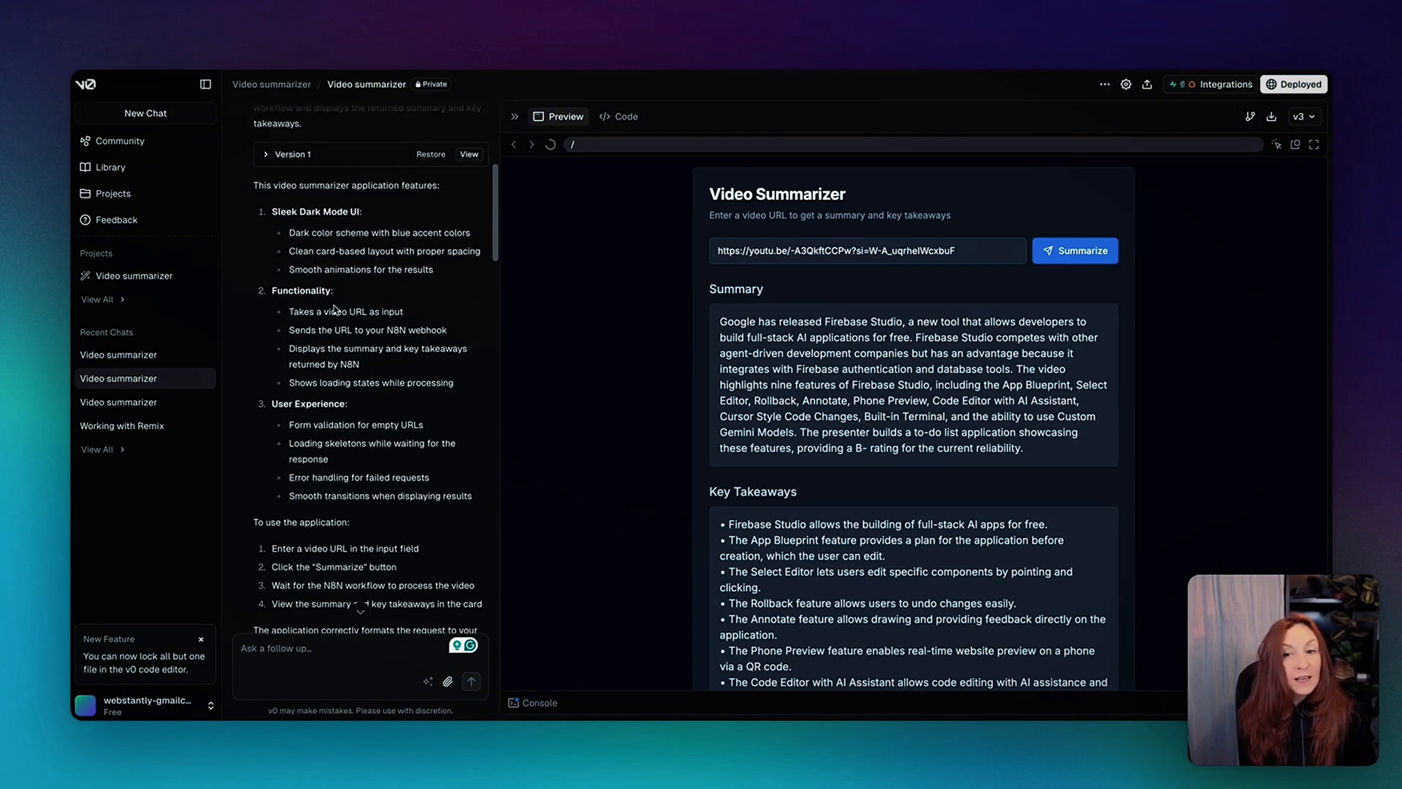
scroll(down, 3)
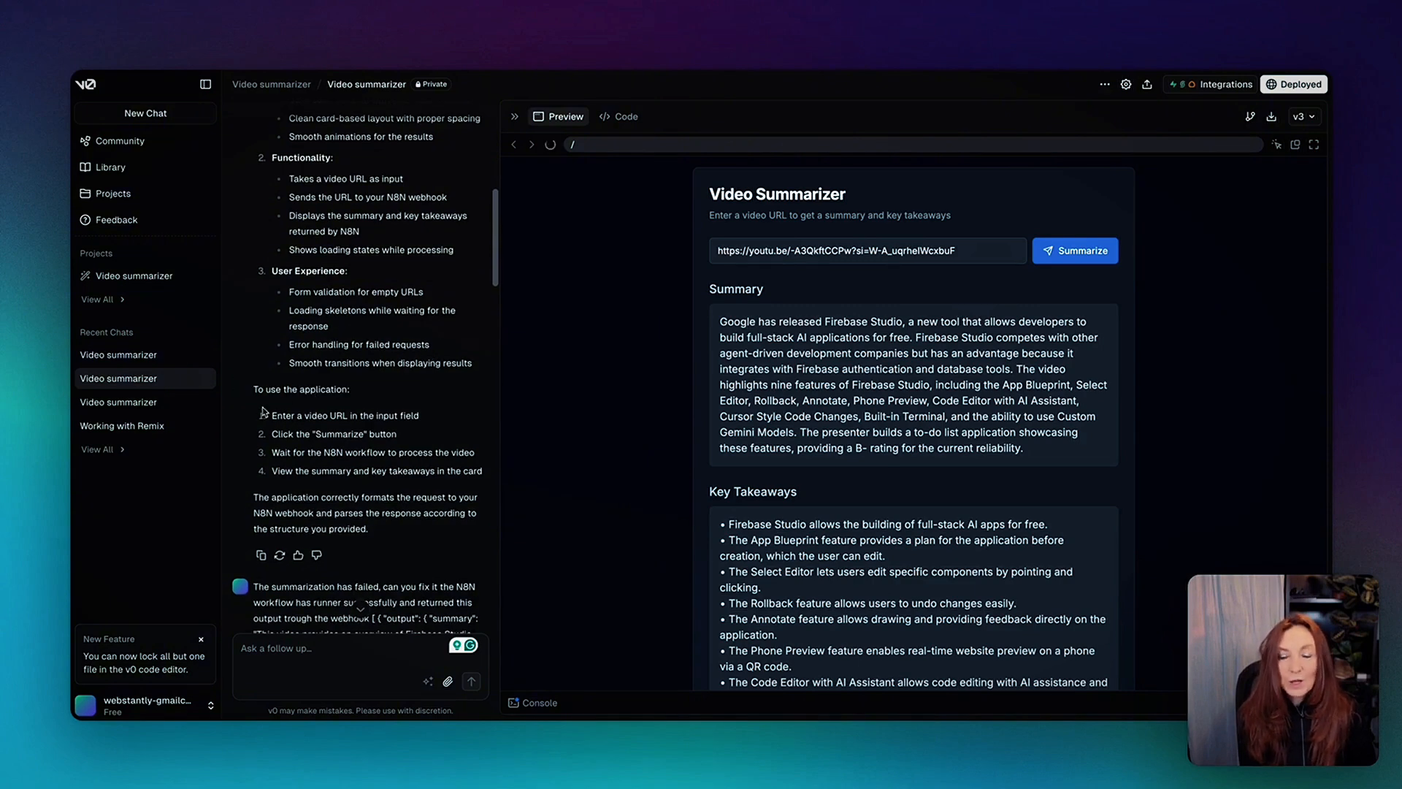
scroll(down, 3)
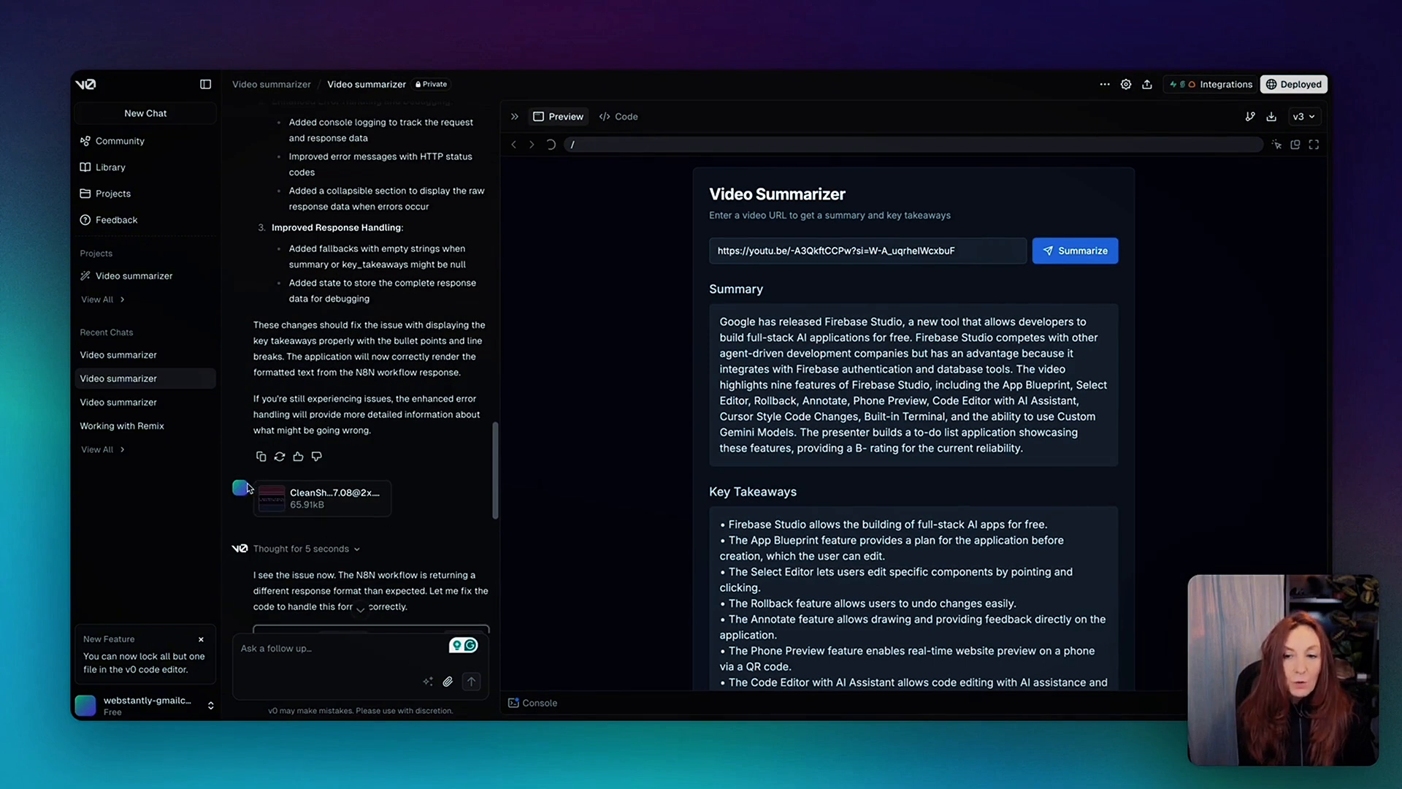
scroll(down, 3)
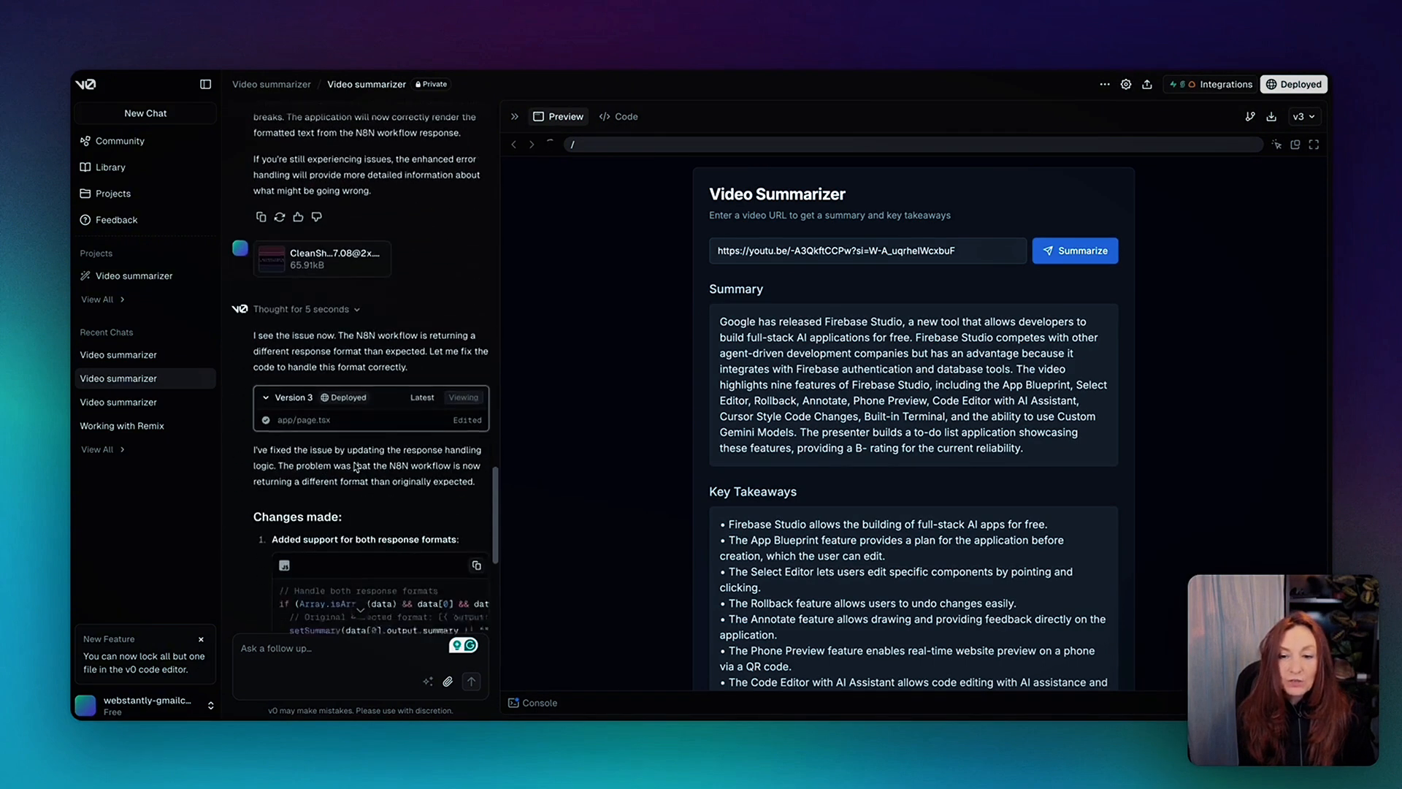
scroll(down, 3)
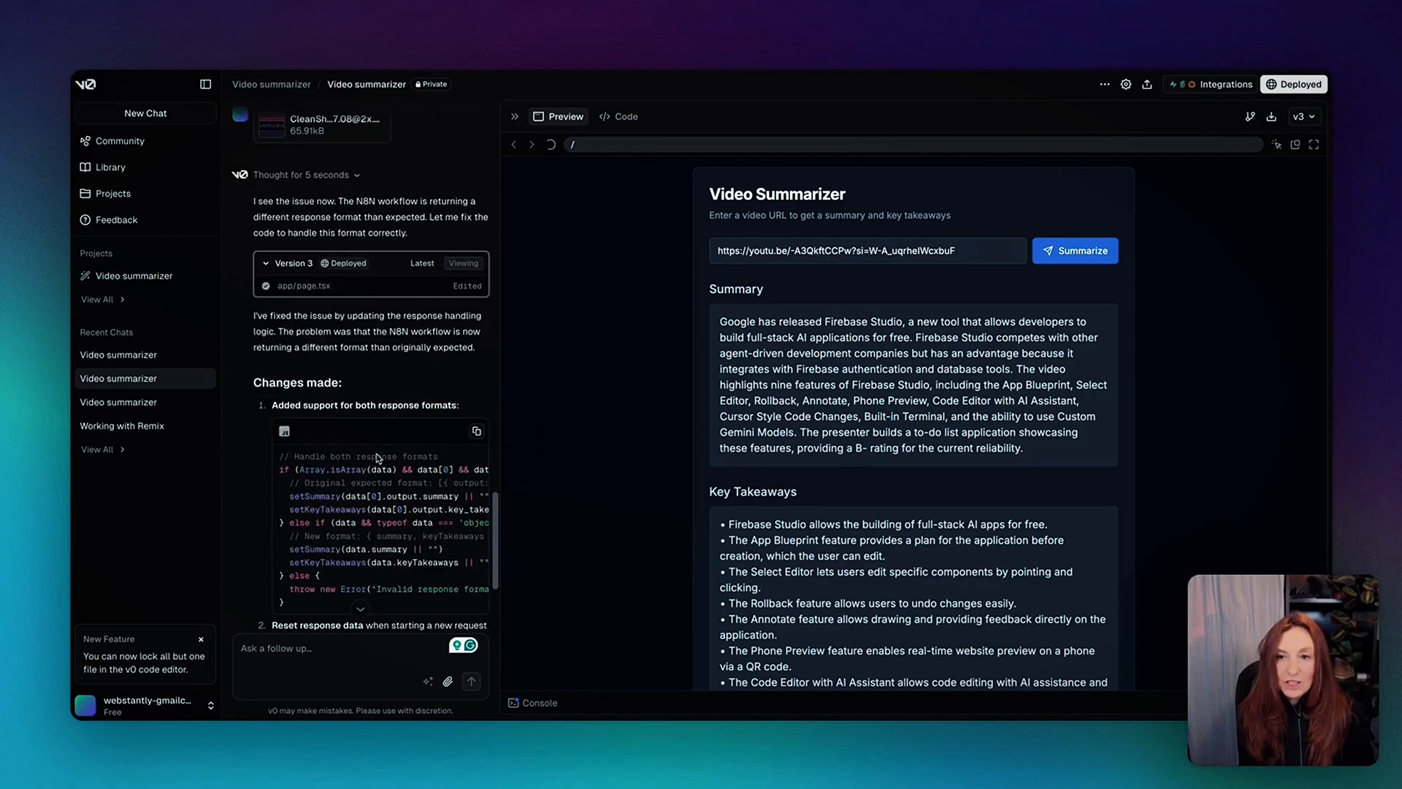
scroll(down, 3)
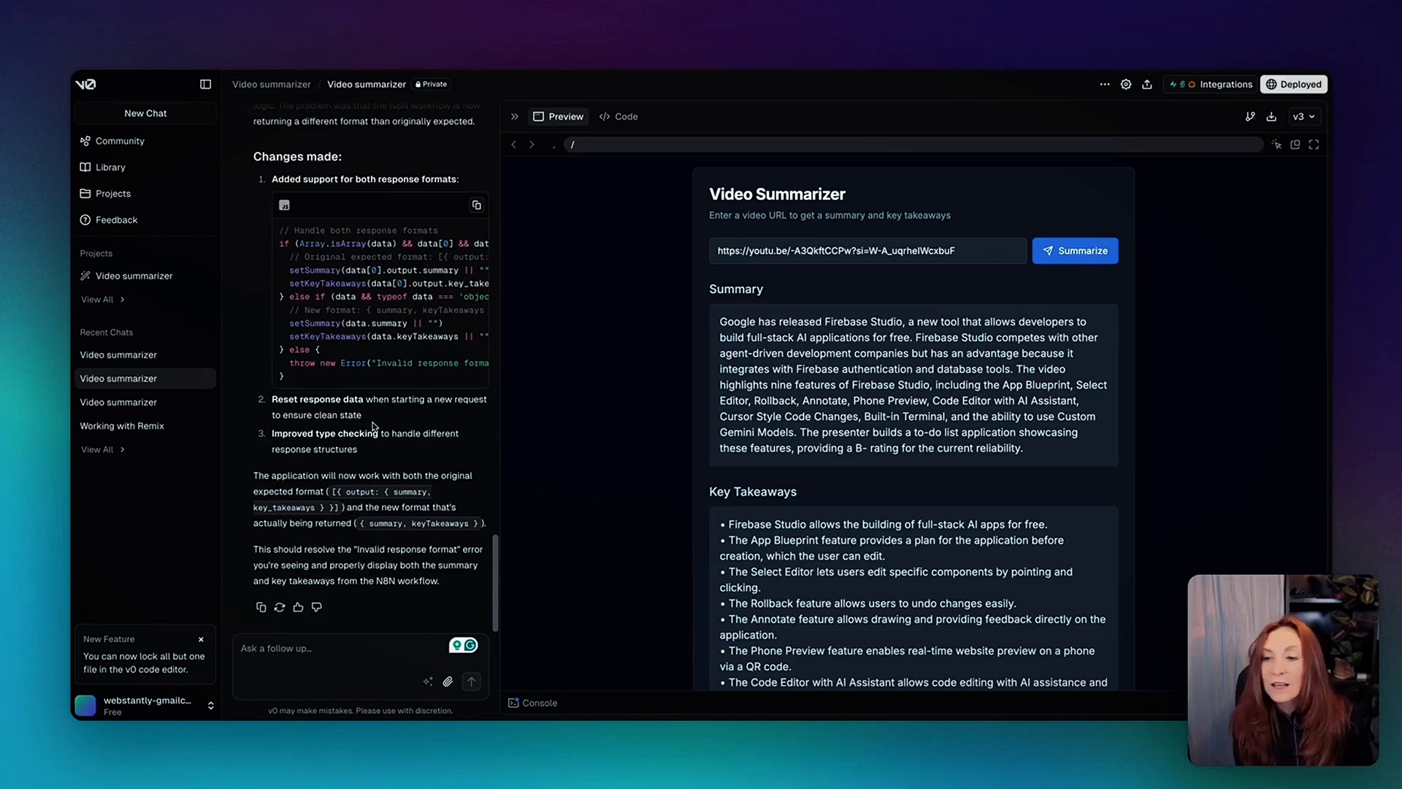
mouse_move(1186, 314)
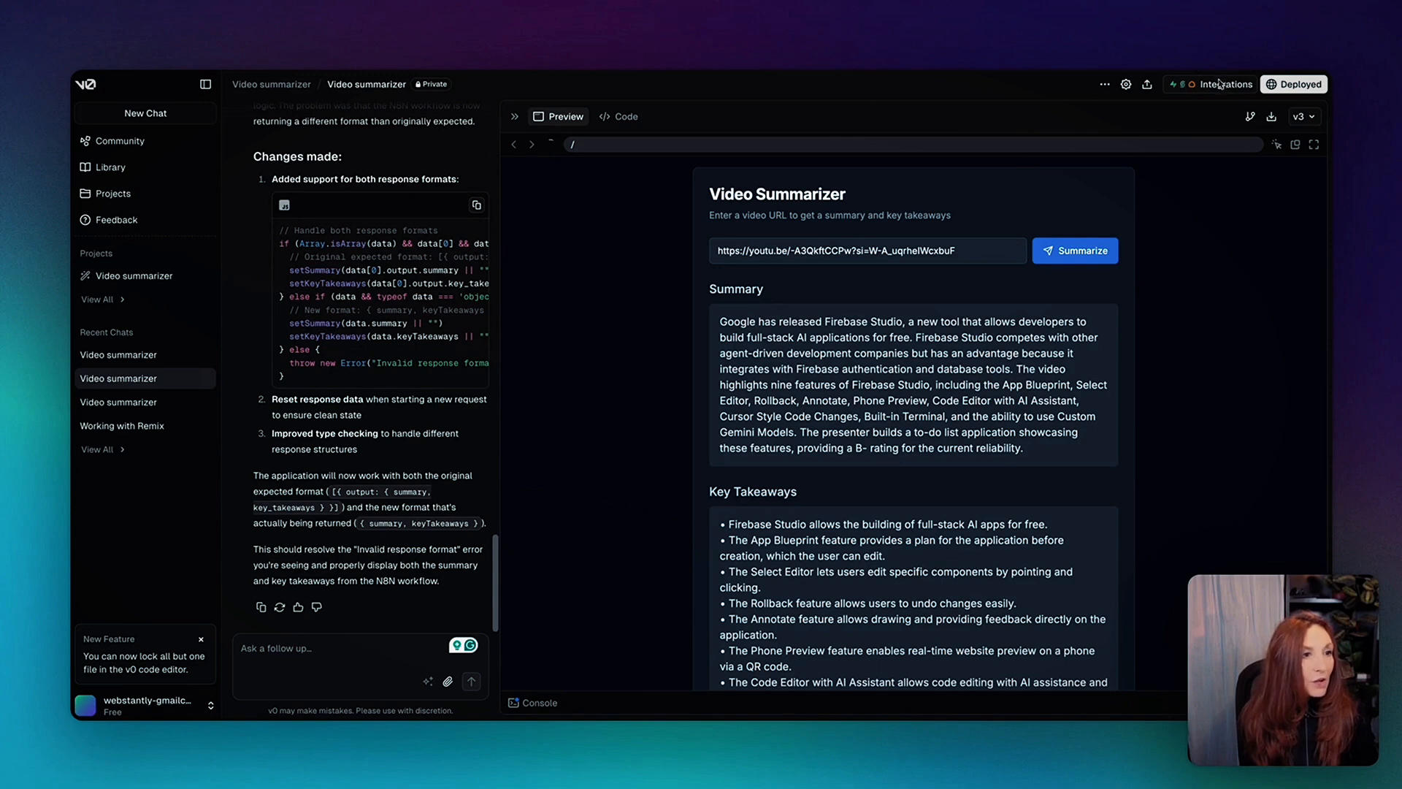
click(1226, 84)
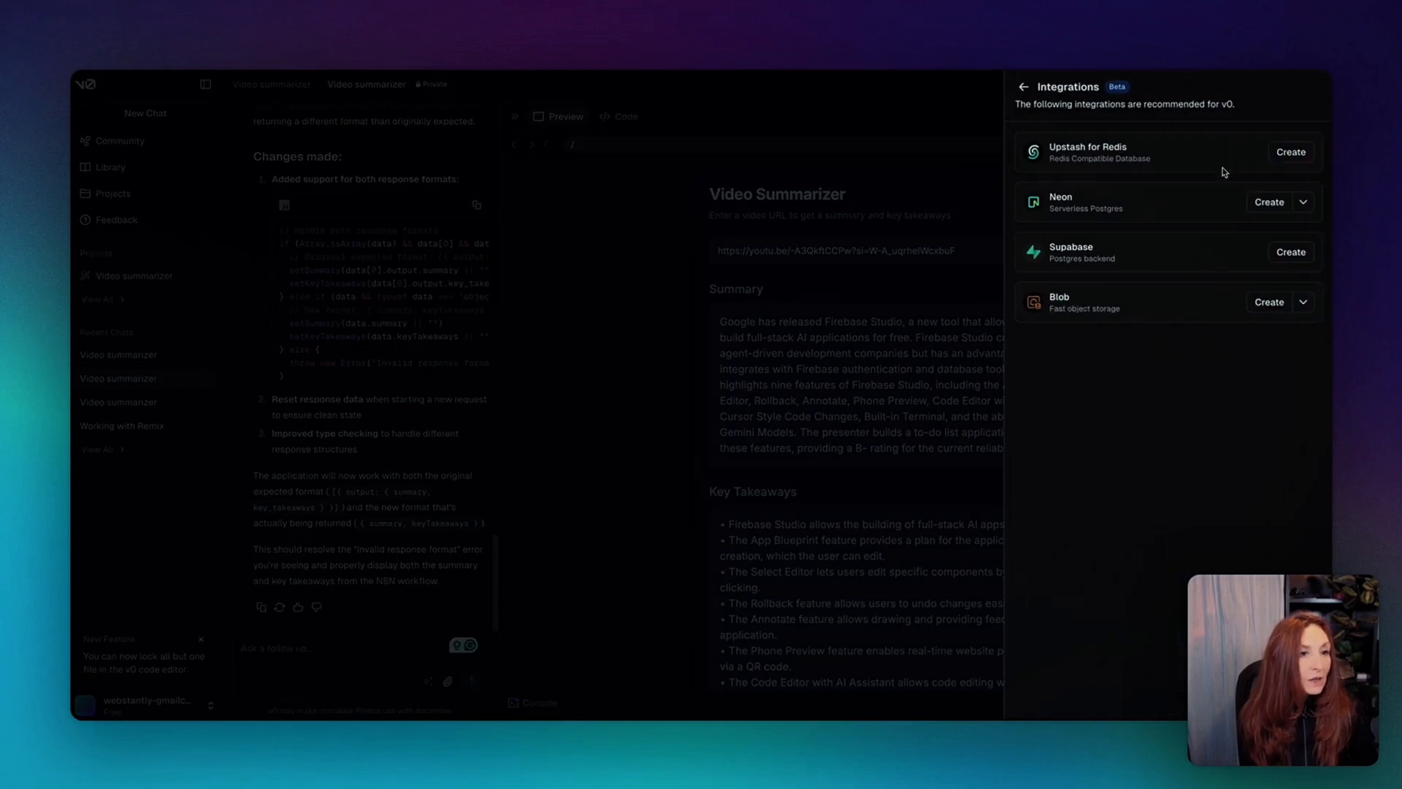
mouse_move(1016, 212)
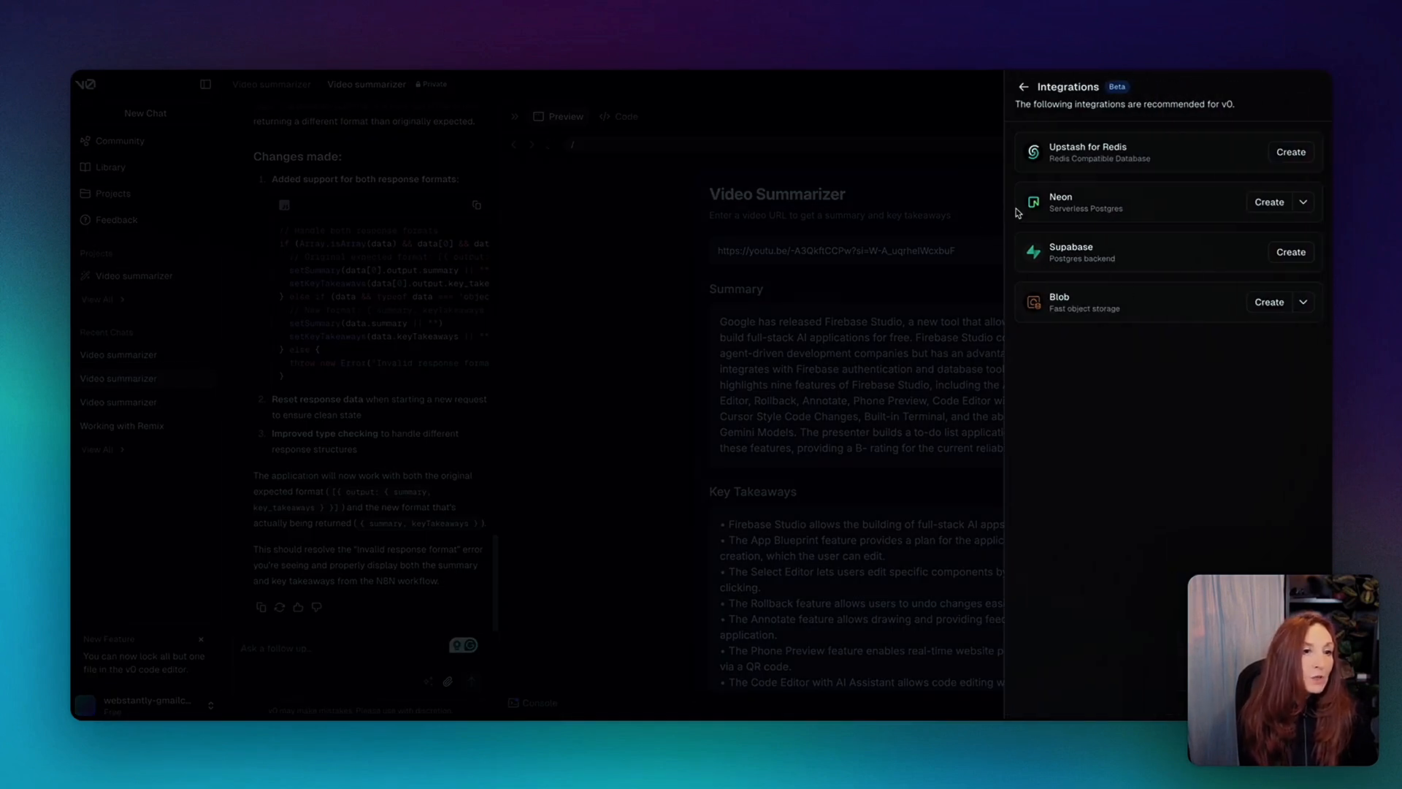
mouse_move(1078, 171)
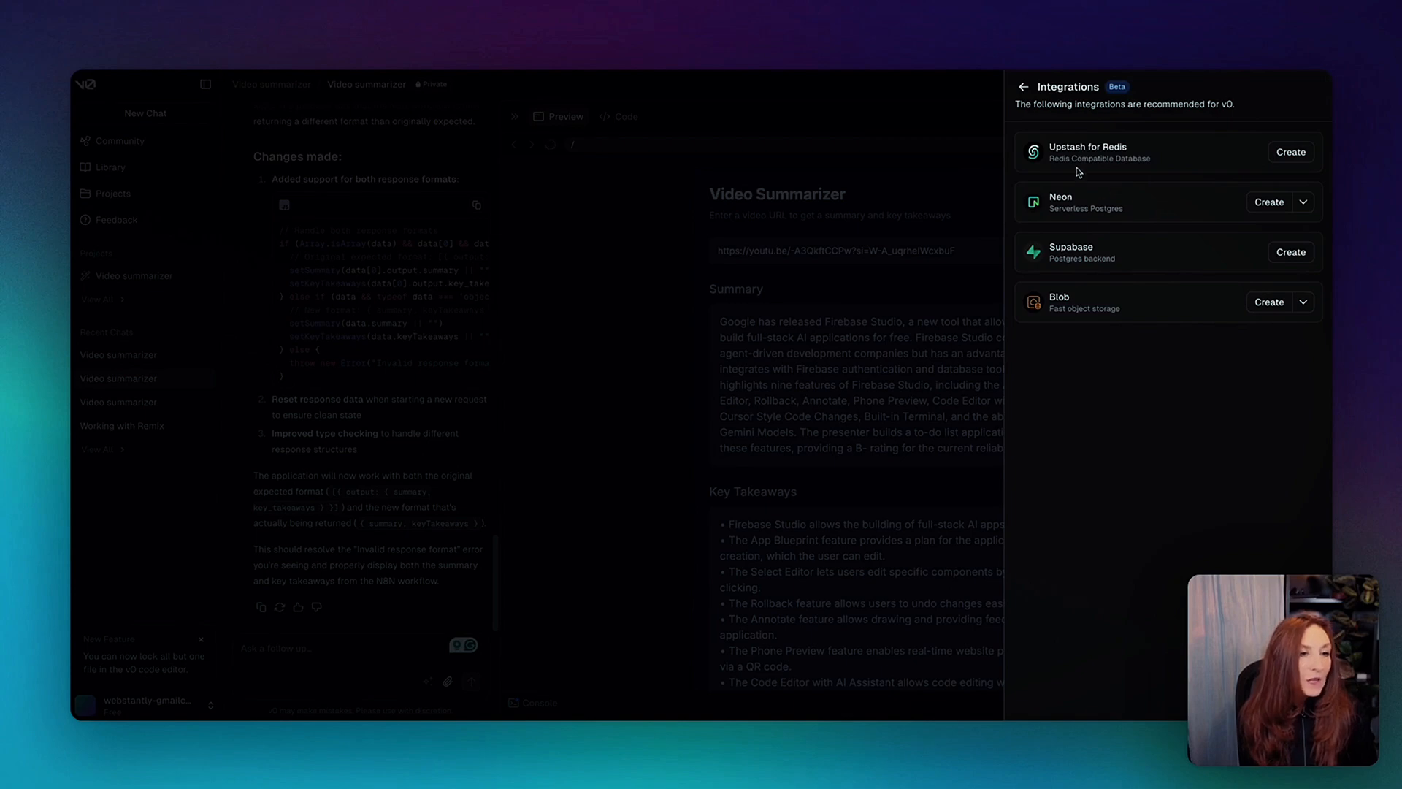
click(1023, 87)
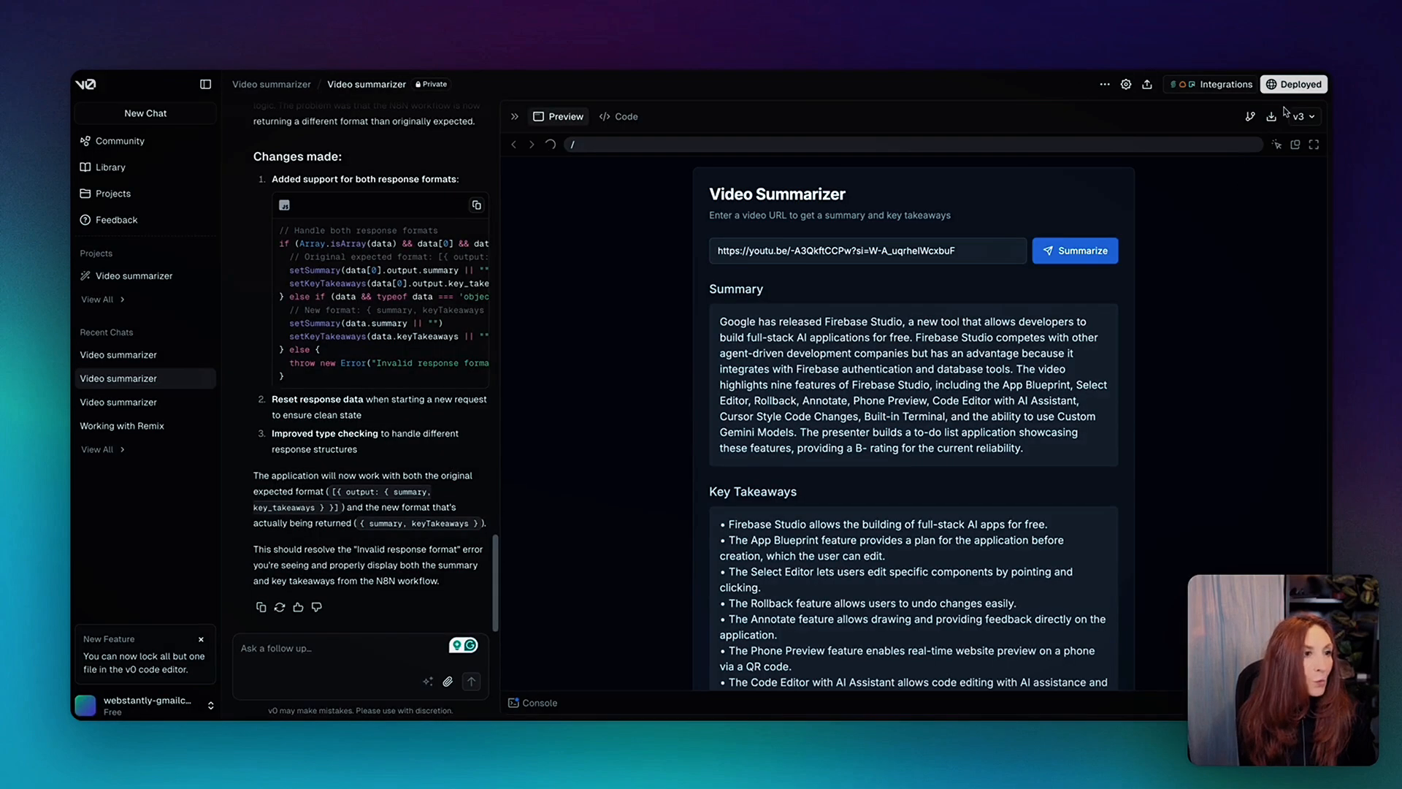
click(1294, 84)
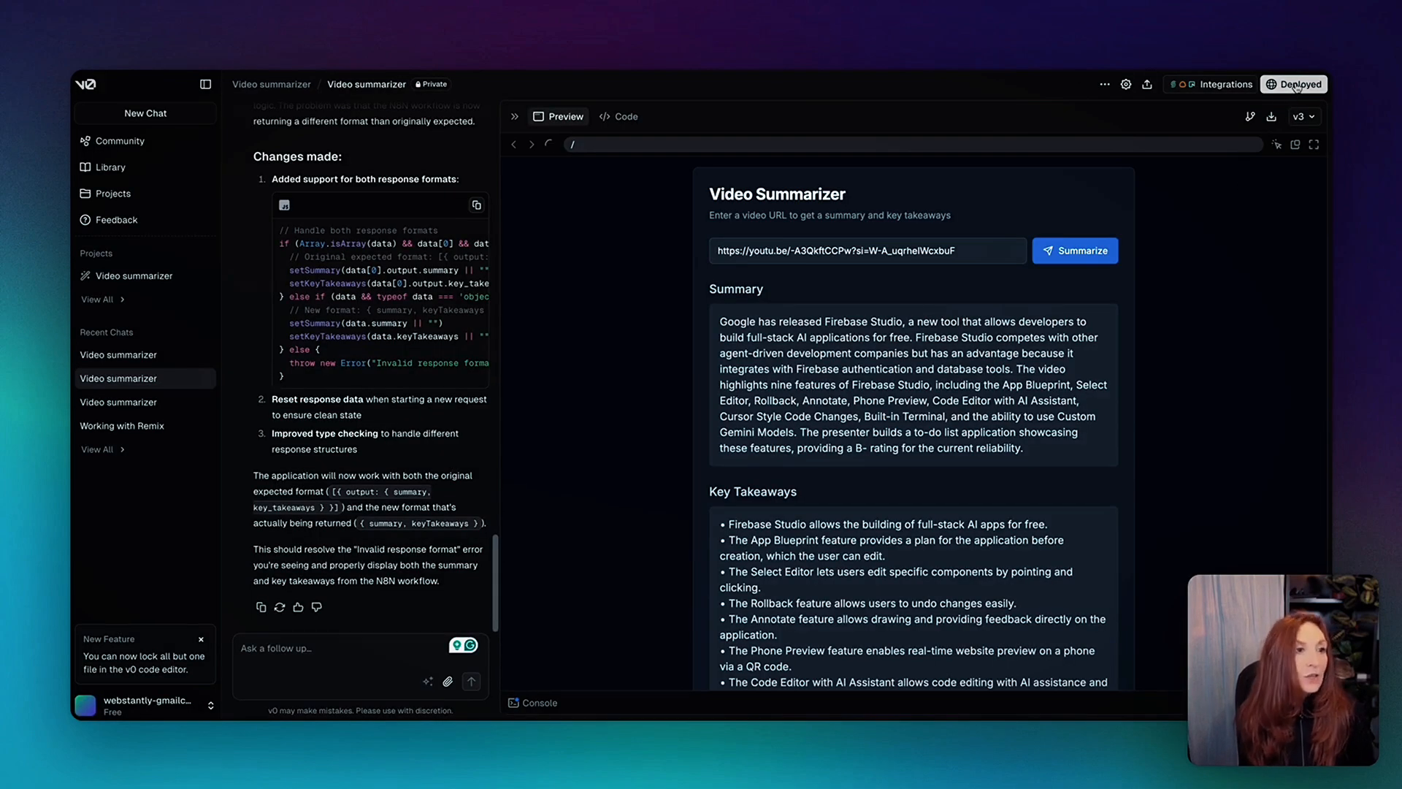
mouse_move(1271, 116)
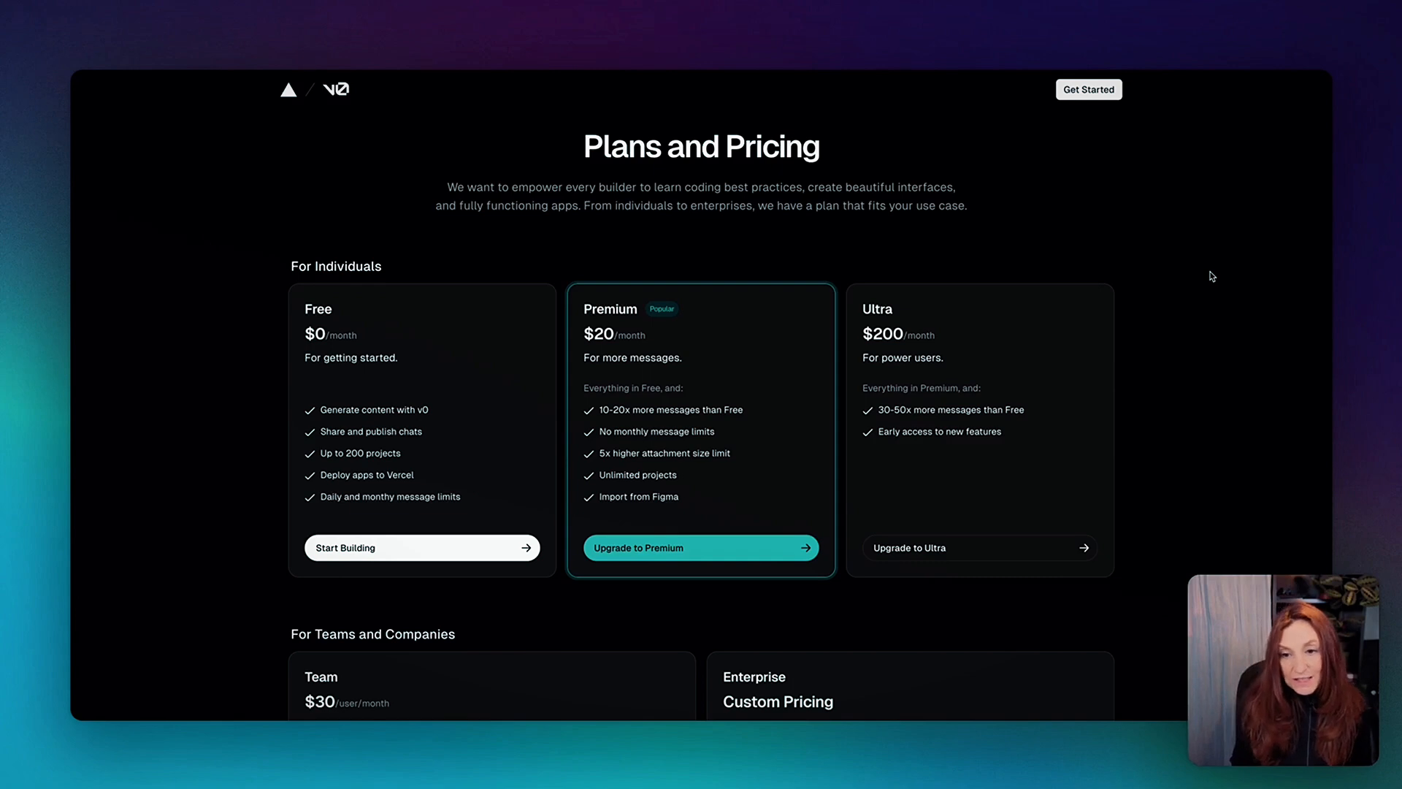
mouse_move(911, 230)
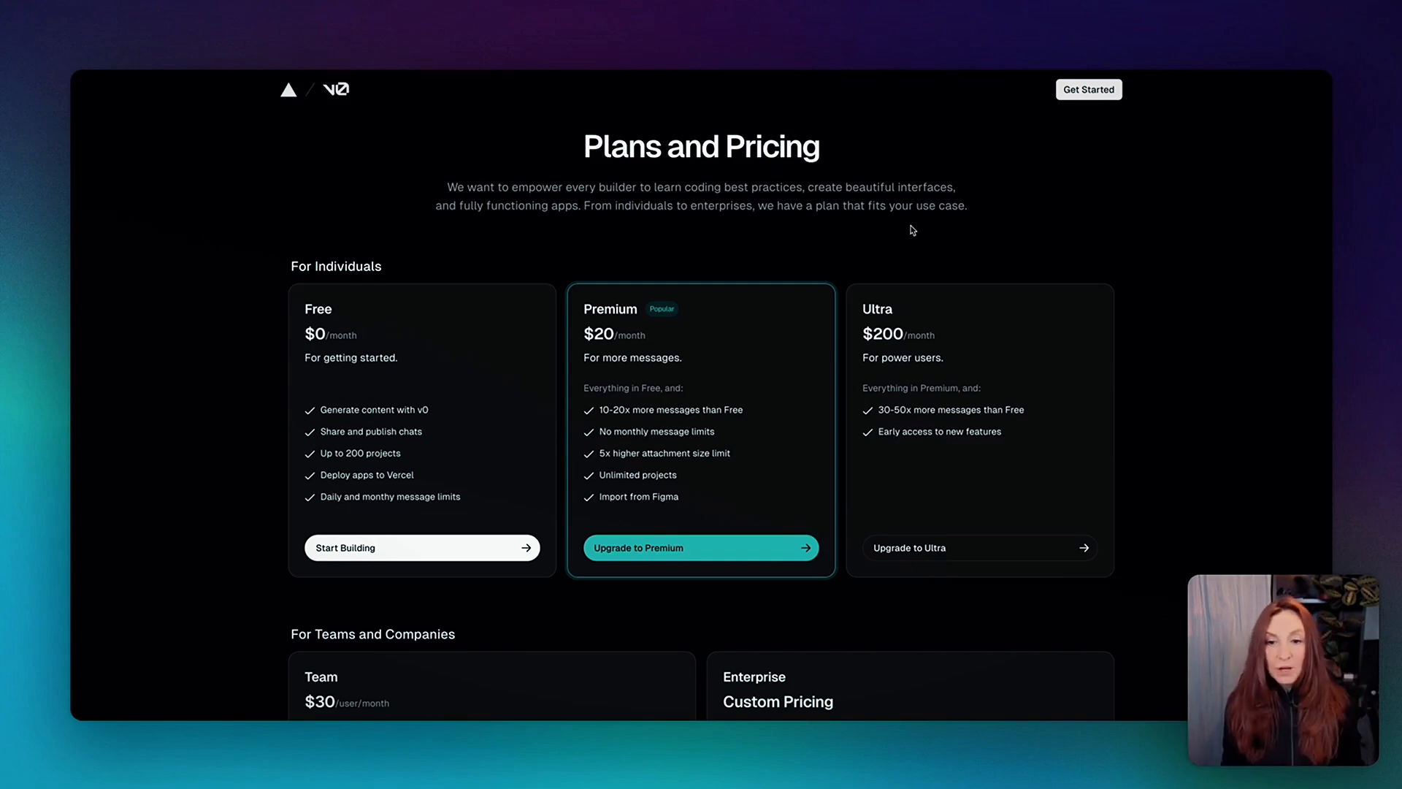
mouse_move(487, 434)
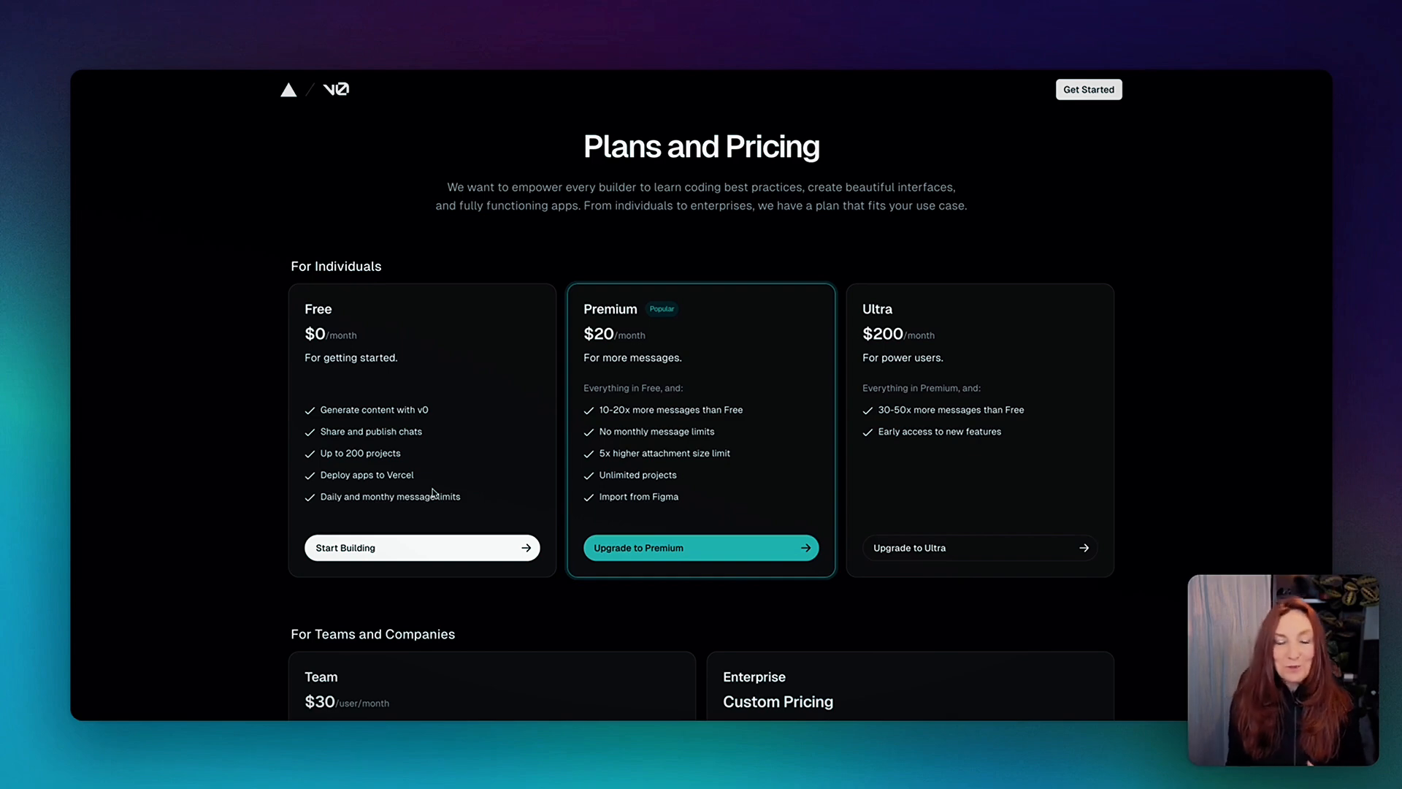
mouse_move(577, 352)
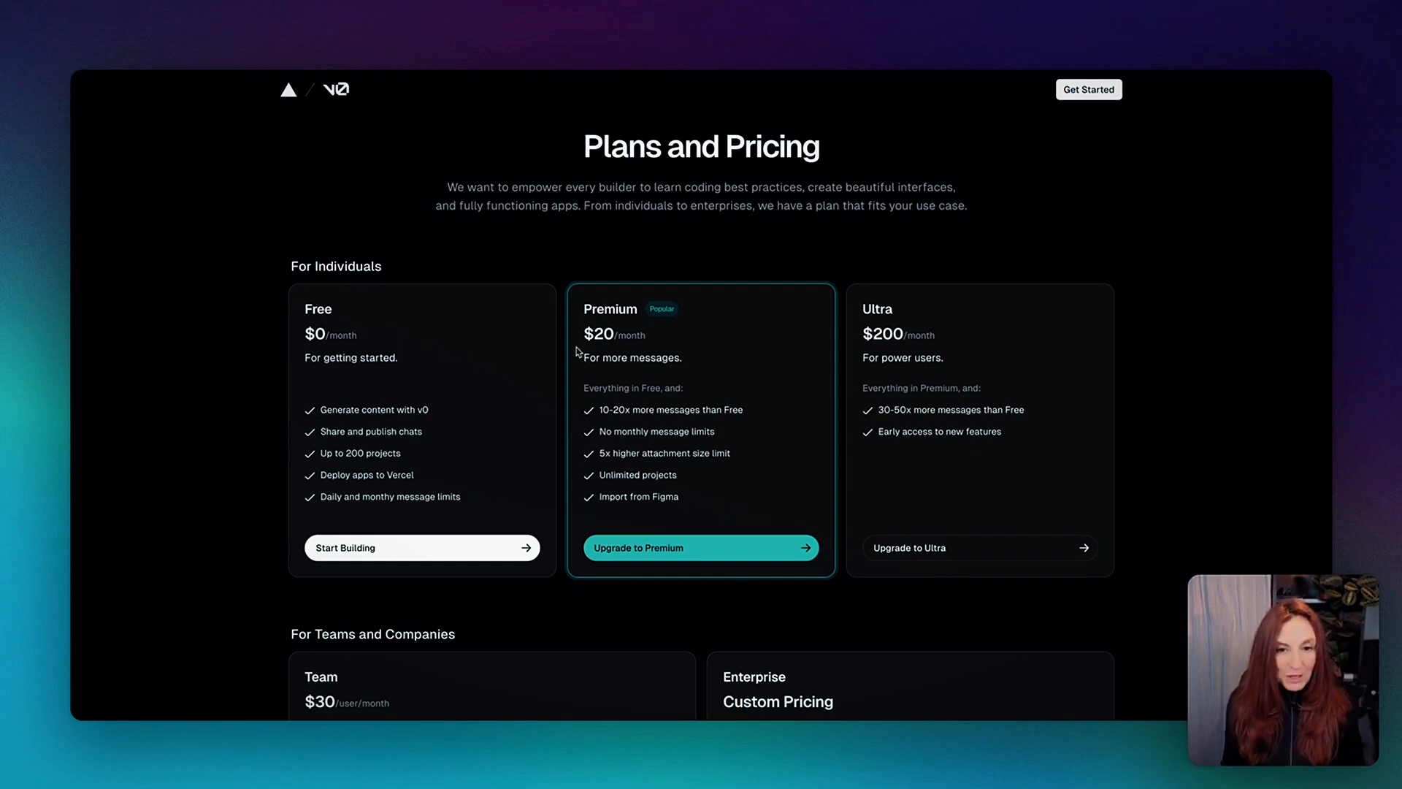
mouse_move(618, 426)
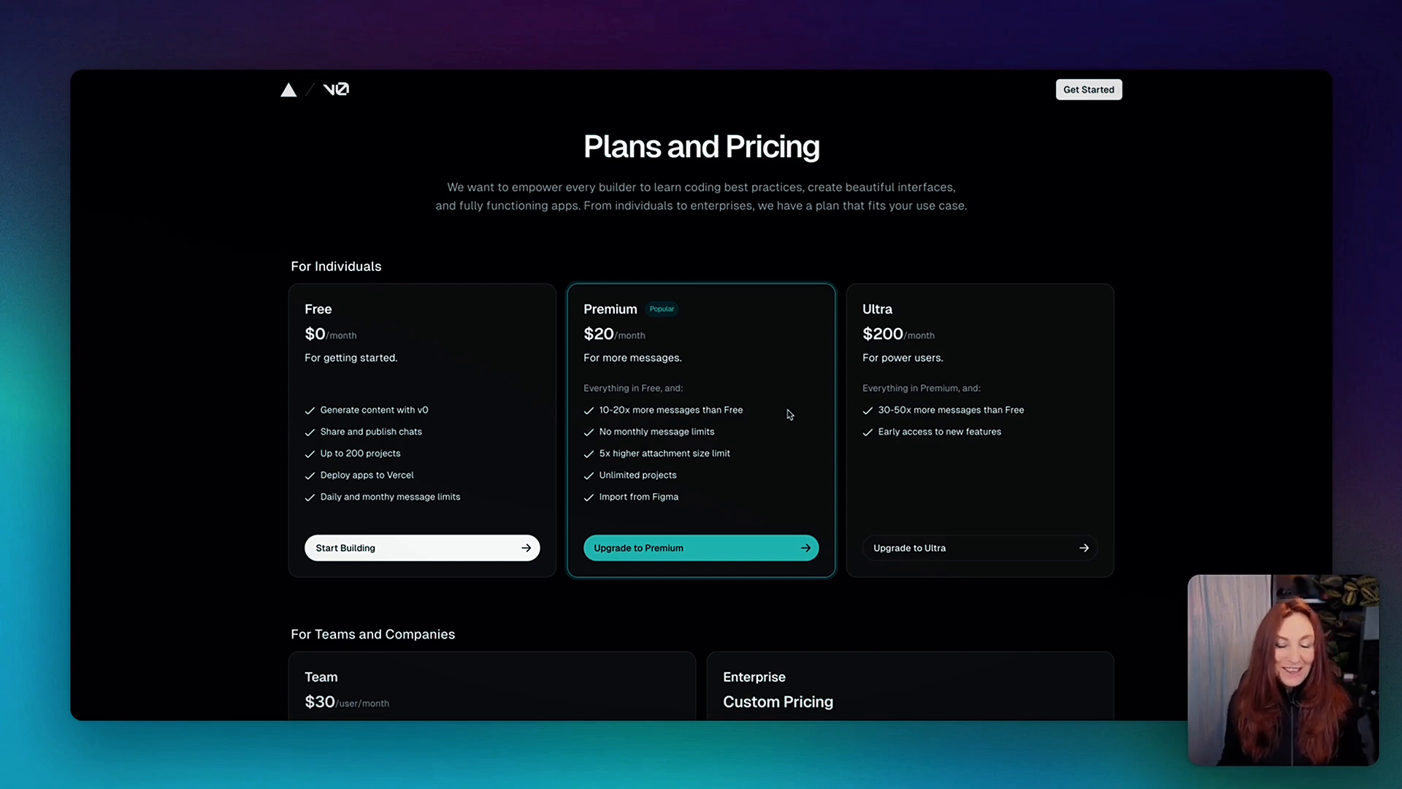
mouse_move(642, 439)
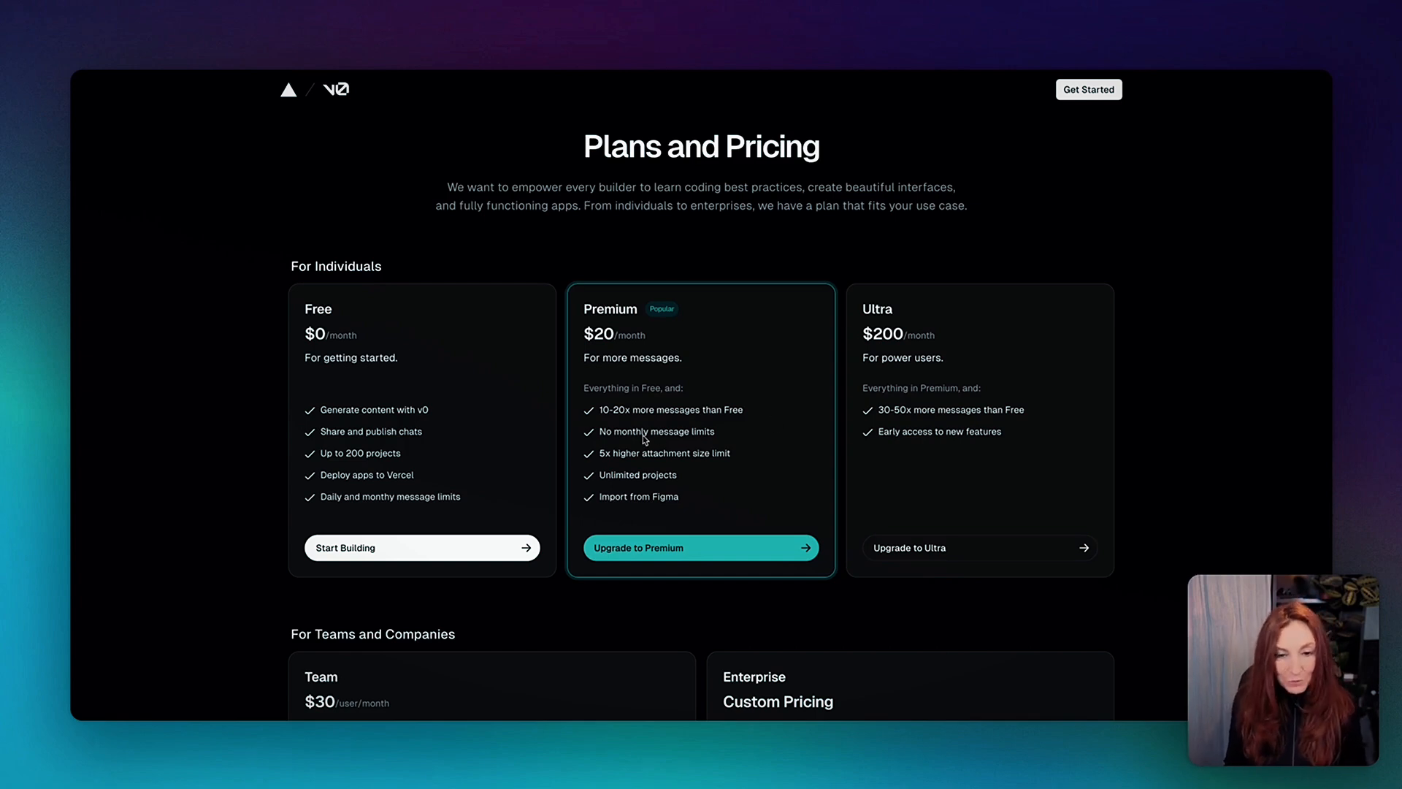
mouse_move(725, 430)
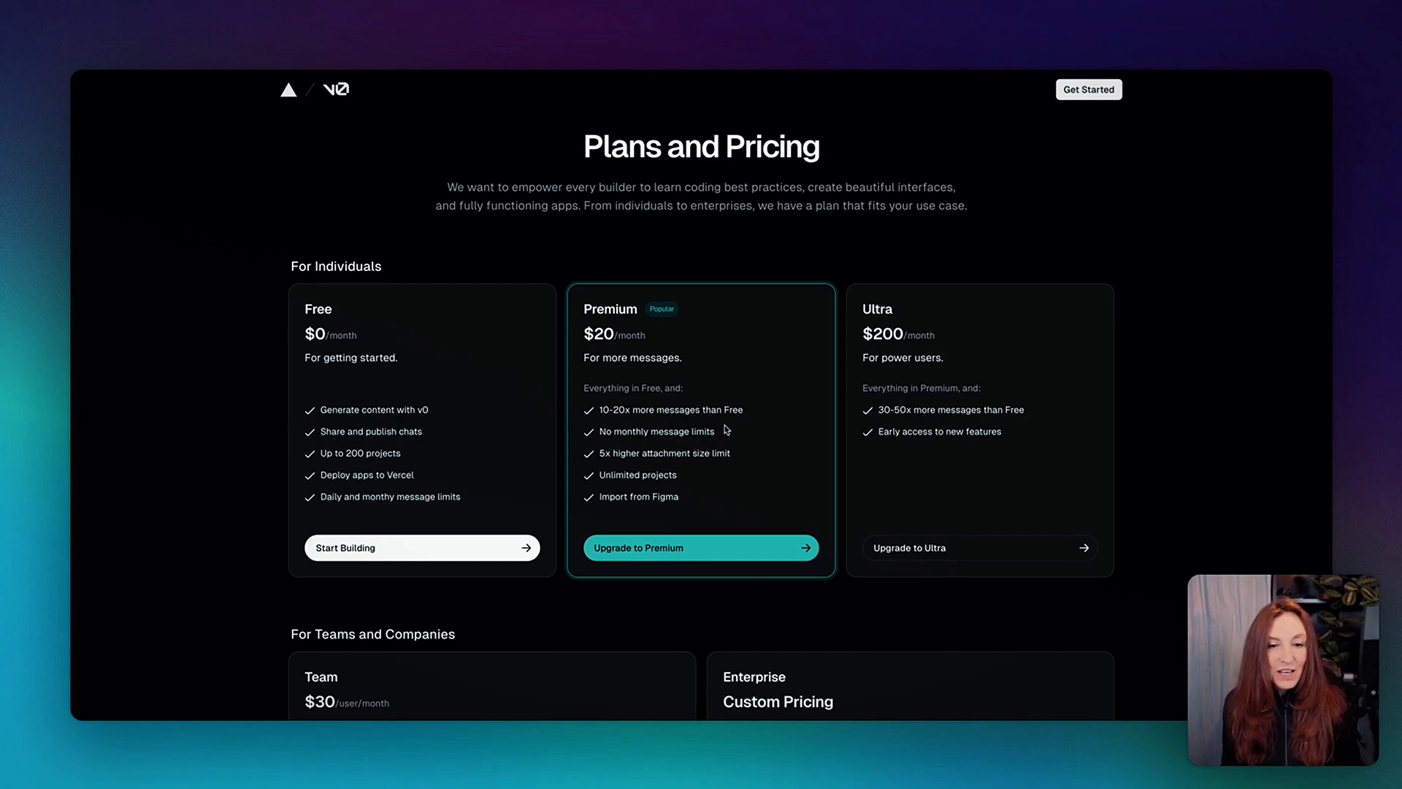
mouse_move(665, 502)
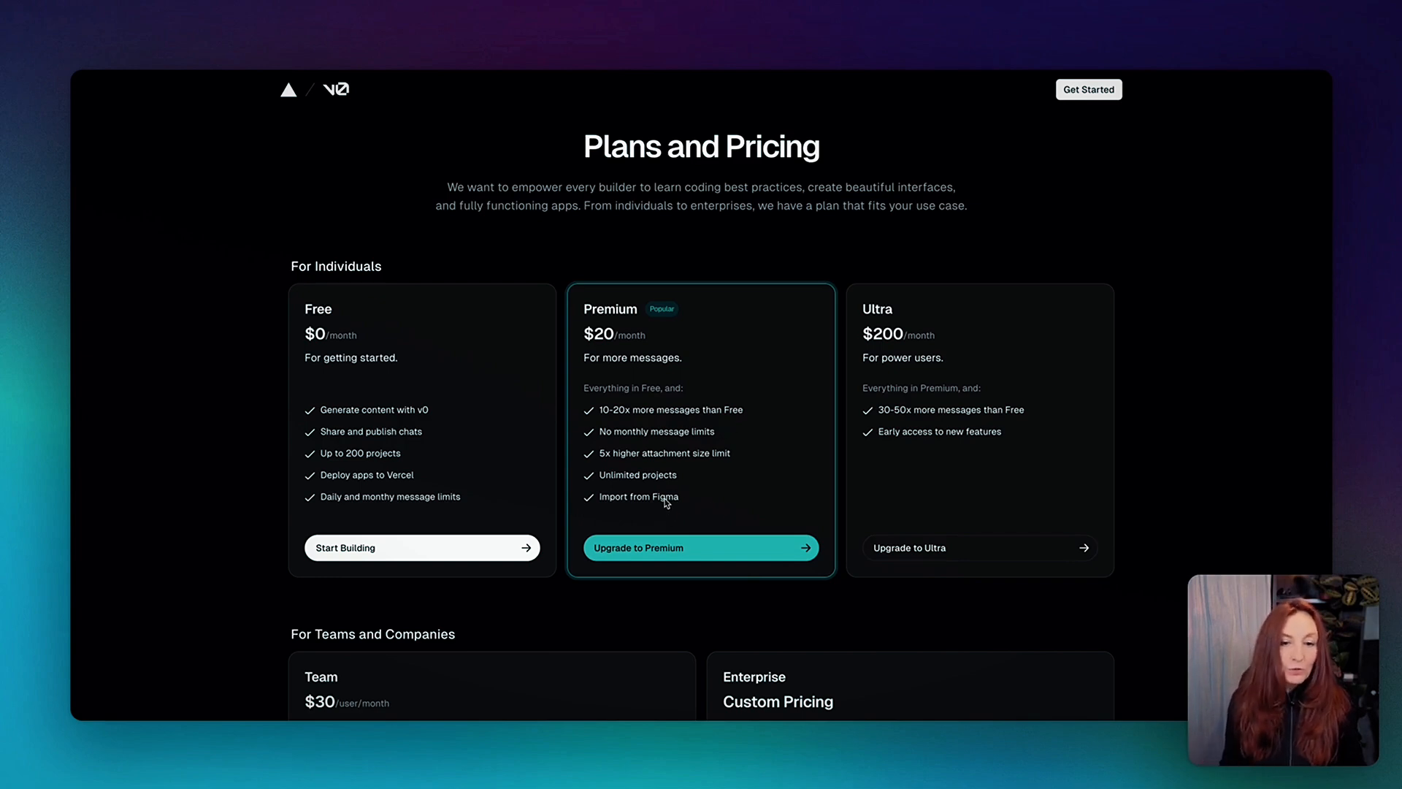
mouse_move(875, 334)
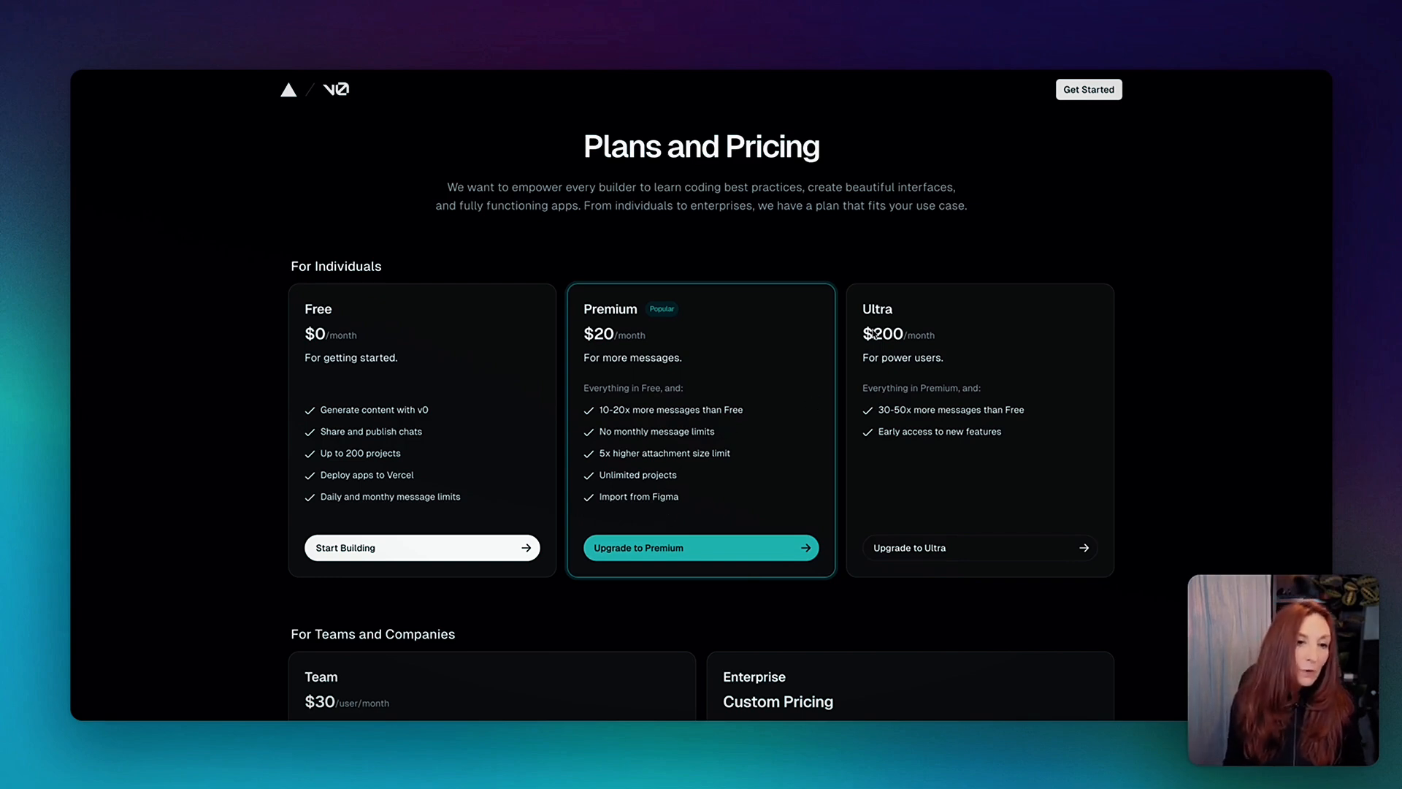
mouse_move(1001, 342)
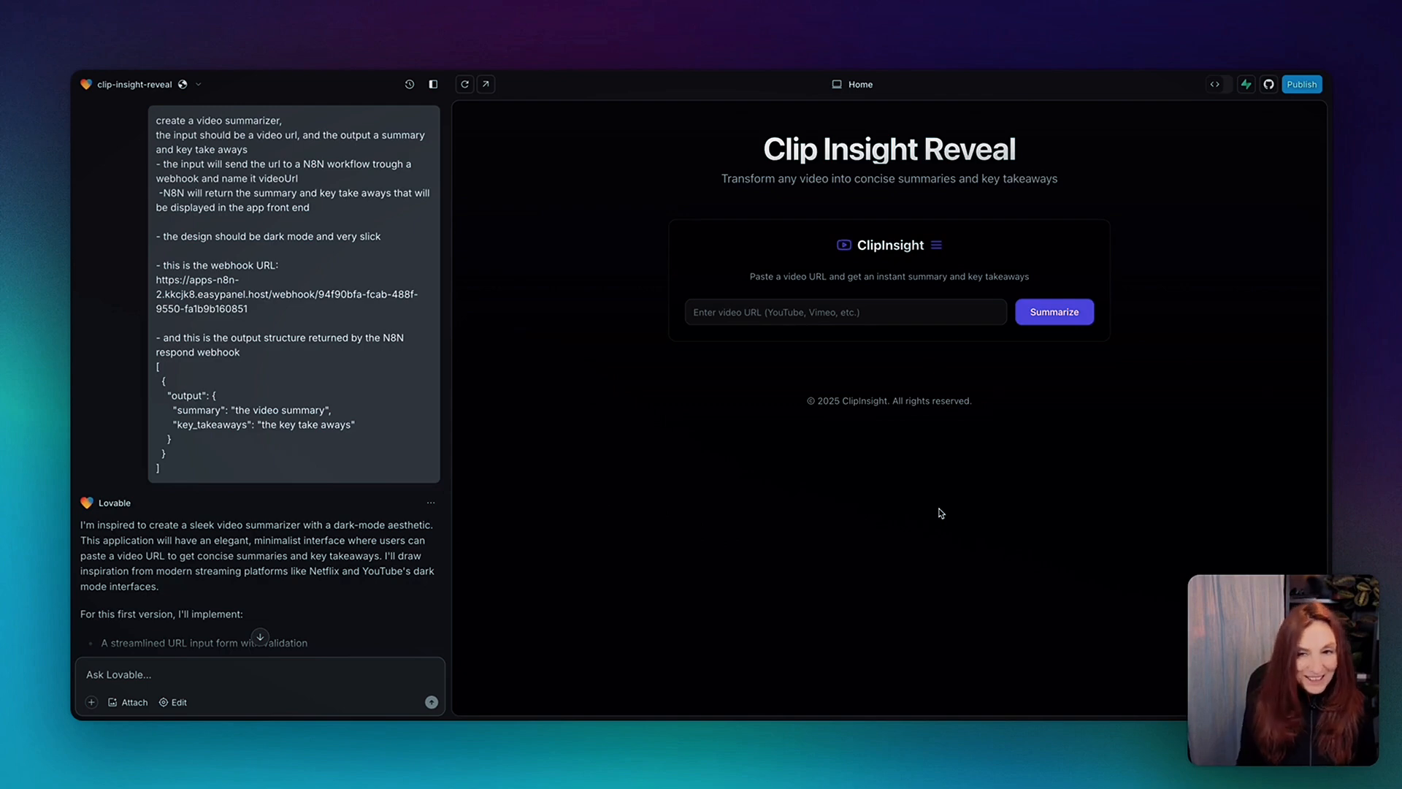
scroll(down, 3)
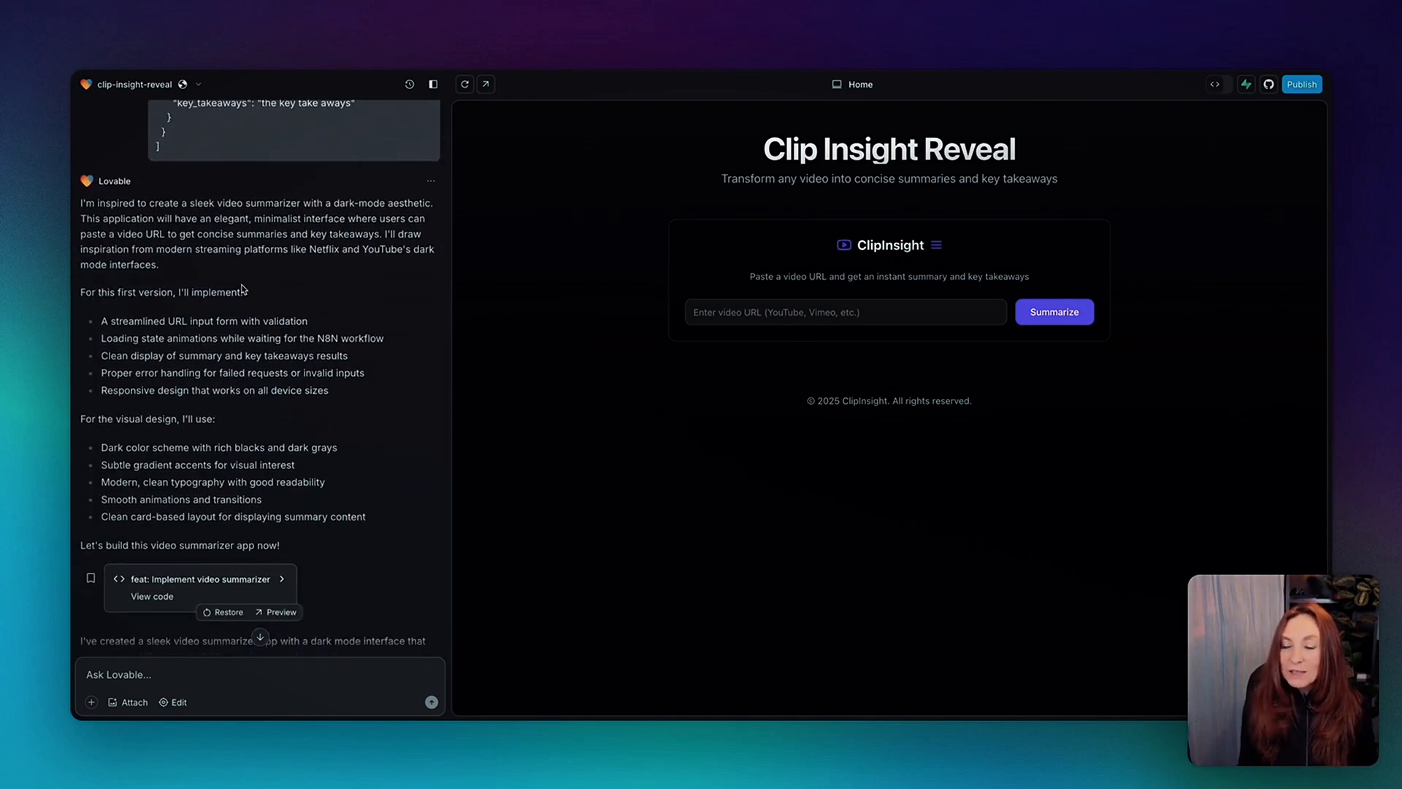
scroll(down, 3)
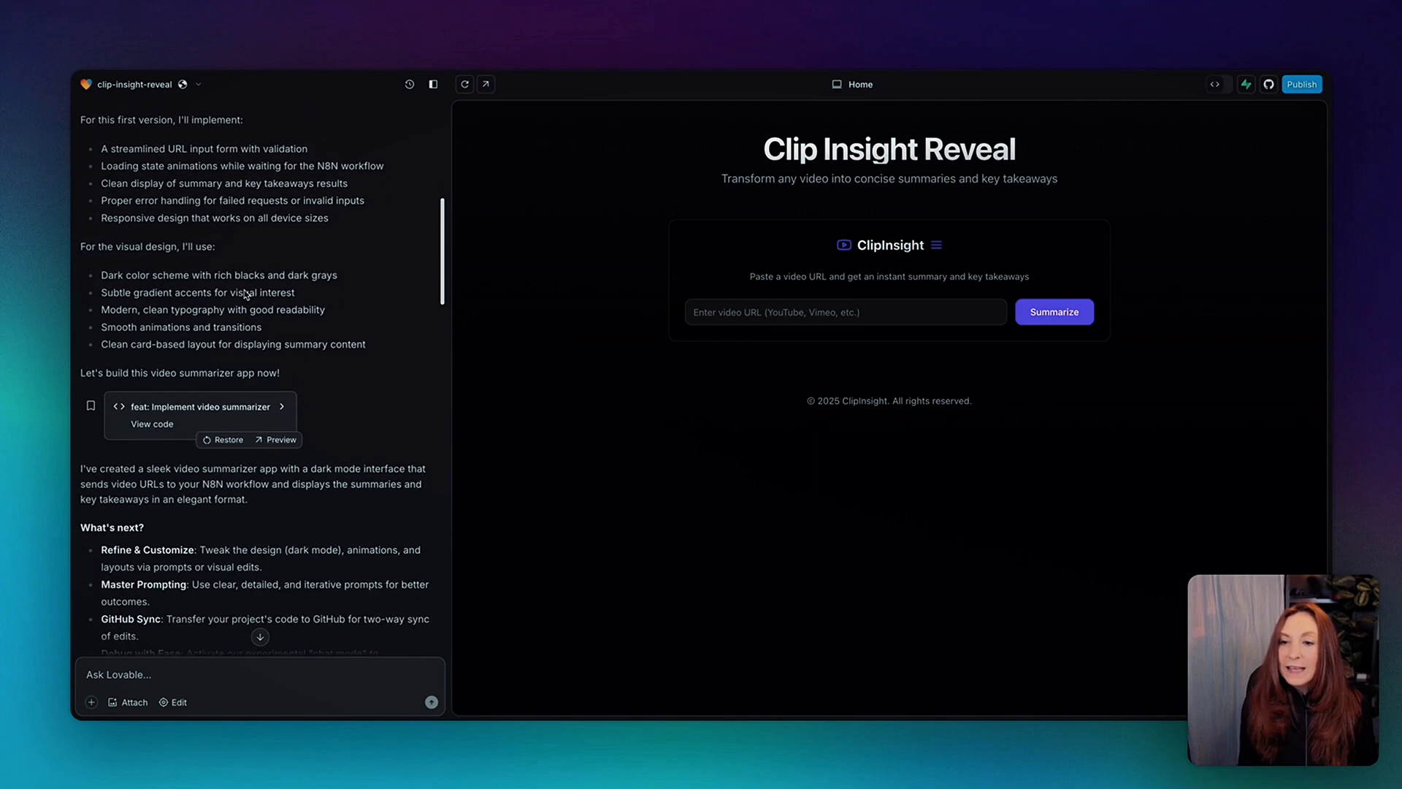
scroll(down, 3)
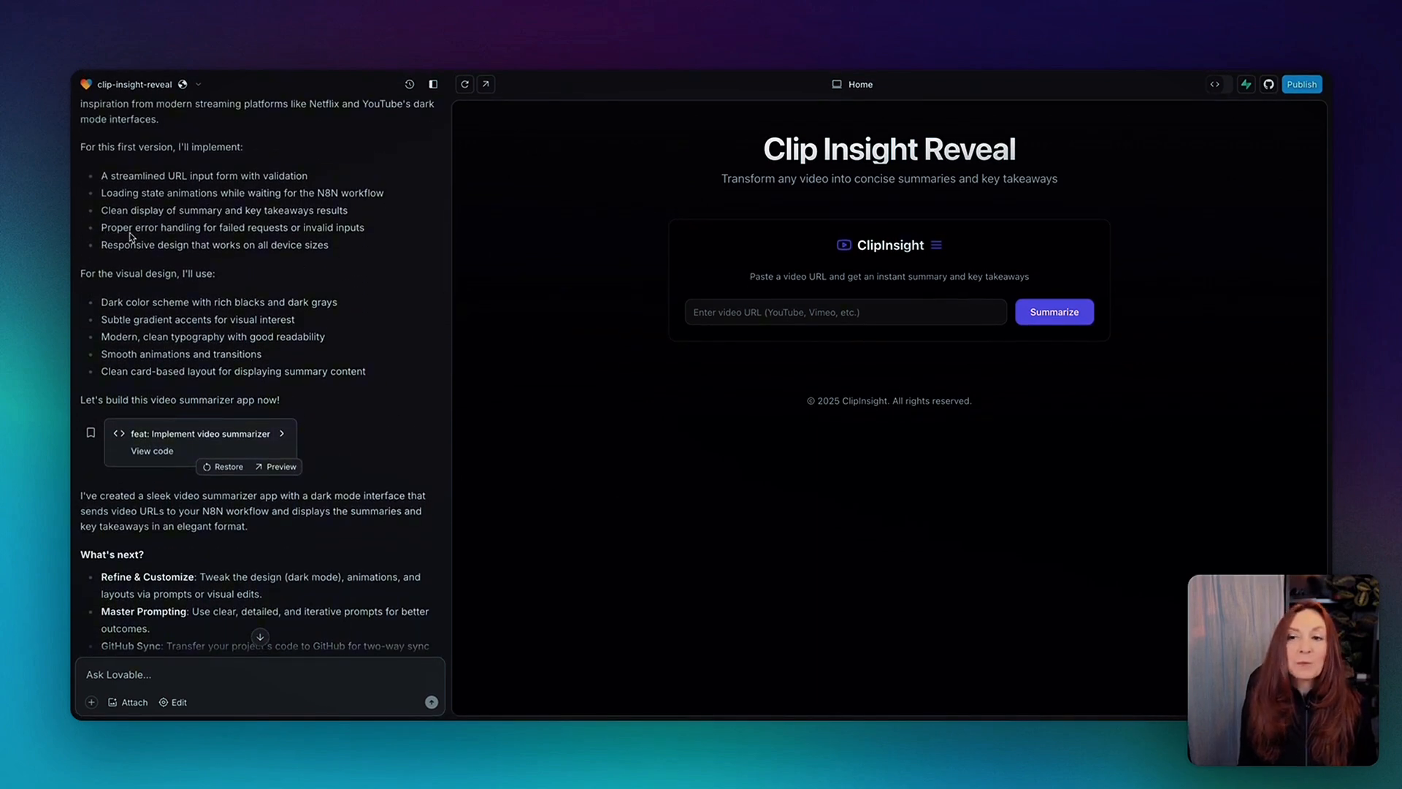
mouse_move(387, 247)
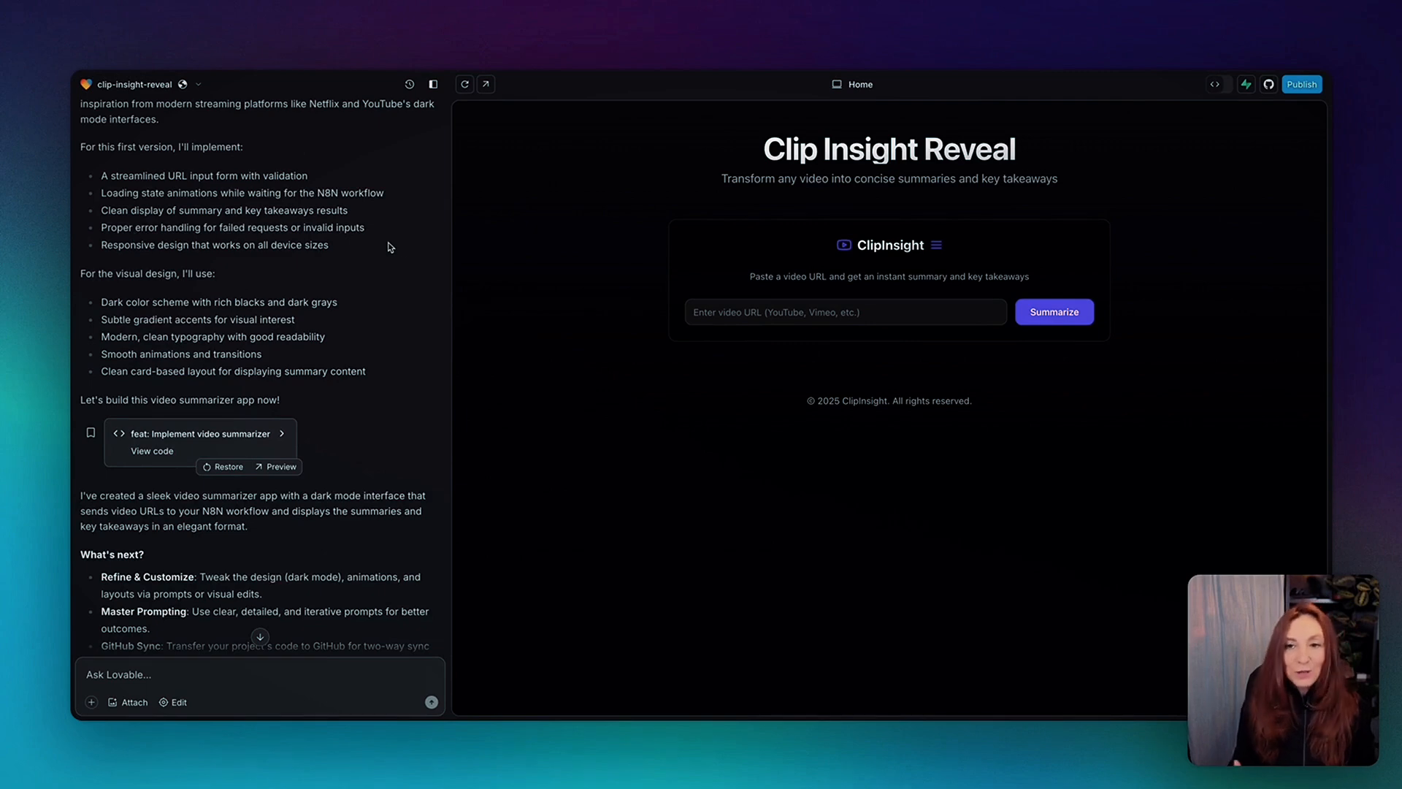
mouse_move(399, 249)
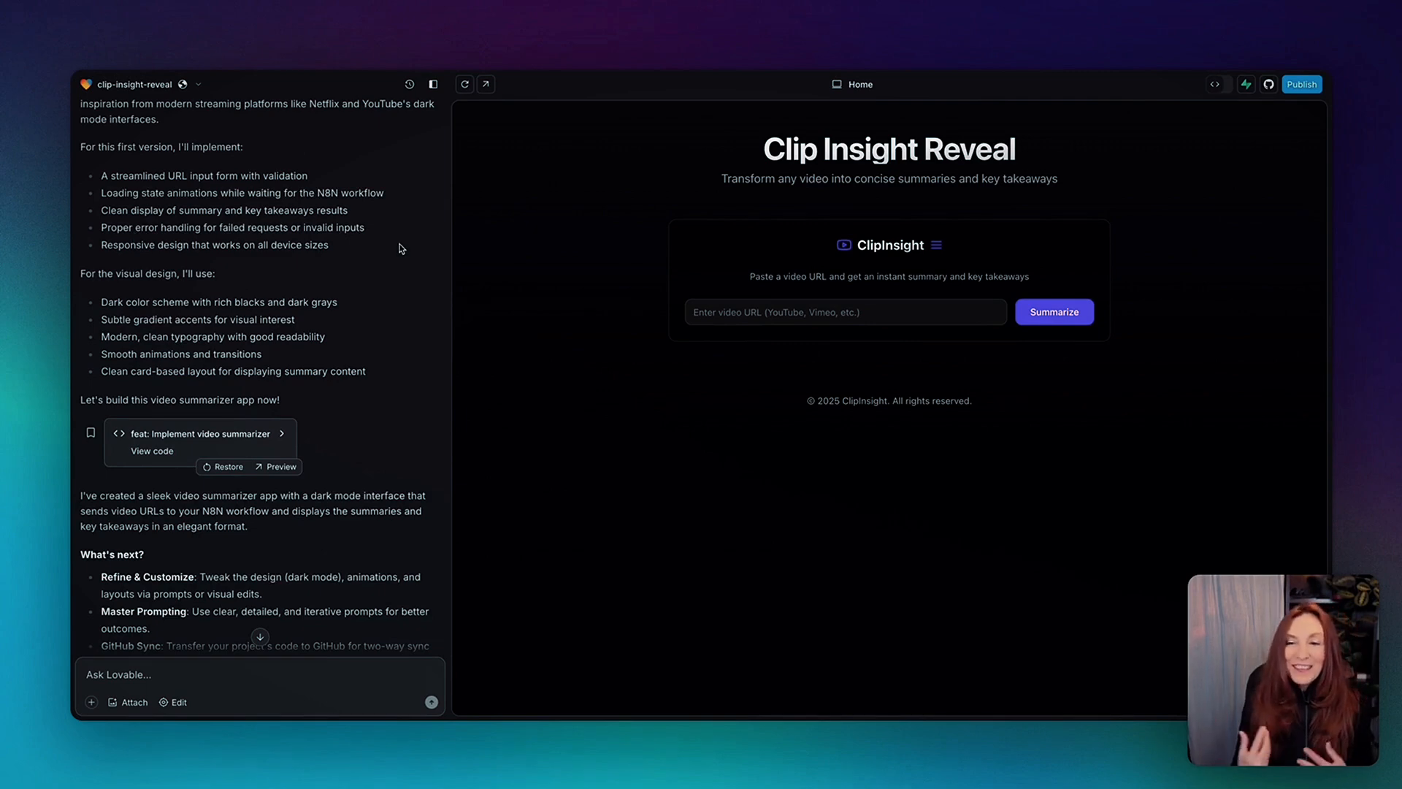
scroll(down, 3)
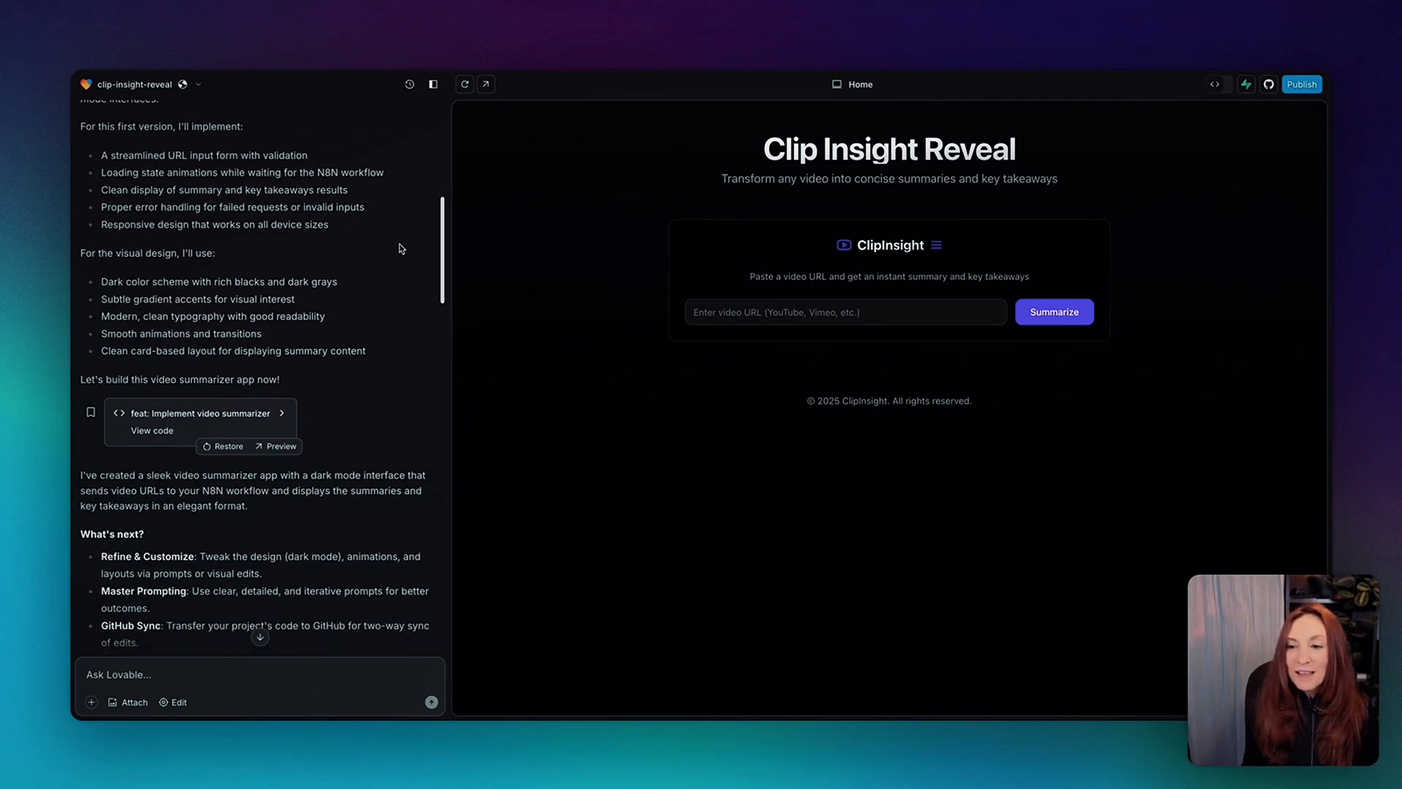
scroll(down, 3)
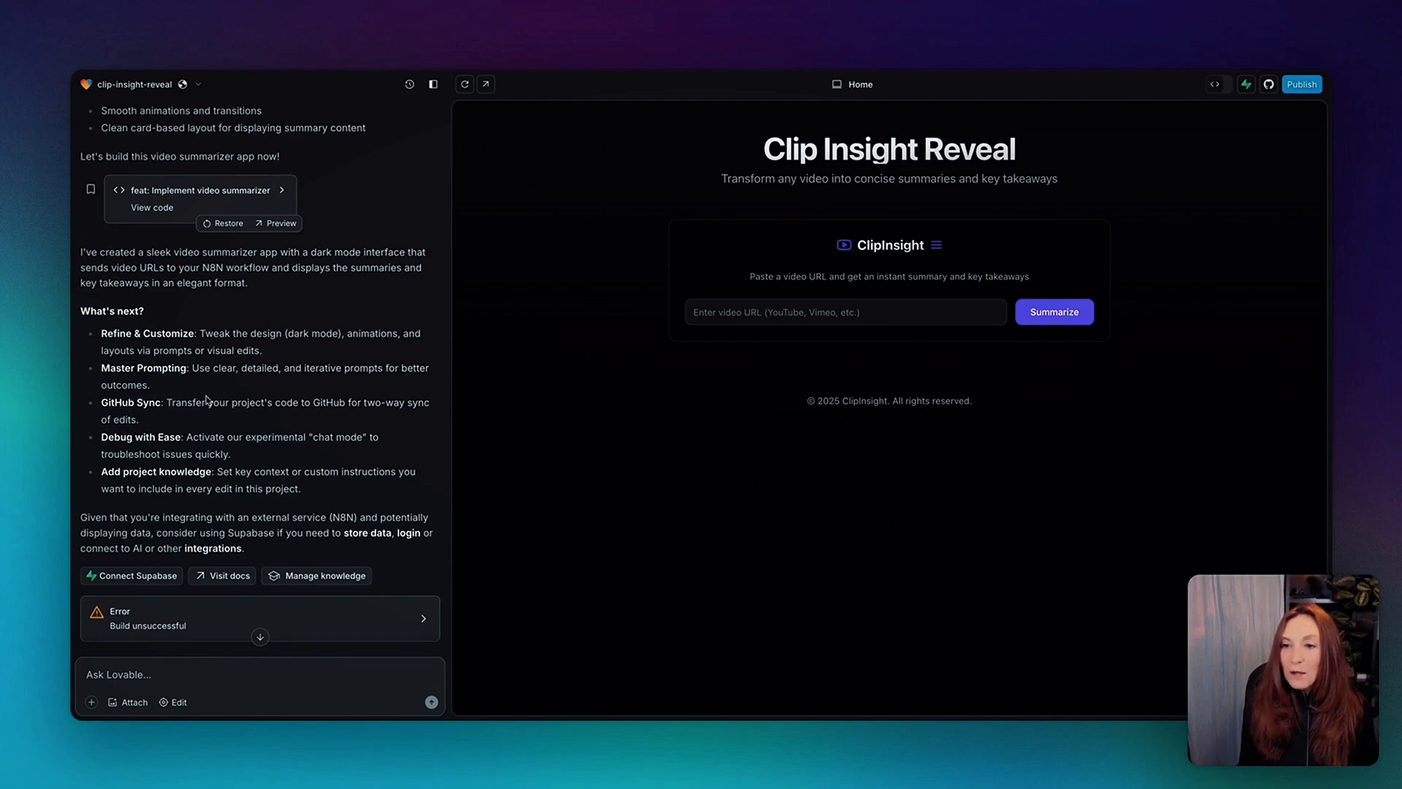
mouse_move(212, 349)
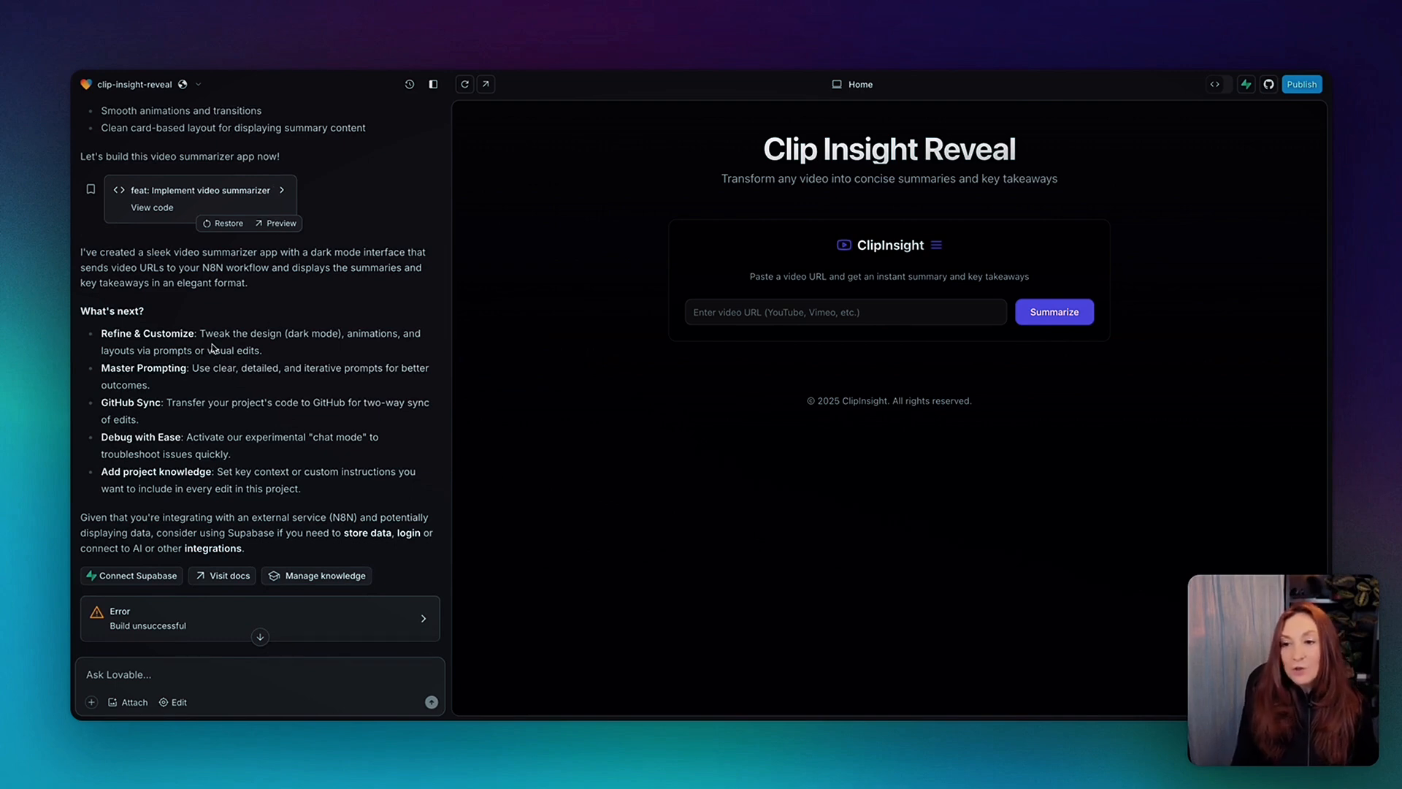
mouse_move(292, 346)
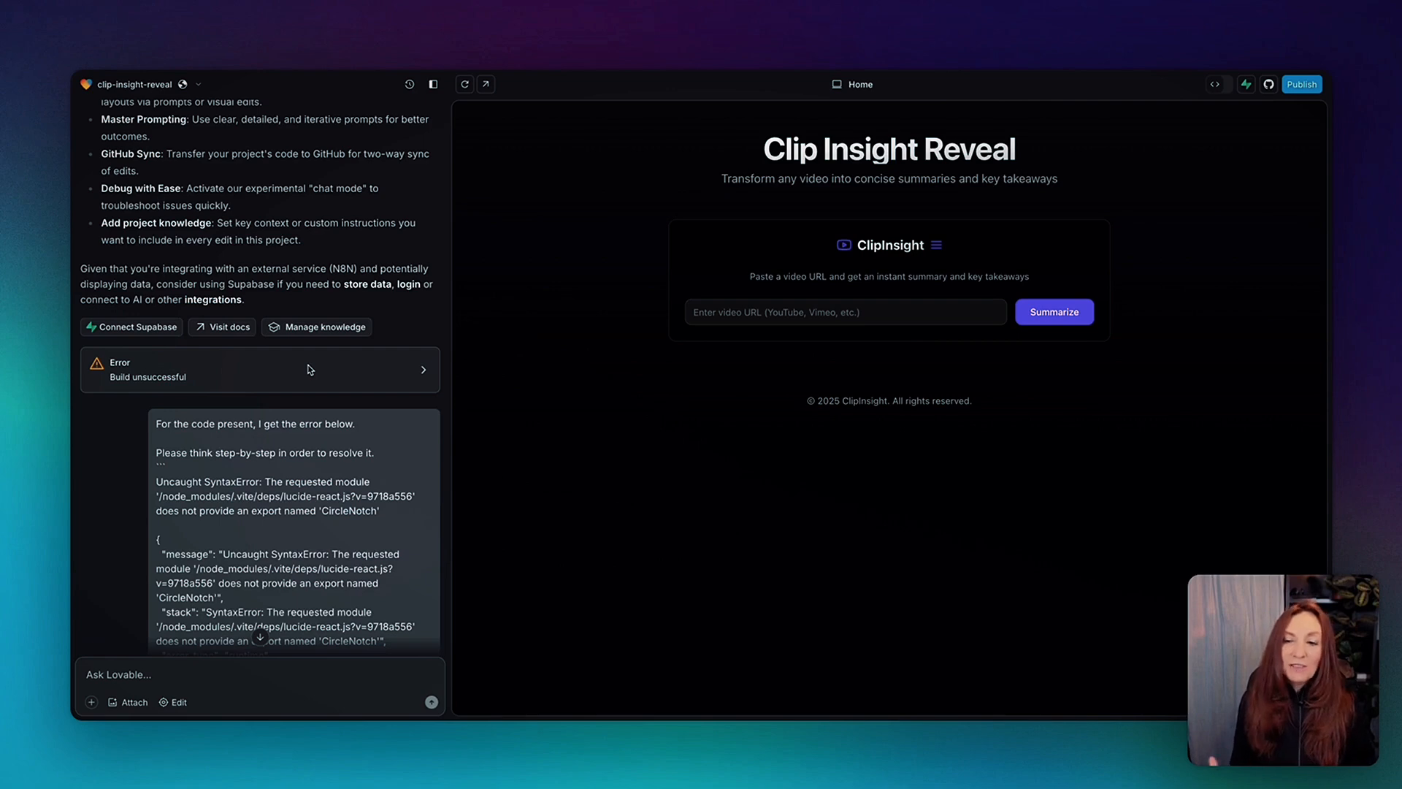
scroll(down, 3)
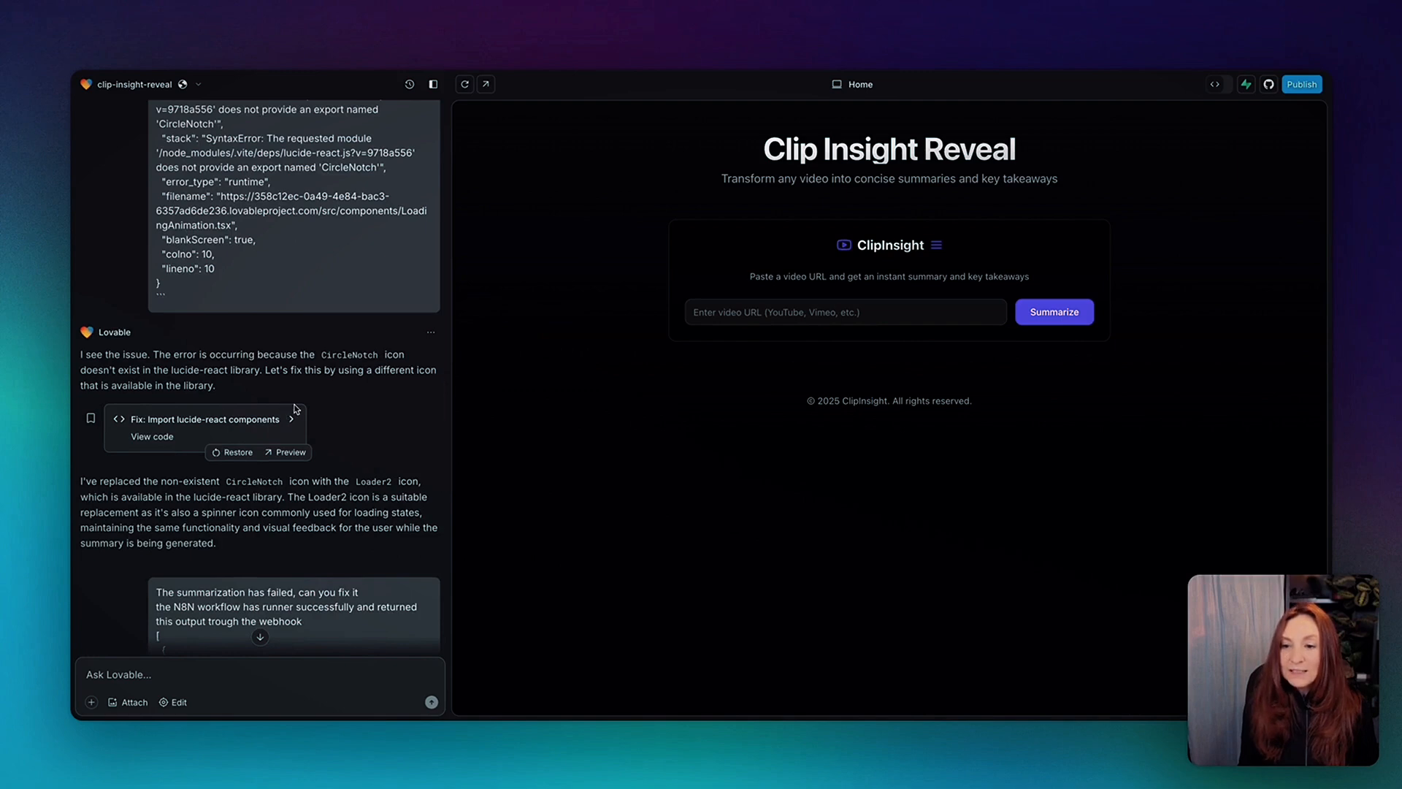
scroll(down, 3)
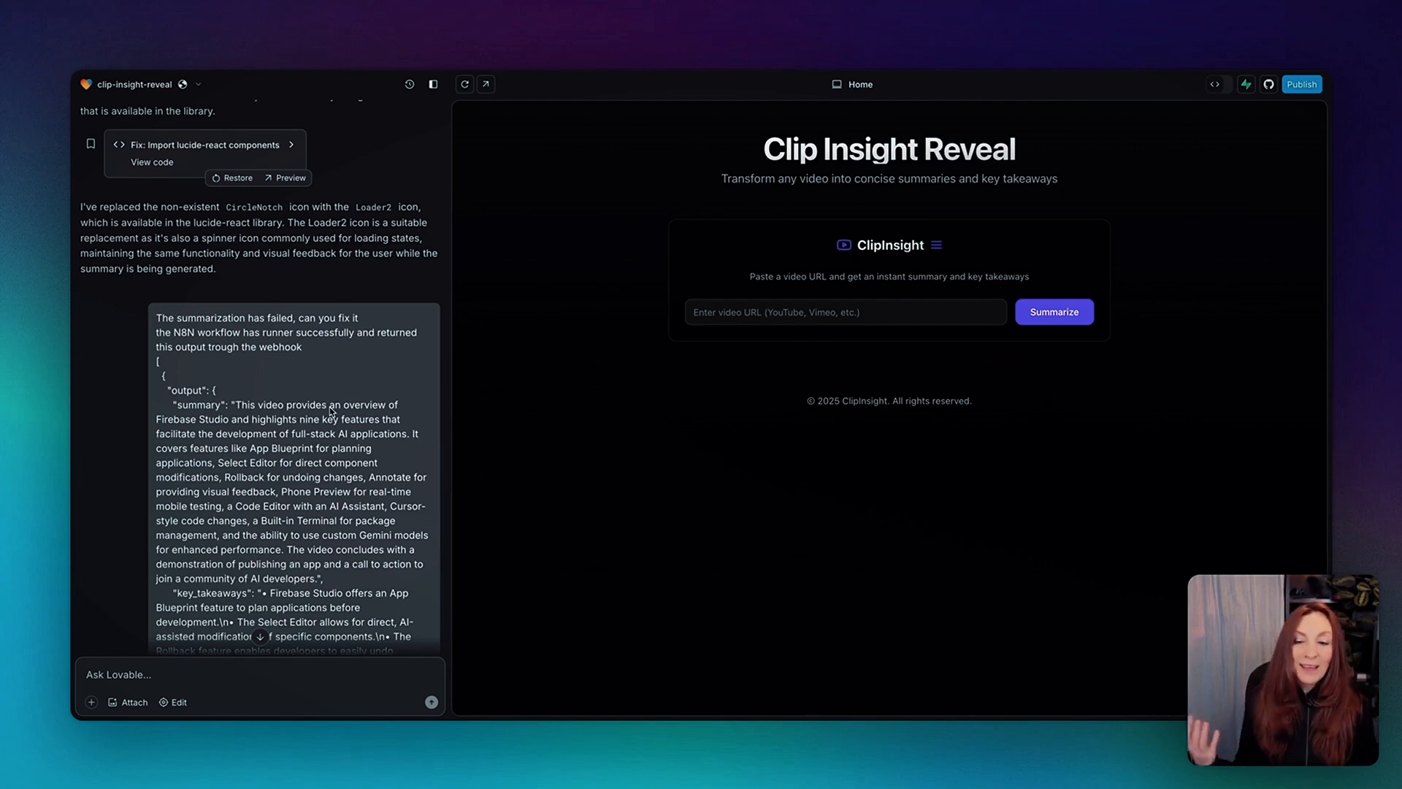
scroll(down, 3)
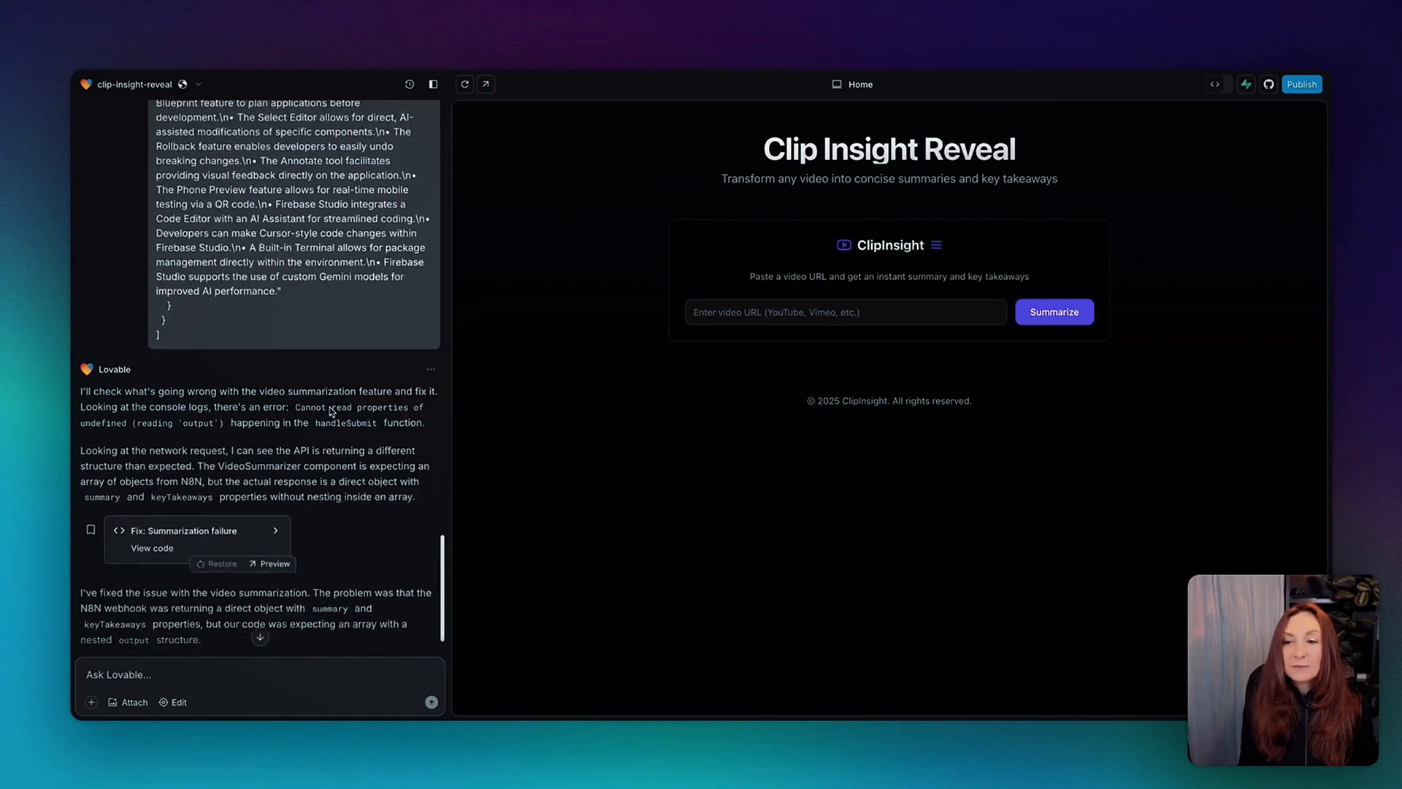
scroll(down, 3)
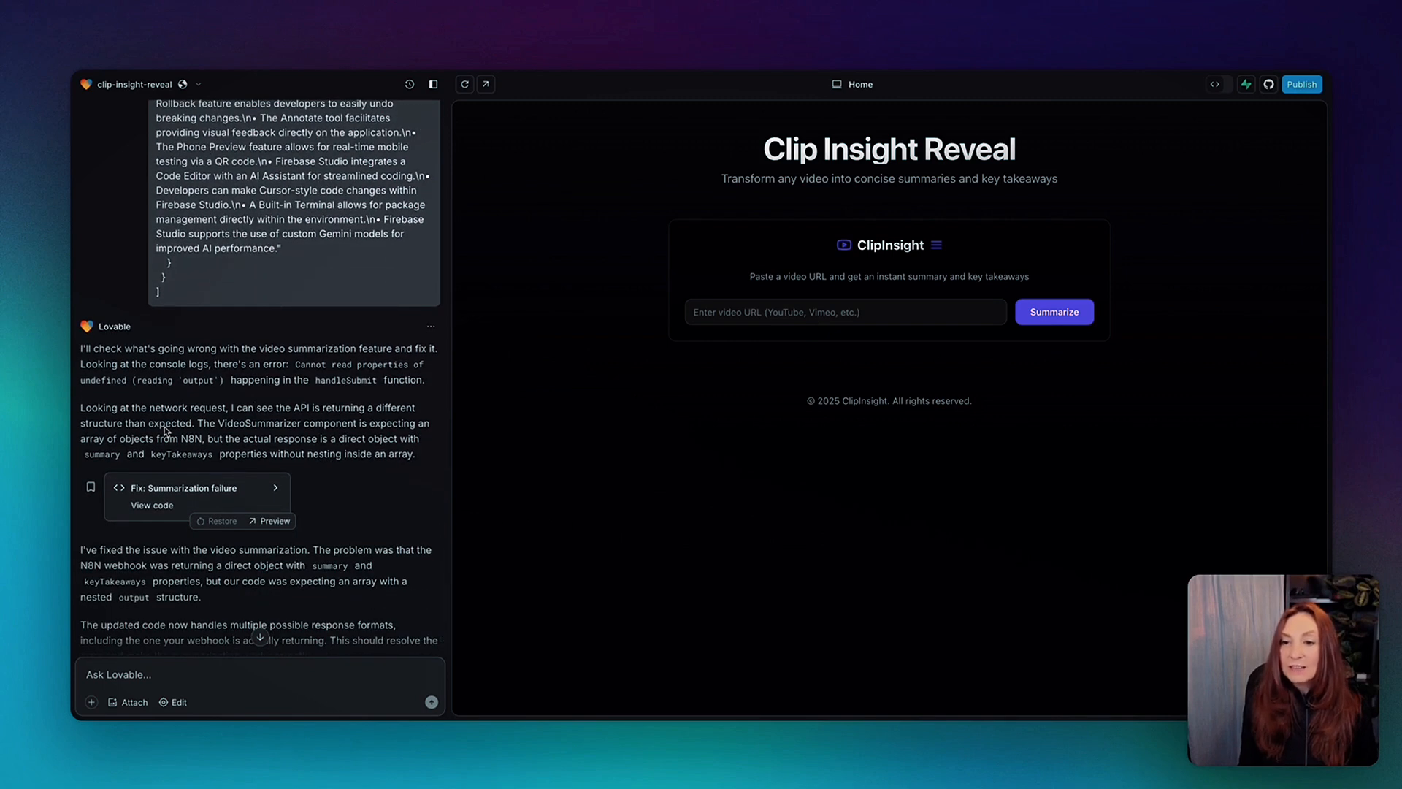
mouse_move(203, 422)
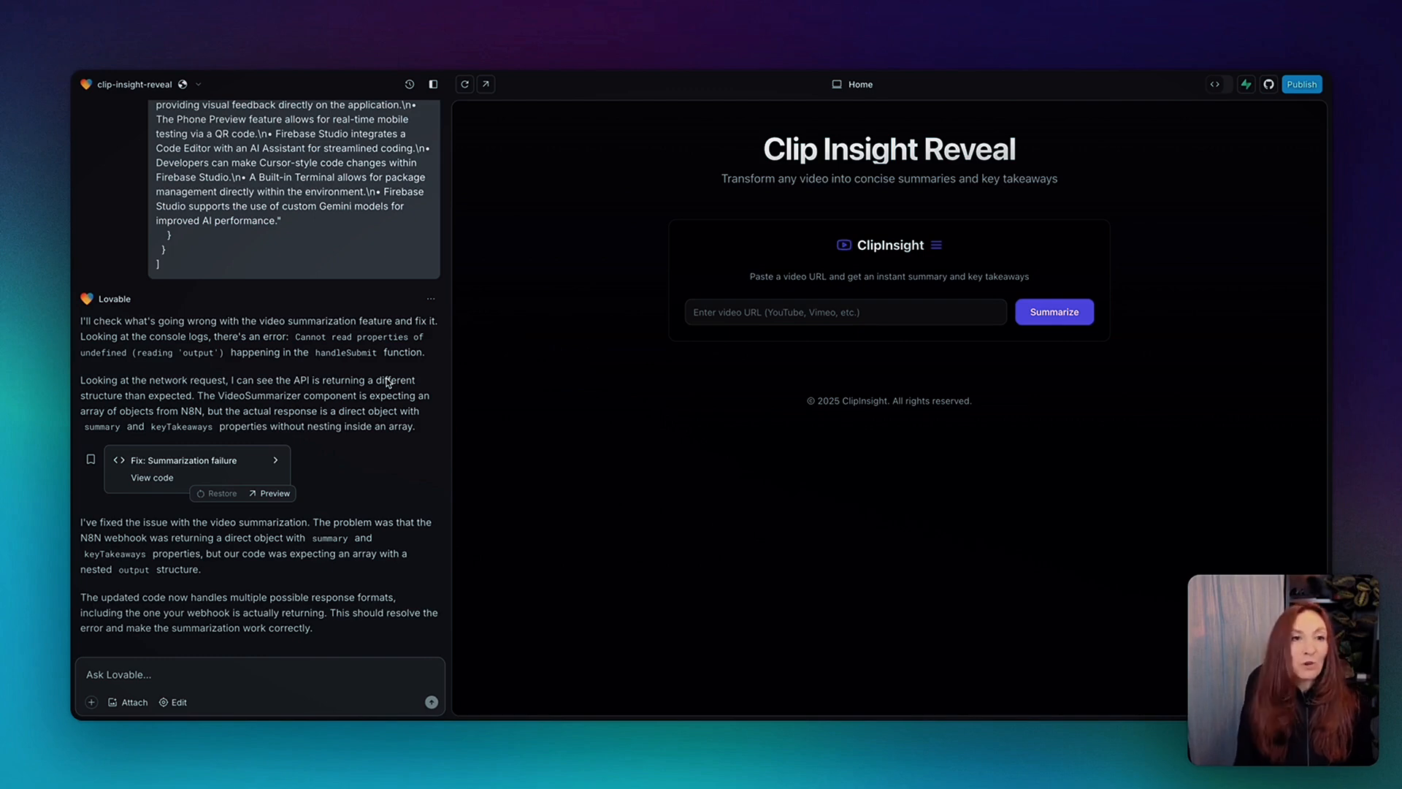
mouse_move(815, 188)
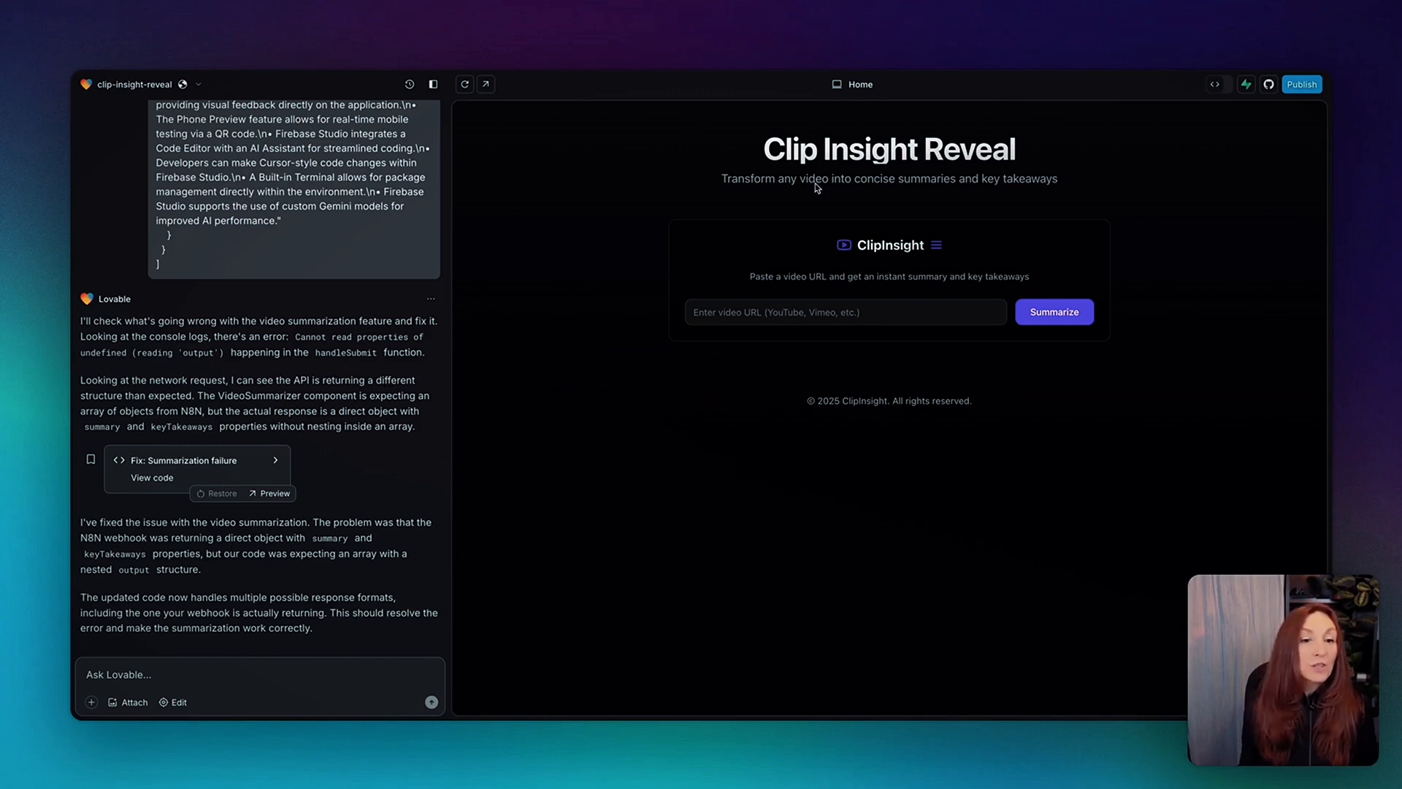
mouse_move(935, 433)
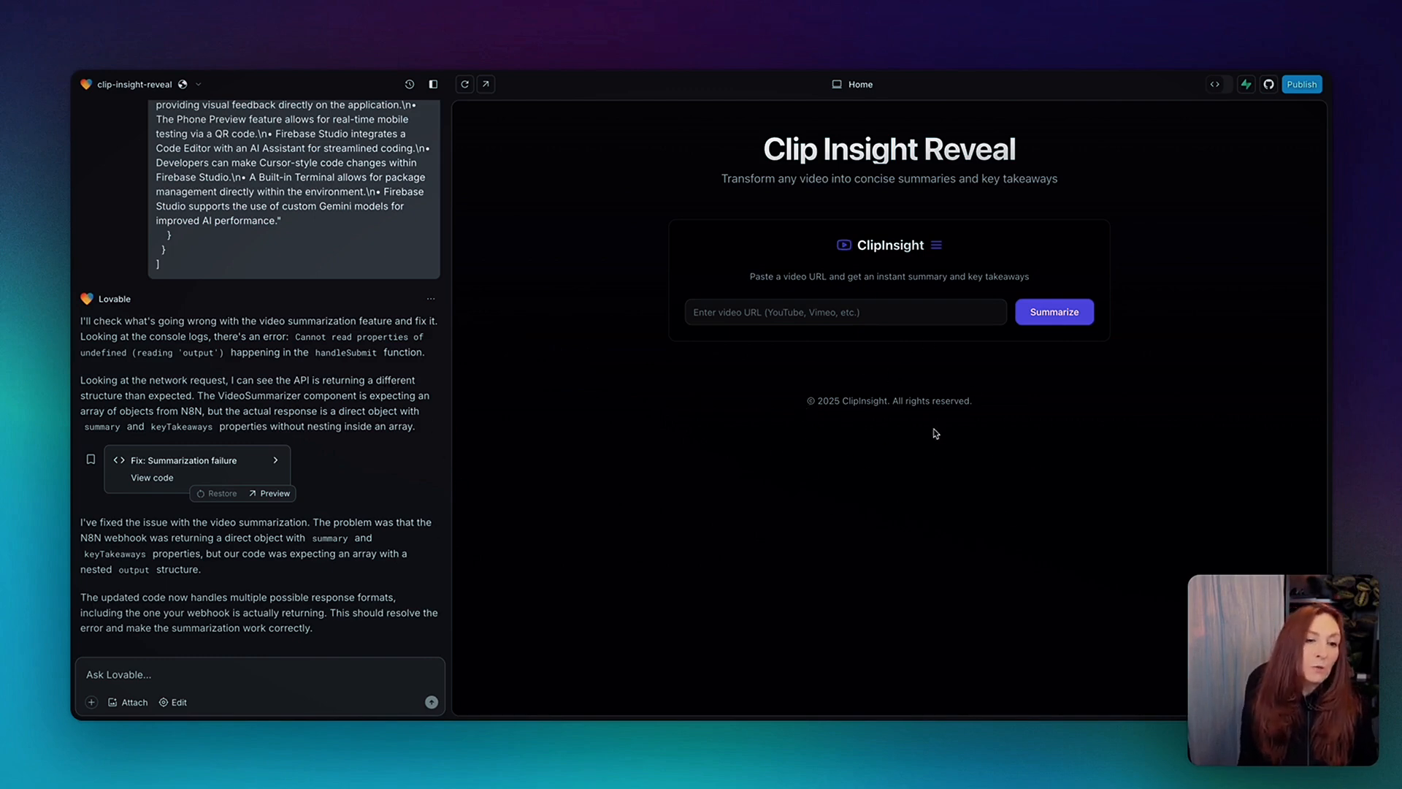
mouse_move(880, 417)
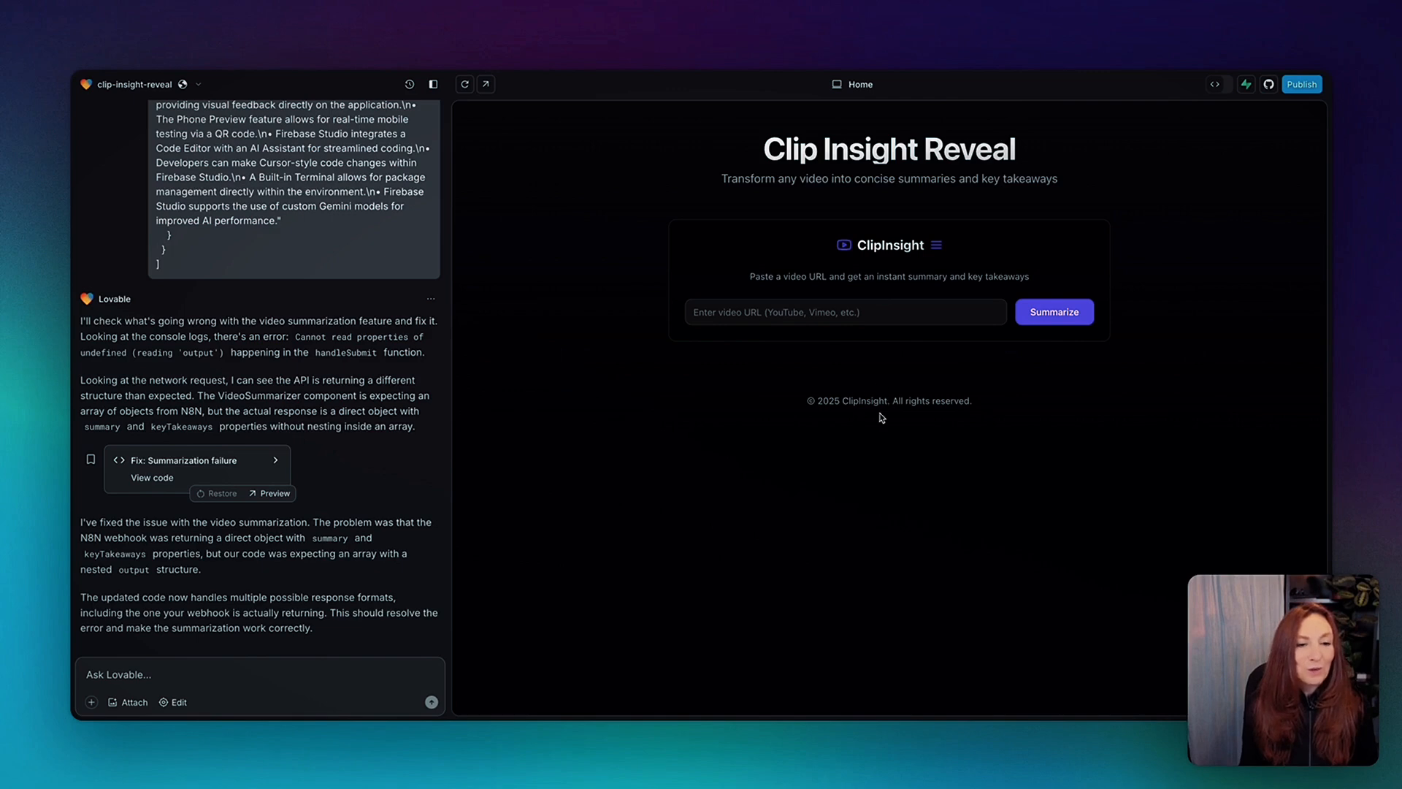
mouse_move(947, 475)
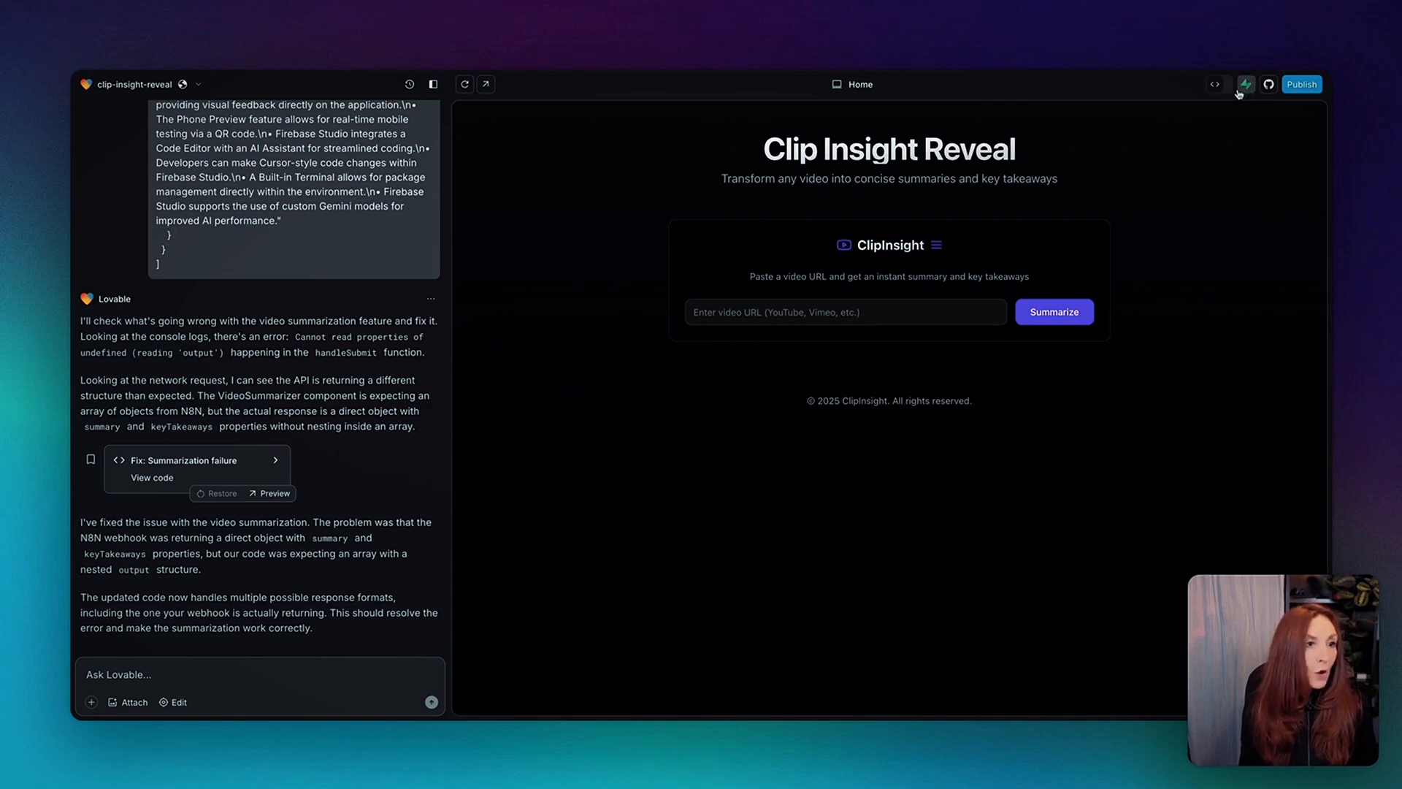
Step: Inspect the read-only project code, including the Index page, then return to the preview
click(1215, 84)
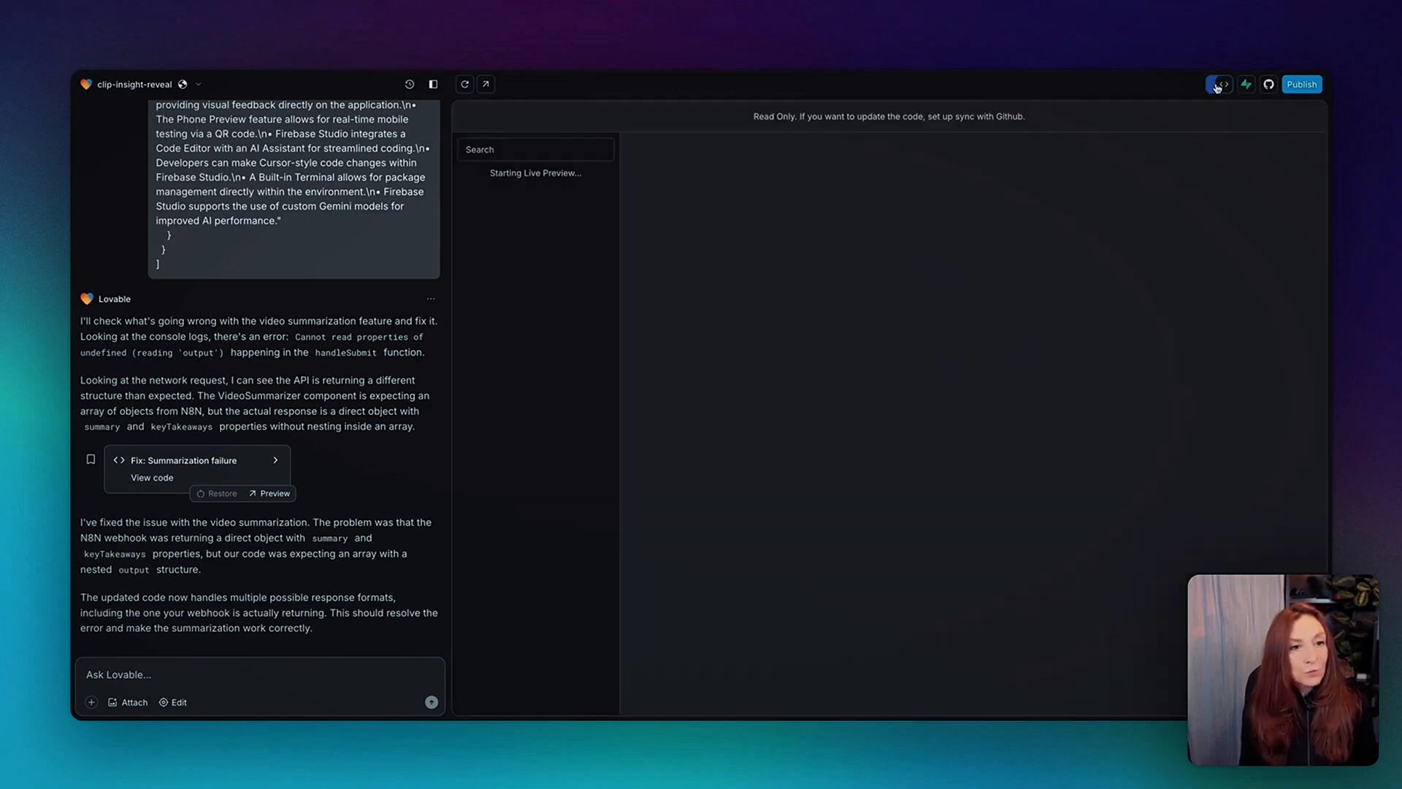
click(1220, 84)
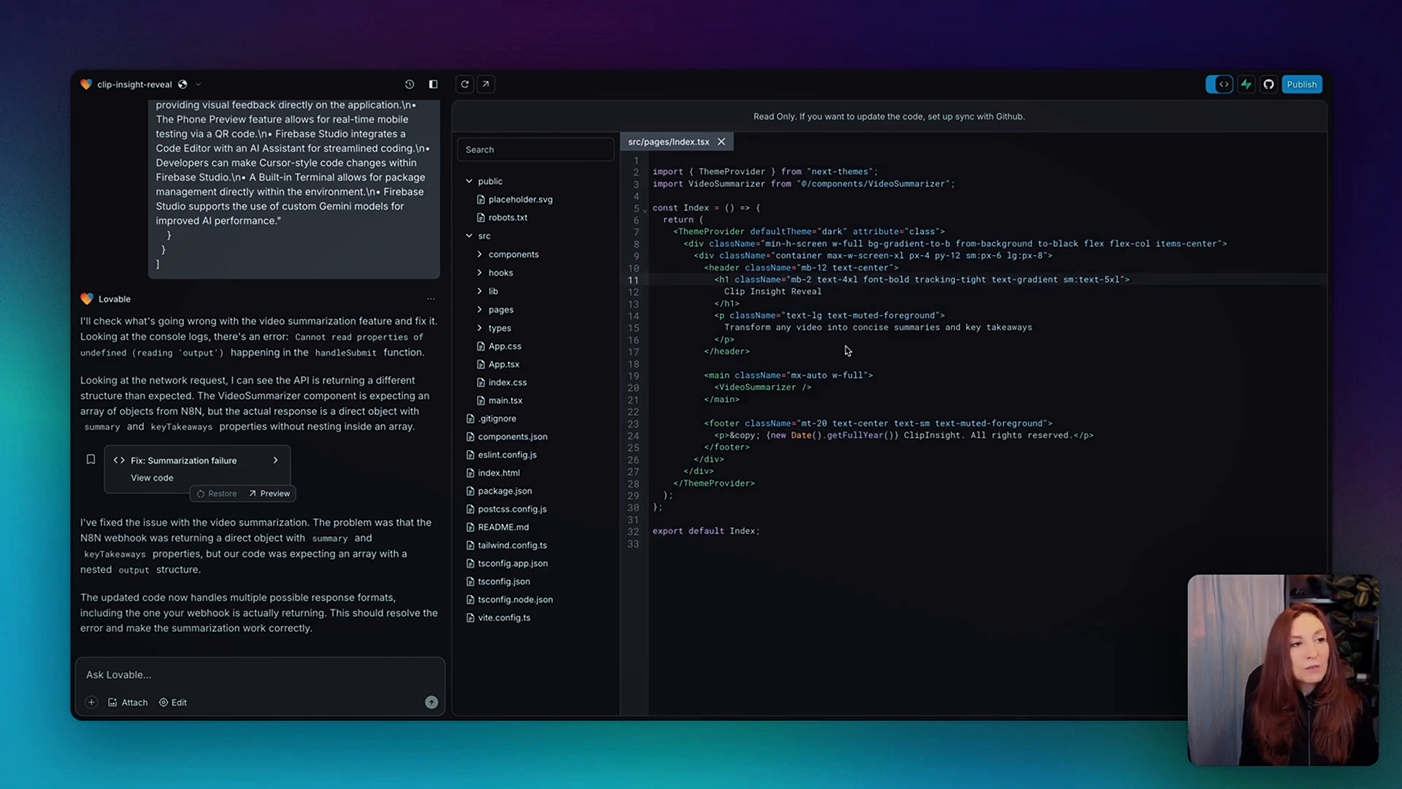
mouse_move(1222, 84)
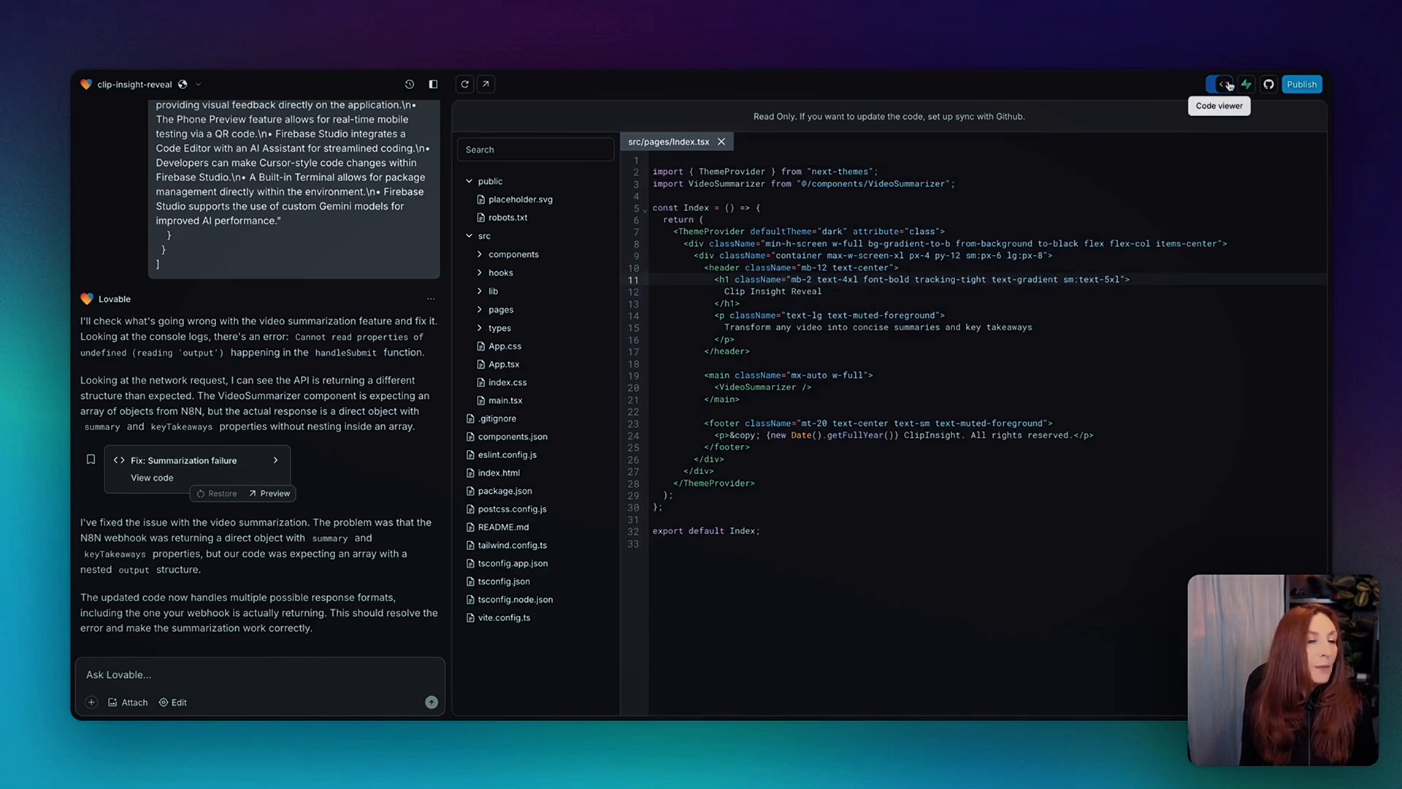
click(1267, 84)
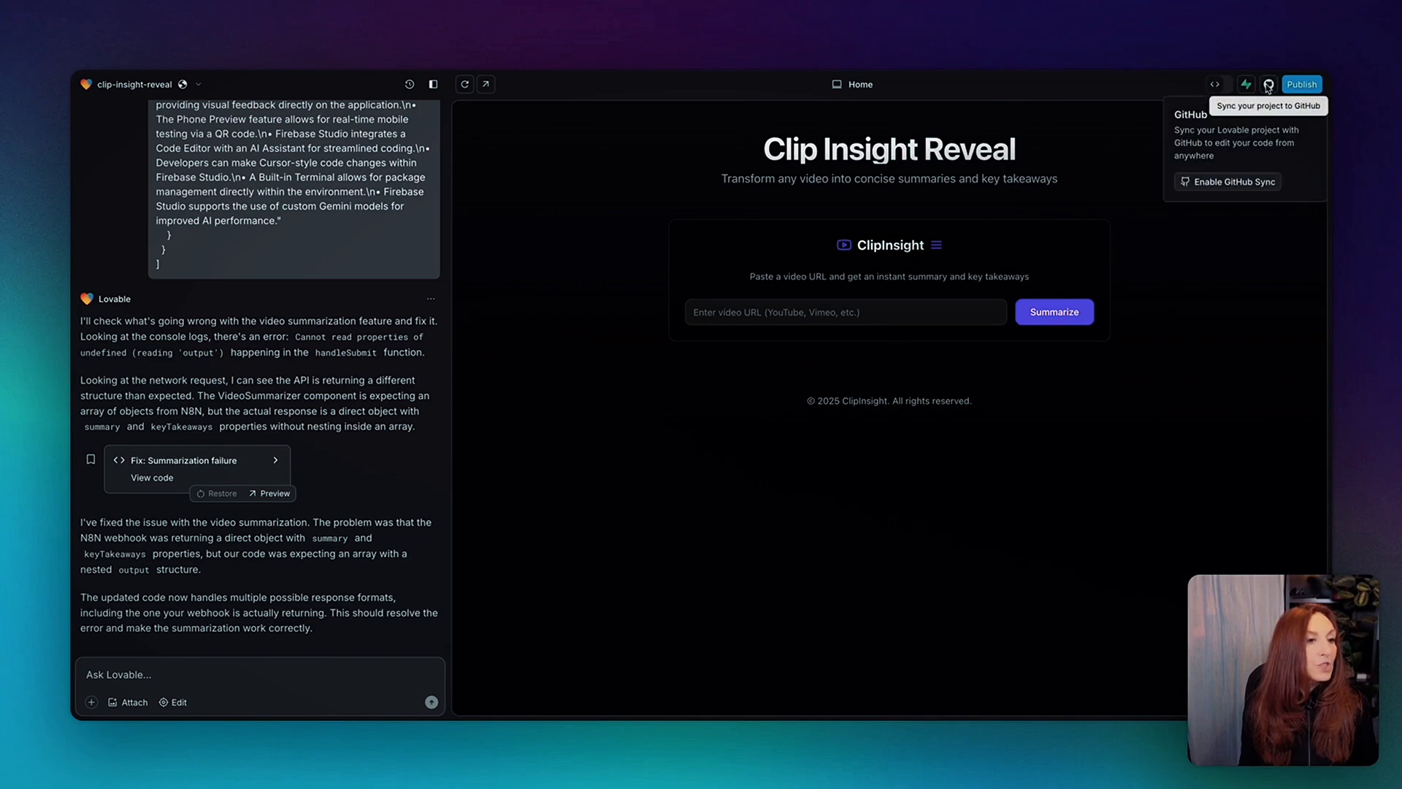
mouse_move(1267, 84)
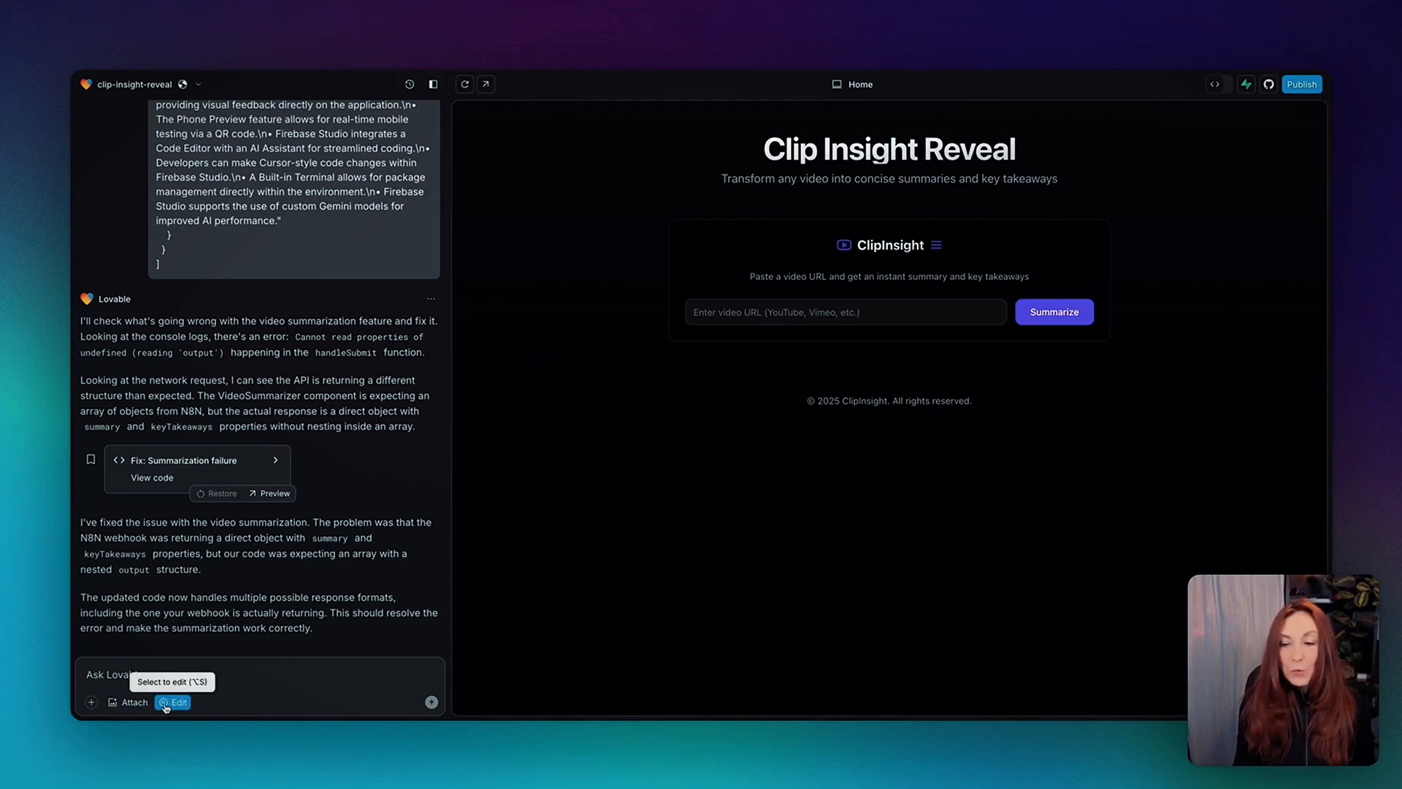
click(172, 702)
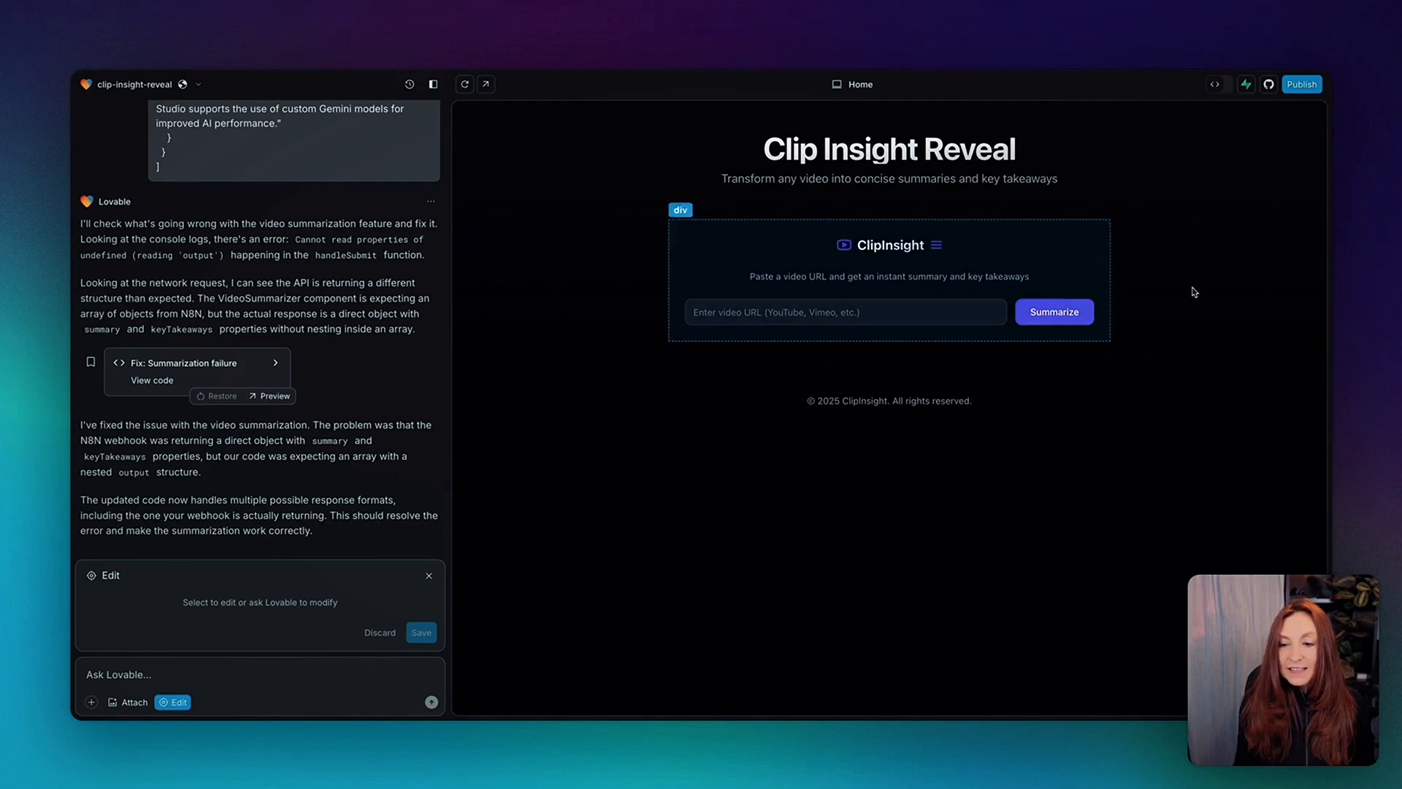
click(888, 148)
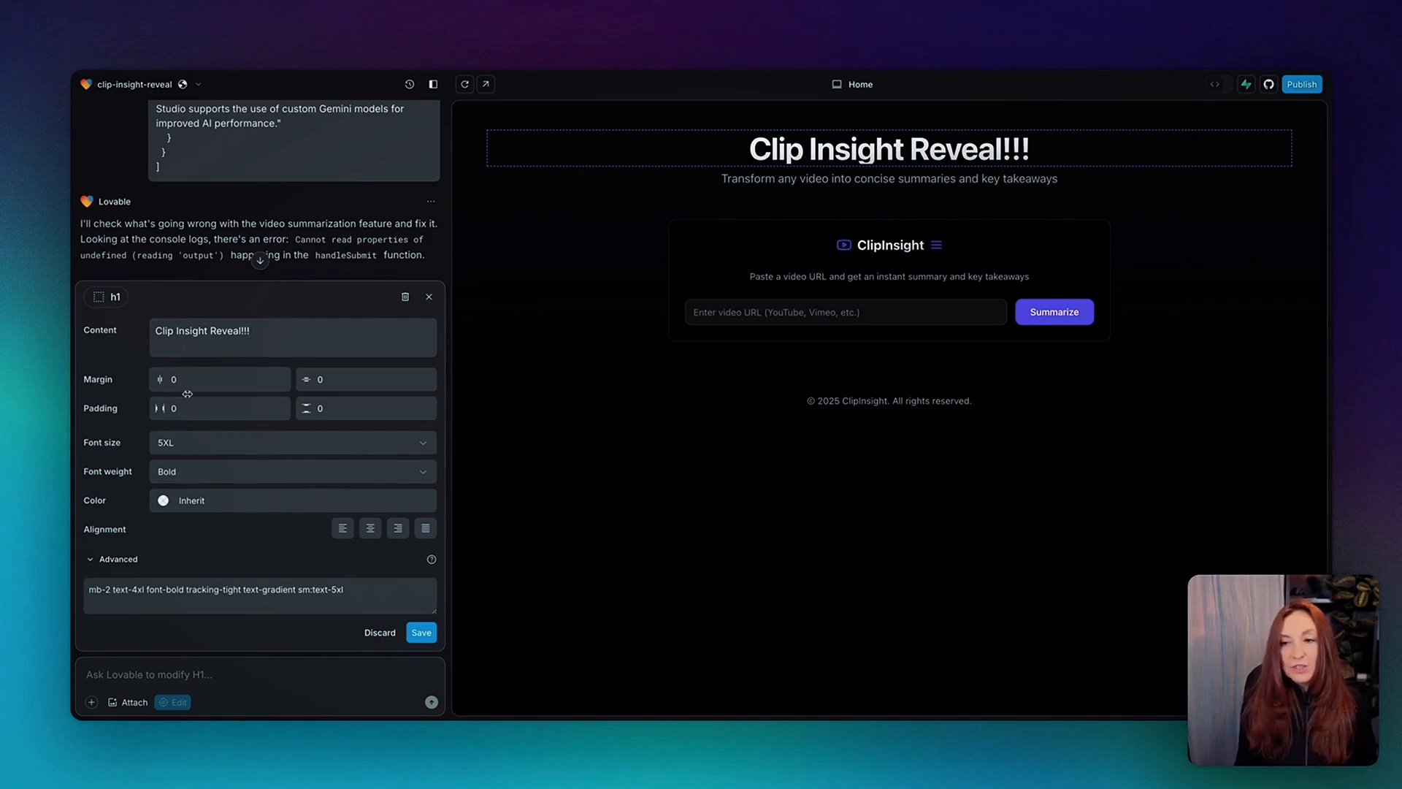
click(291, 442)
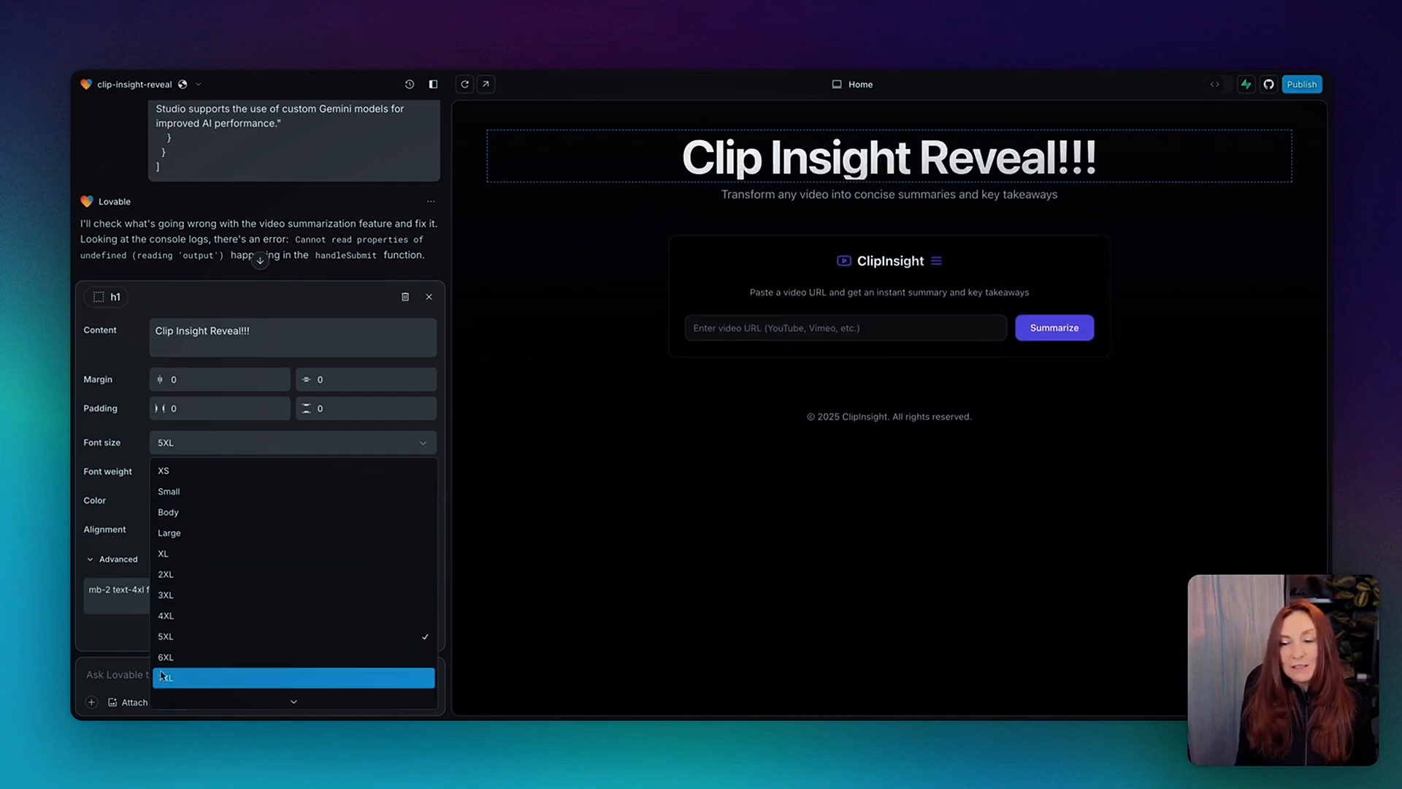
click(166, 657)
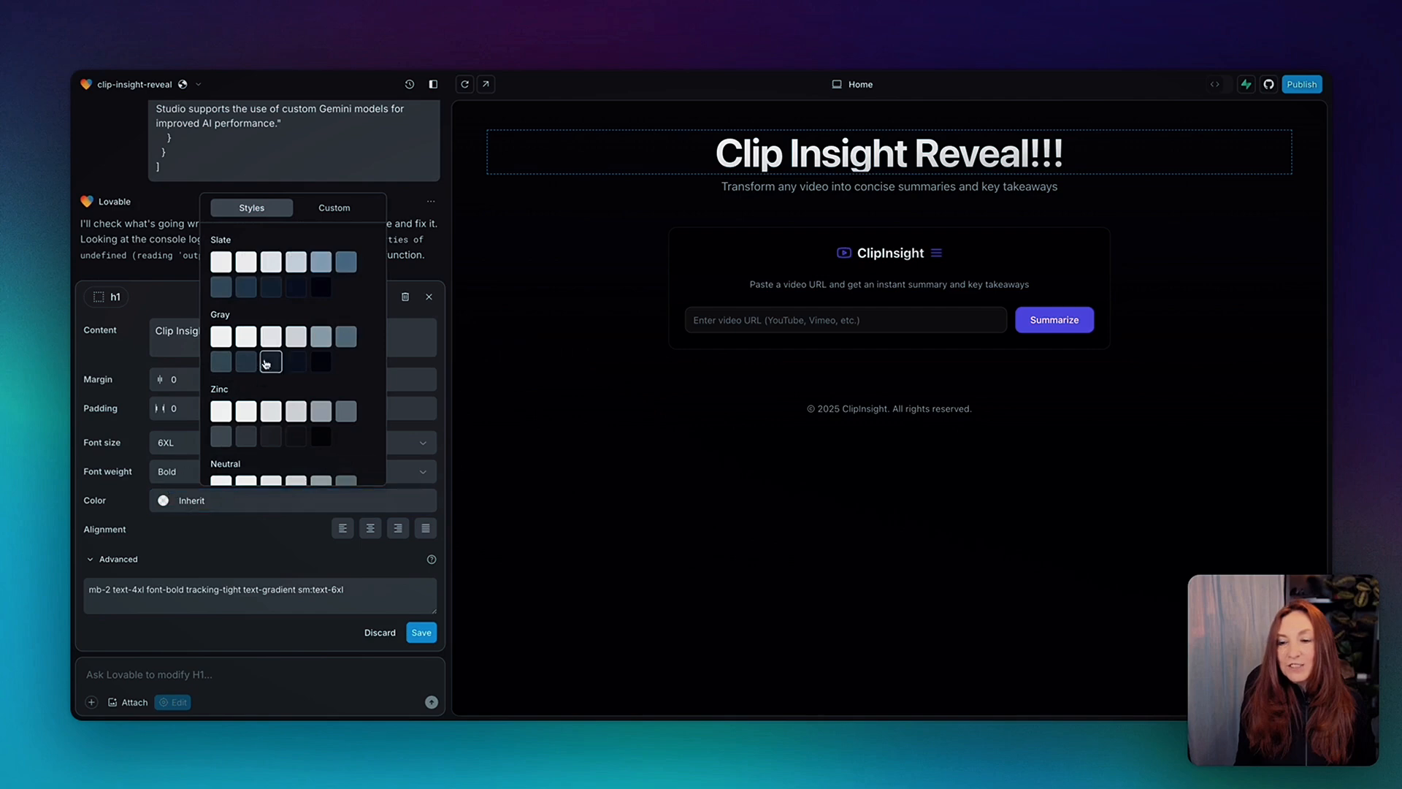
click(247, 362)
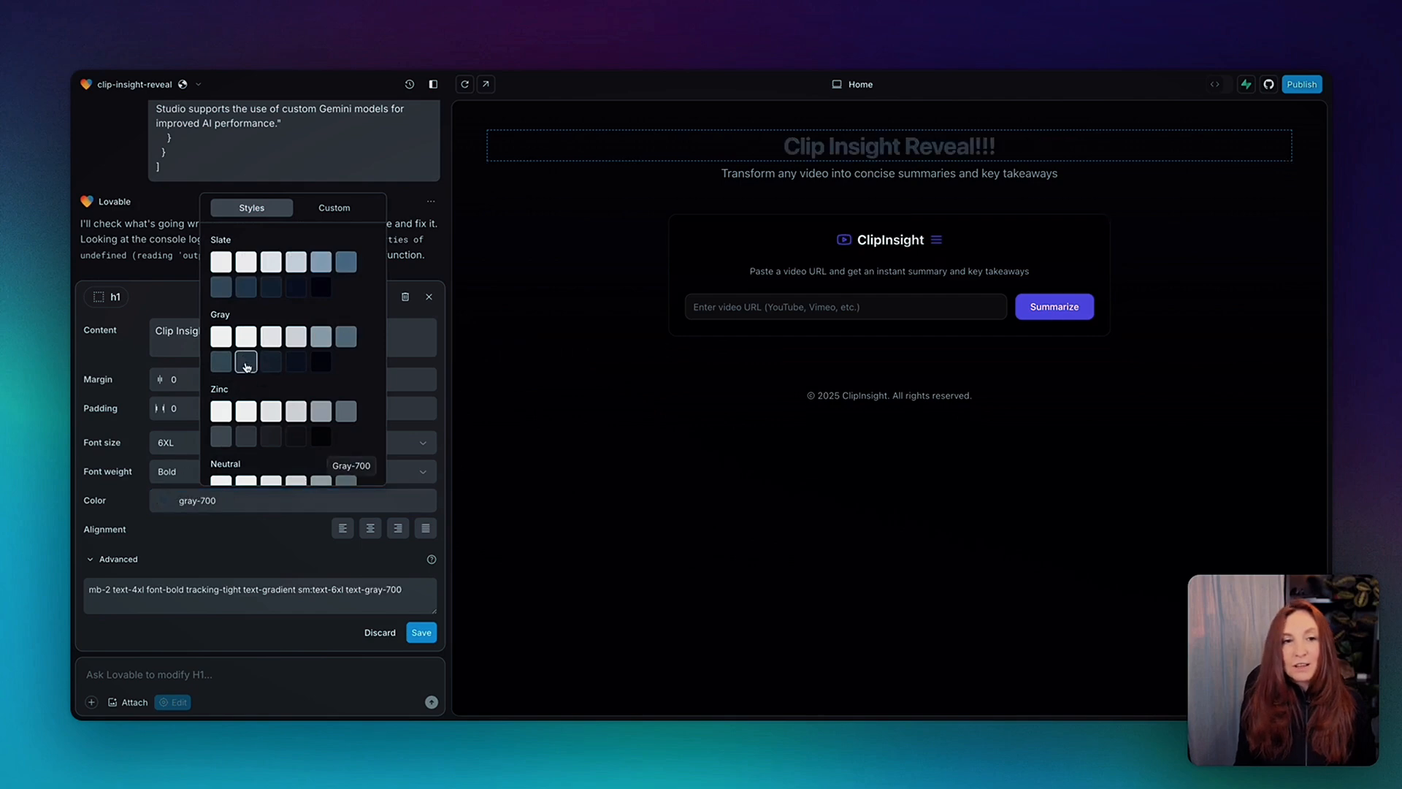
click(244, 362)
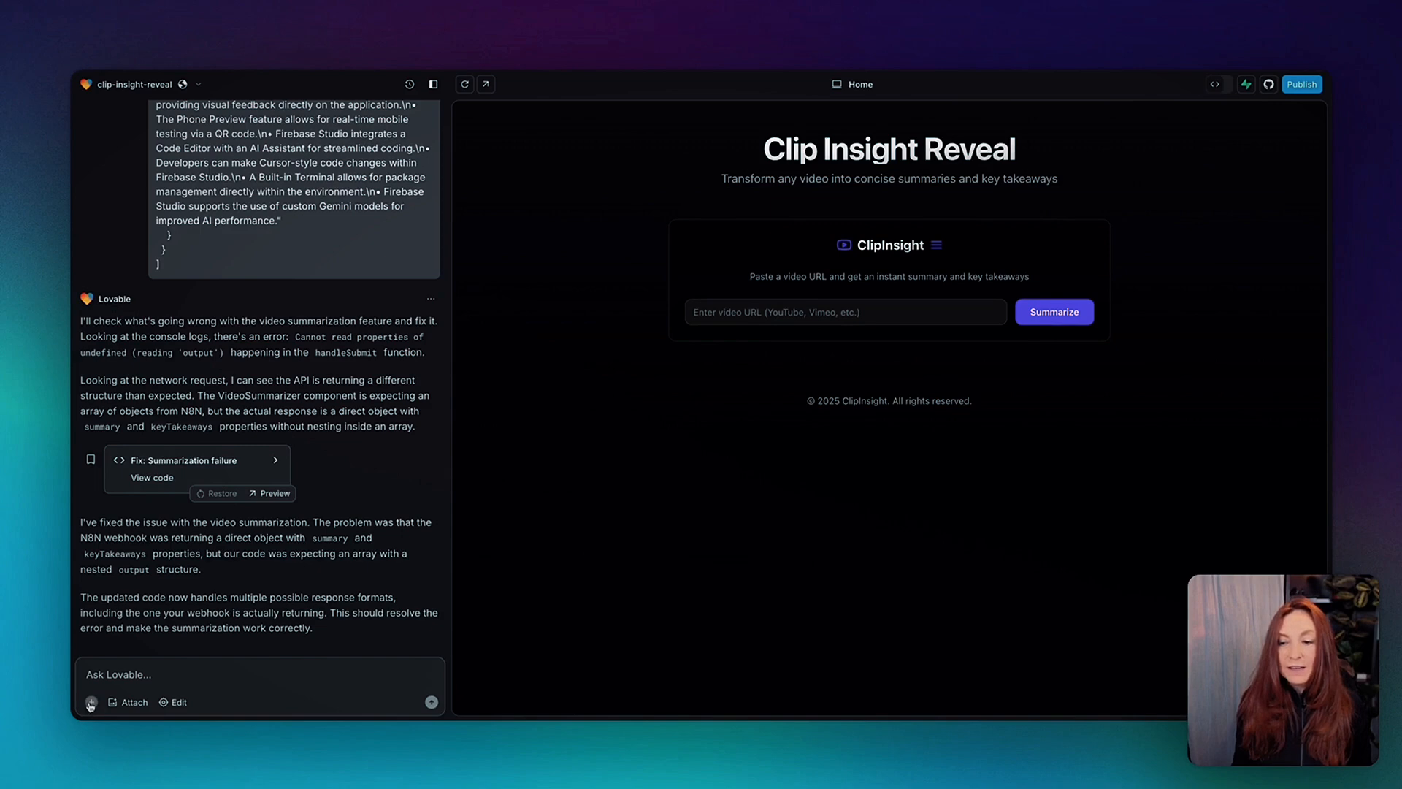
Step: View the project's Knowledge instructions, then open publishing for clip-insight-reveal.lovable.app
click(90, 702)
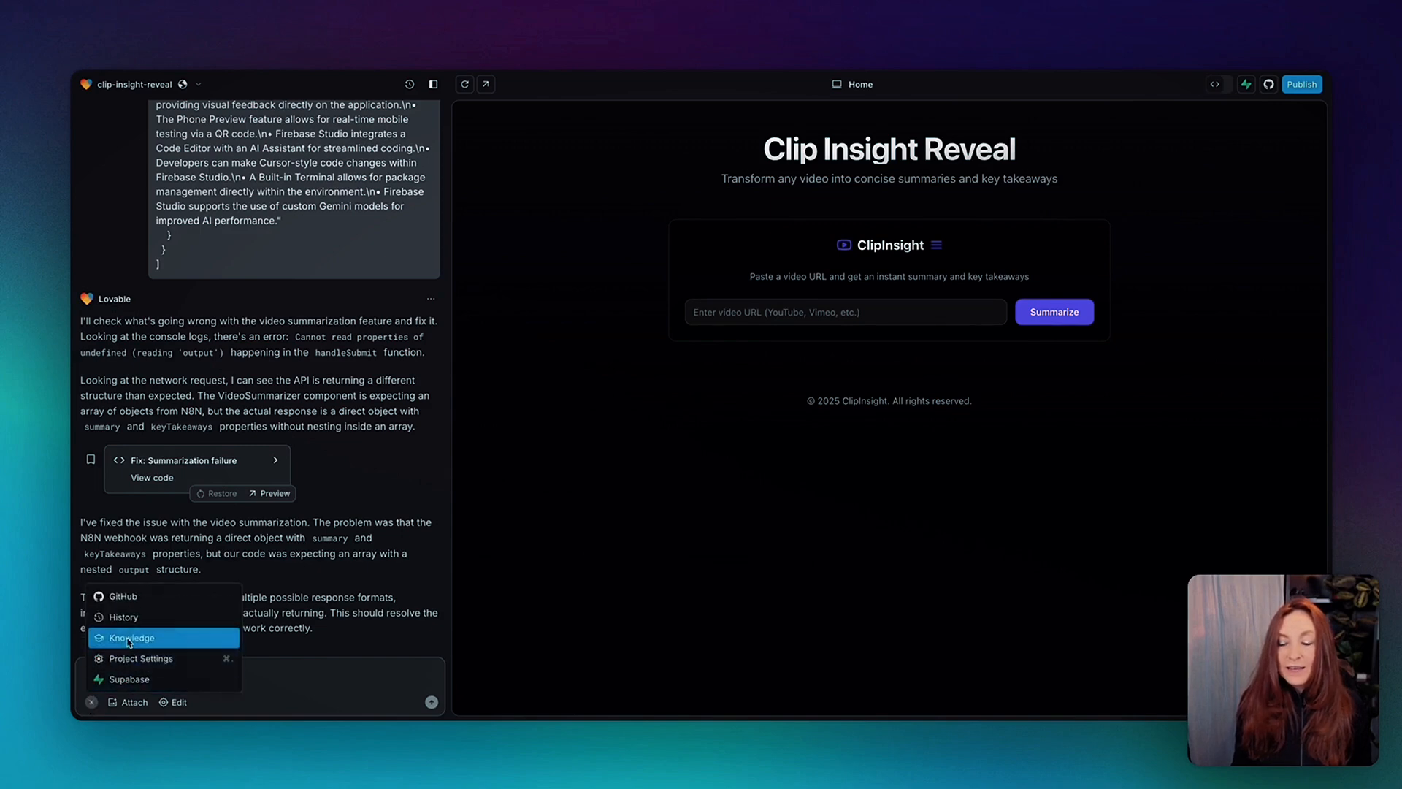
click(132, 636)
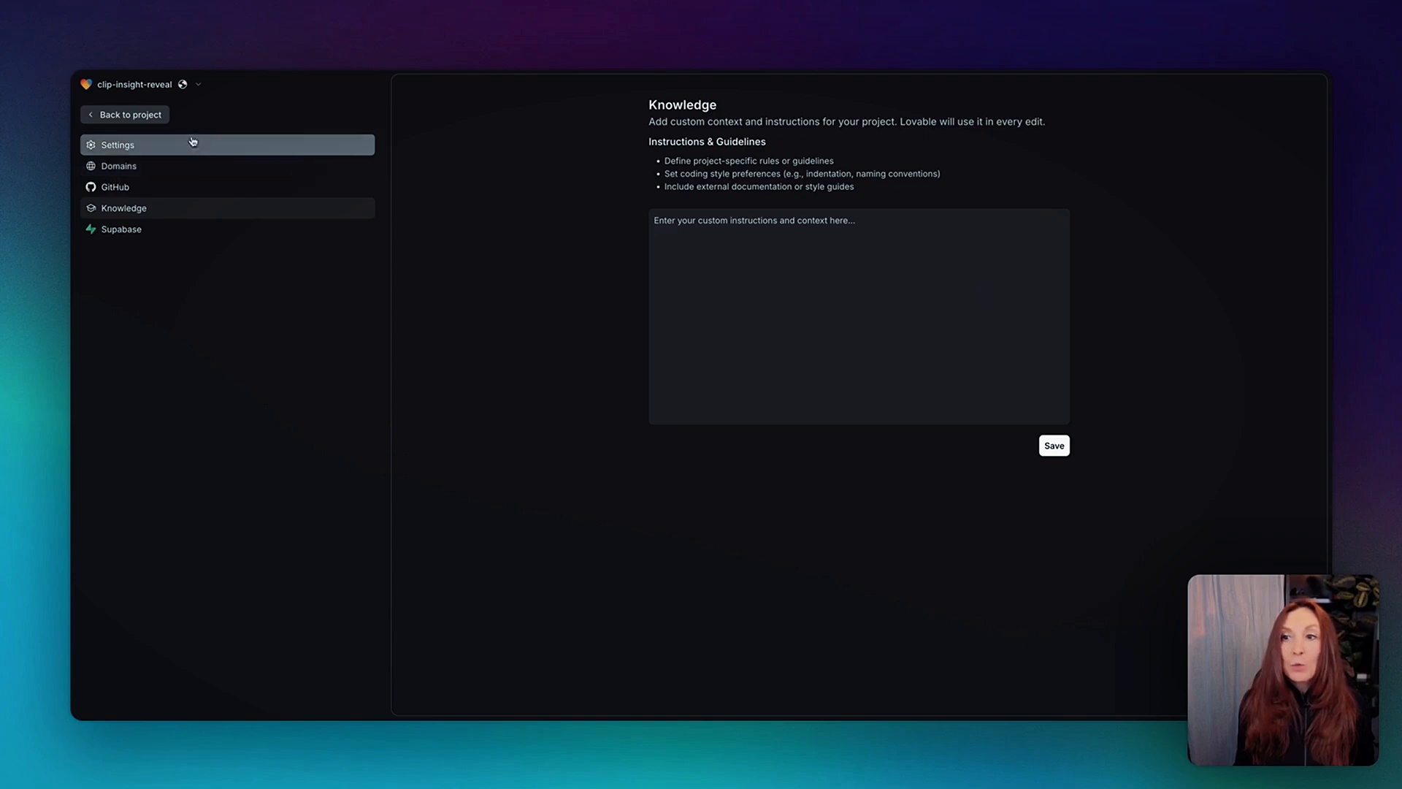
click(130, 115)
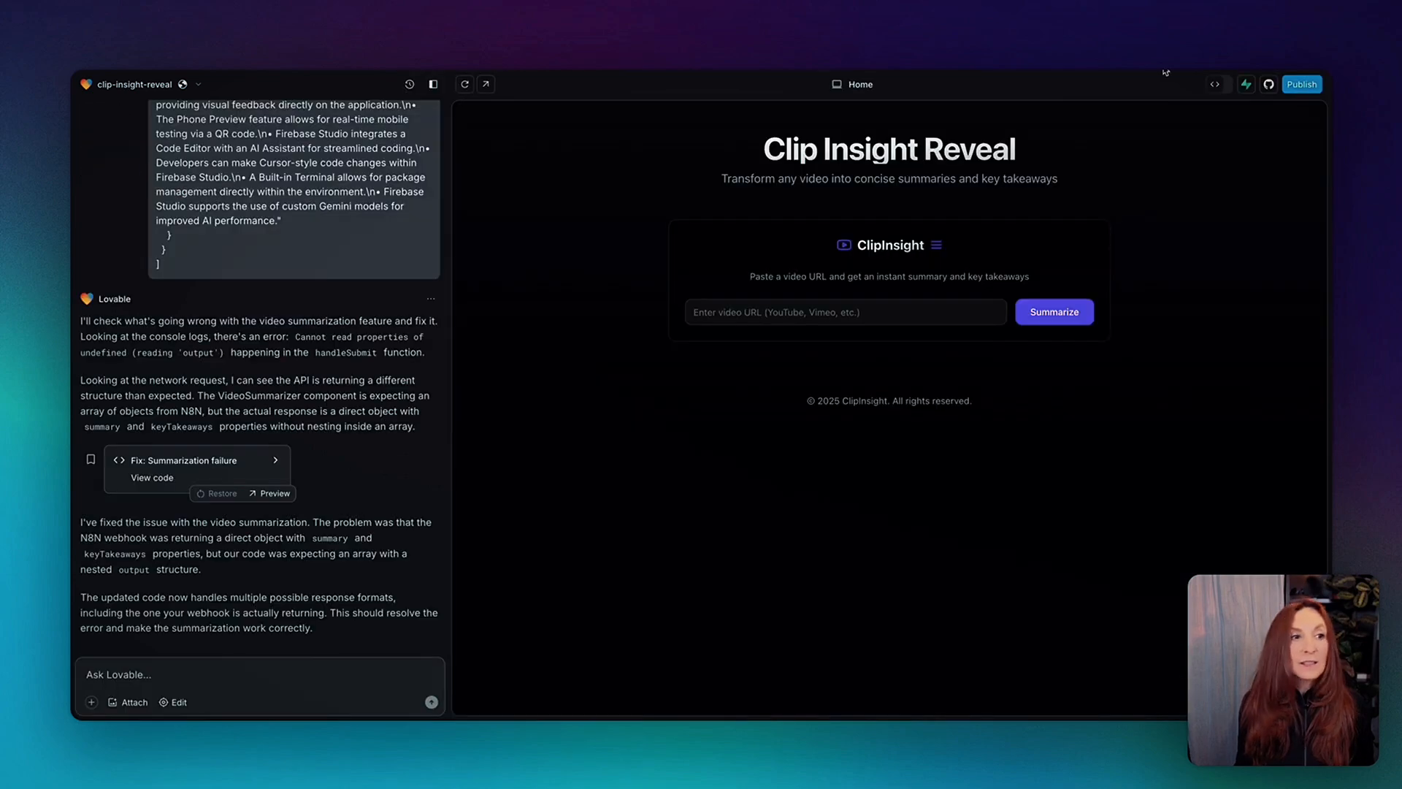
click(1301, 84)
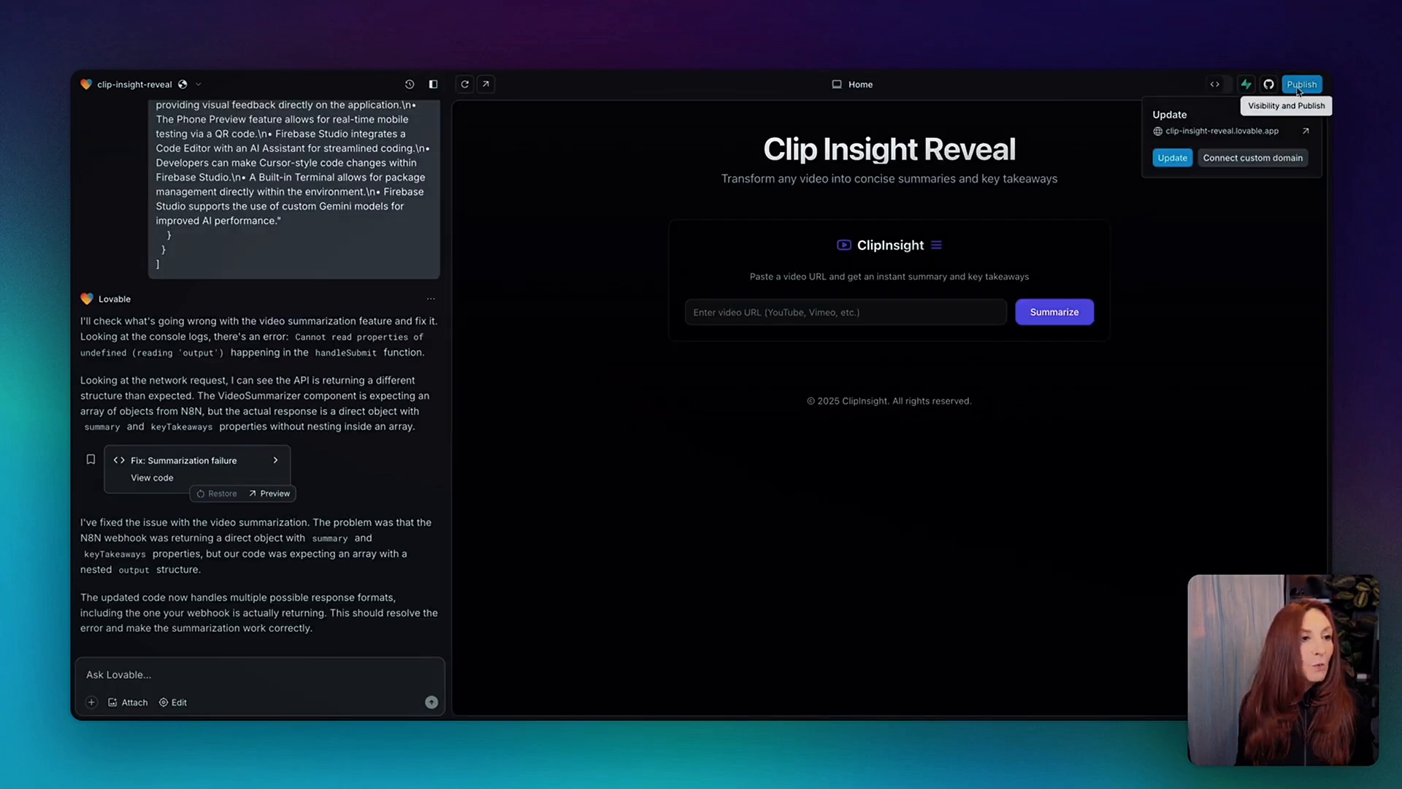
mouse_move(1226, 136)
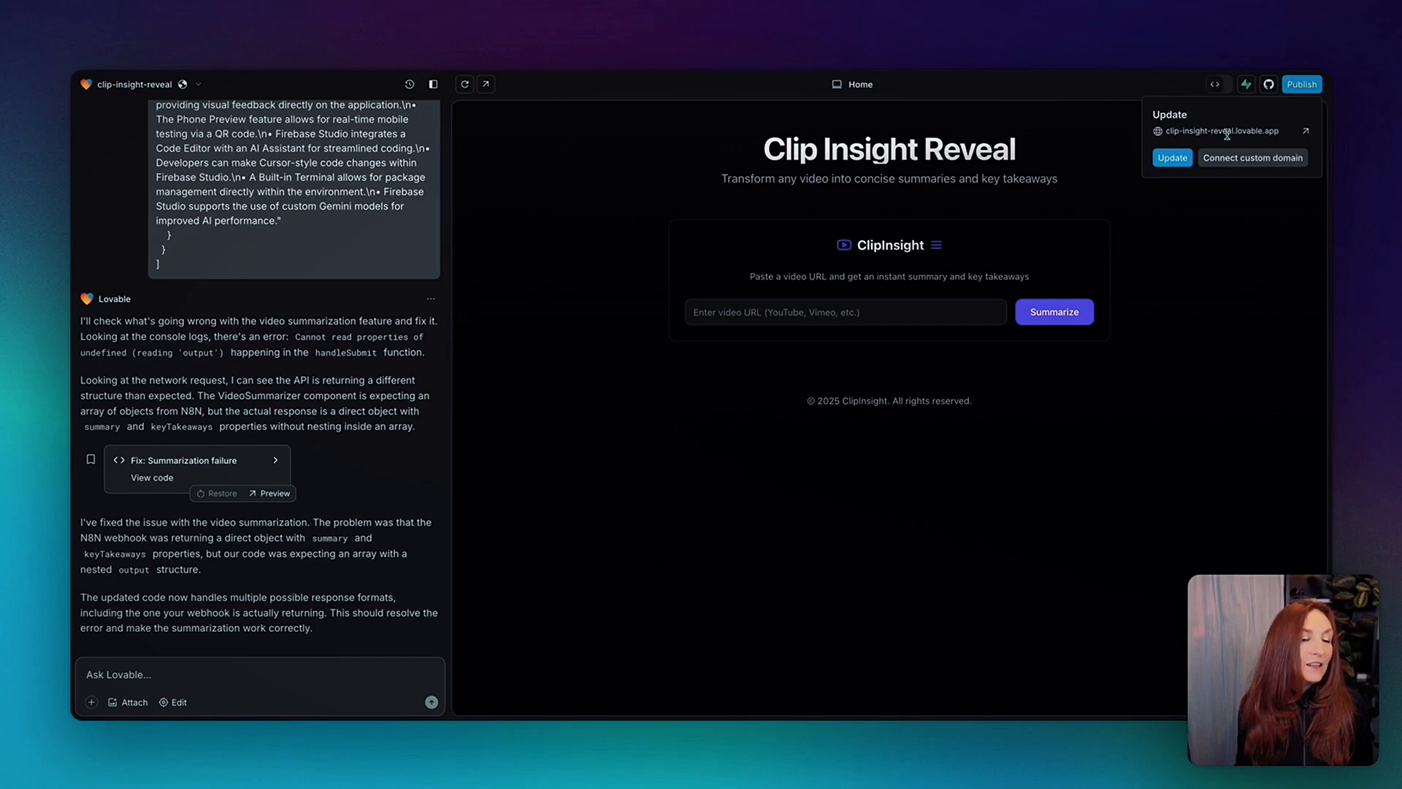
mouse_move(1128, 136)
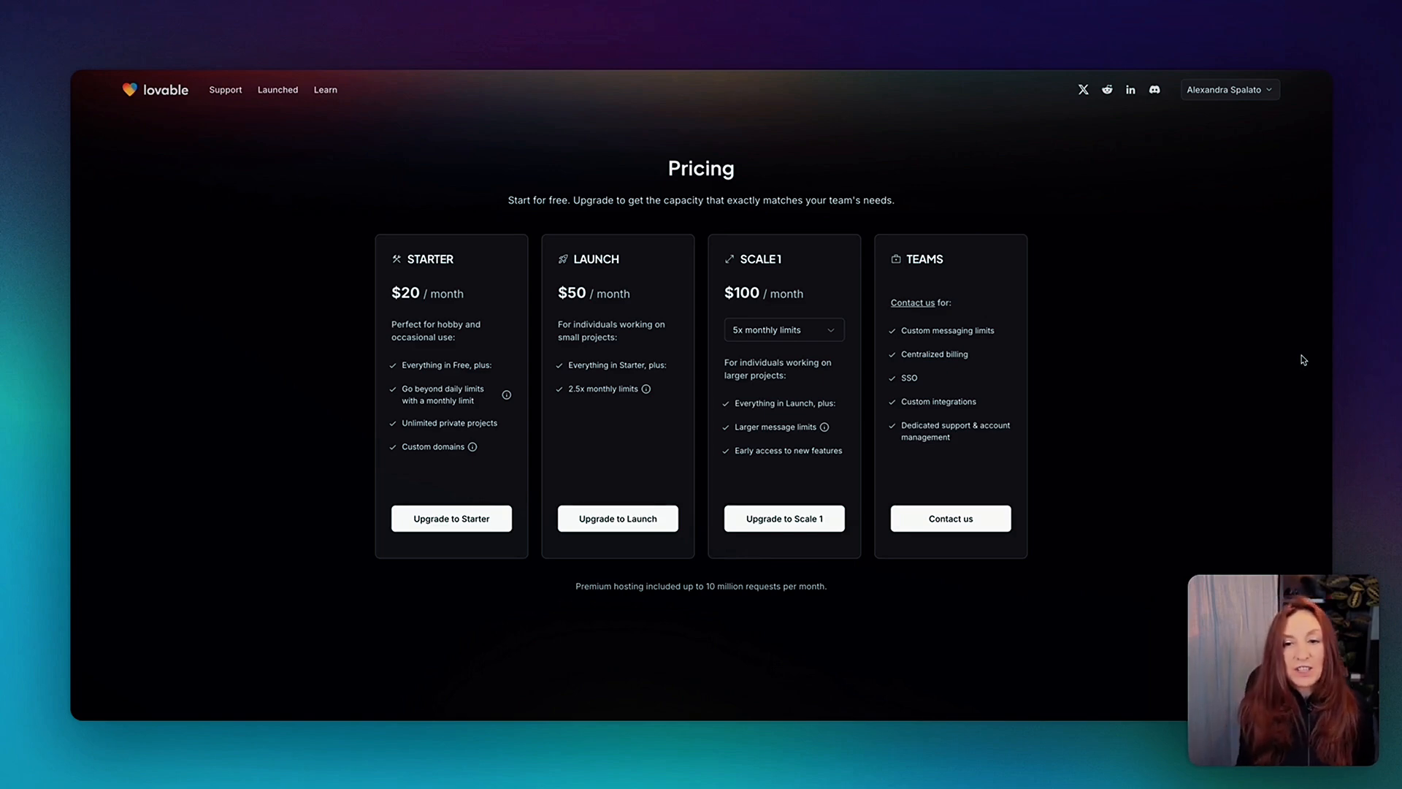
mouse_move(1249, 327)
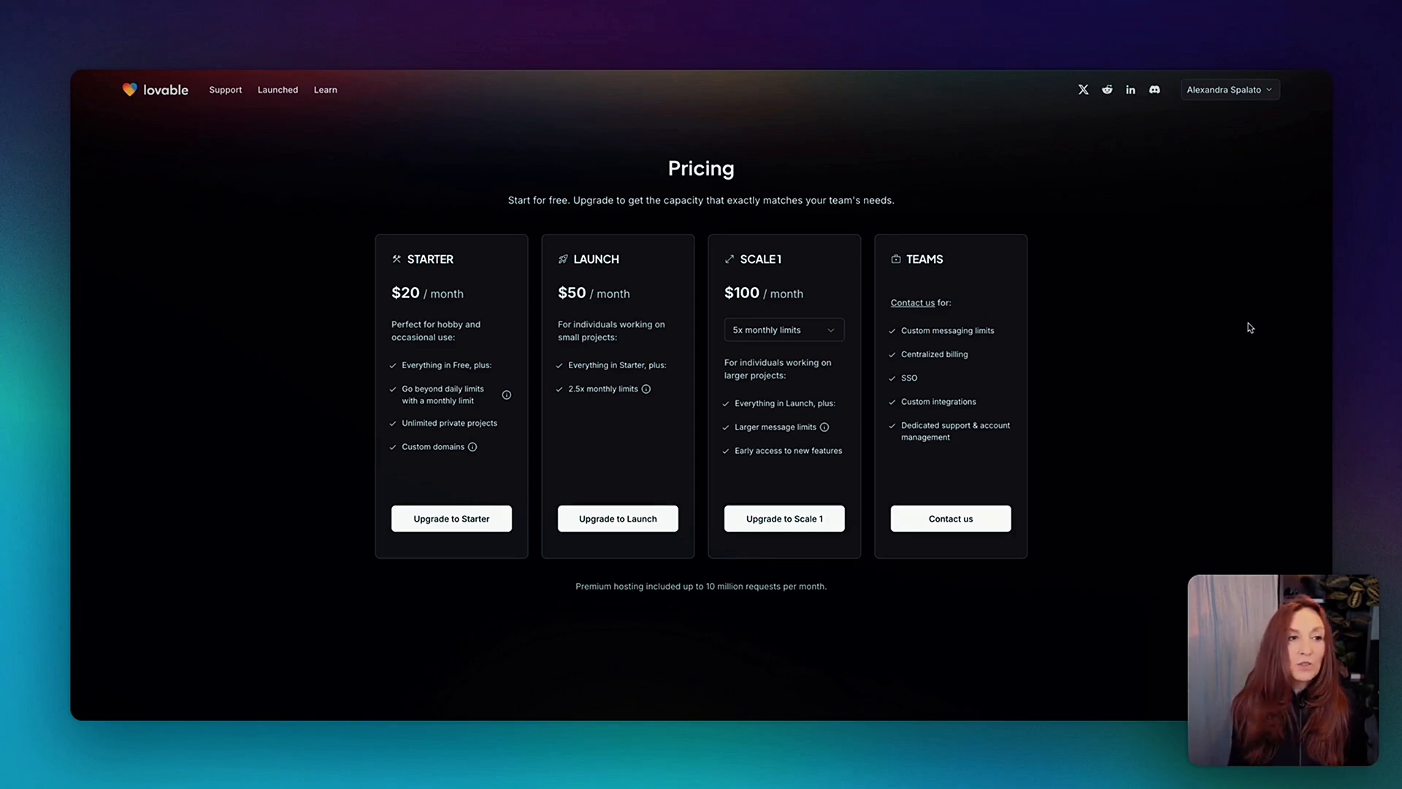
mouse_move(1210, 370)
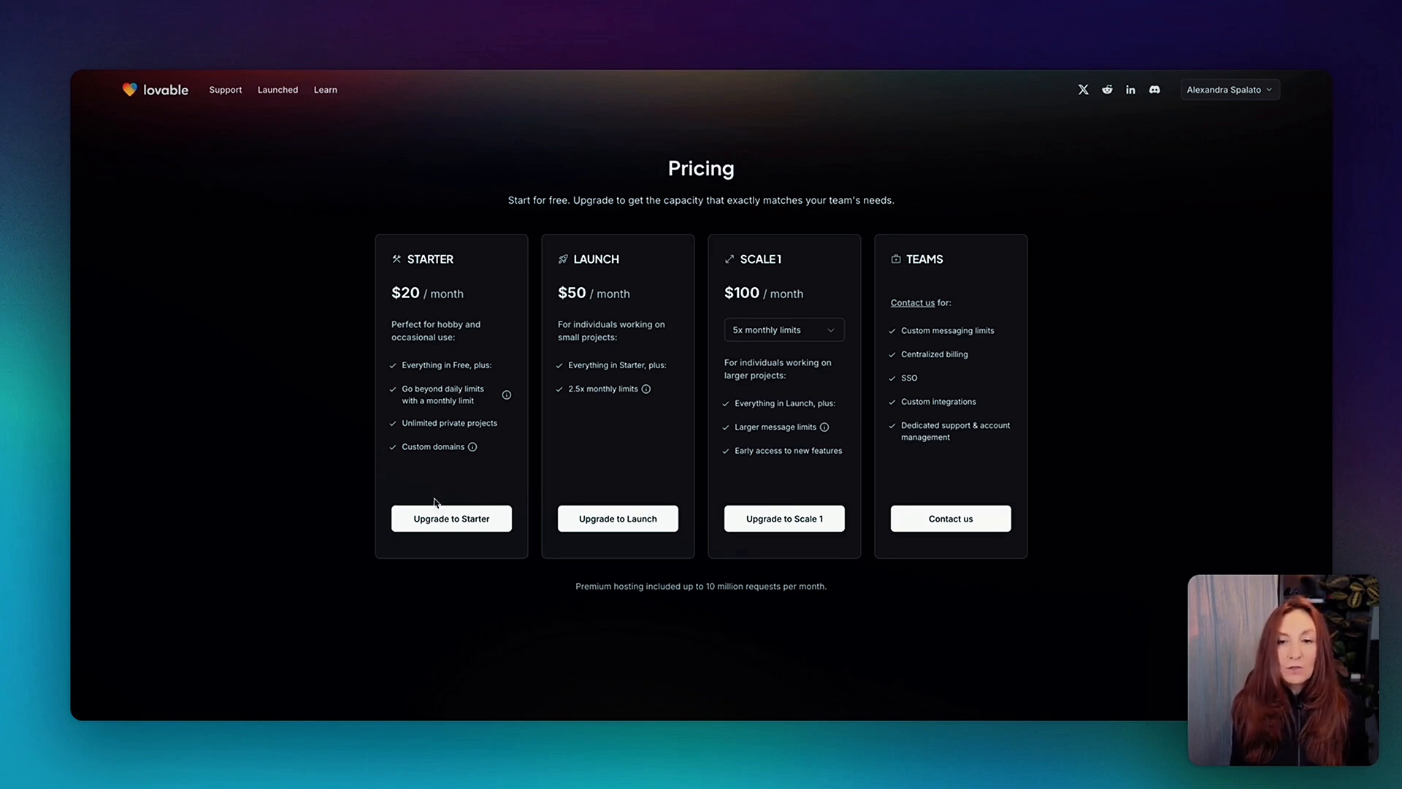
mouse_move(479, 314)
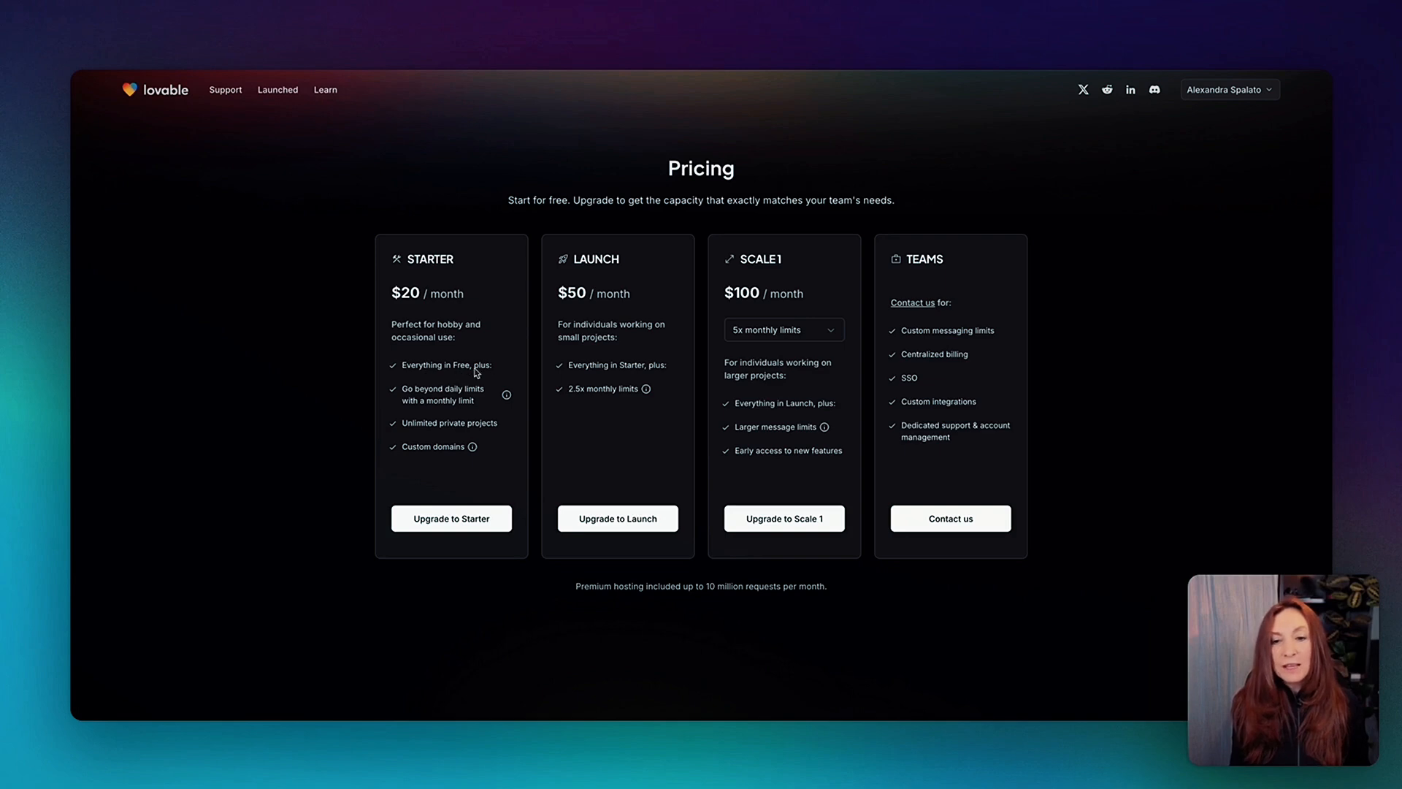
mouse_move(506, 395)
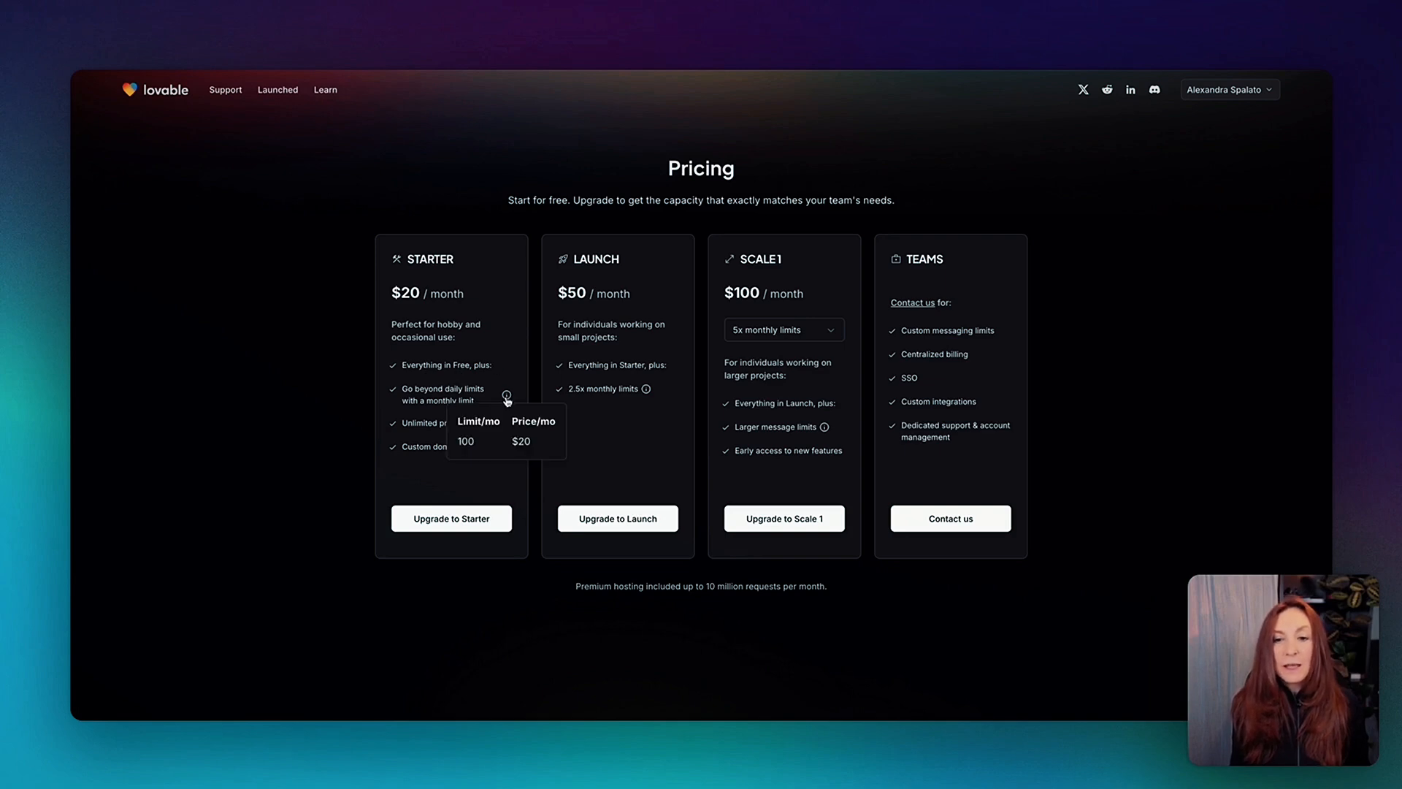
mouse_move(481, 447)
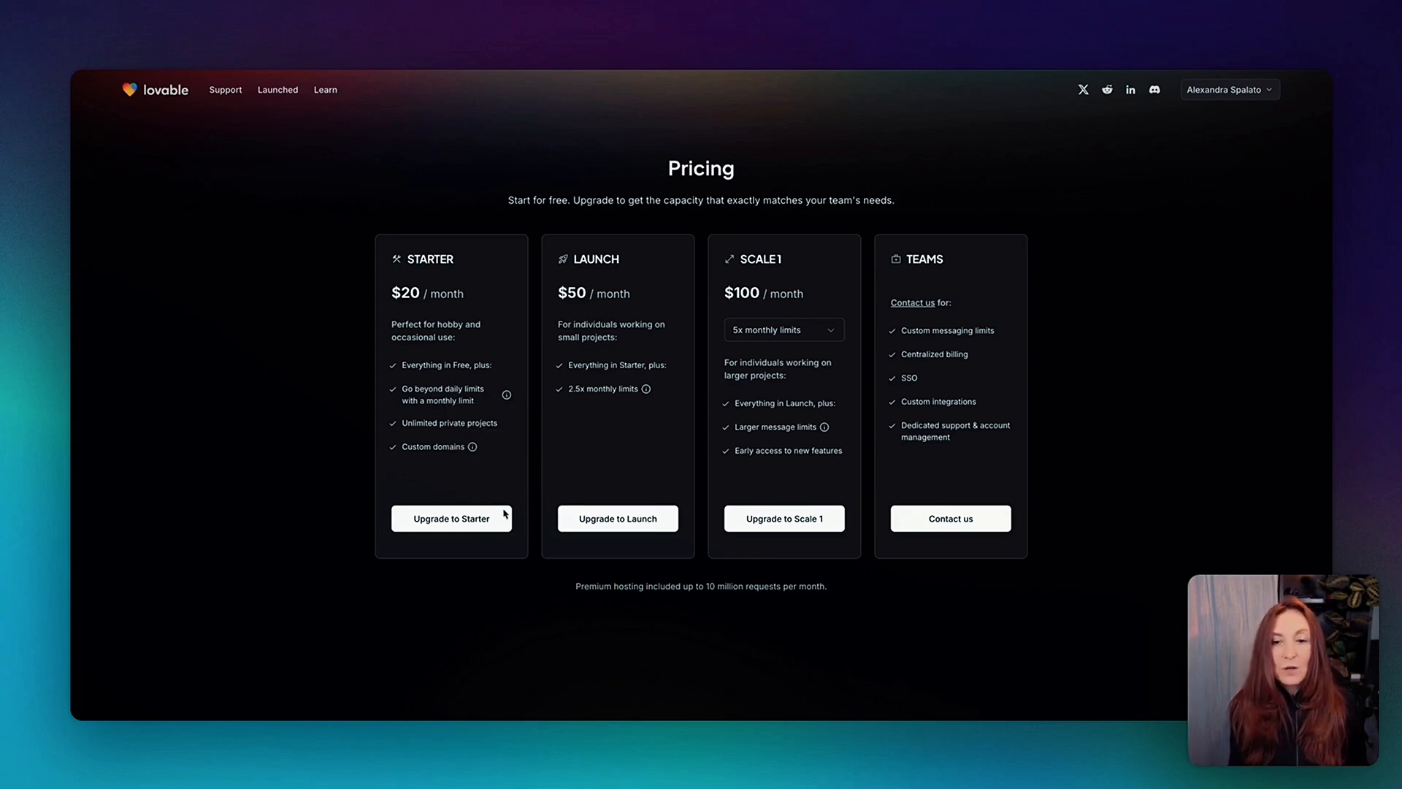
mouse_move(605, 280)
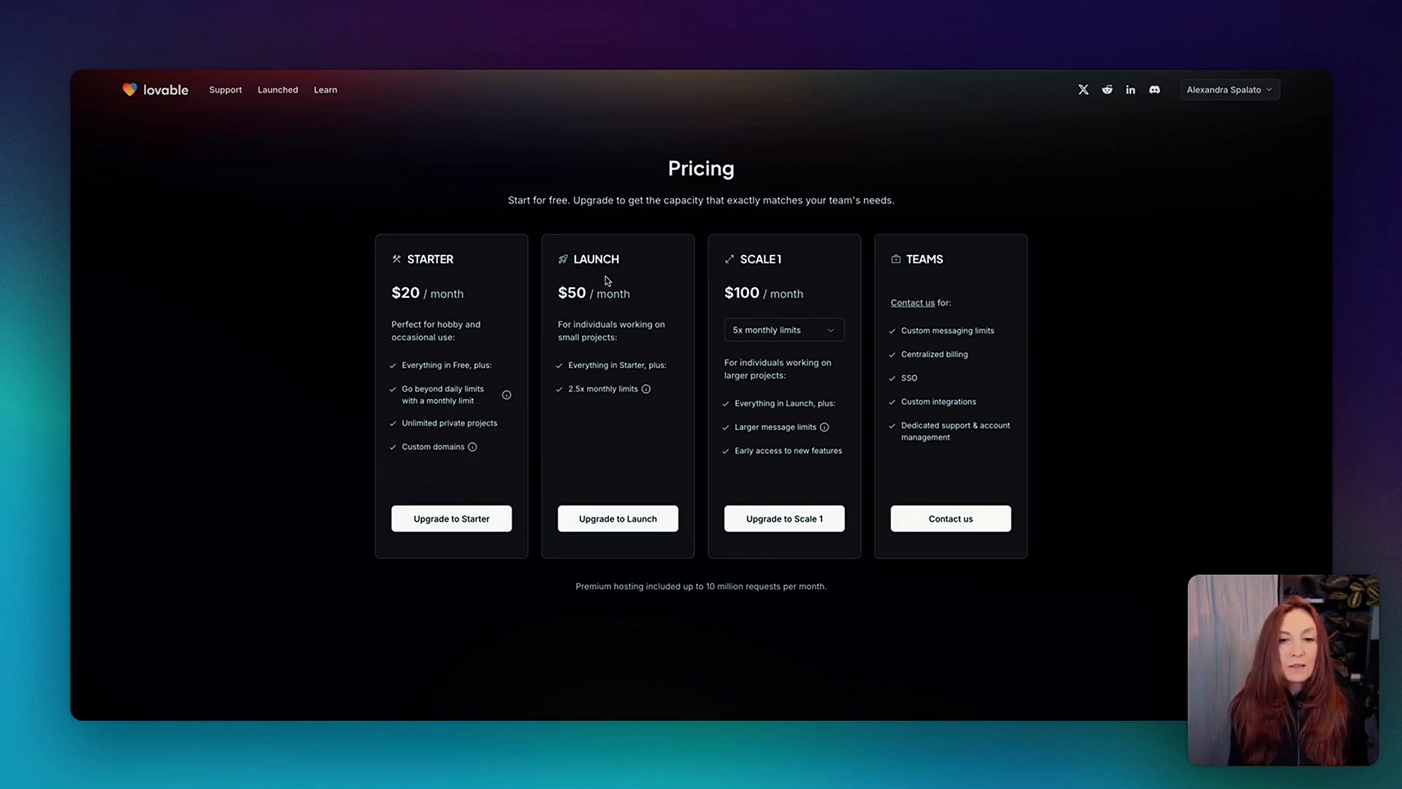
mouse_move(655, 302)
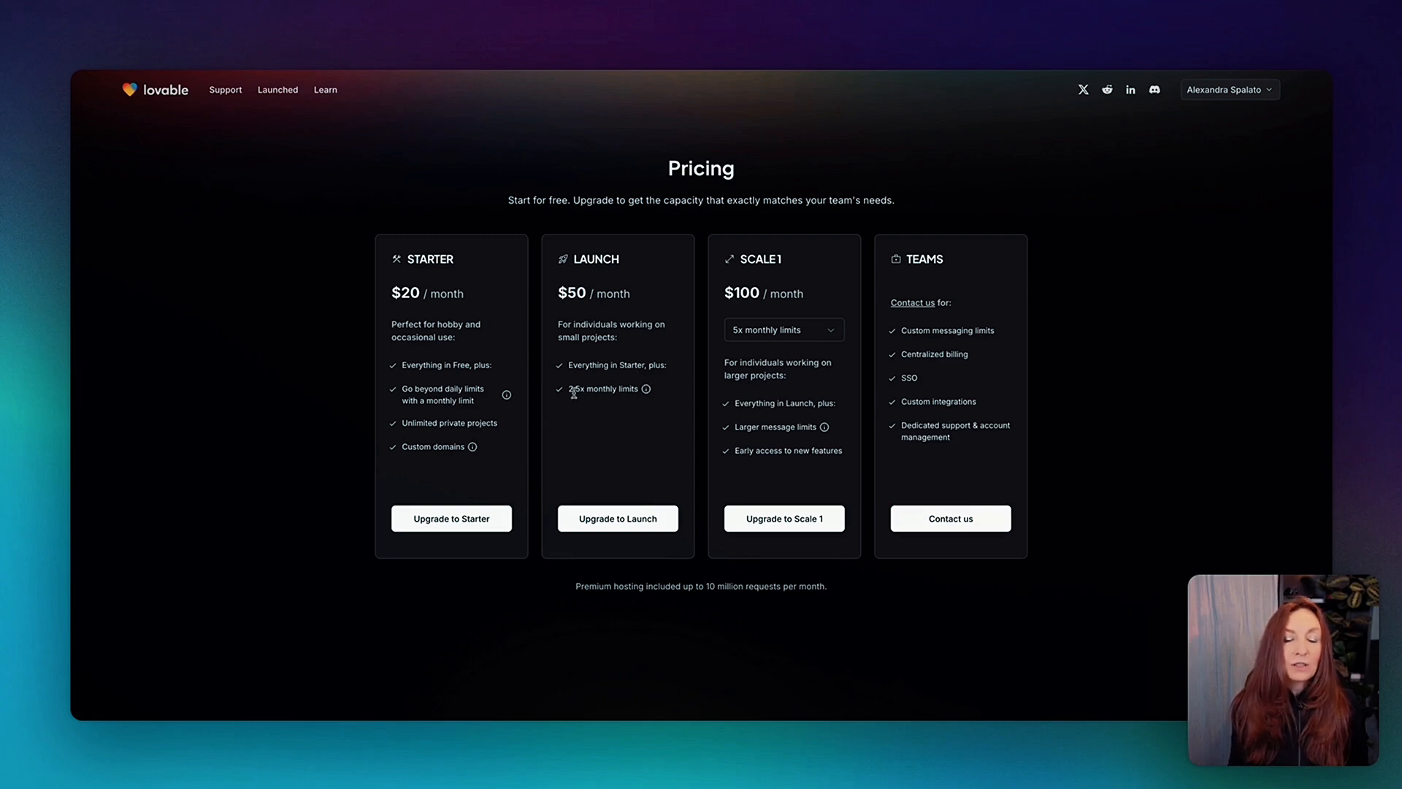
mouse_move(613, 398)
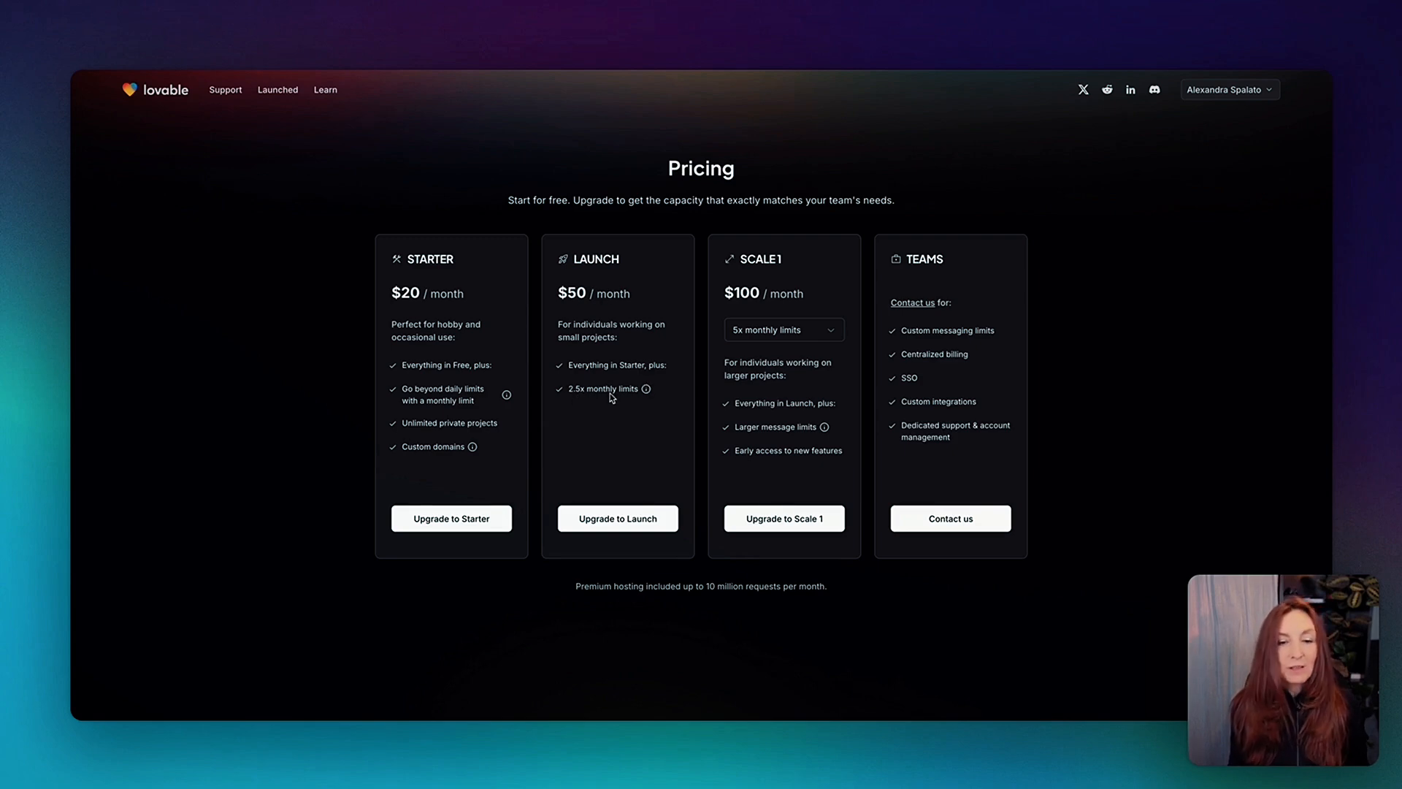
mouse_move(668, 406)
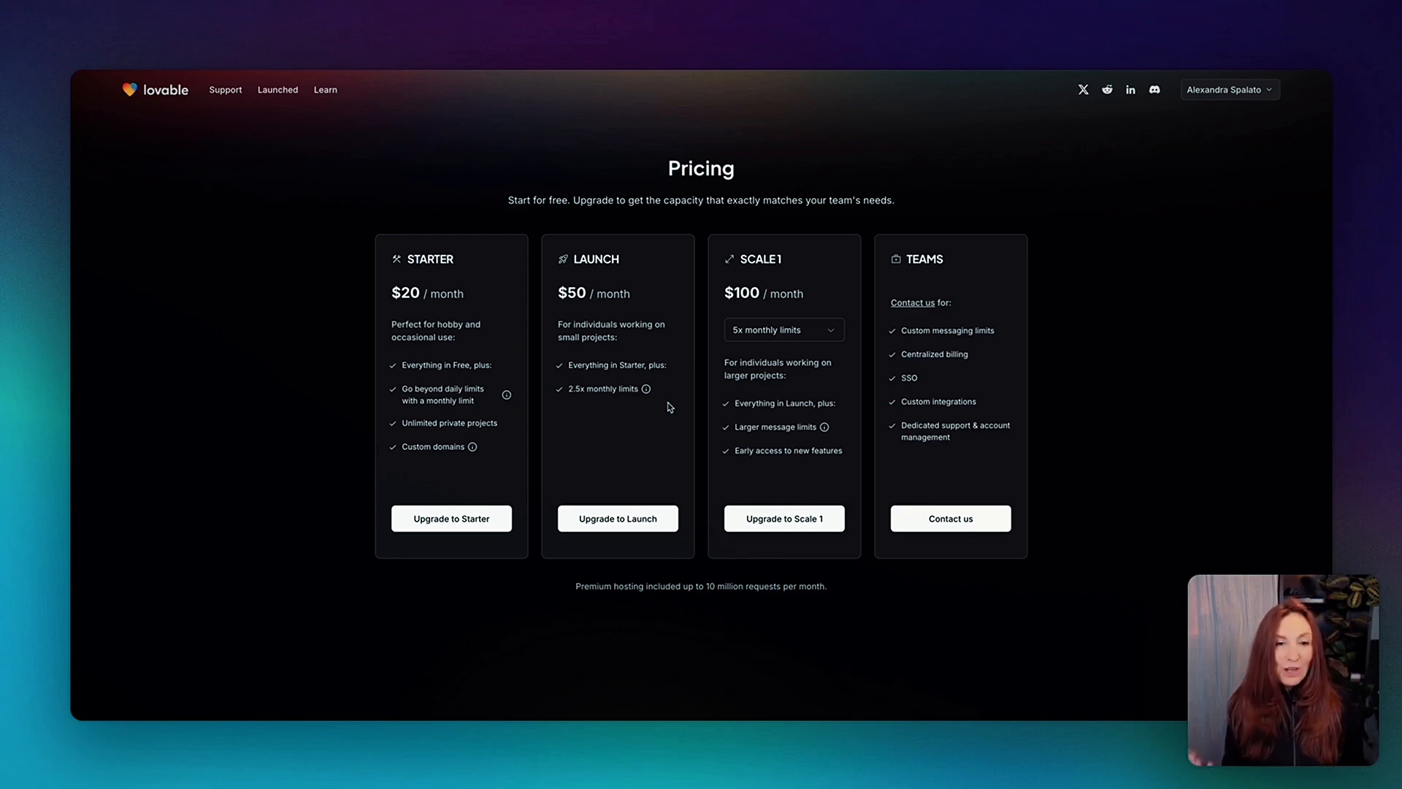
mouse_move(1124, 355)
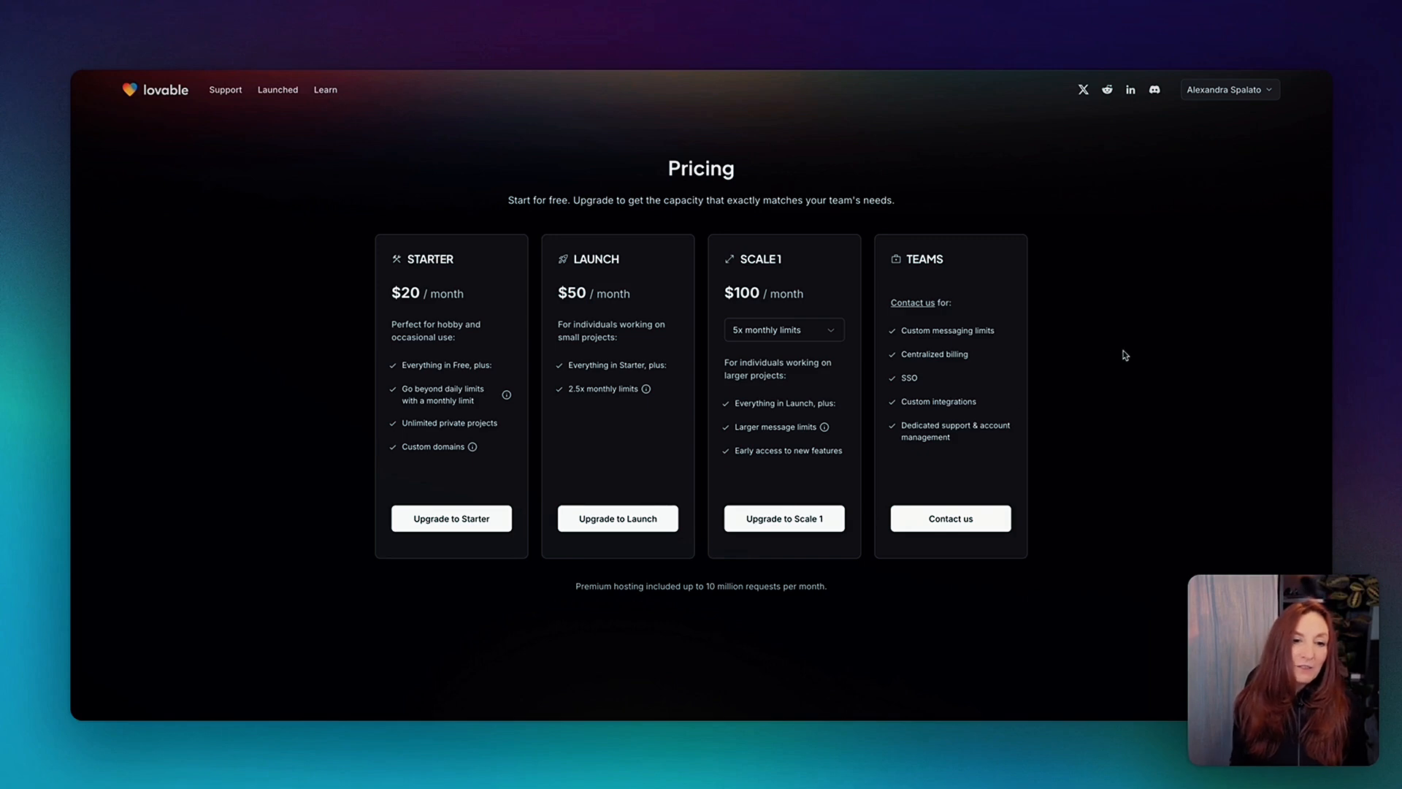
mouse_move(1142, 373)
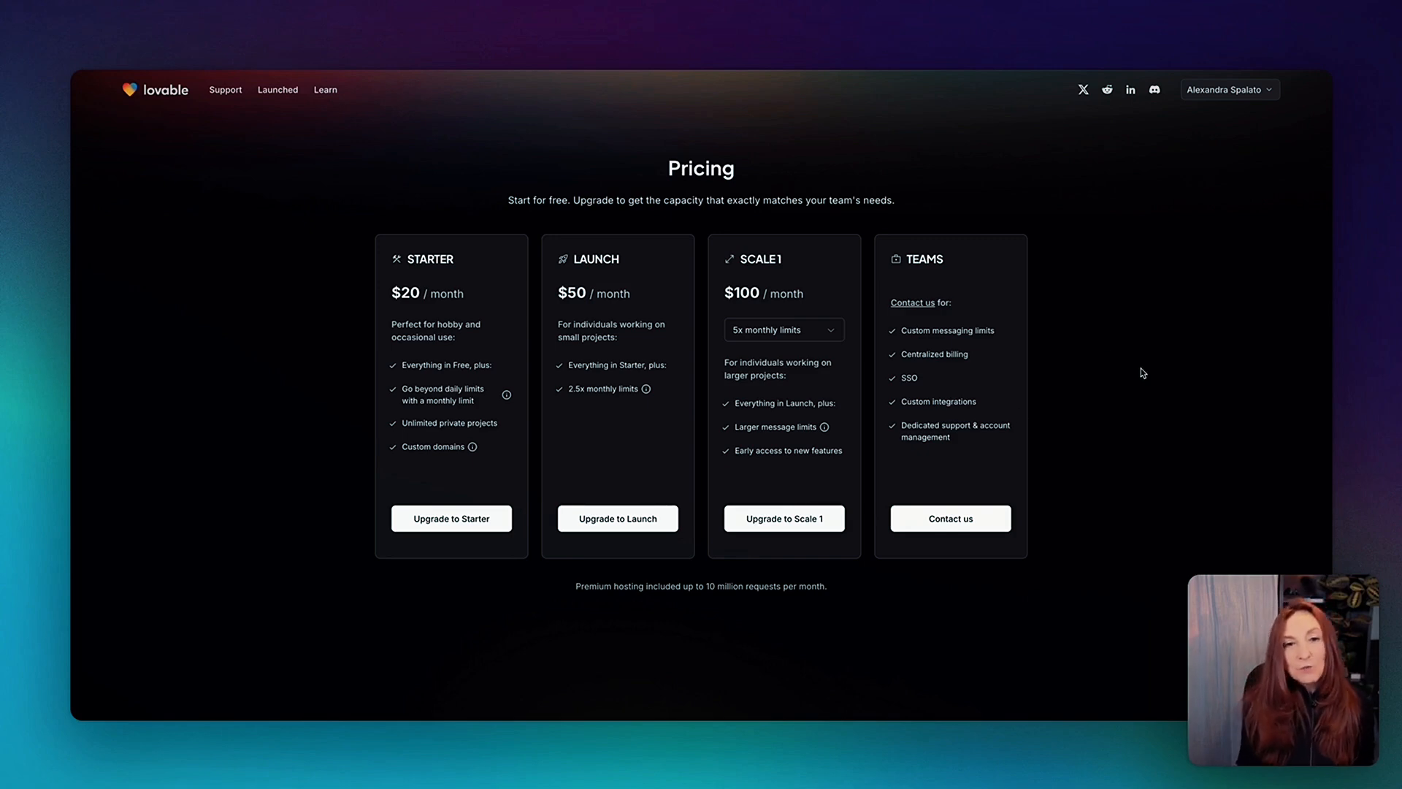